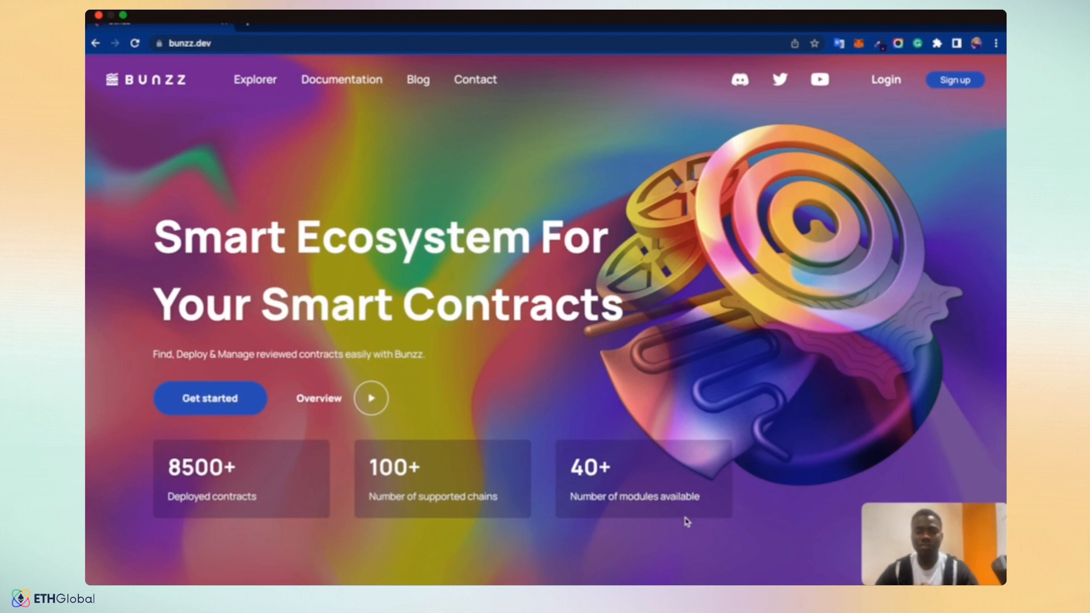
# - Scroll through the current Bunzz page before heading to the Explorer
pyautogui.scroll(-3)
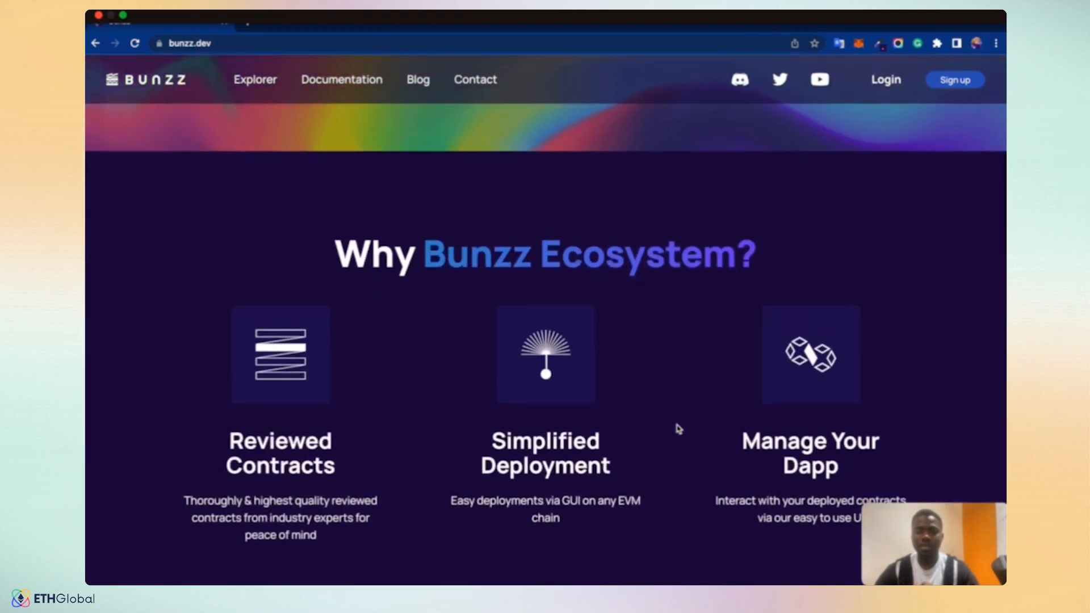
pyautogui.scroll(-3)
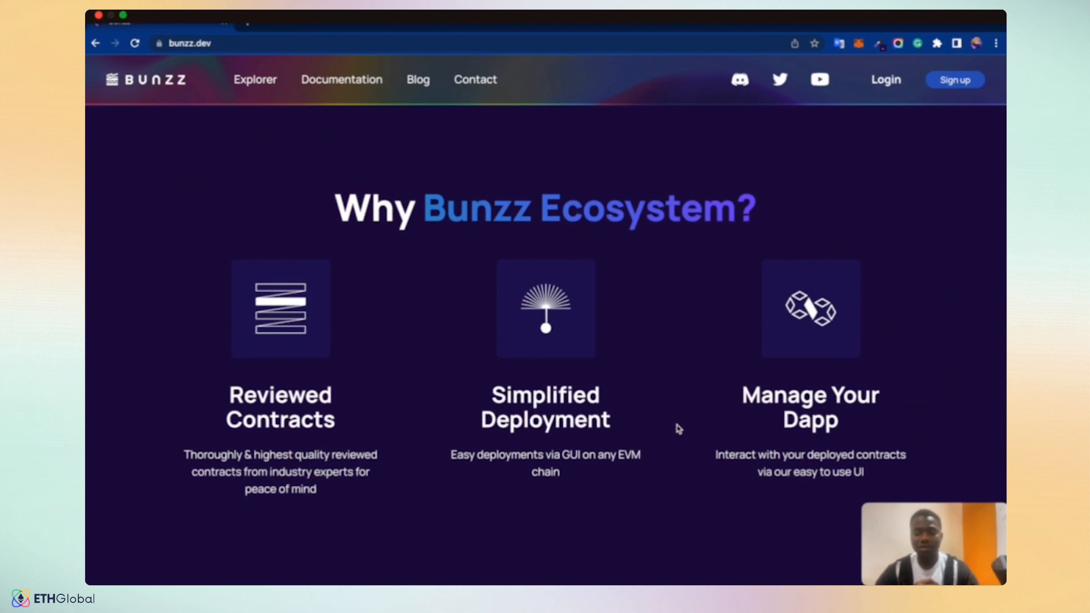
pyautogui.scroll(-3)
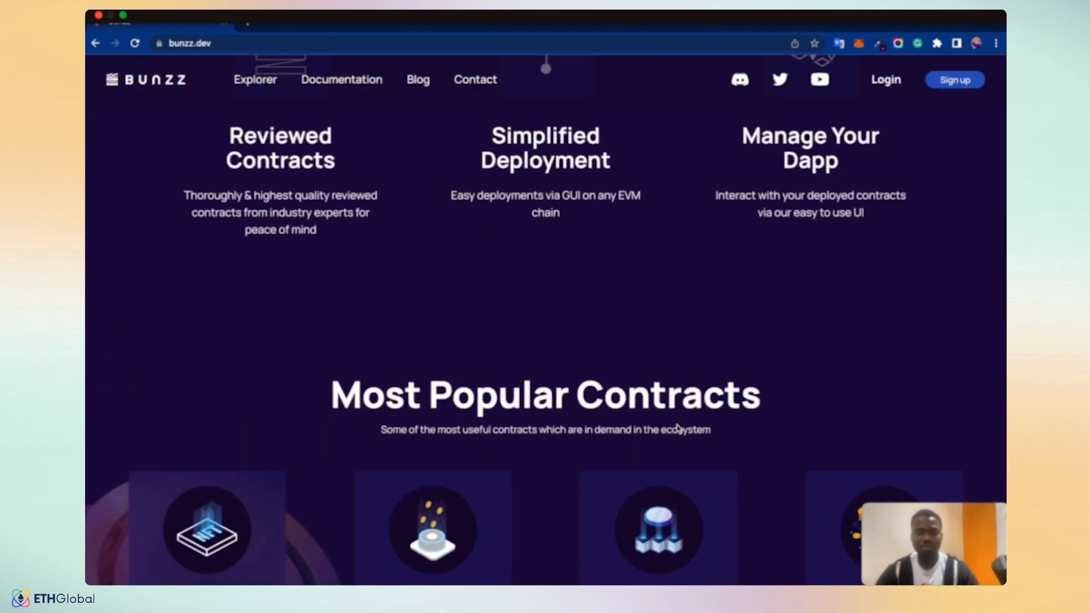
pyautogui.scroll(-3)
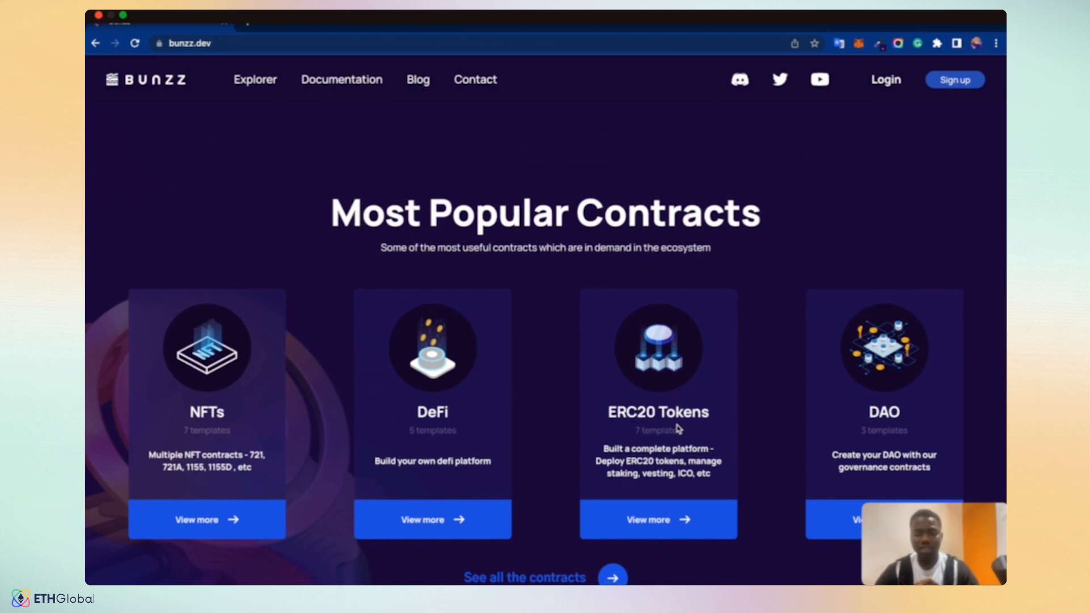
pyautogui.scroll(-3)
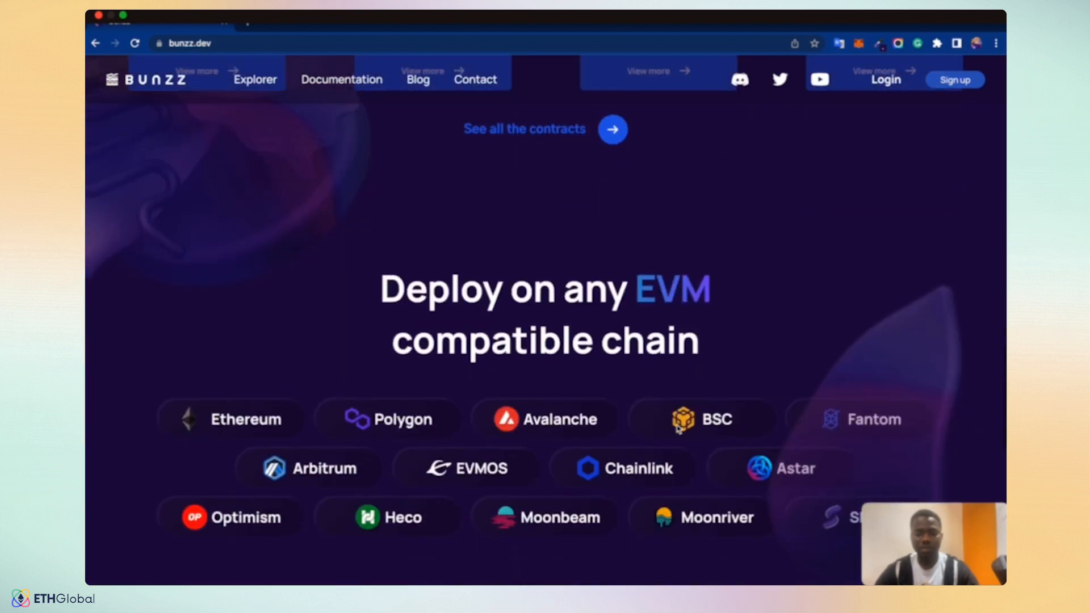
pyautogui.scroll(-3)
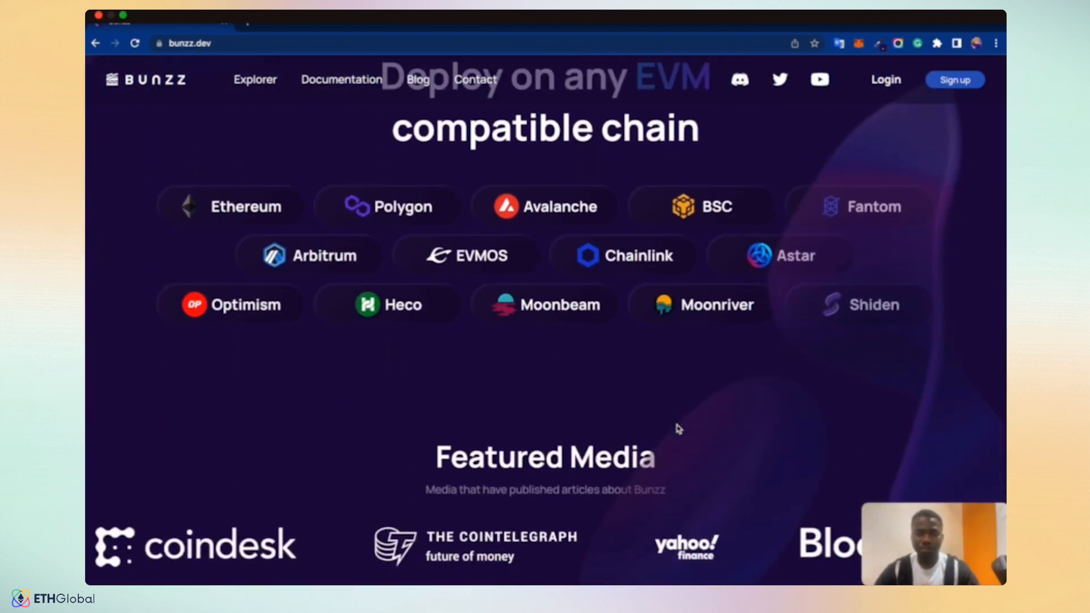
pyautogui.scroll(3)
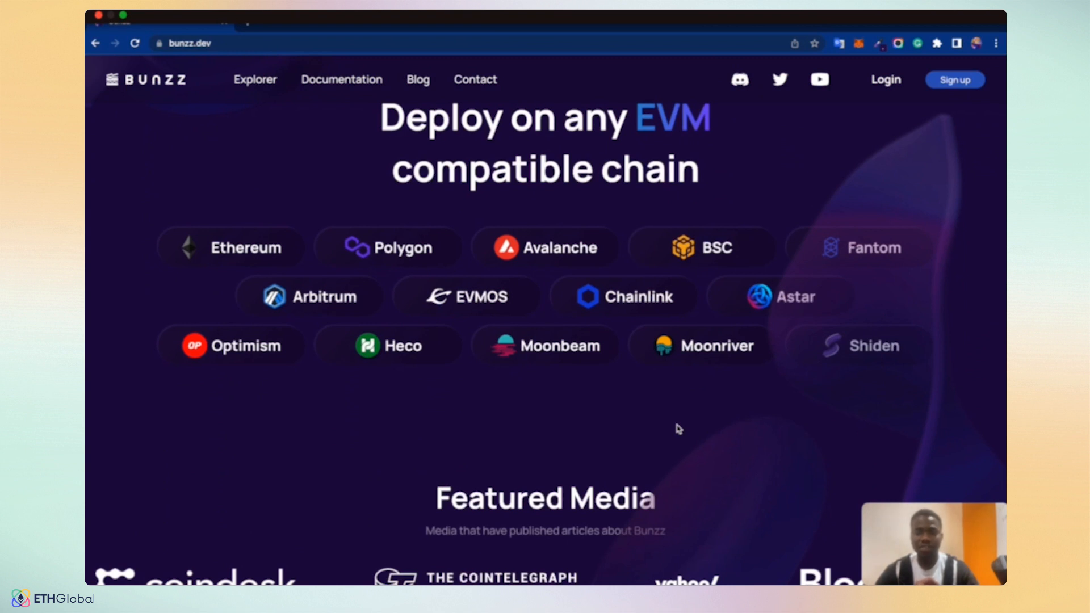
pyautogui.scroll(-3)
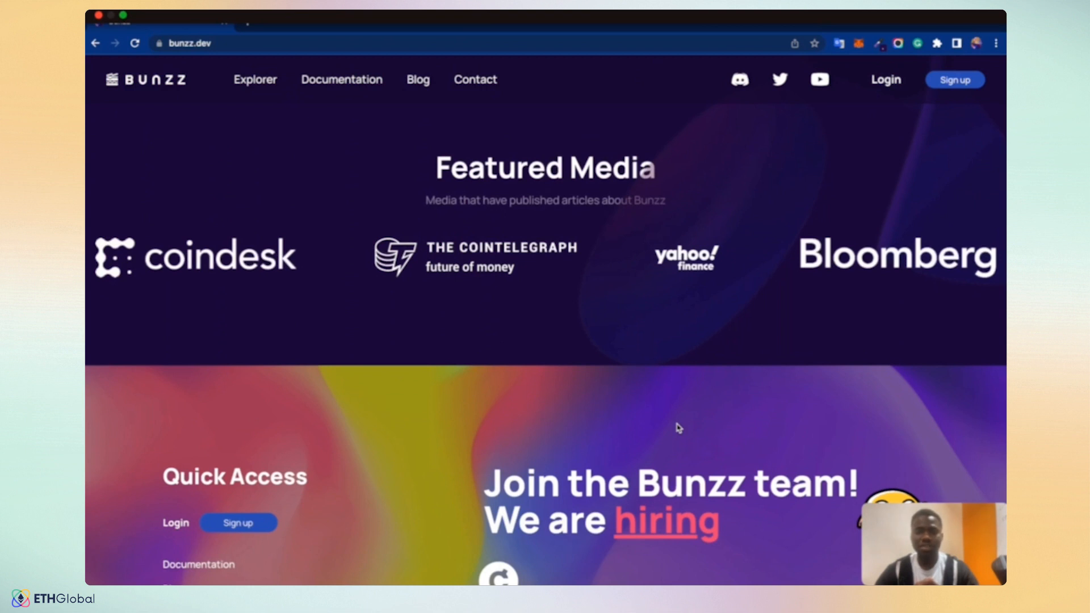
pyautogui.scroll(3)
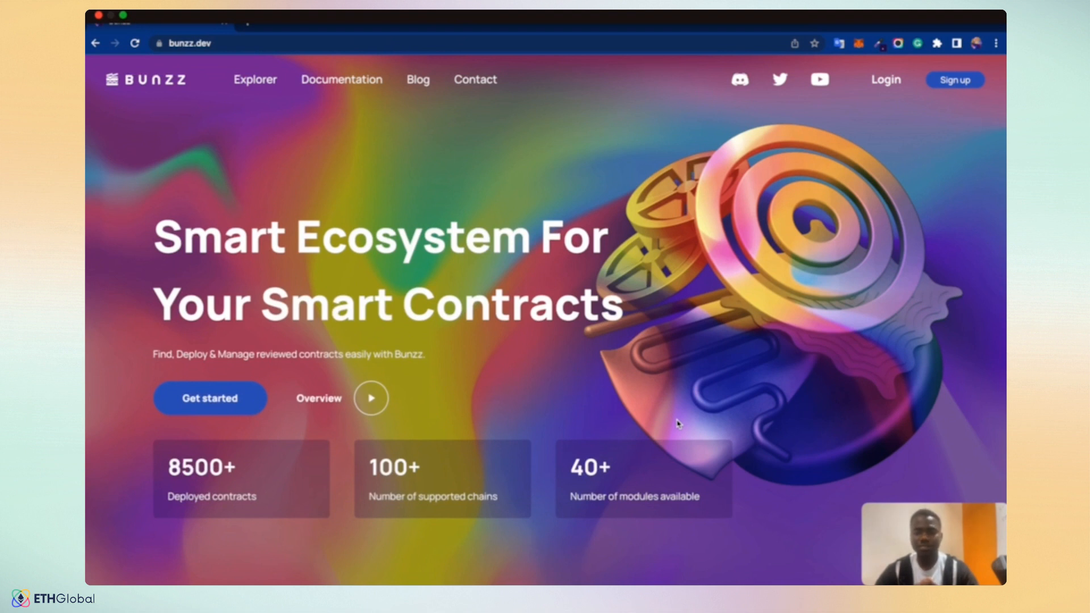
pyautogui.moveTo(261, 85)
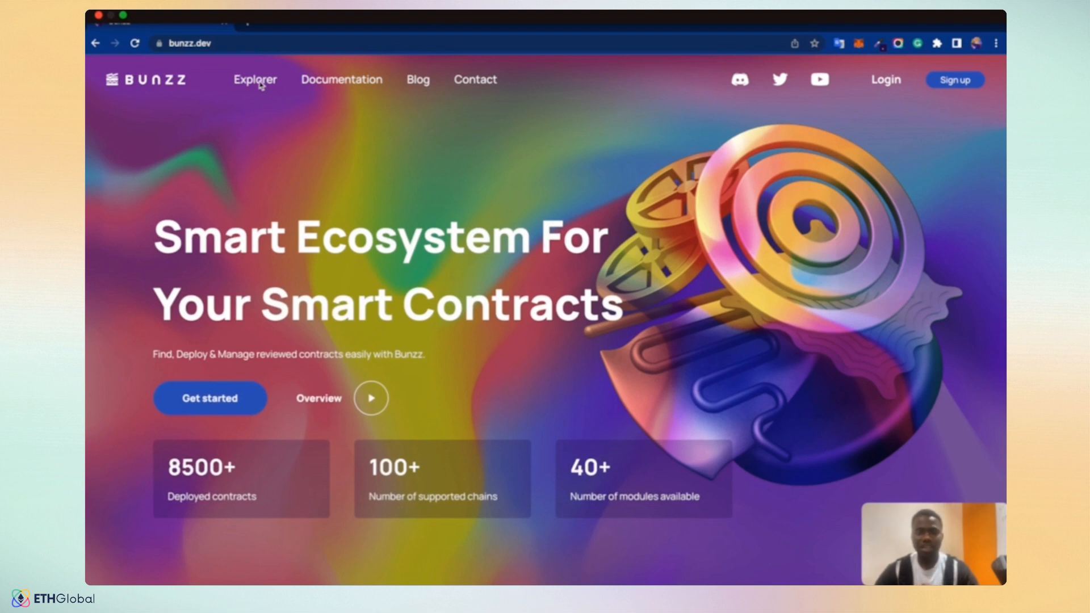
# - Browse the Explorer's module templates such as ERC20DAOToken, Payment Splitter and Reflection Token
pyautogui.click(255, 80)
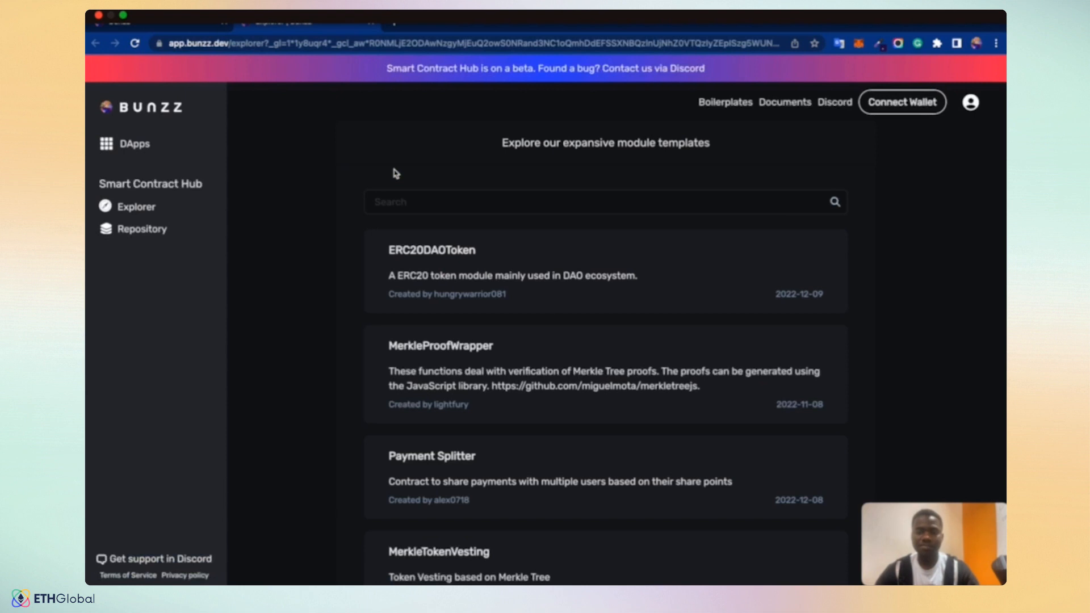
pyautogui.scroll(-3)
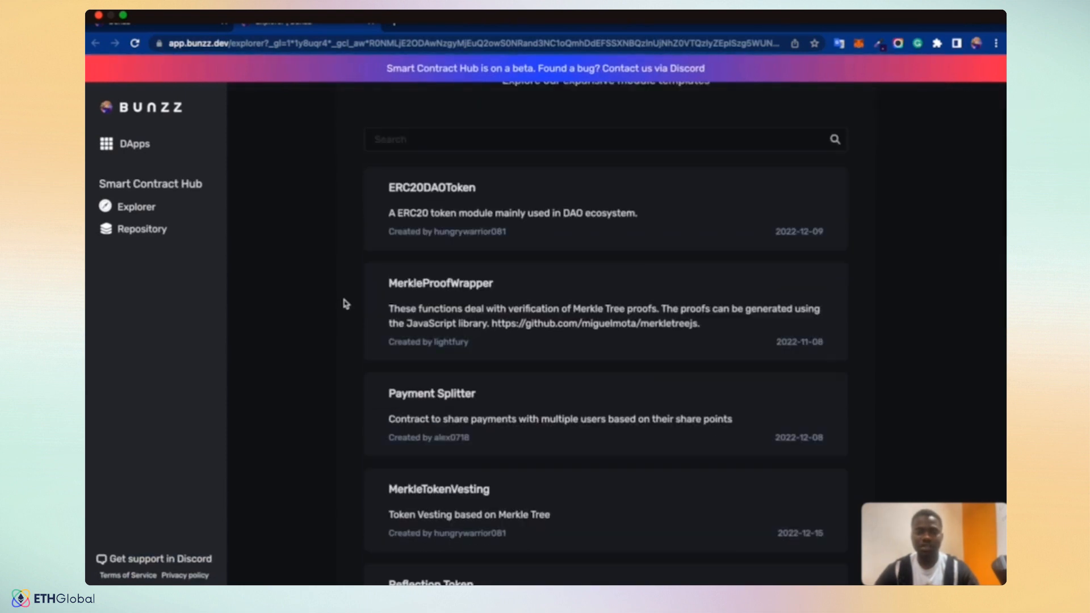
pyautogui.scroll(-3)
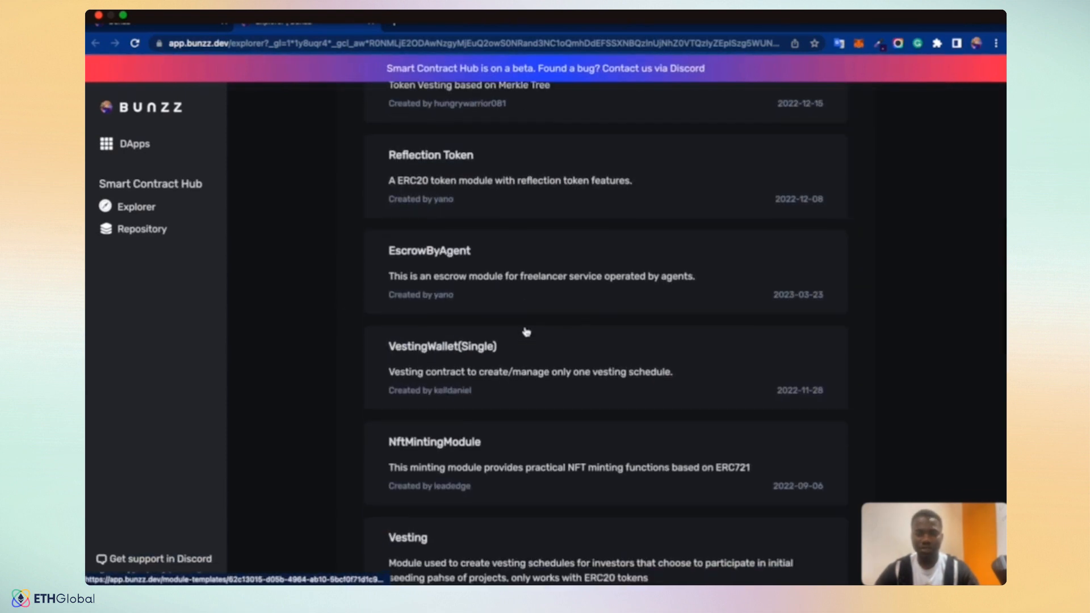
pyautogui.scroll(-3)
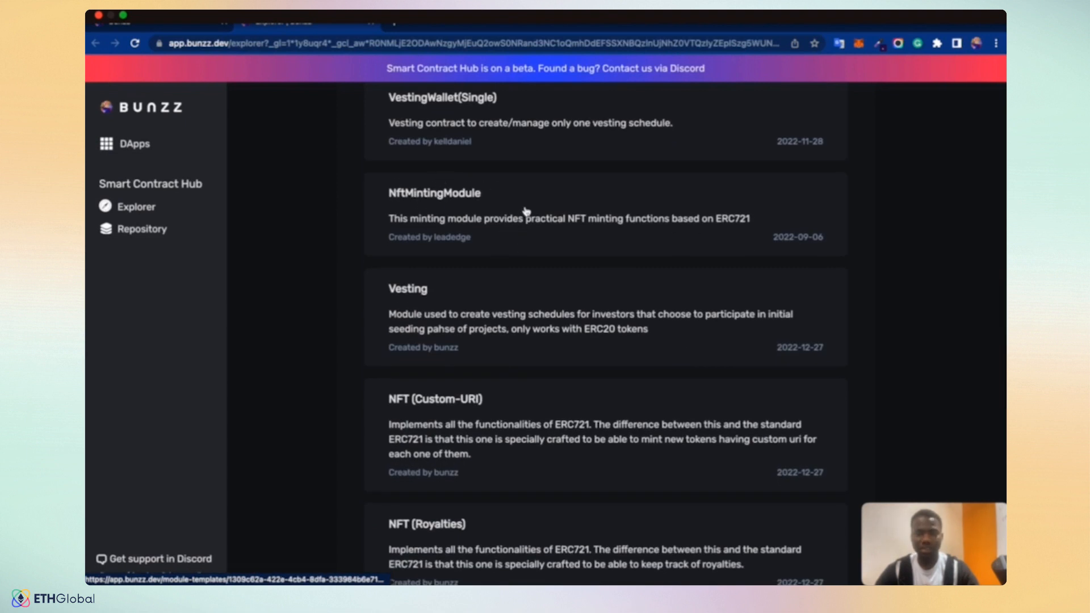
pyautogui.scroll(-3)
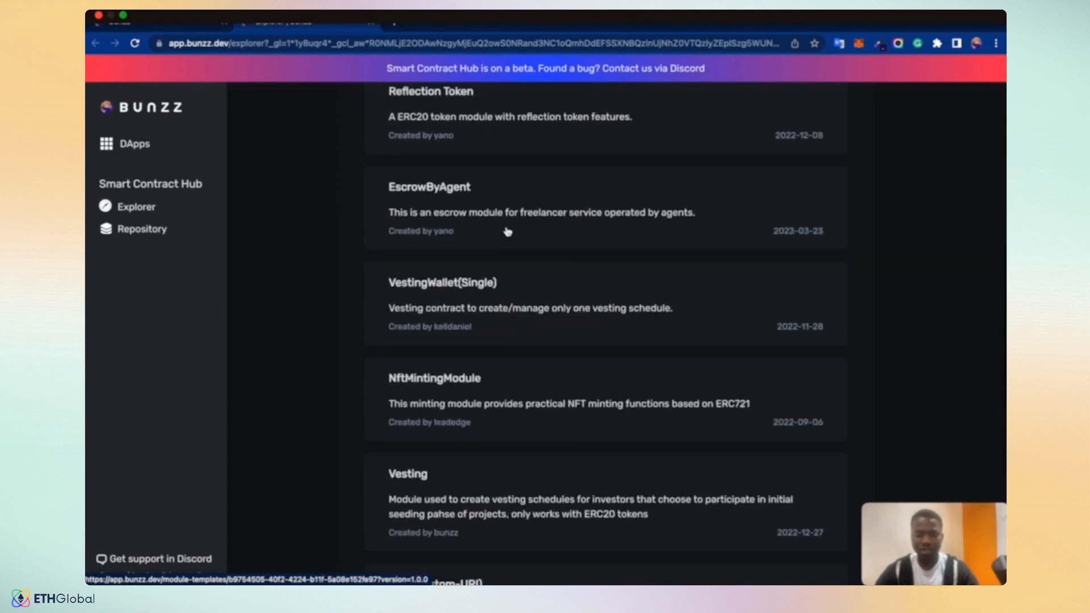
pyautogui.scroll(3)
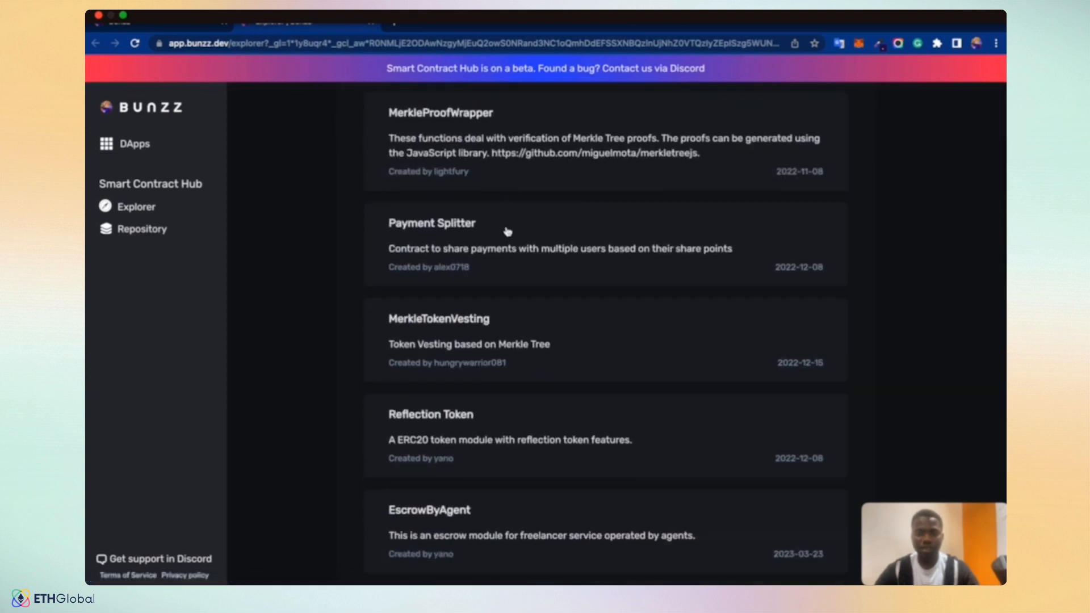
pyautogui.scroll(-3)
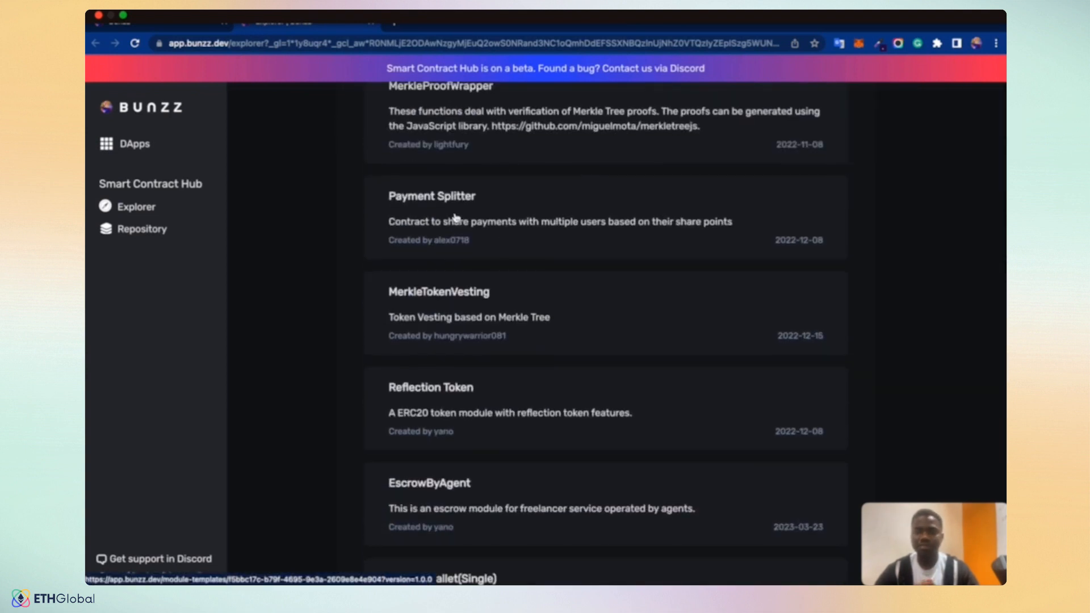
# - View the Payment Splitter module's changelog and its How To Use steps for adding payees and releasing tokens
pyautogui.click(431, 196)
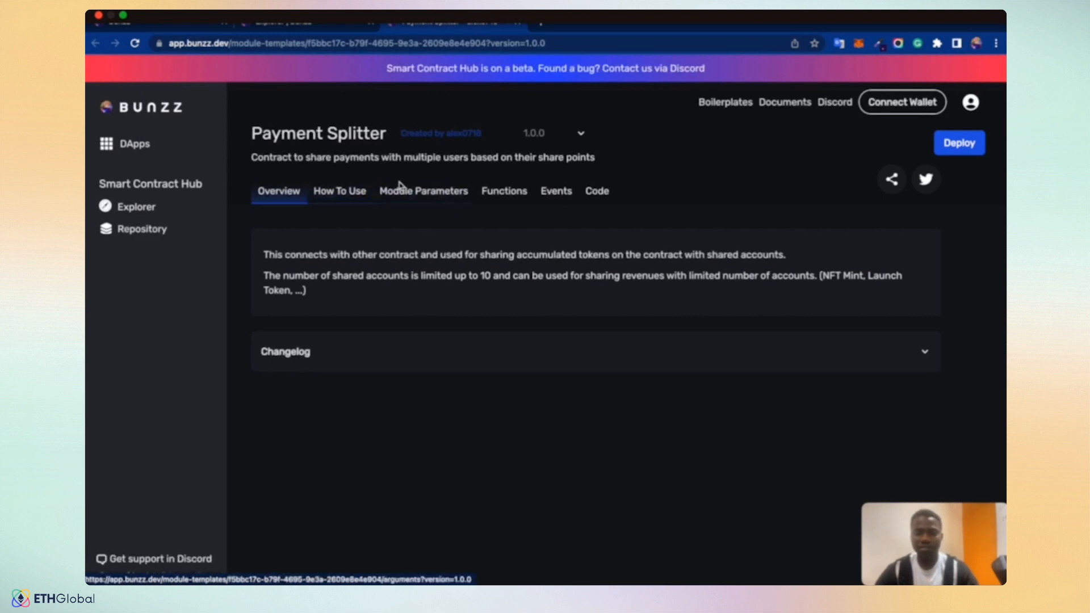
pyautogui.moveTo(497, 182)
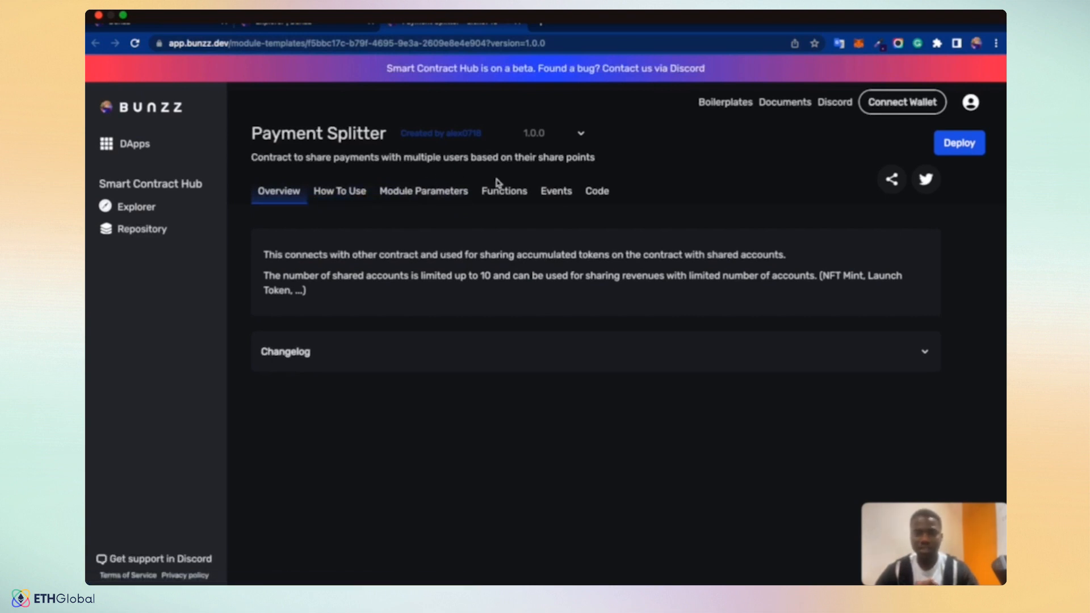
pyautogui.moveTo(875, 326)
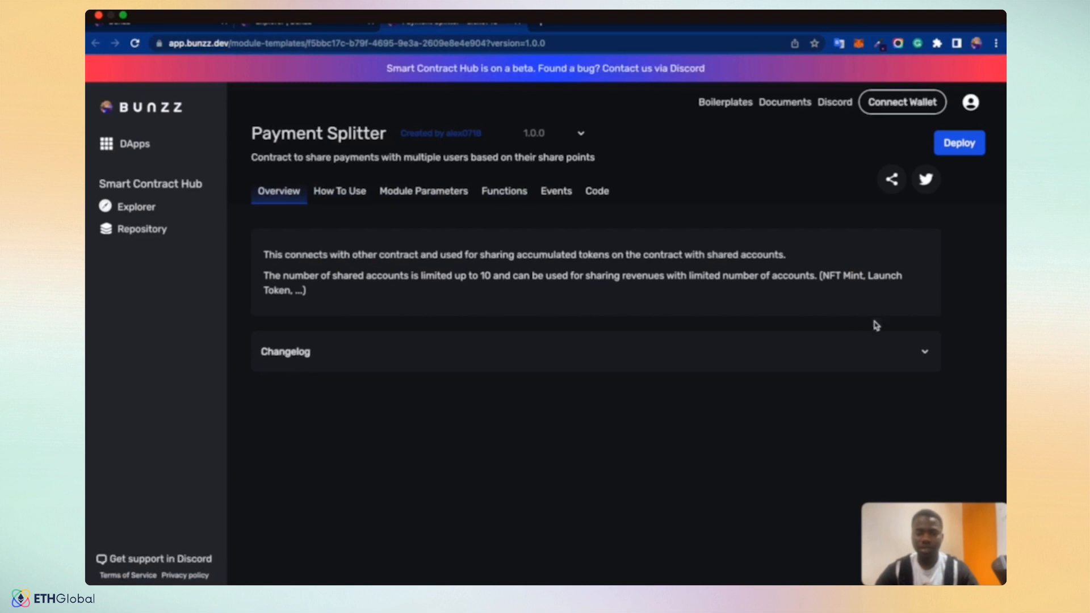
pyautogui.click(924, 351)
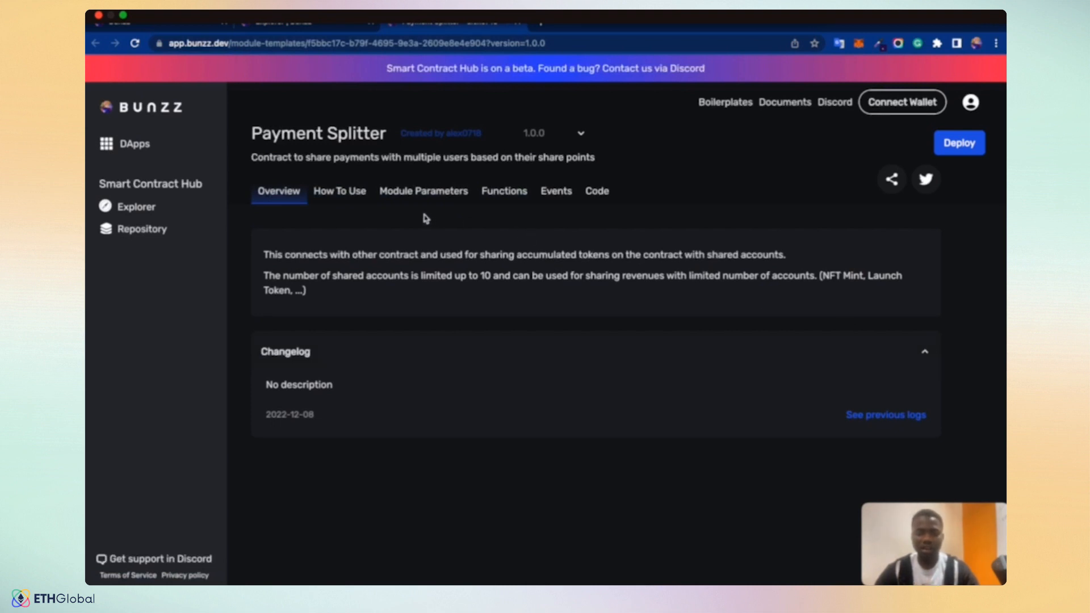
pyautogui.moveTo(339, 191)
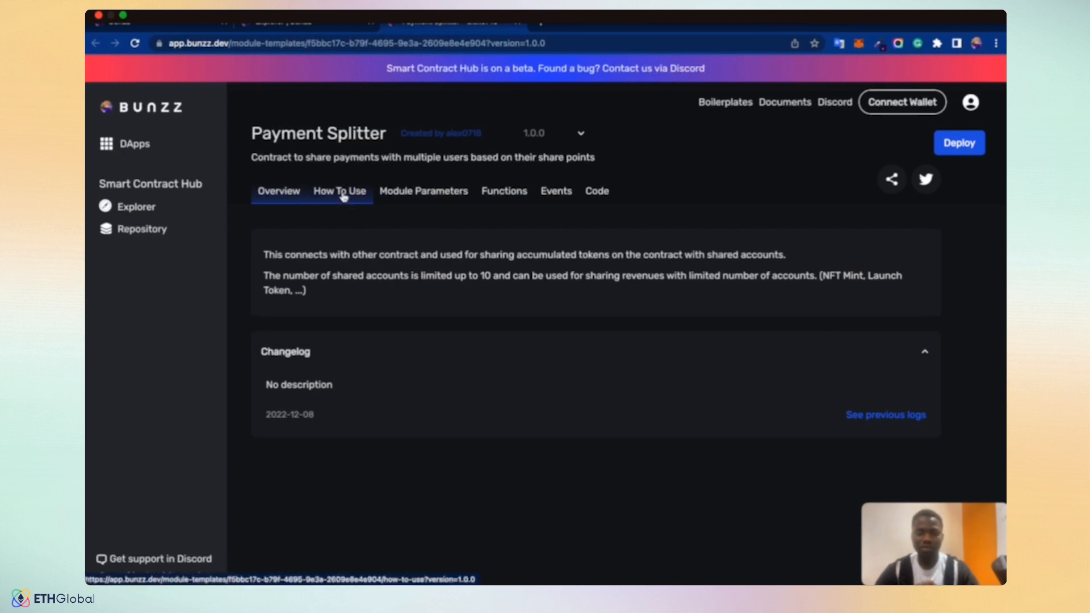
pyautogui.click(339, 191)
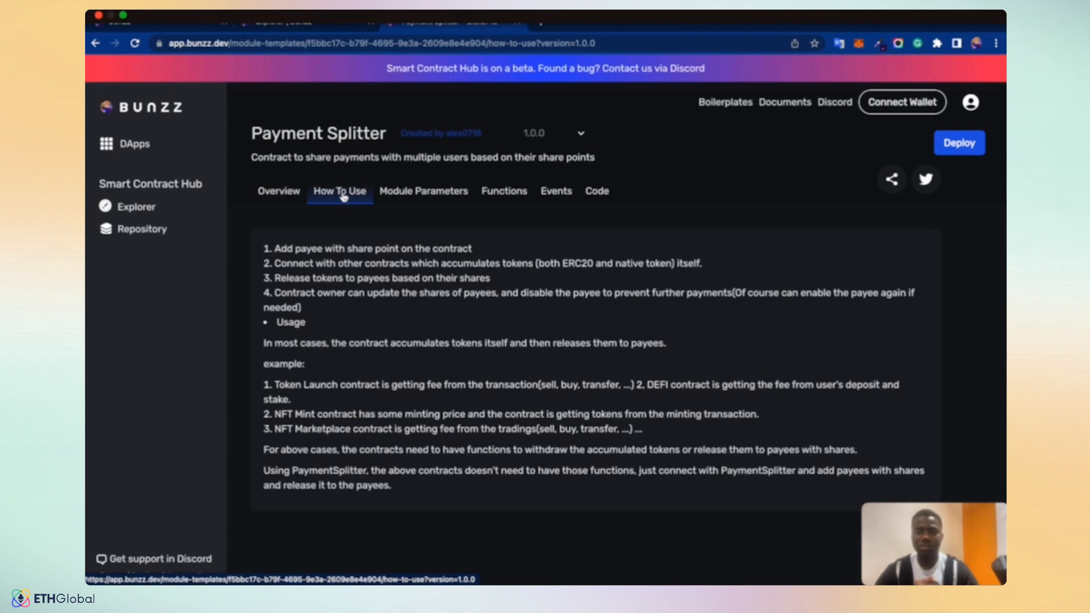
pyautogui.moveTo(503, 190)
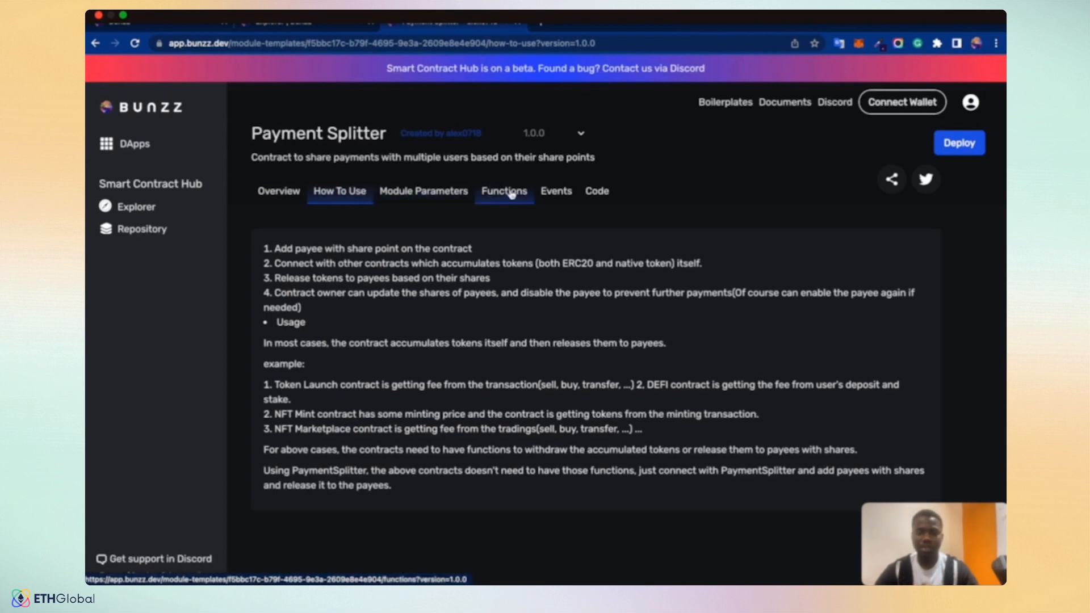
# - View Payment Splitter's Functions reference, showing removePayee and addPayee with _account and _shares
pyautogui.click(503, 191)
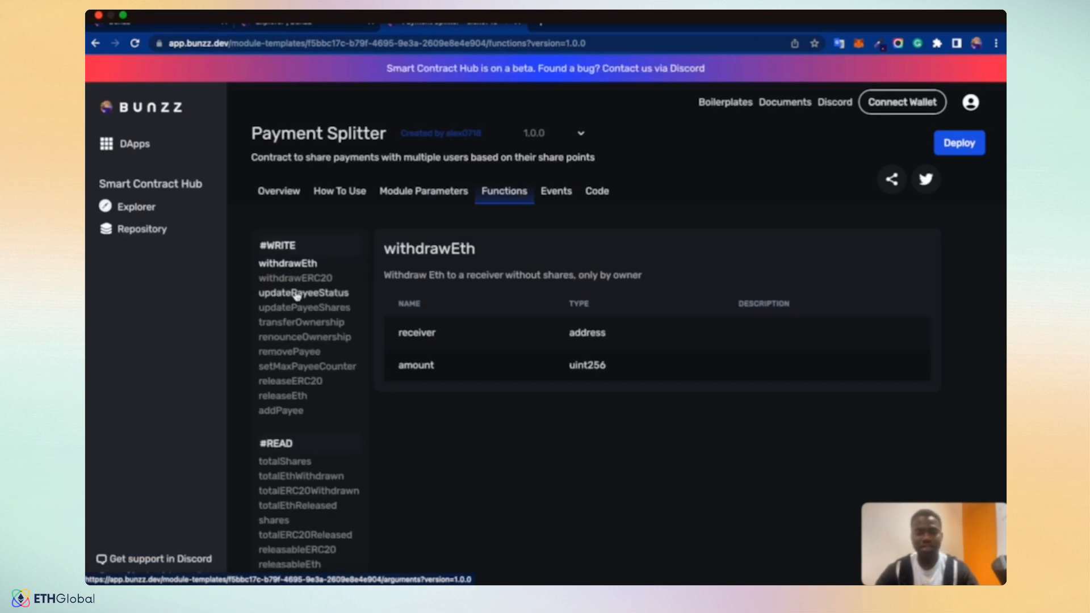
pyautogui.click(289, 350)
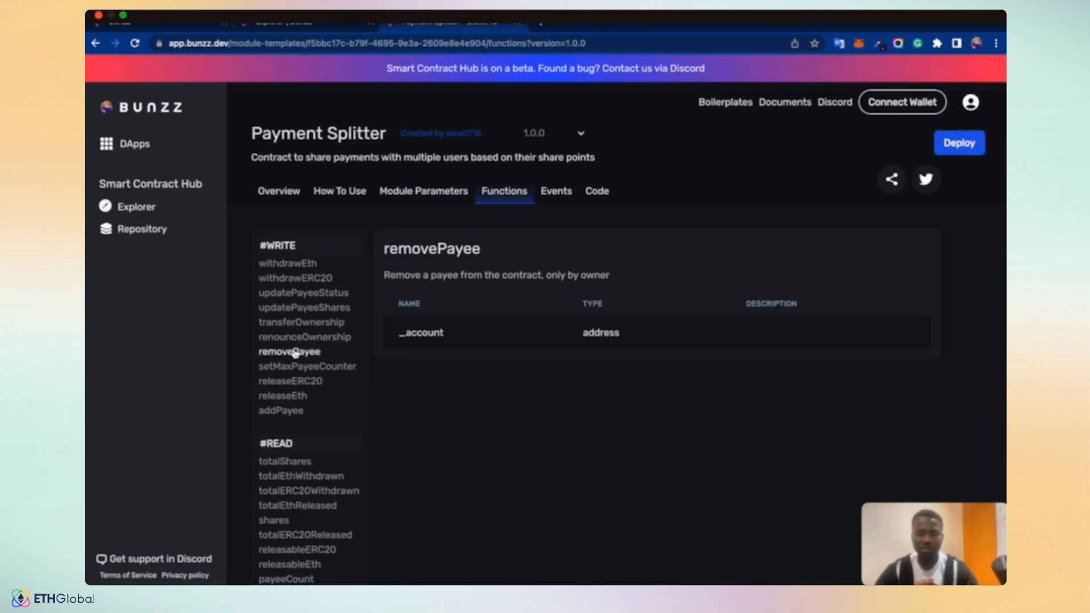
pyautogui.moveTo(280, 410)
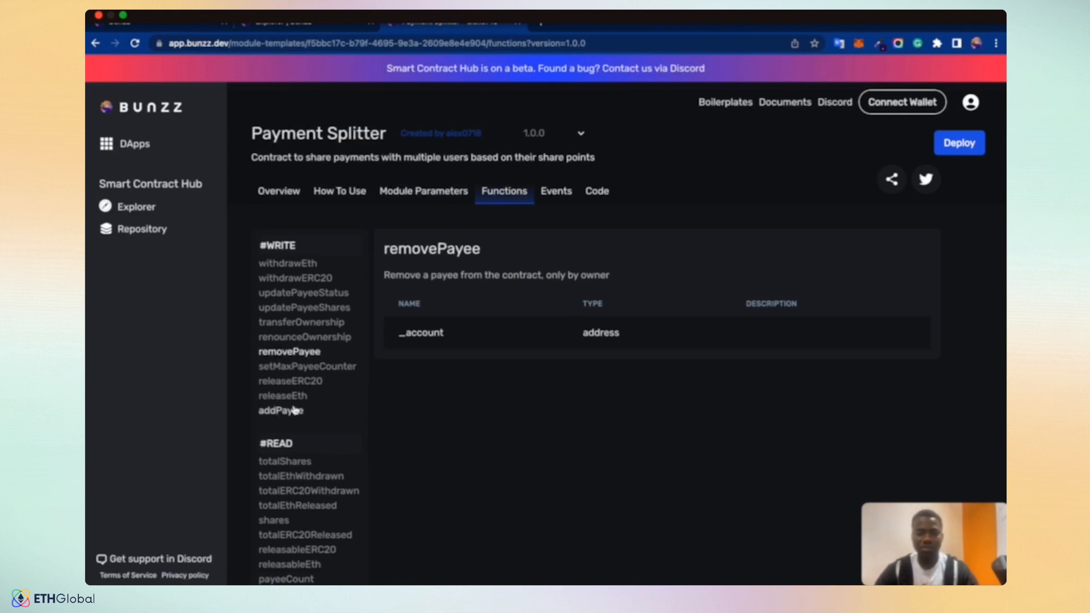
pyautogui.click(280, 410)
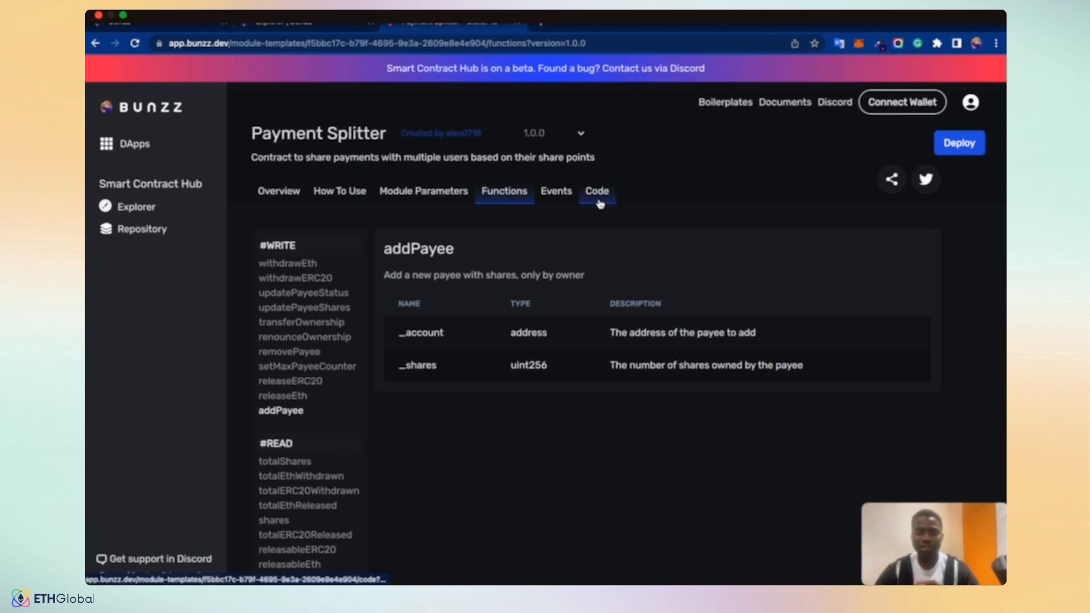
pyautogui.click(596, 190)
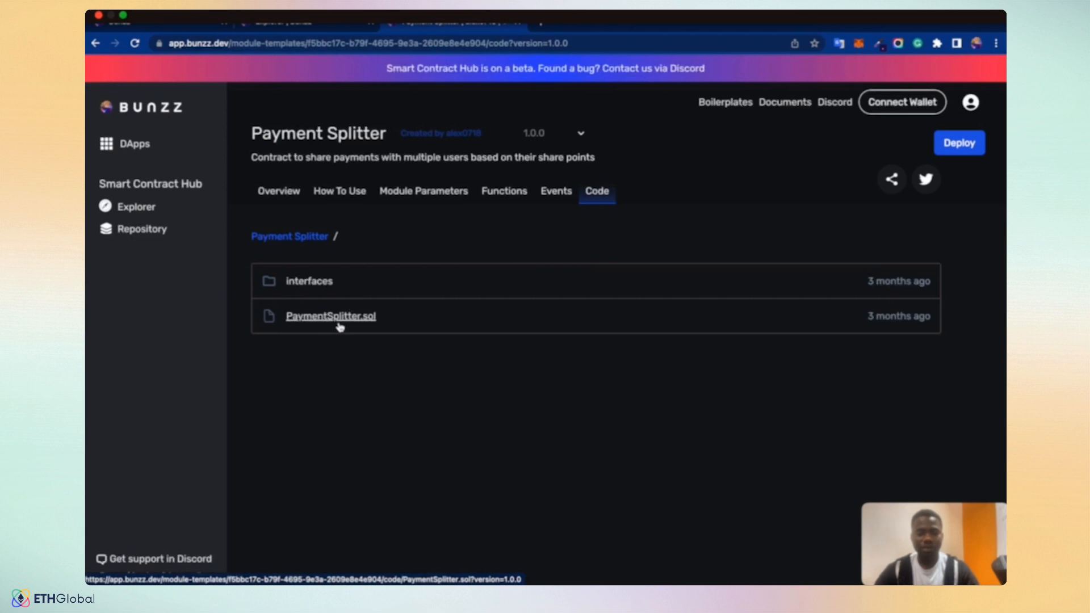
pyautogui.click(330, 315)
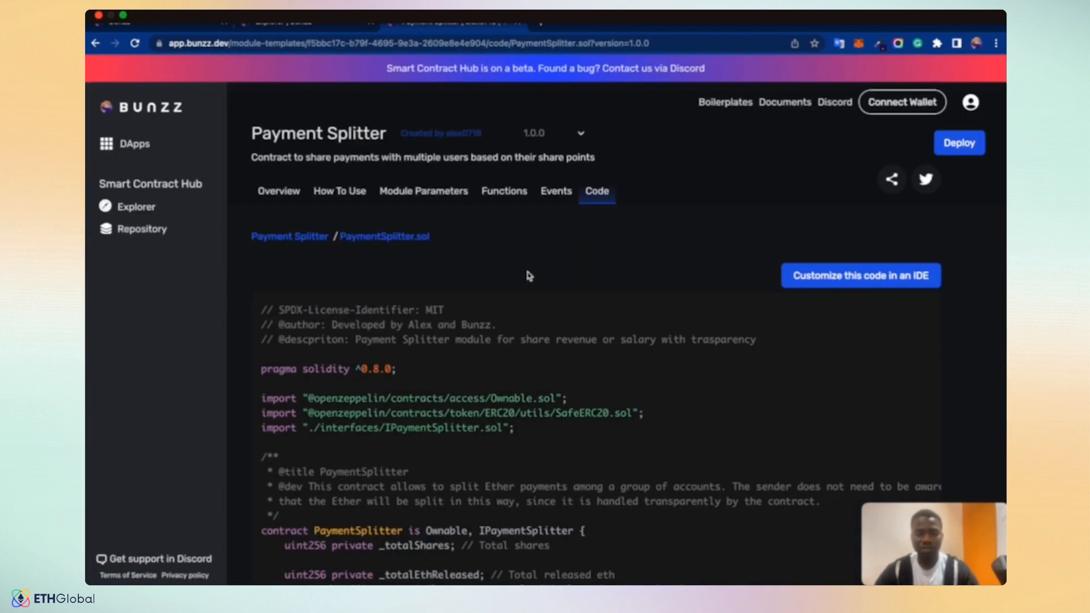
pyautogui.scroll(-3)
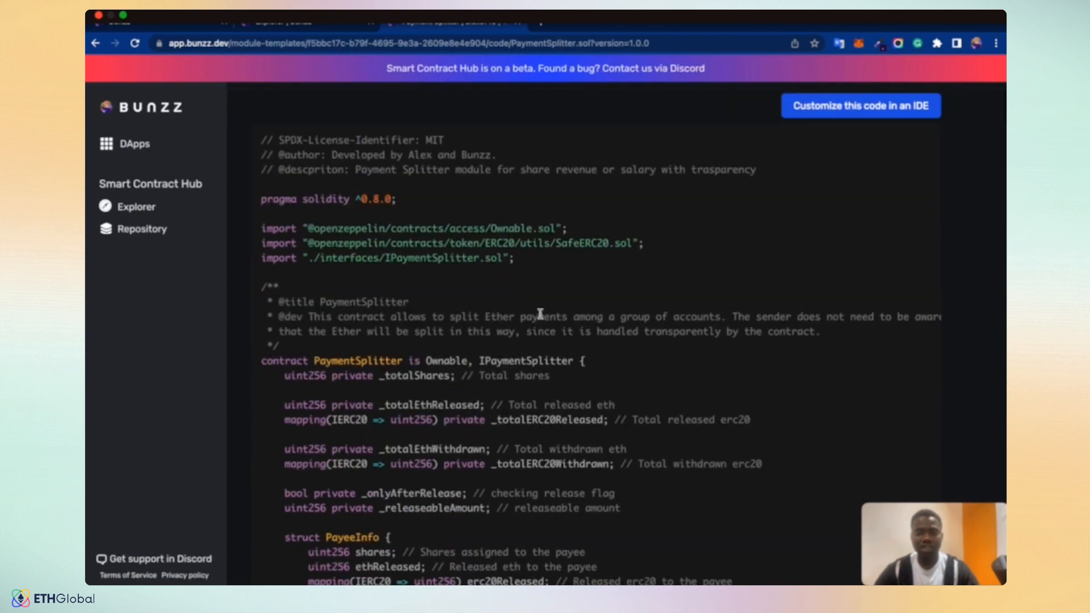
pyautogui.scroll(-3)
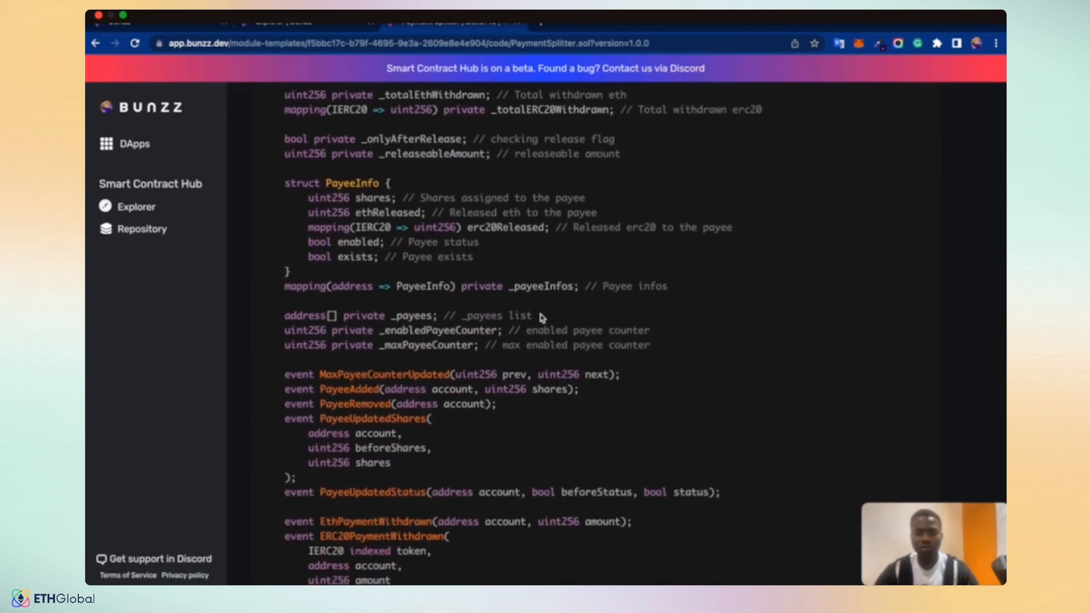
pyautogui.scroll(-3)
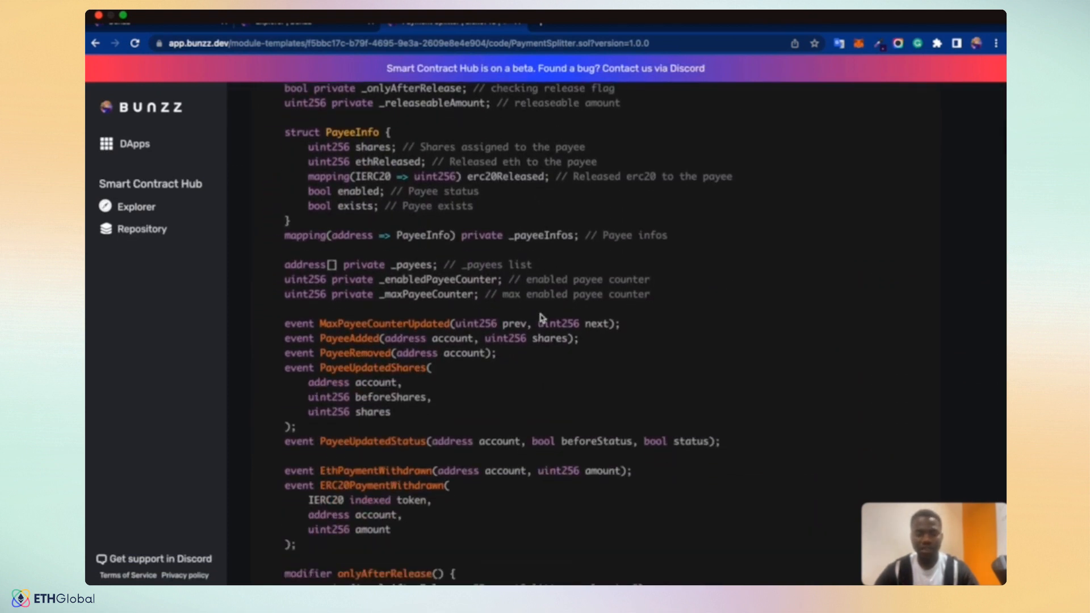
pyautogui.scroll(-3)
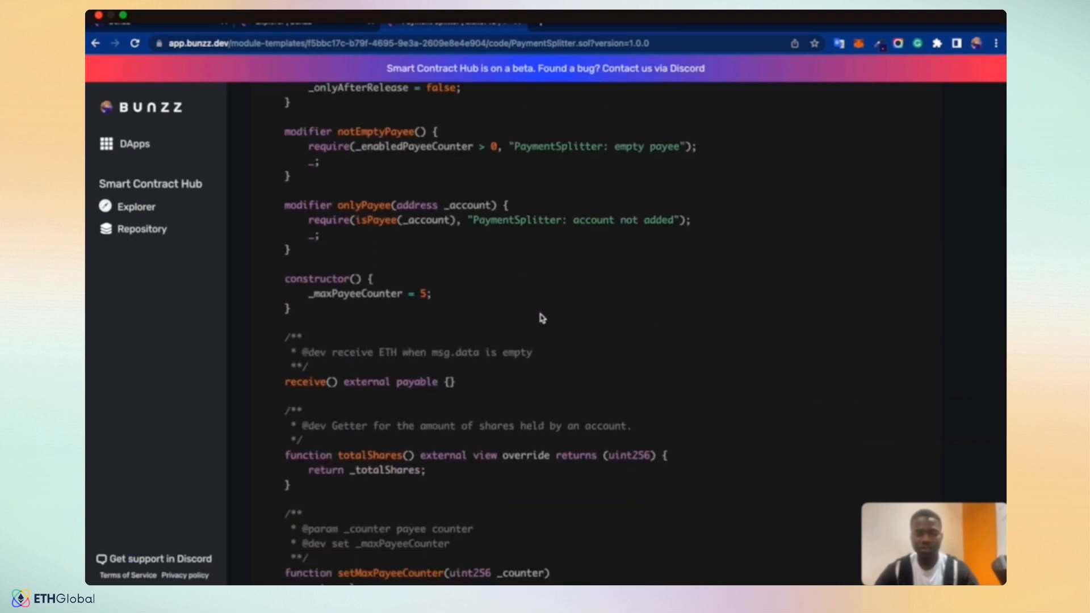
pyautogui.scroll(-3)
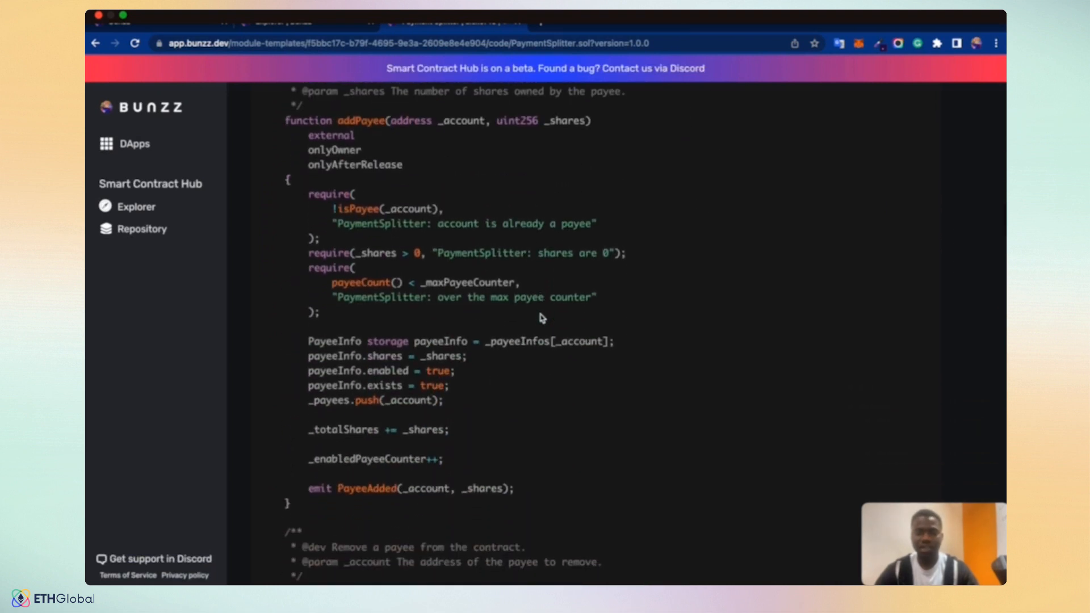
pyautogui.scroll(3)
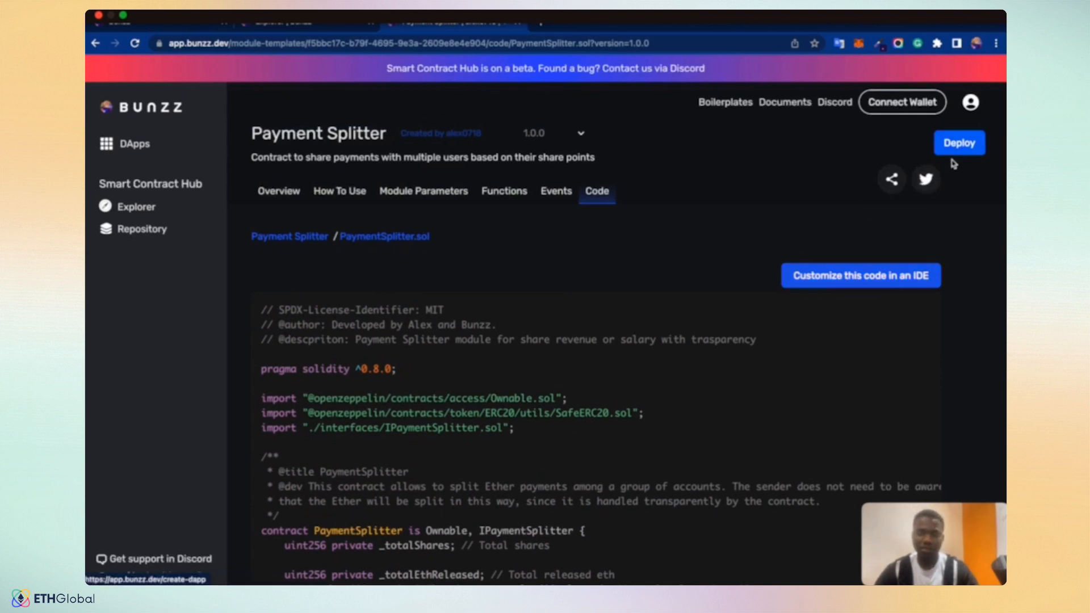
pyautogui.moveTo(506, 314)
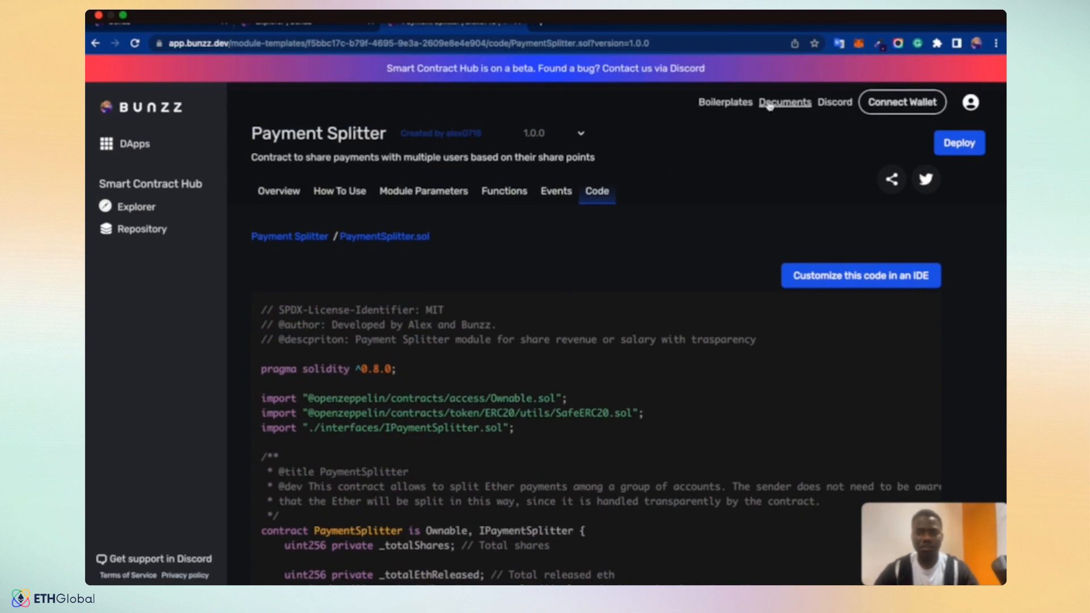
# - View the Bunzz Docs 'What is Bunzz?' page and enlarge its backend-as-a-service diagram
pyautogui.click(784, 103)
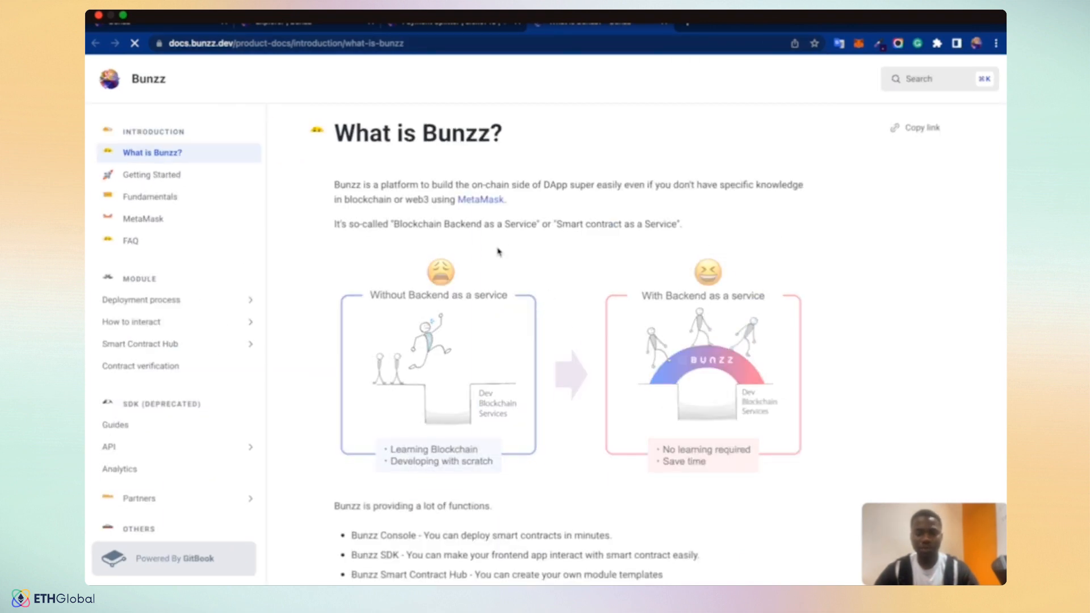
pyautogui.click(436, 376)
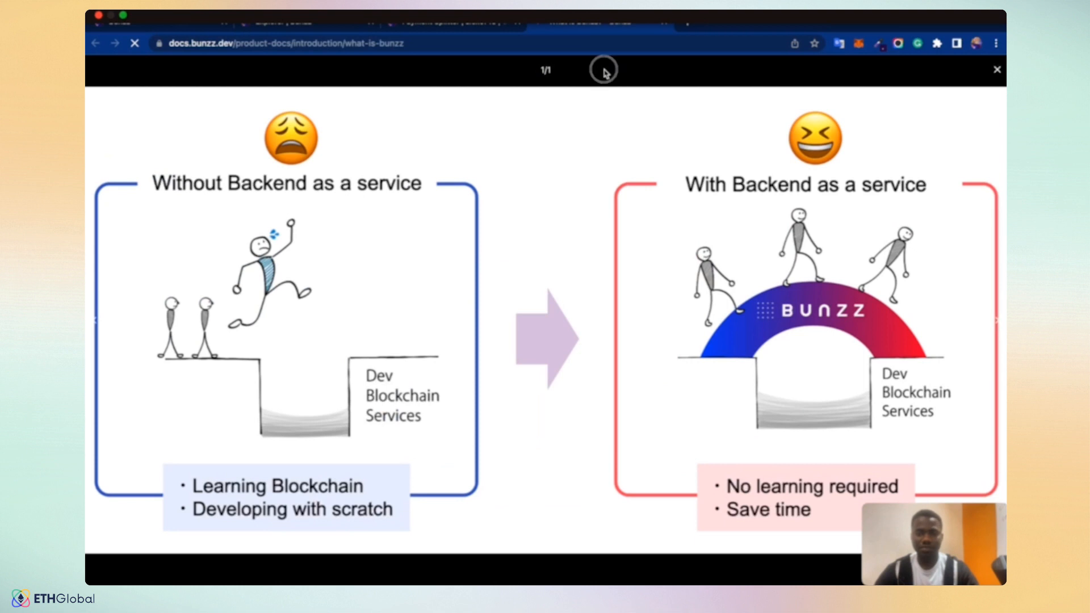
pyautogui.moveTo(958, 85)
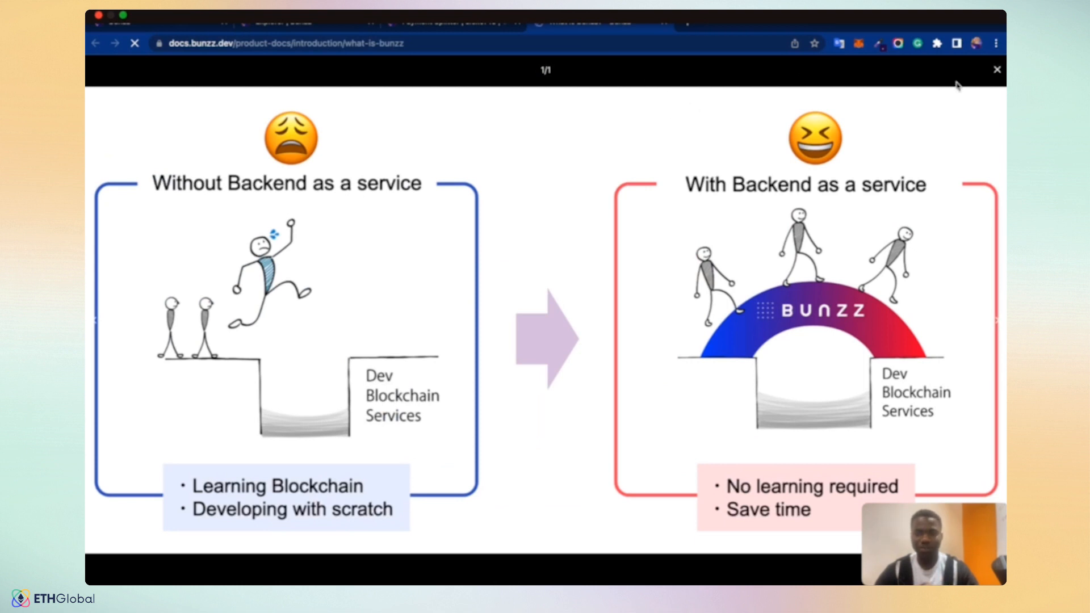
pyautogui.click(997, 69)
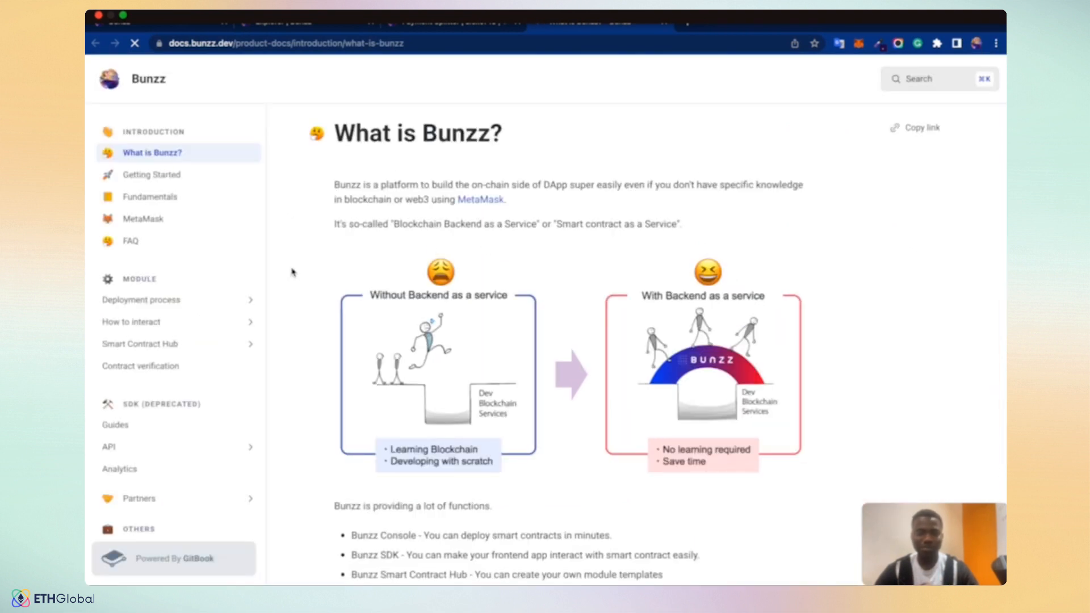
pyautogui.moveTo(148, 196)
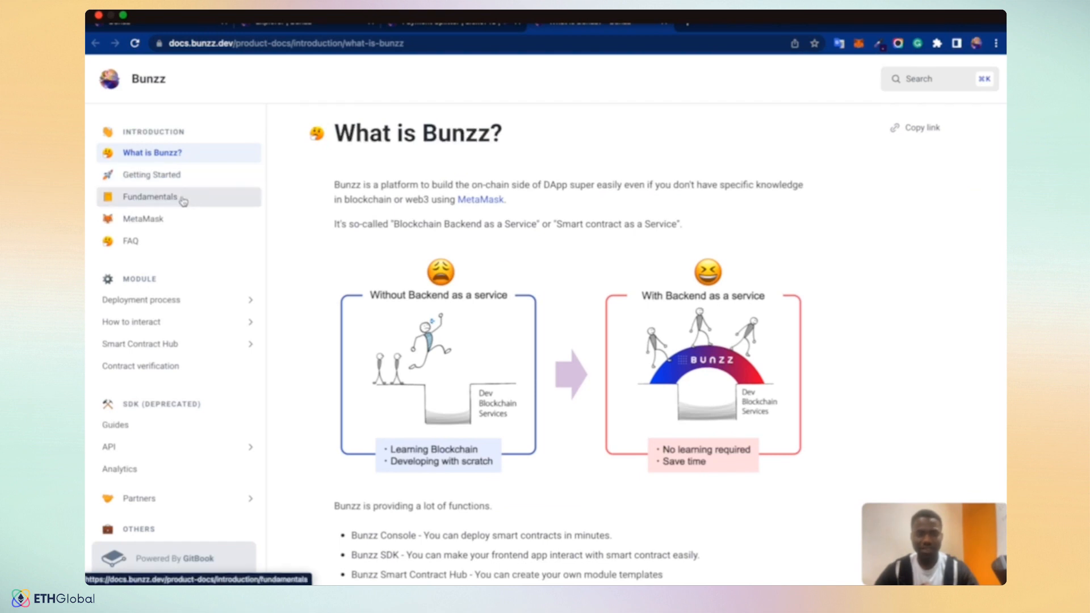
pyautogui.moveTo(143, 218)
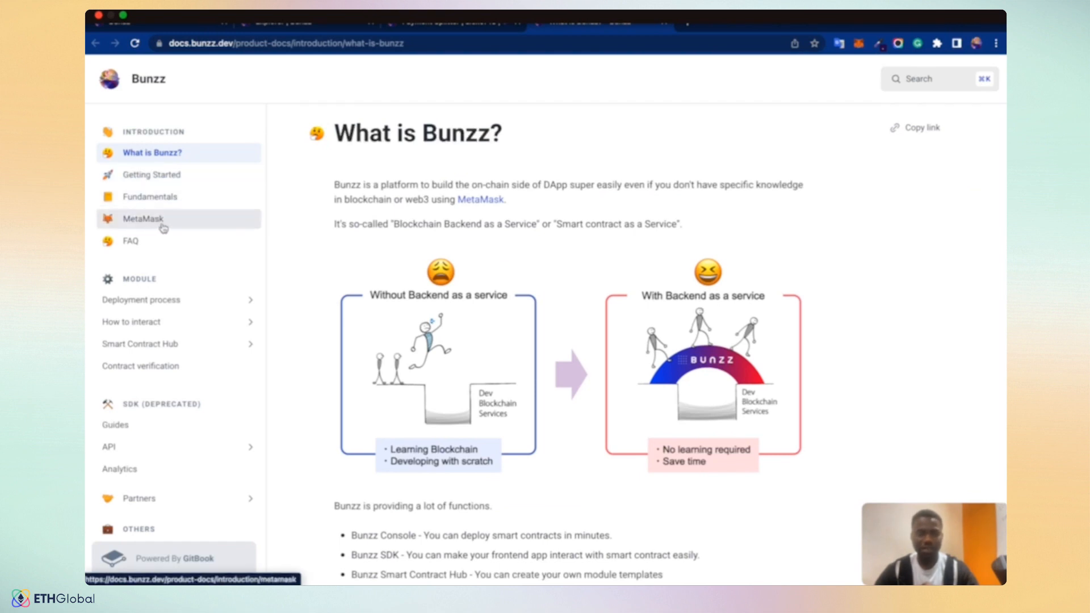
pyautogui.moveTo(141, 299)
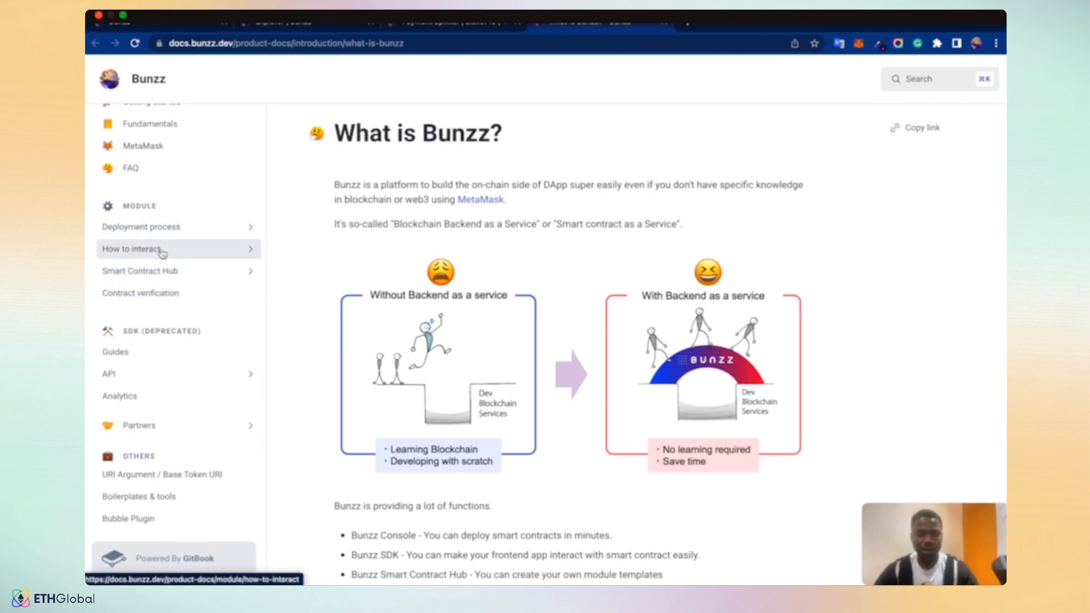
# - Read the 'How to interact' page's ethers.js example for calling deployed contracts
pyautogui.click(132, 249)
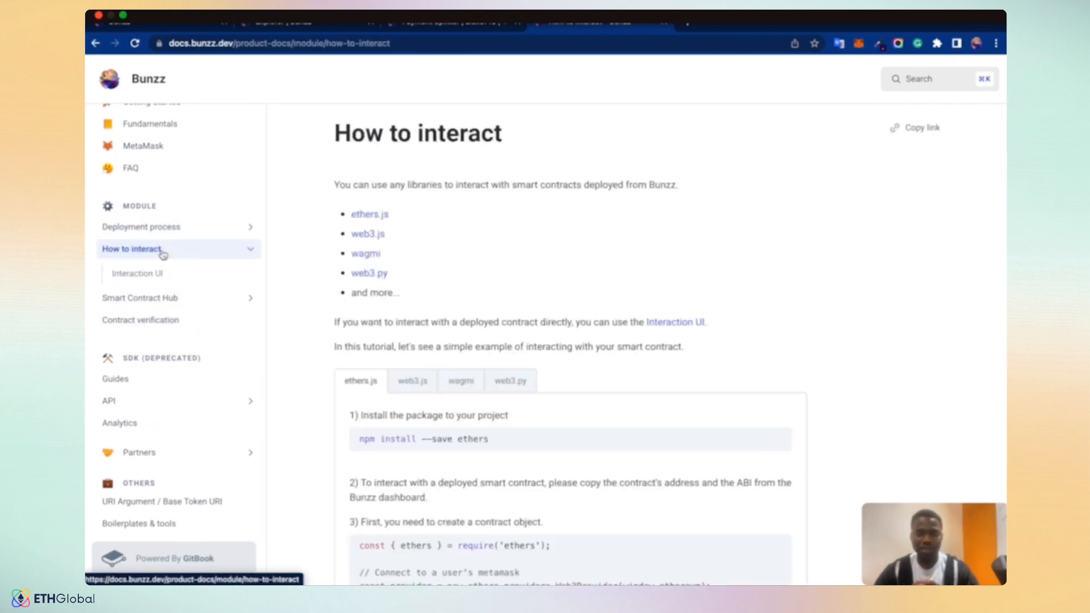
pyautogui.scroll(-3)
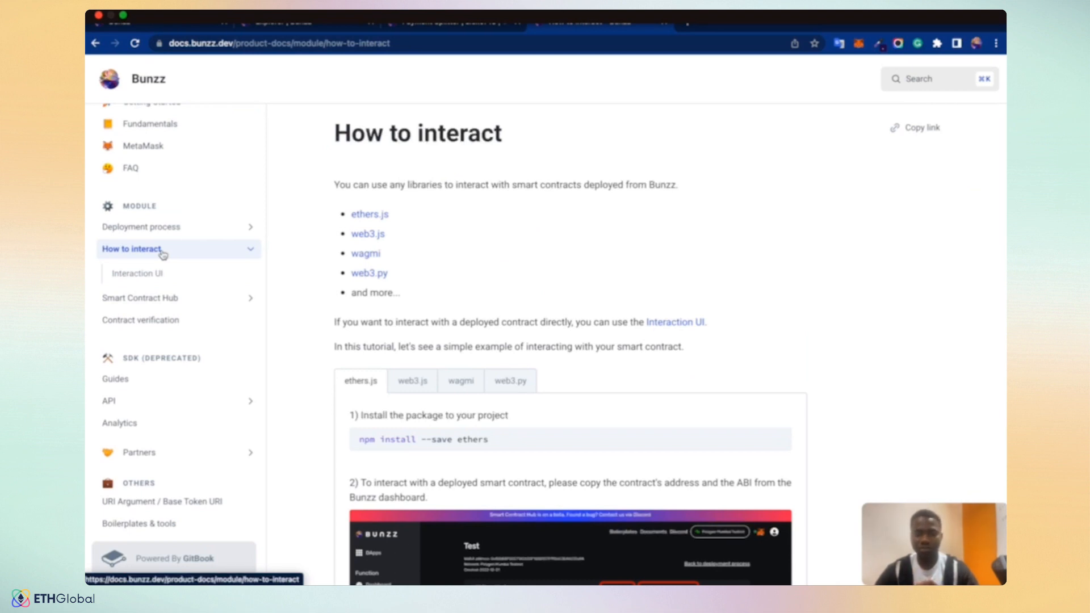
pyautogui.scroll(-3)
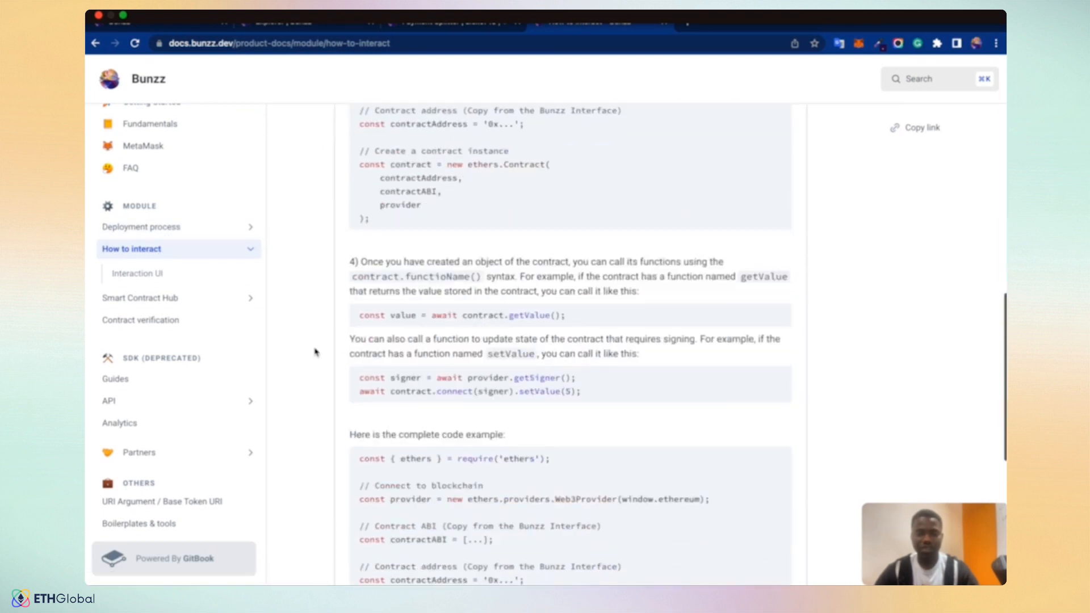
pyautogui.scroll(-3)
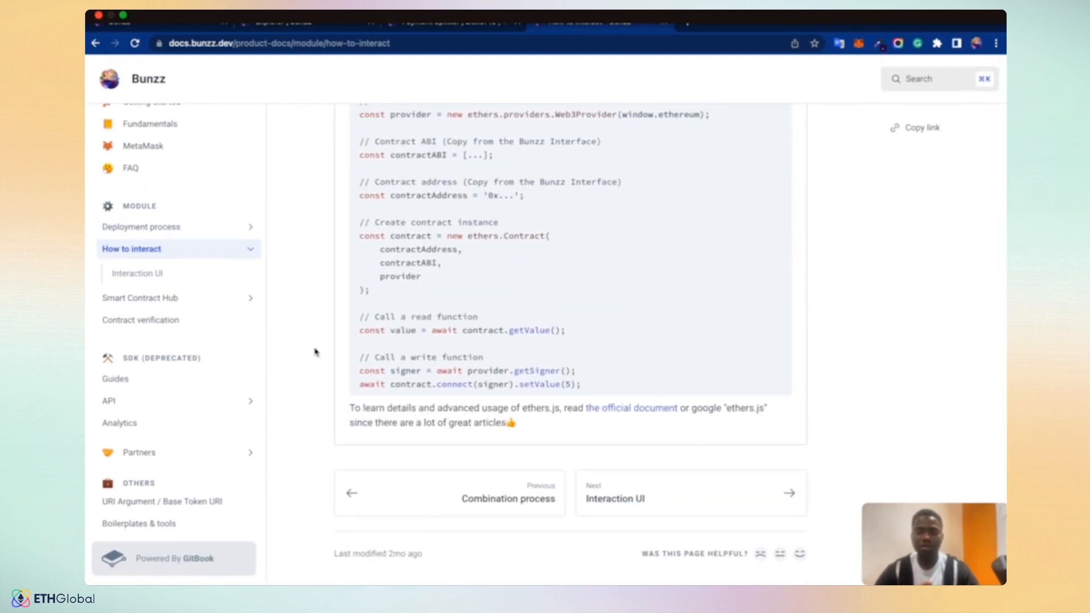
pyautogui.scroll(3)
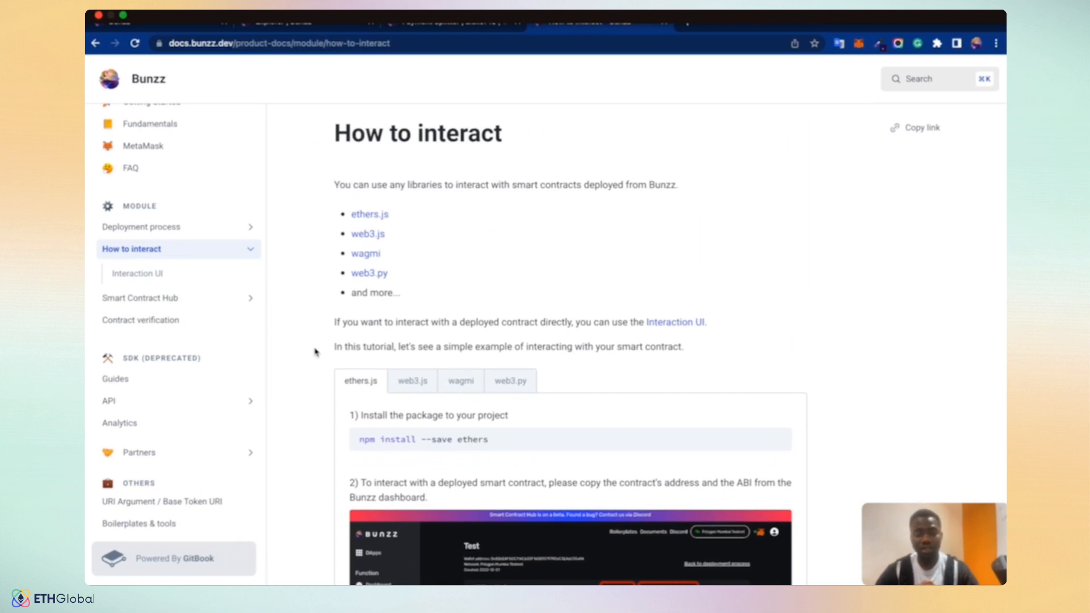
pyautogui.scroll(-3)
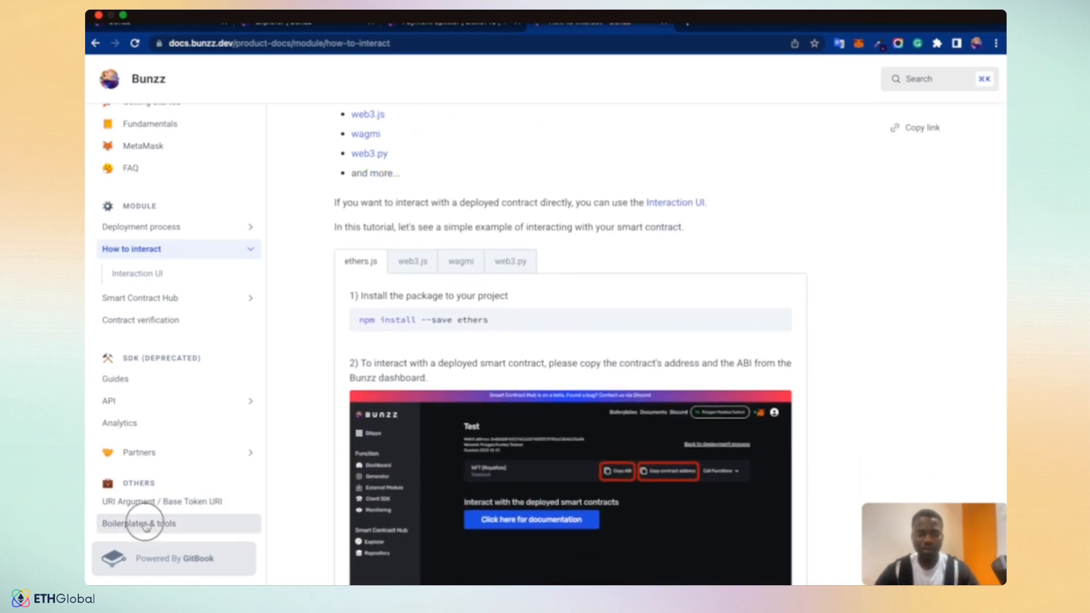
# - Follow the Token (ERC20) link on Boilerplates & tools to the erc20-minting-boilerplate GitHub repository
pyautogui.click(138, 523)
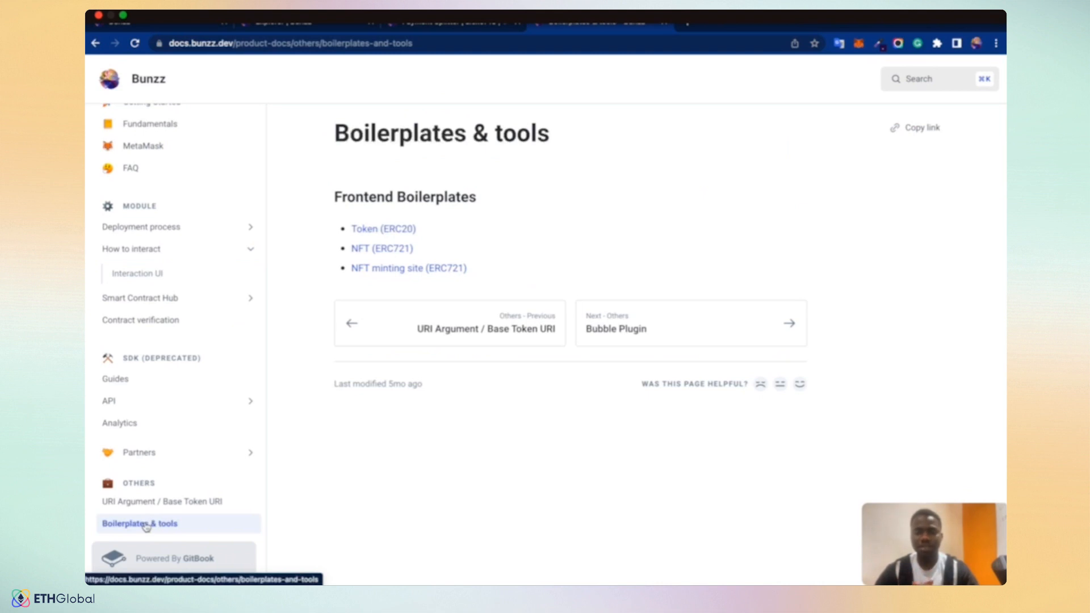
pyautogui.moveTo(323, 309)
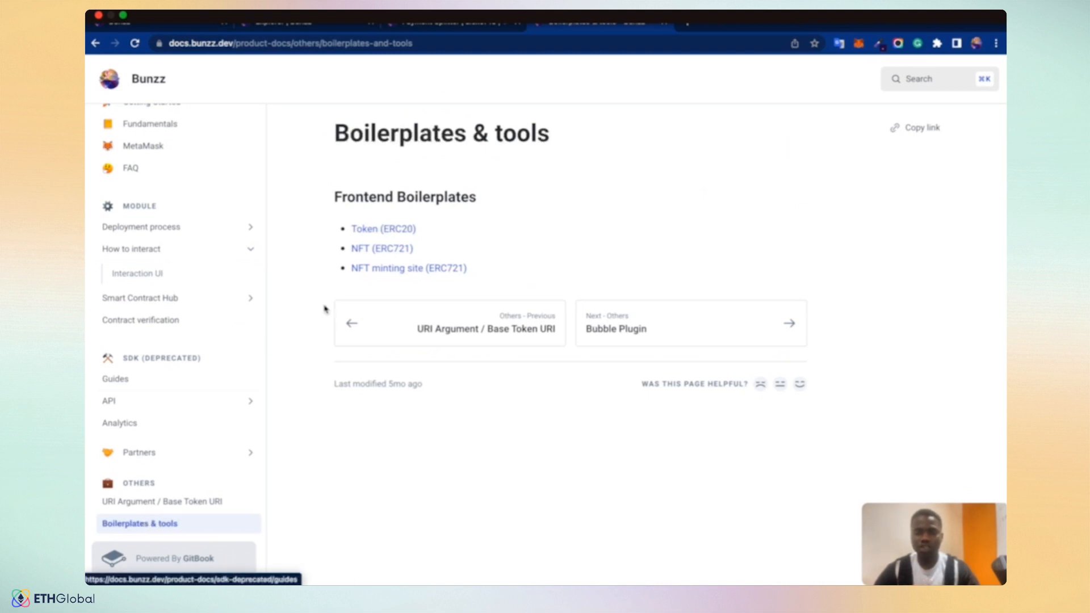
pyautogui.click(383, 229)
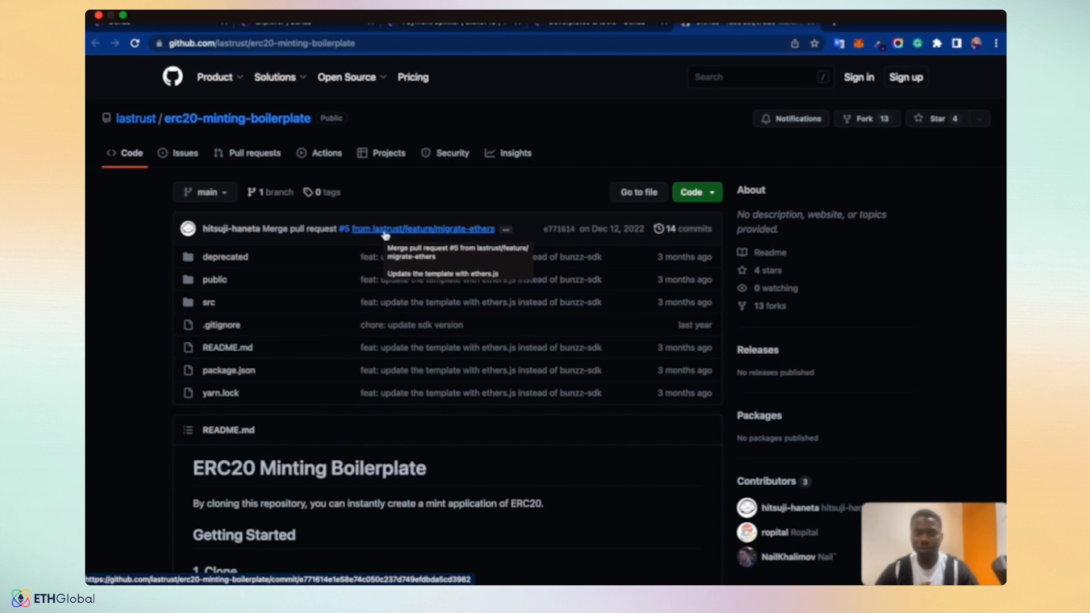
# - Revisit the Payment Splitter, Explorer and Bunzz home tabs, then reach the Bunzz login page
pyautogui.click(453, 22)
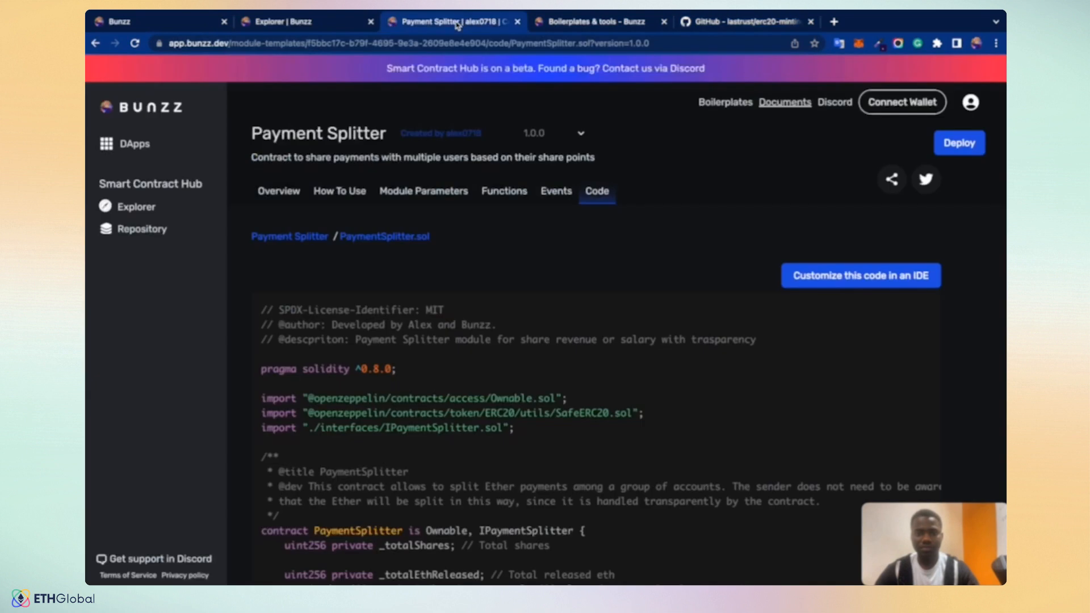
pyautogui.click(305, 22)
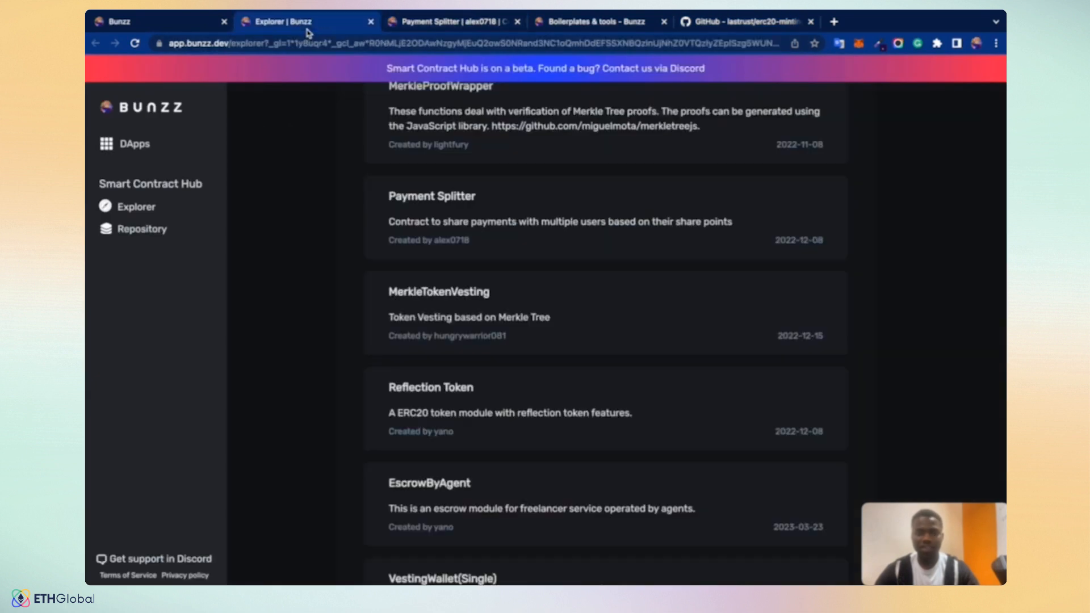
pyautogui.click(160, 20)
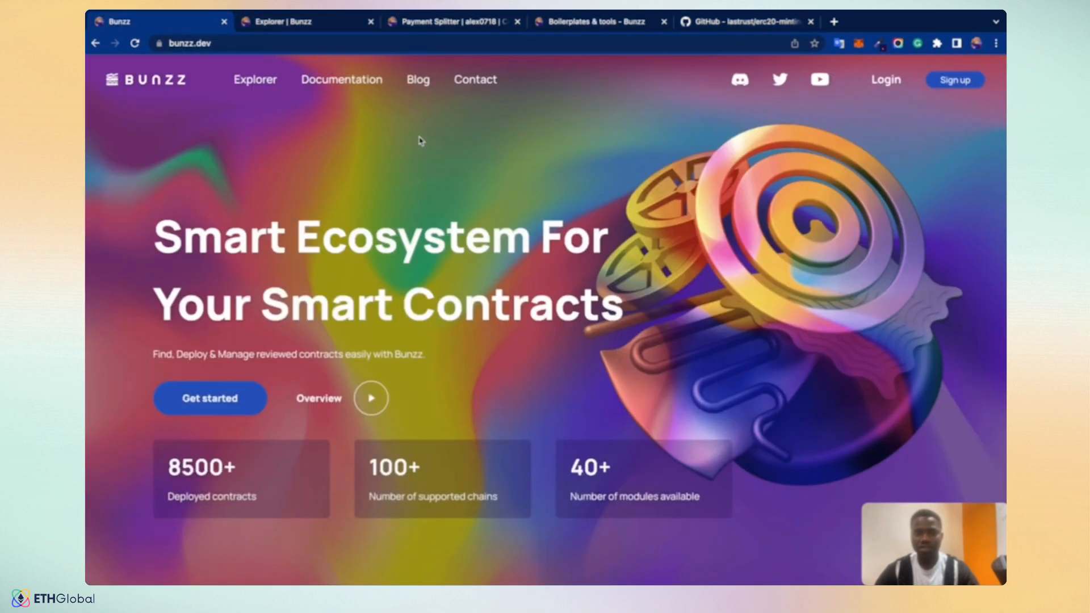
pyautogui.click(834, 21)
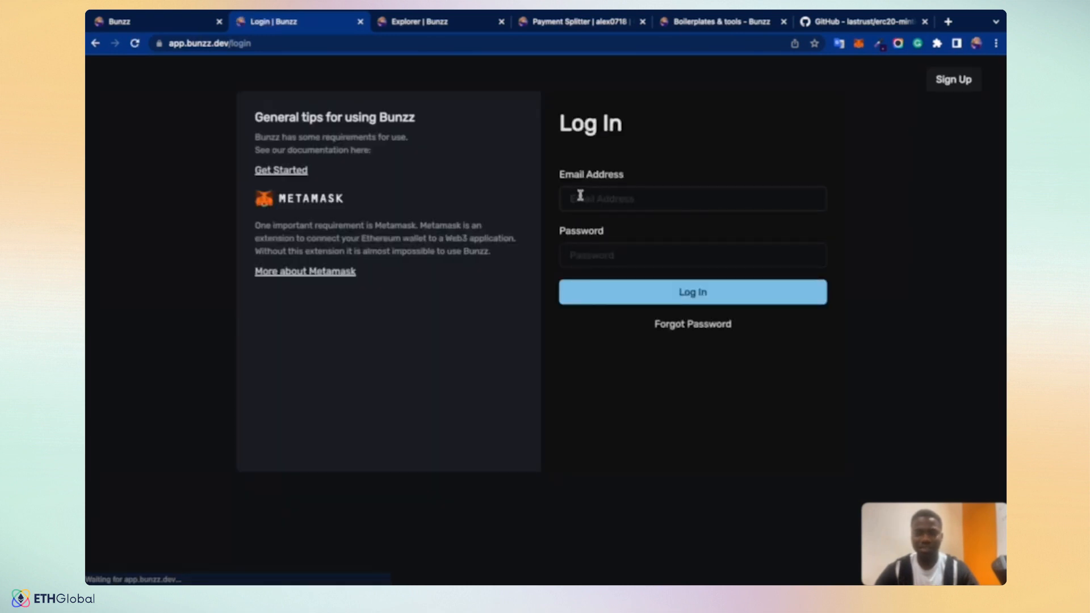
# - Log into Bunzz and review the DApps dashboard listing ERC20, Trust Token and Payment Splitter
pyautogui.click(691, 254)
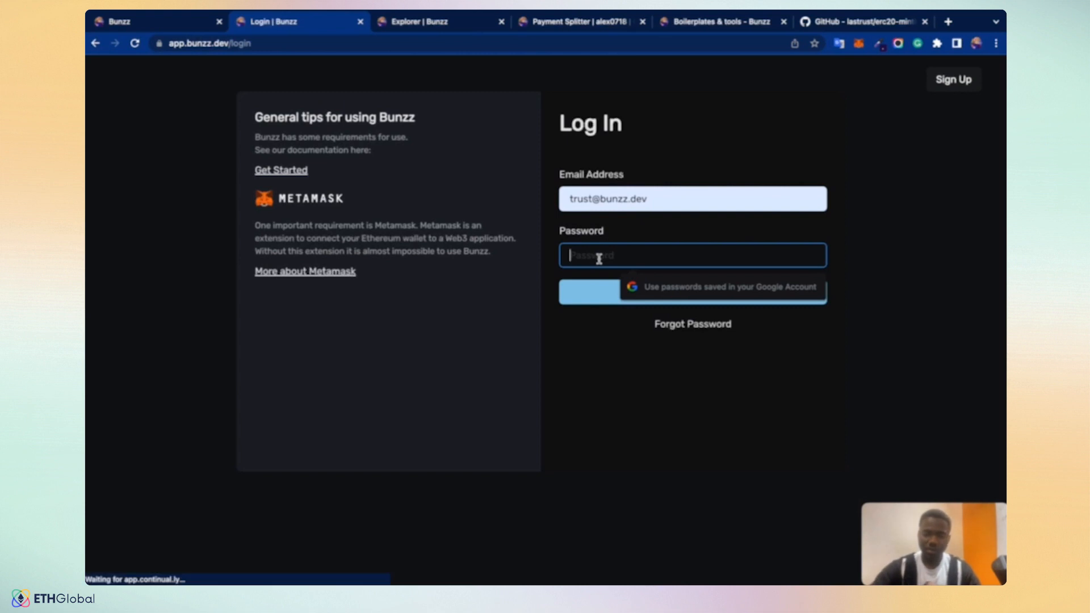
pyautogui.write('•••')
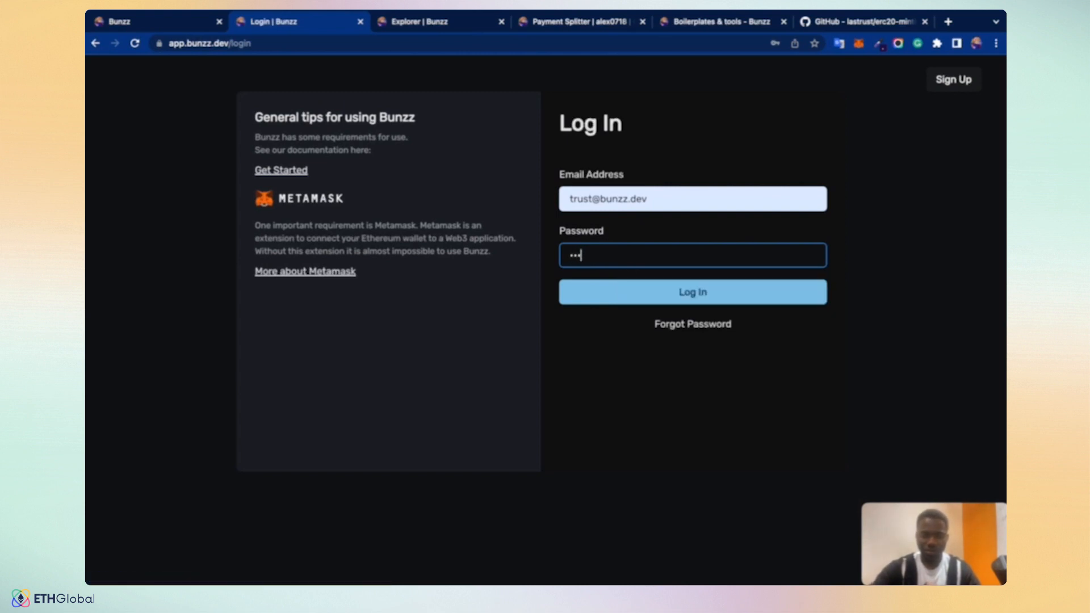
pyautogui.click(691, 292)
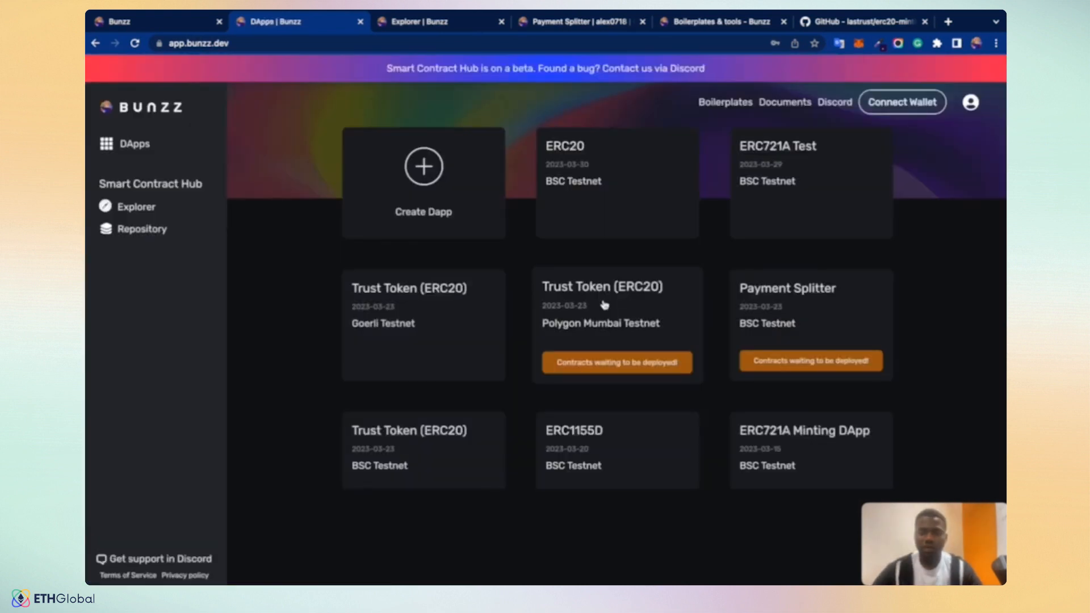
pyautogui.moveTo(516, 260)
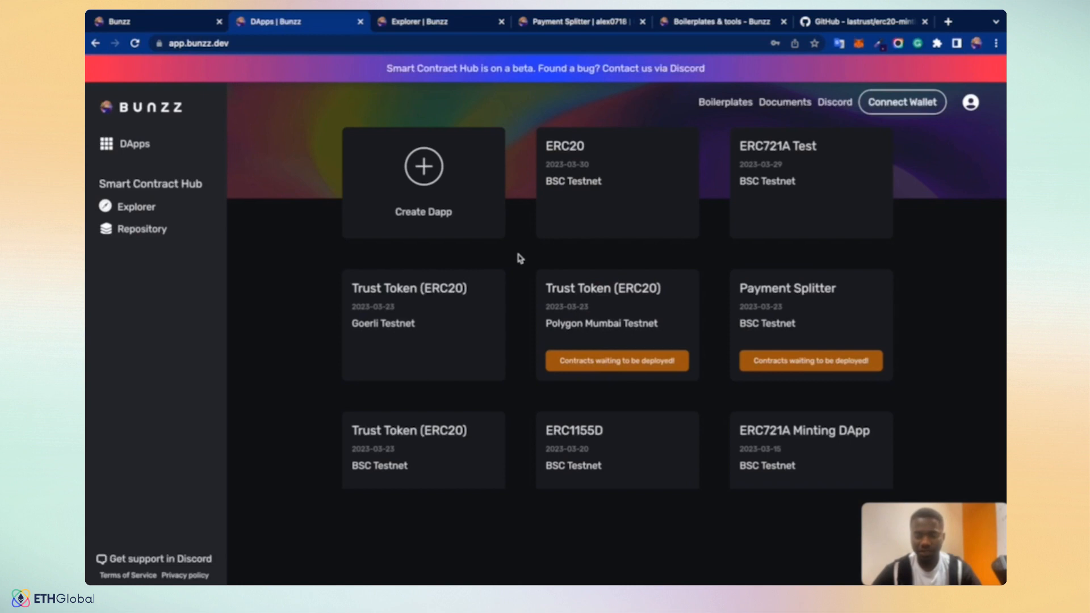
pyautogui.scroll(-3)
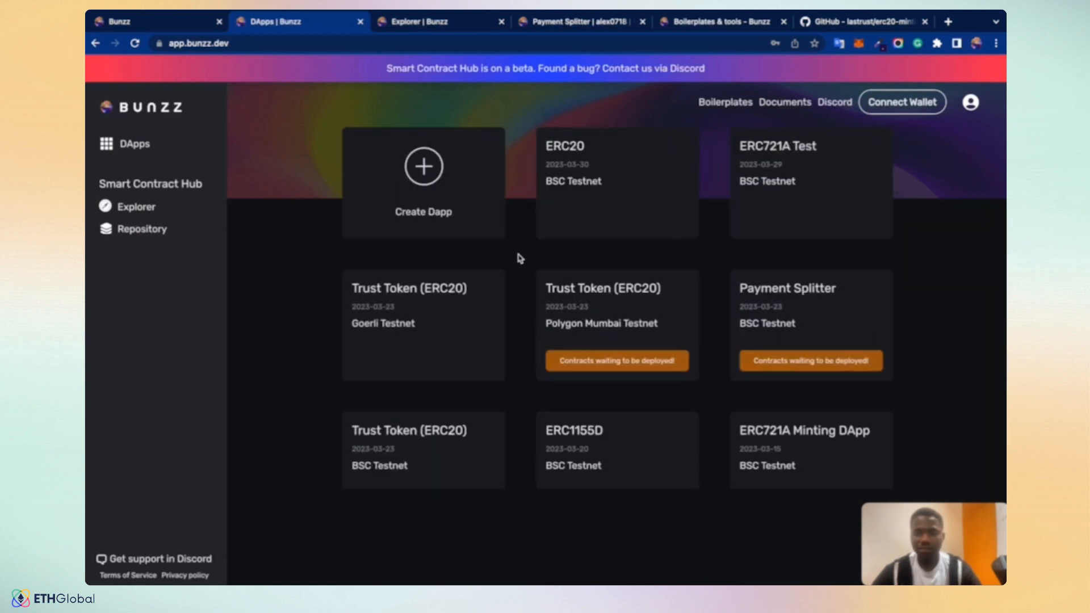
pyautogui.moveTo(422, 205)
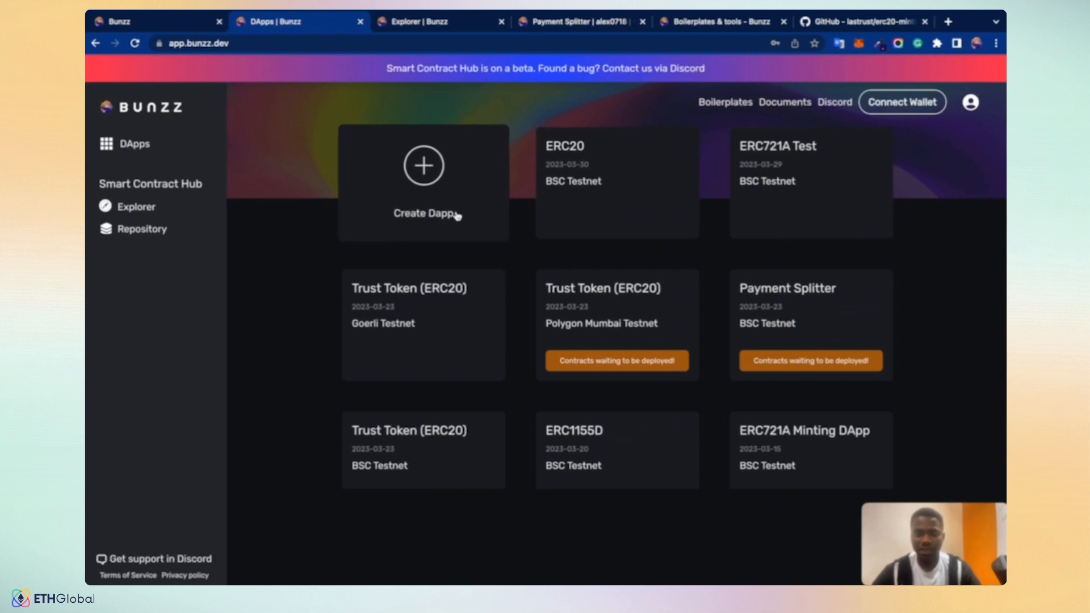
pyautogui.moveTo(424, 208)
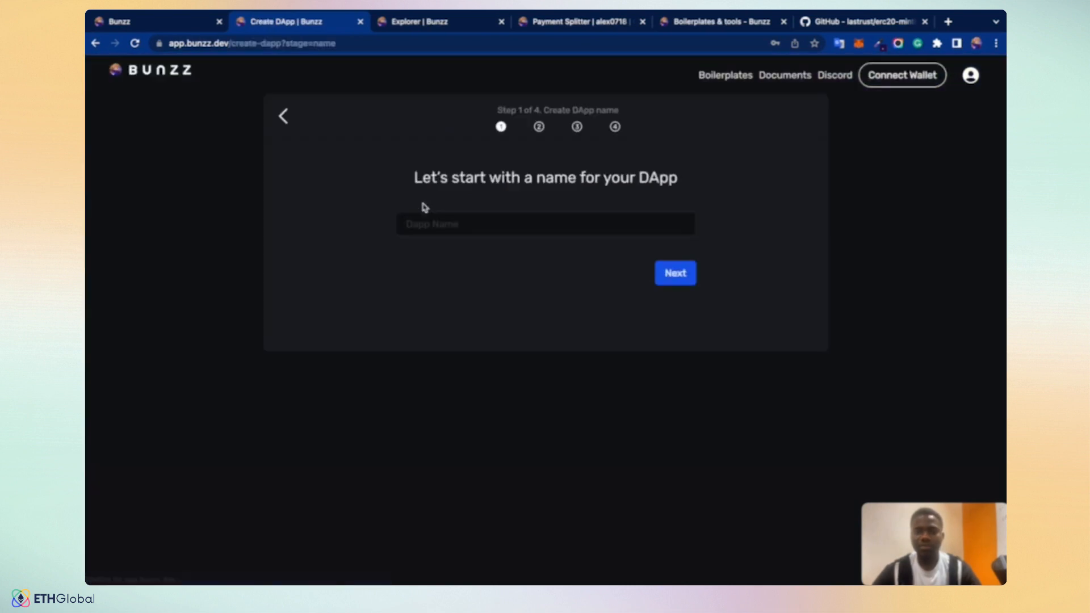
pyautogui.moveTo(472, 212)
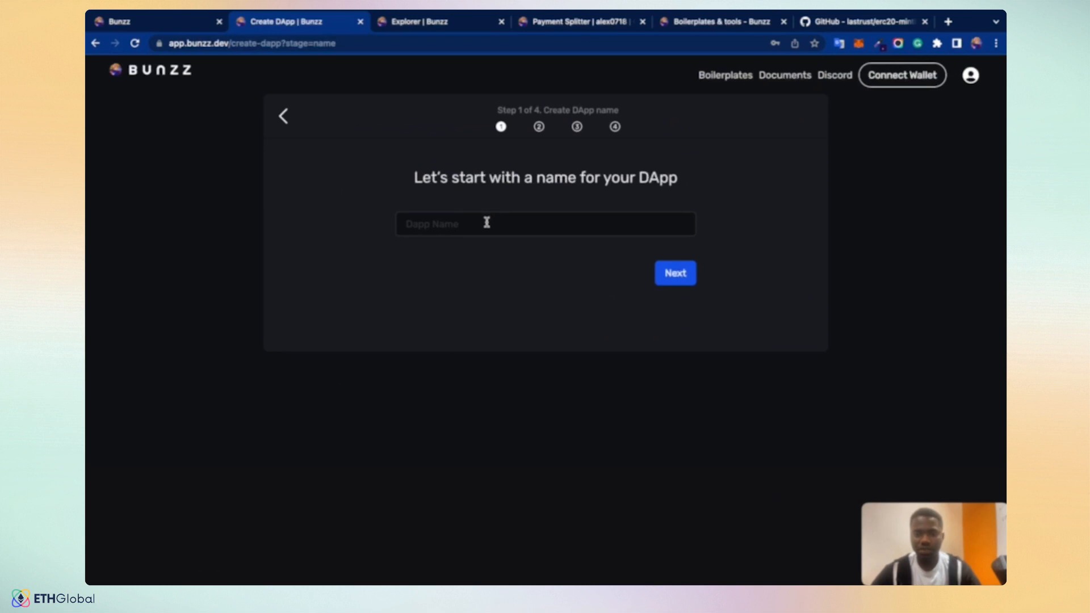
# - Name the new DApp 'Trust Token' and continue to the chain selection step
pyautogui.click(545, 224)
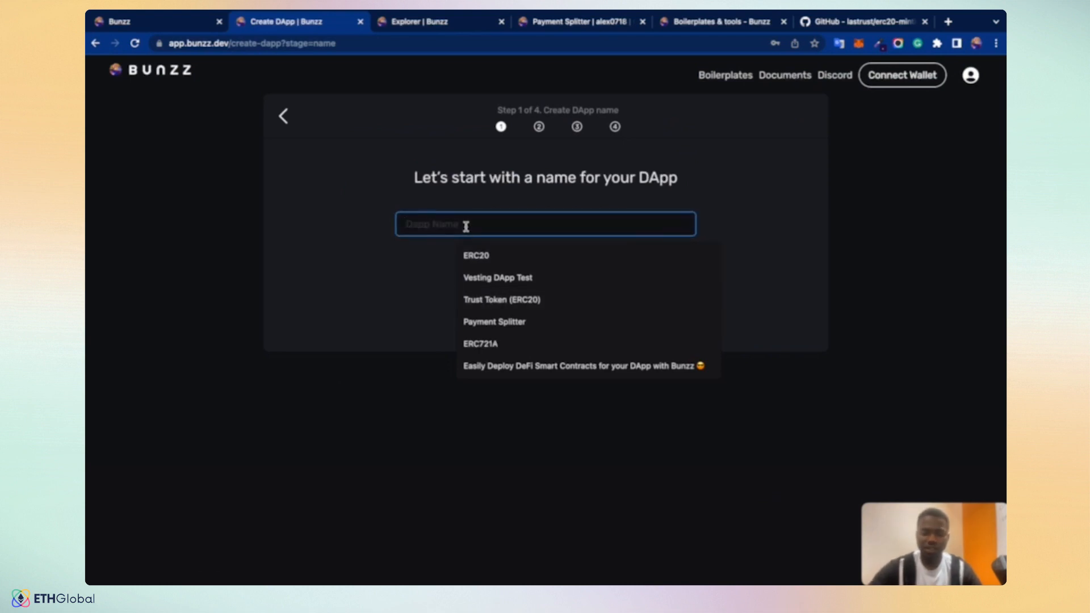
pyautogui.write('Trust Token')
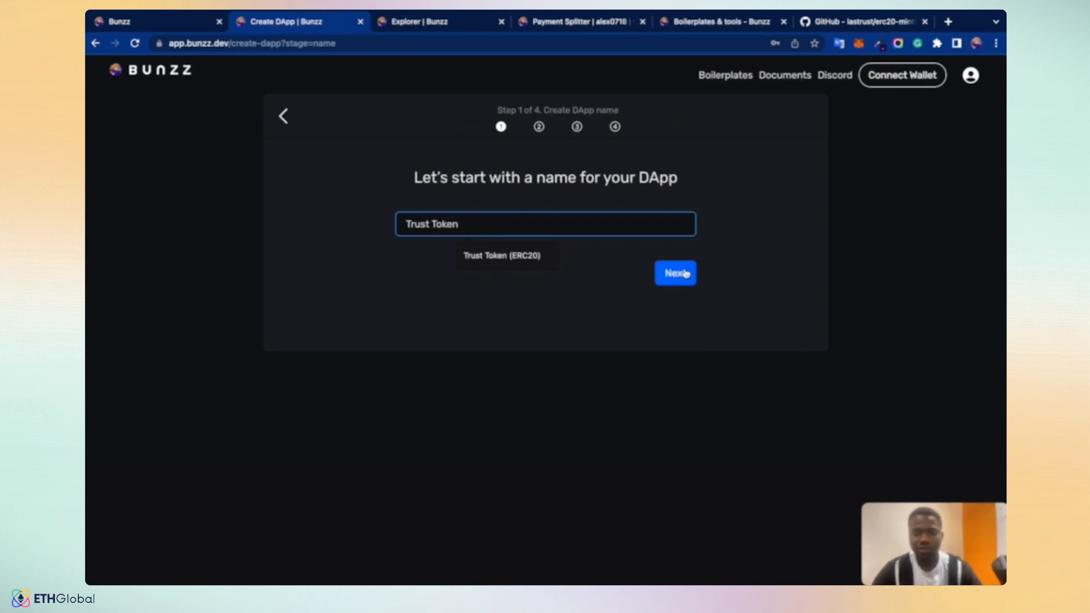
pyautogui.click(673, 272)
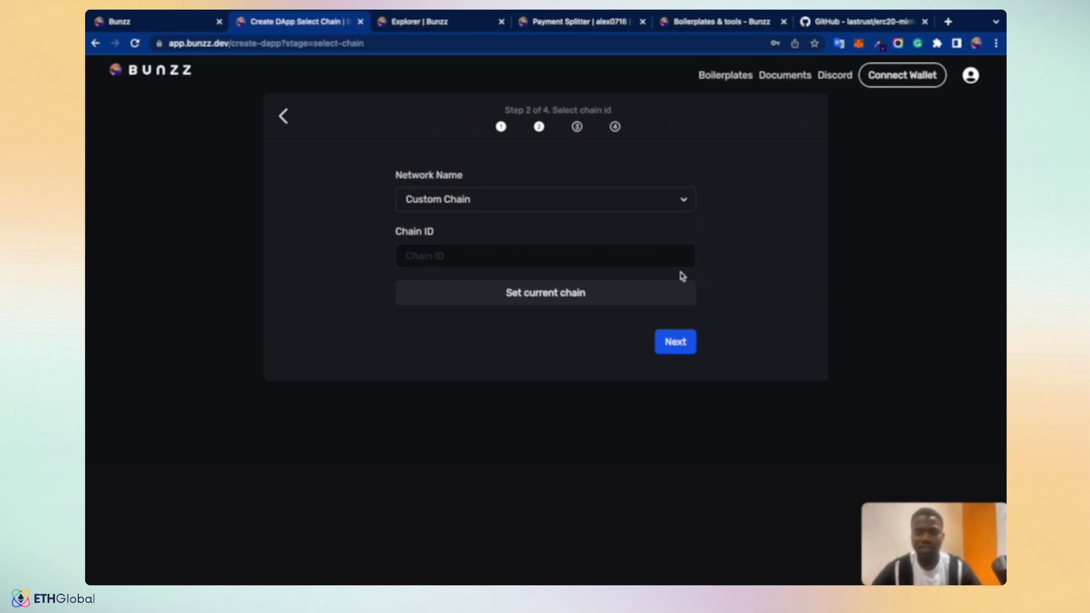
# - Choose BSC Testnet (chain ID 97) as the network and continue to module template selection
pyautogui.click(545, 199)
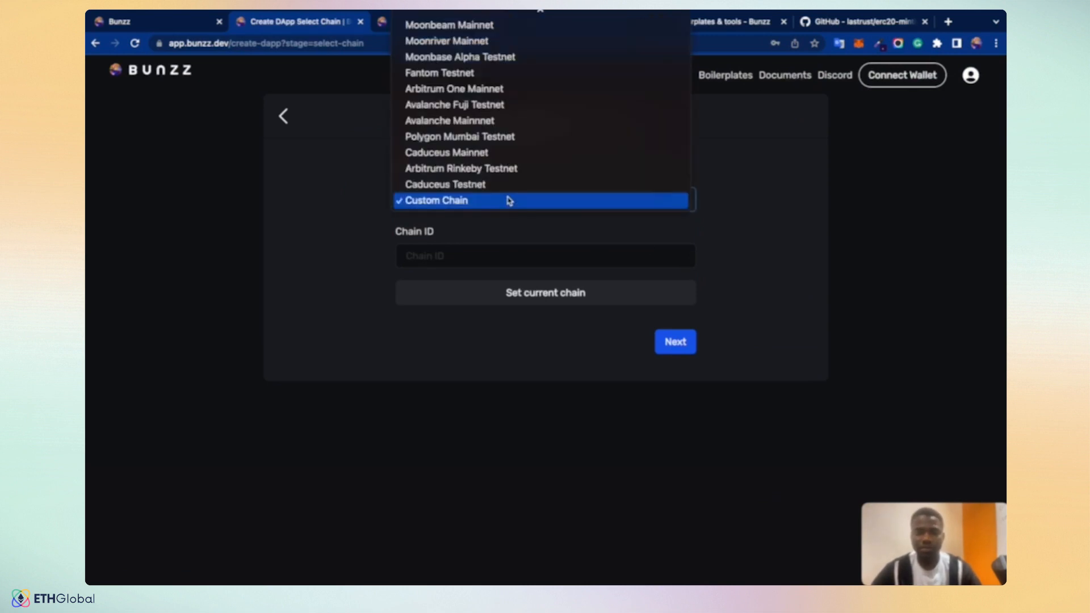
pyautogui.scroll(3)
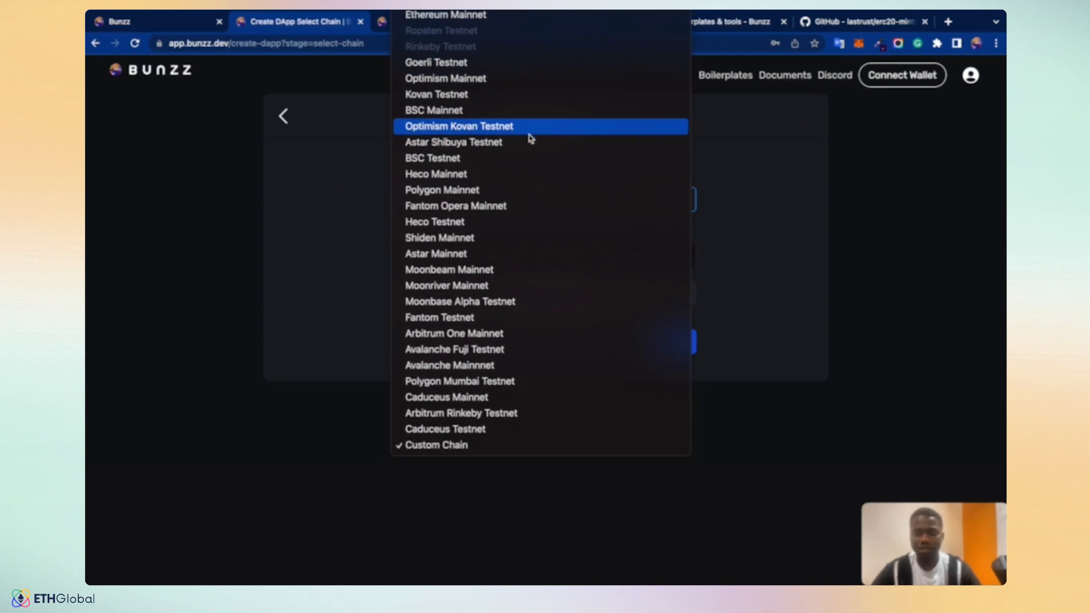
pyautogui.moveTo(445, 158)
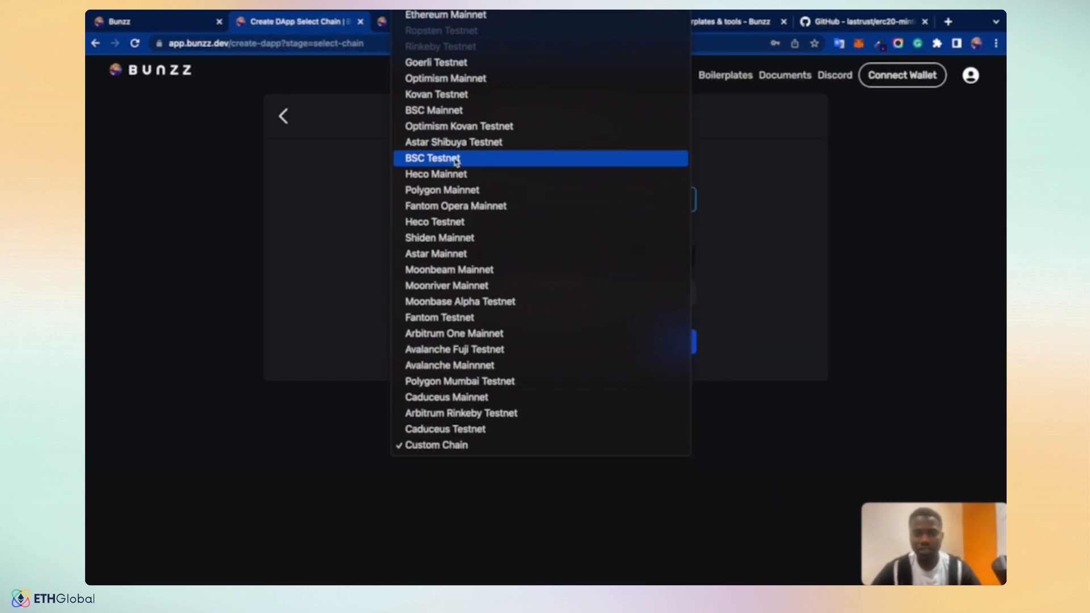
pyautogui.click(433, 158)
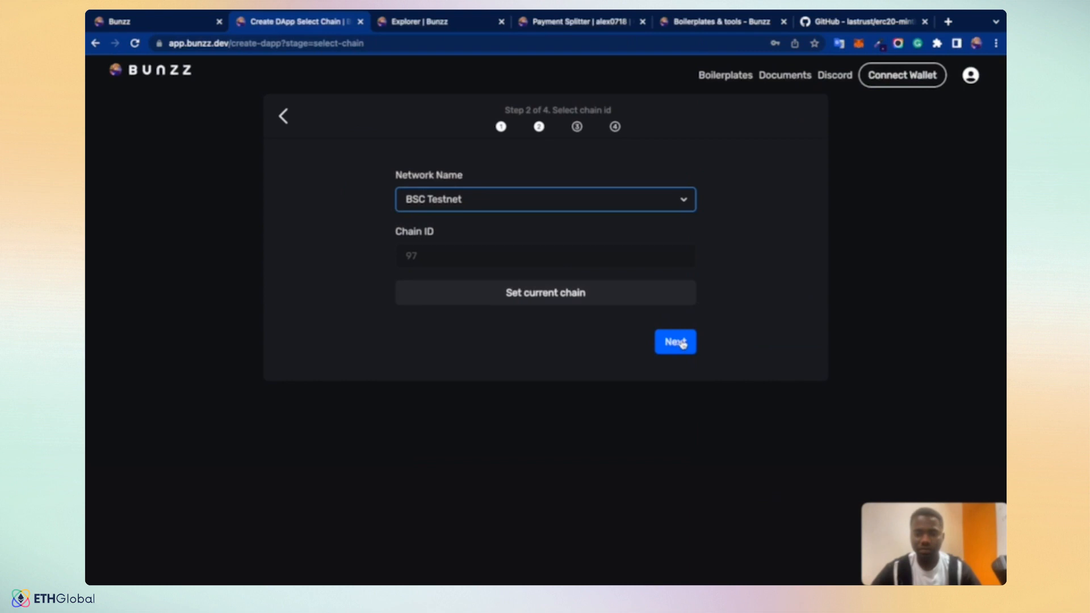
pyautogui.click(673, 342)
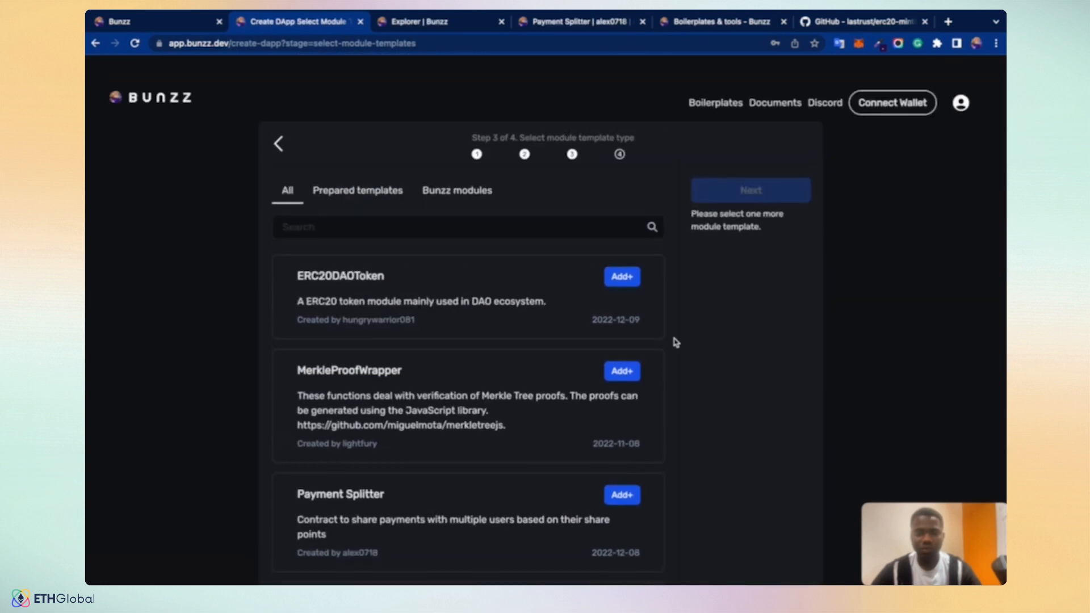
# - Browse the All, Bunzz modules and Prepared templates categories, ending on Prepared templates with Simple Token listed
pyautogui.scroll(-3)
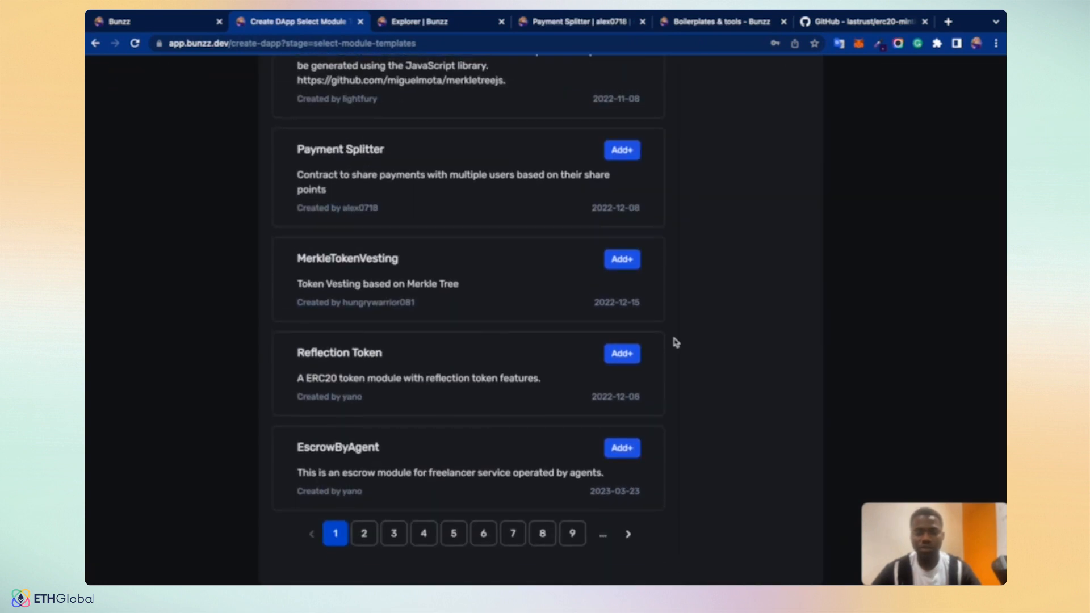
pyautogui.scroll(3)
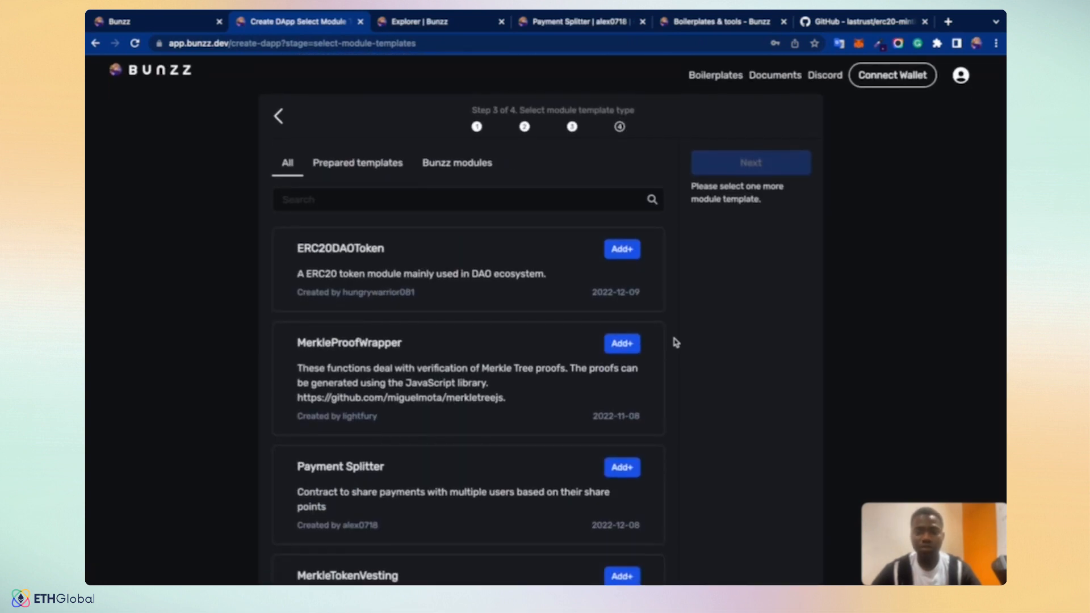
pyautogui.click(357, 163)
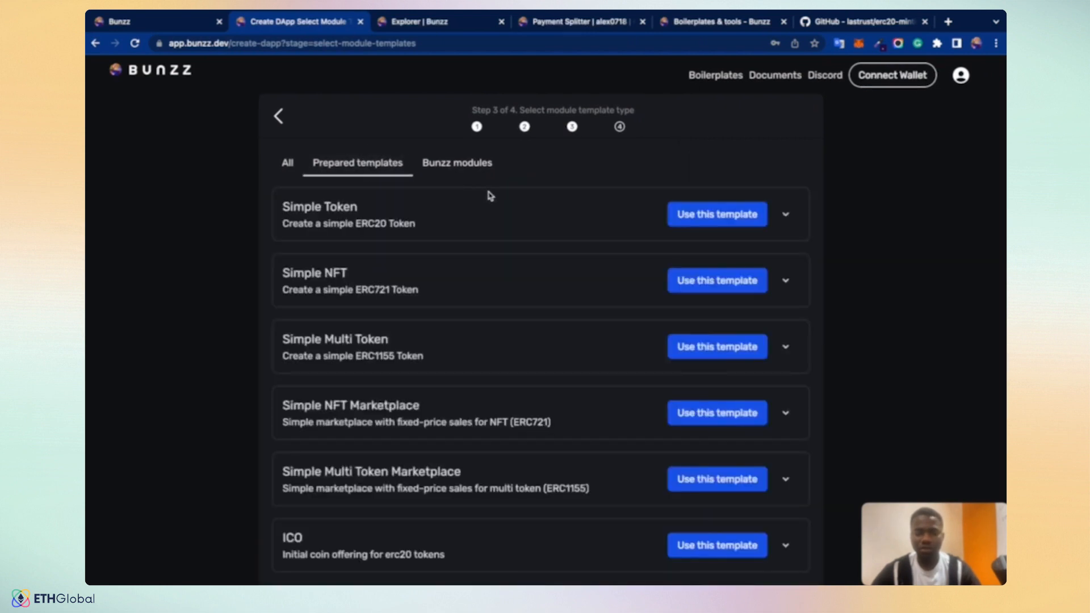
pyautogui.moveTo(451, 185)
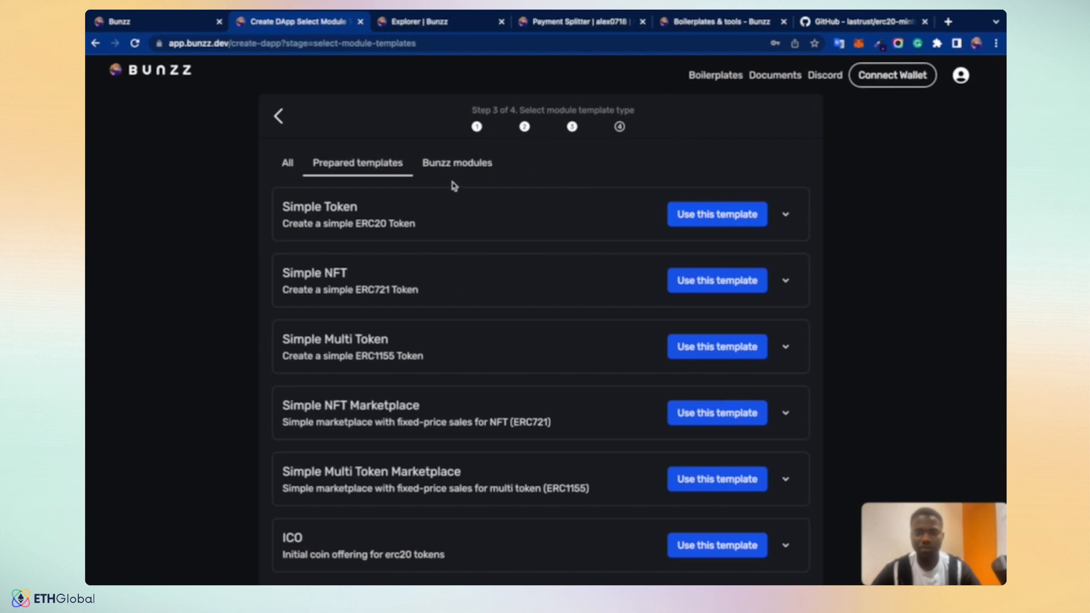
pyautogui.click(456, 162)
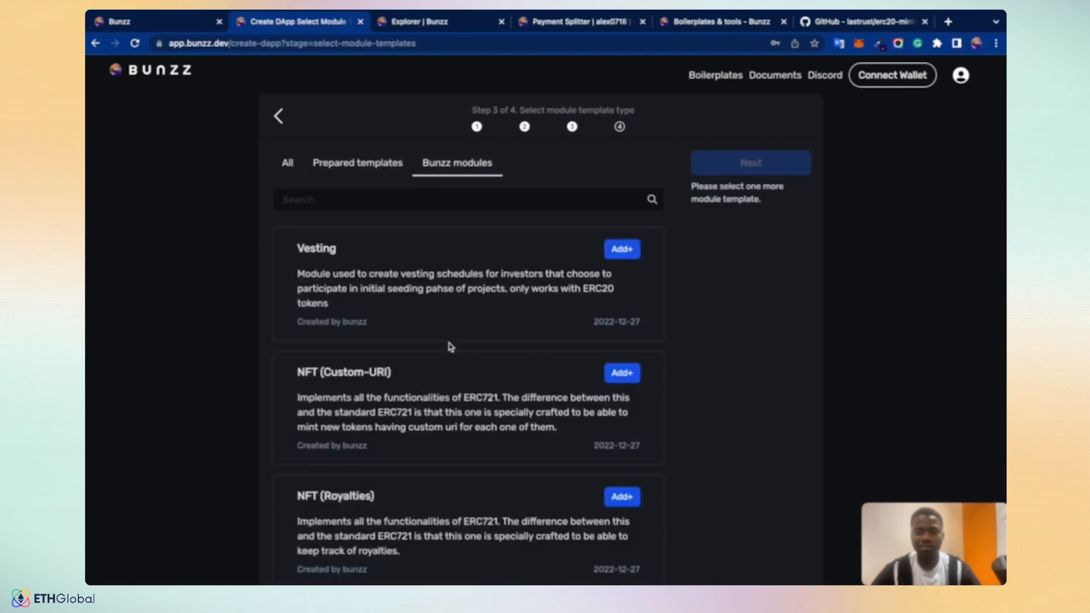
pyautogui.click(356, 163)
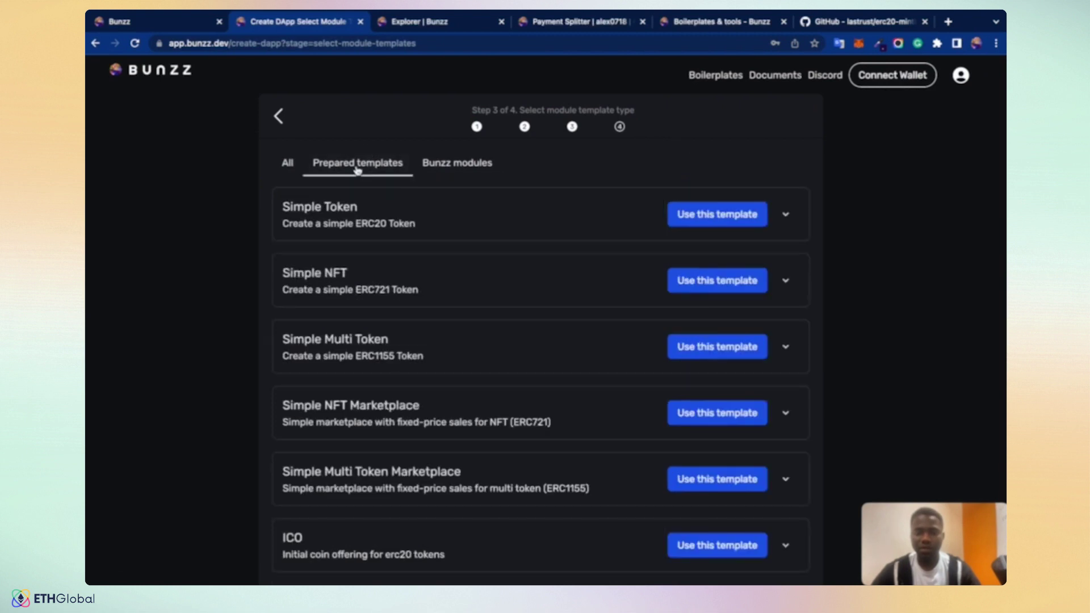
pyautogui.click(286, 162)
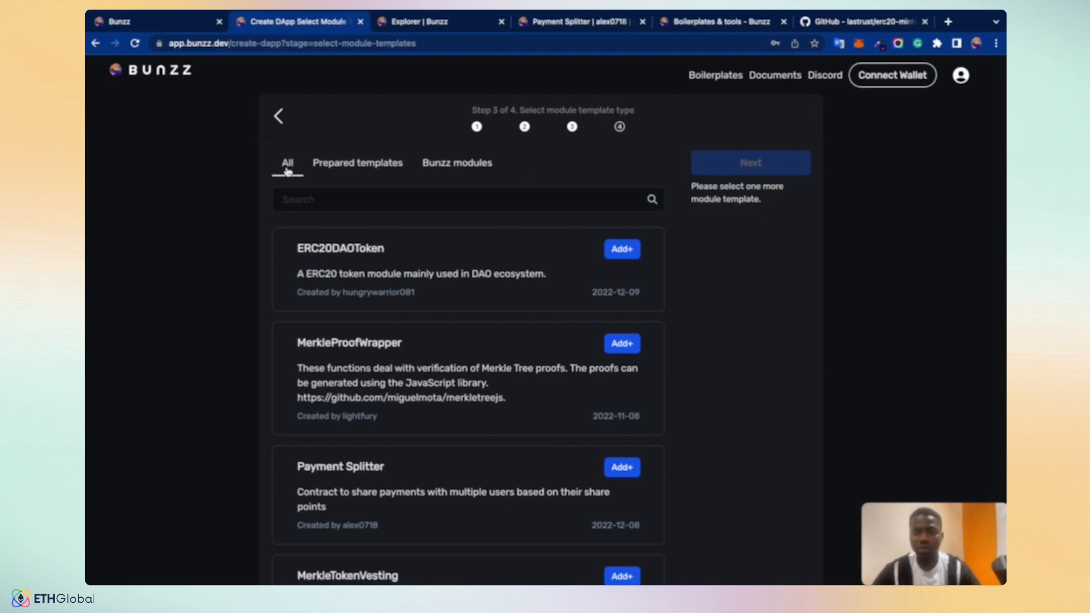
pyautogui.moveTo(455, 166)
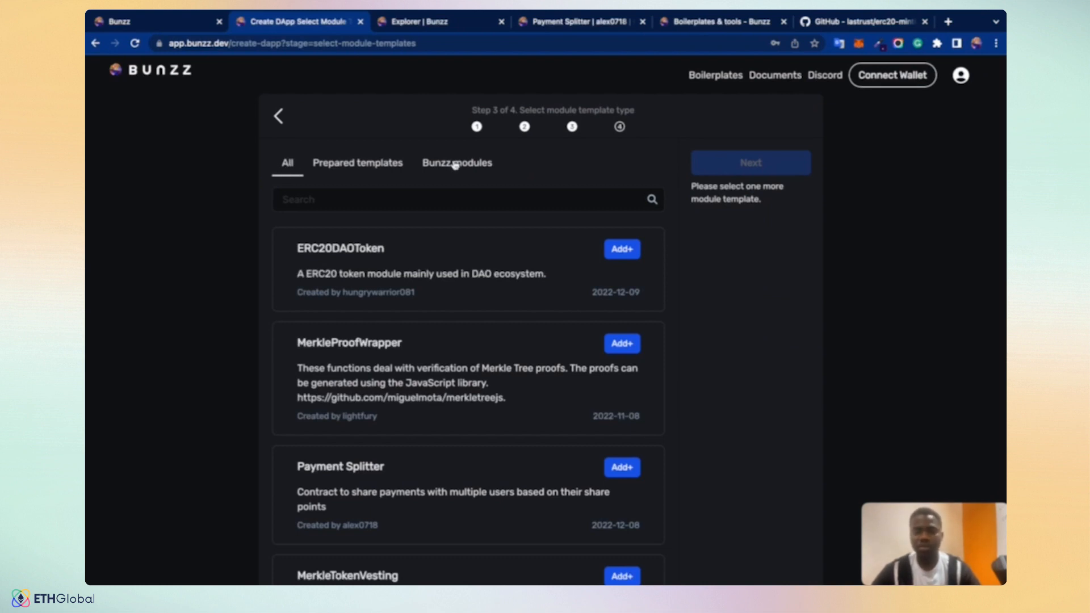
pyautogui.click(356, 162)
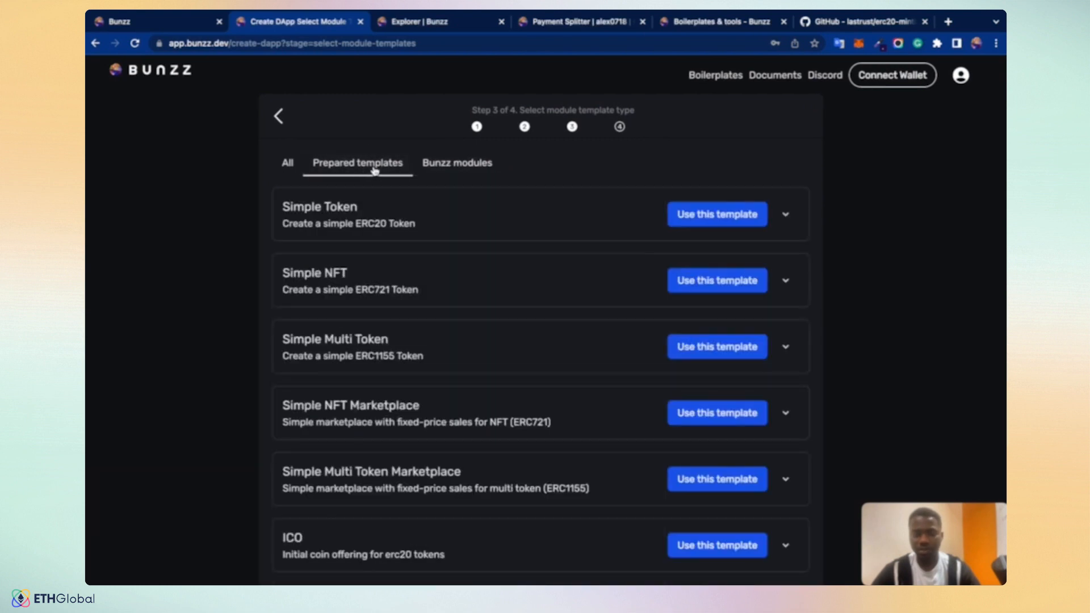
pyautogui.moveTo(716, 213)
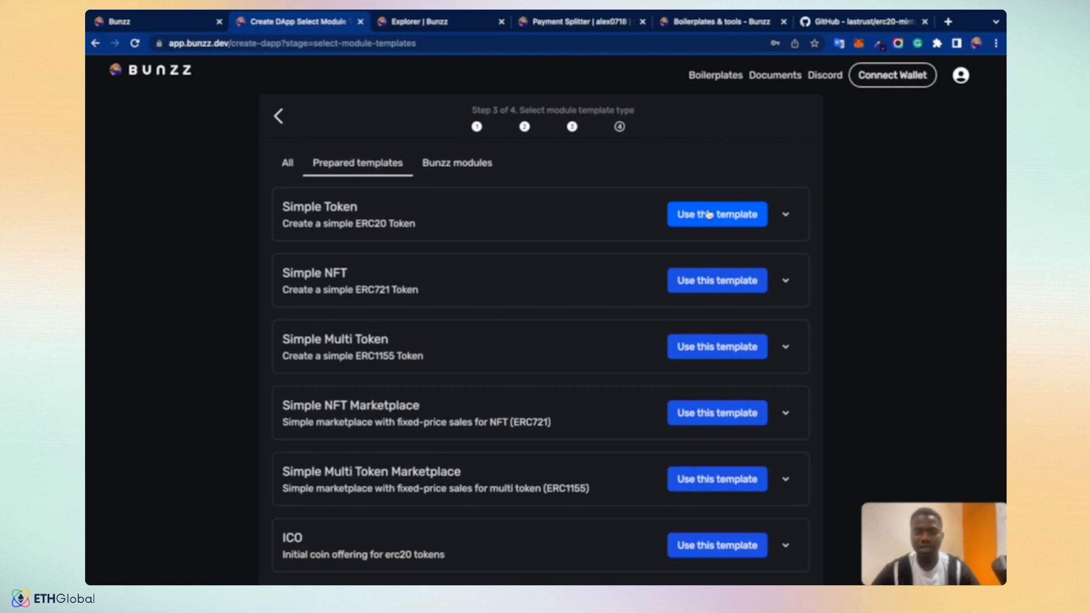
# - Use the Simple Token template, fill name Trust Token and symbol TTK, and start deployment
pyautogui.click(717, 214)
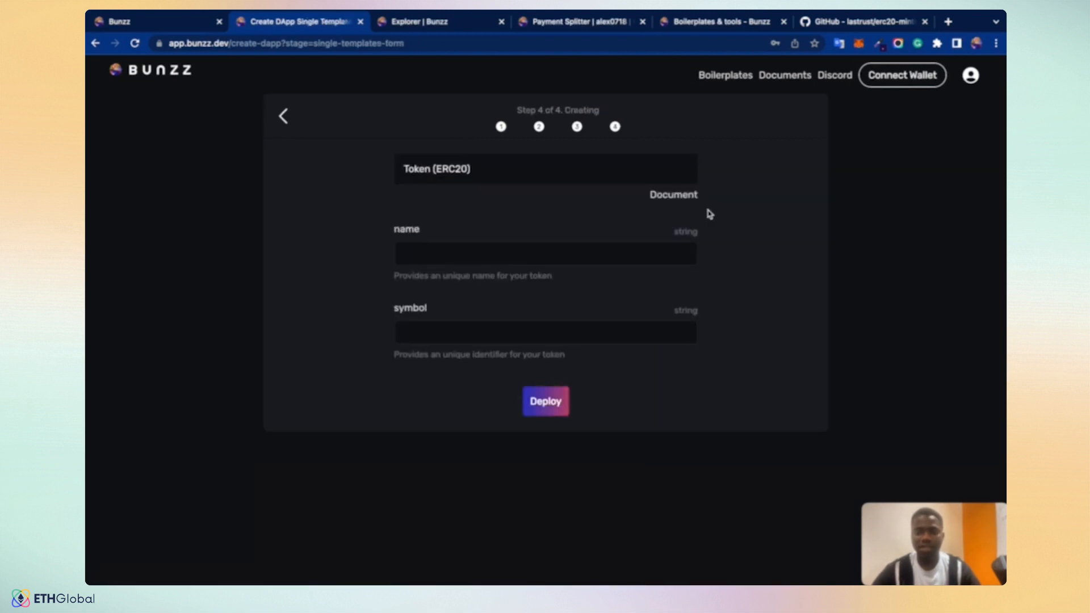
pyautogui.click(545, 252)
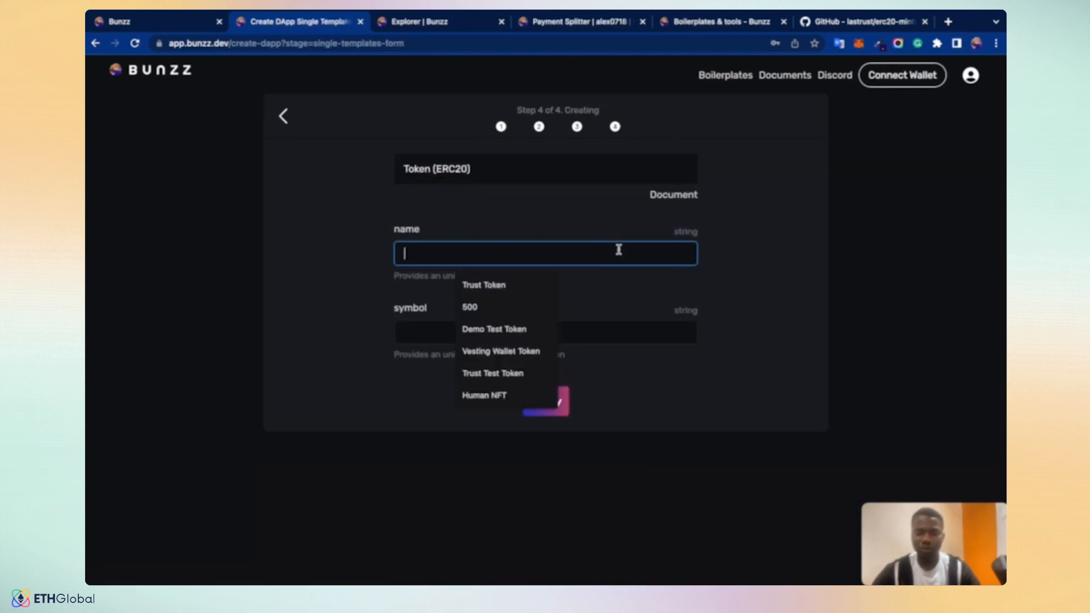
pyautogui.click(483, 284)
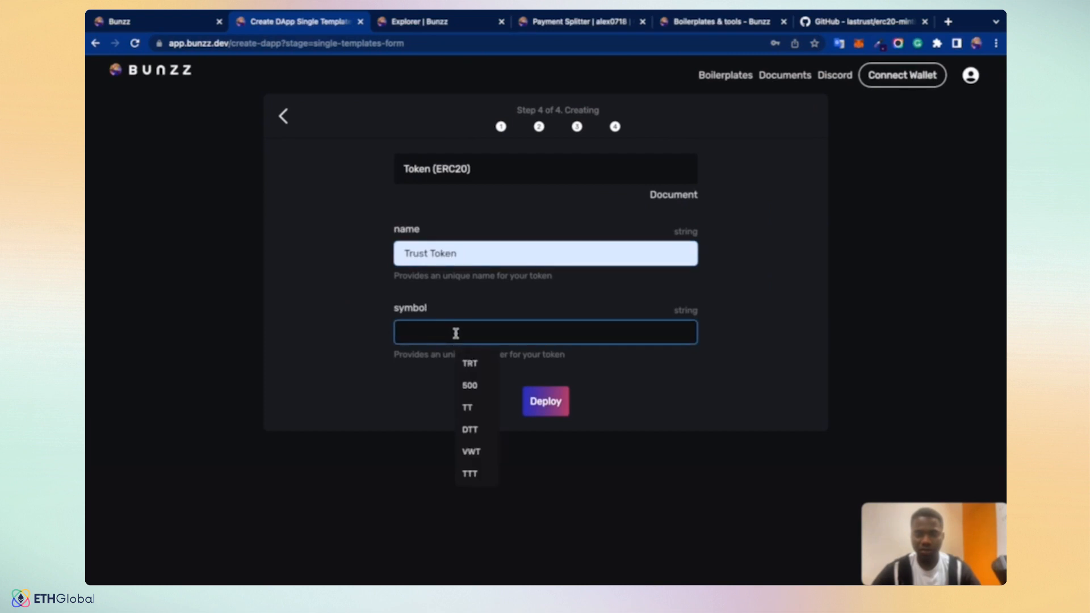
pyautogui.write('T')
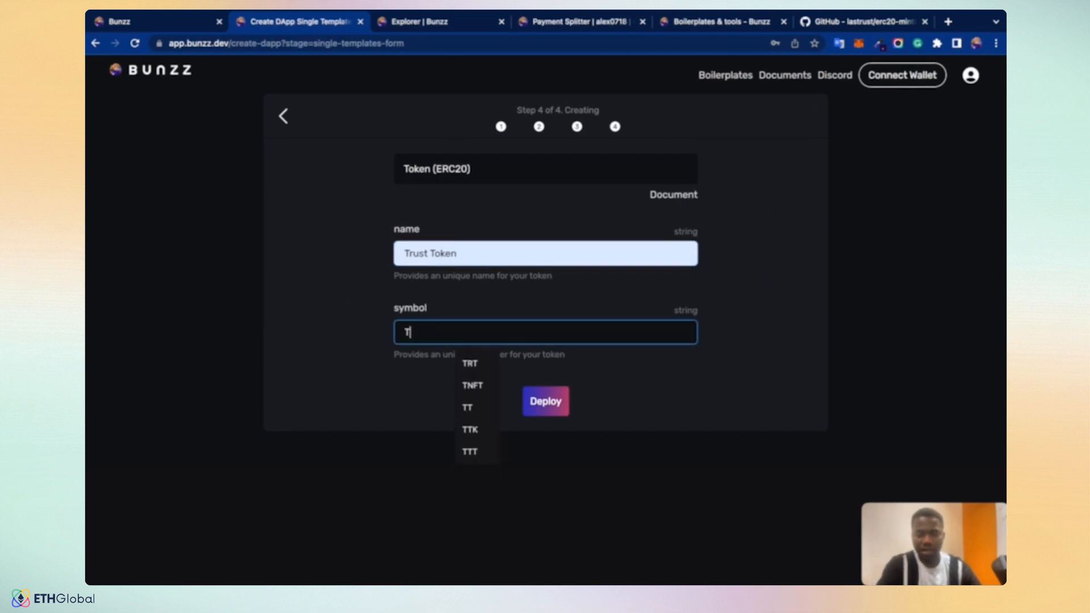
pyautogui.click(469, 429)
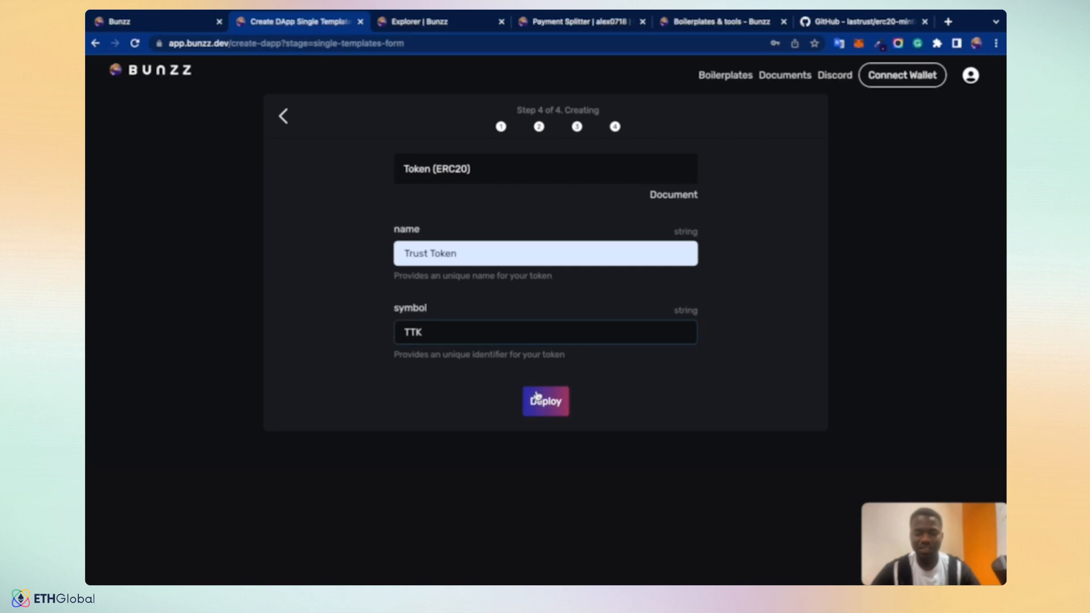
pyautogui.click(545, 400)
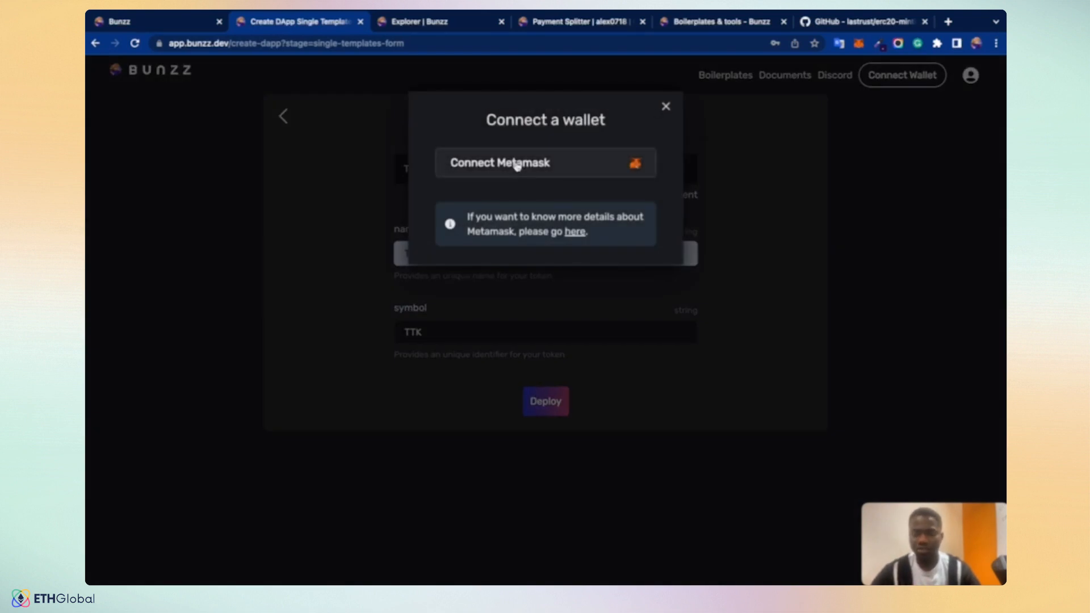
# - Connect and unlock MetaMask, deploy Trust Token and confirm the deployment transaction
pyautogui.click(545, 162)
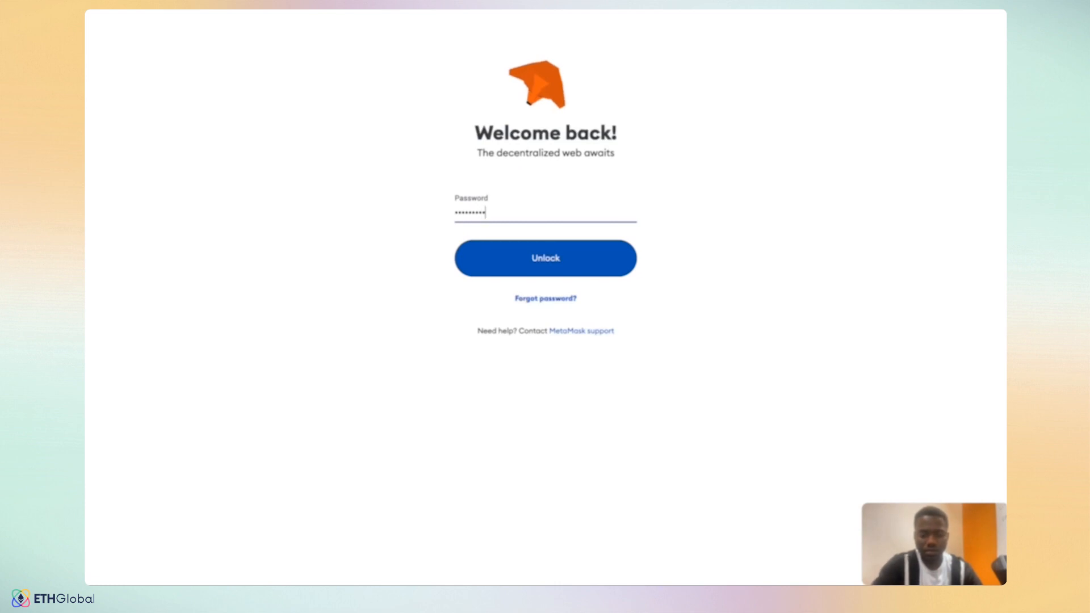
pyautogui.click(545, 258)
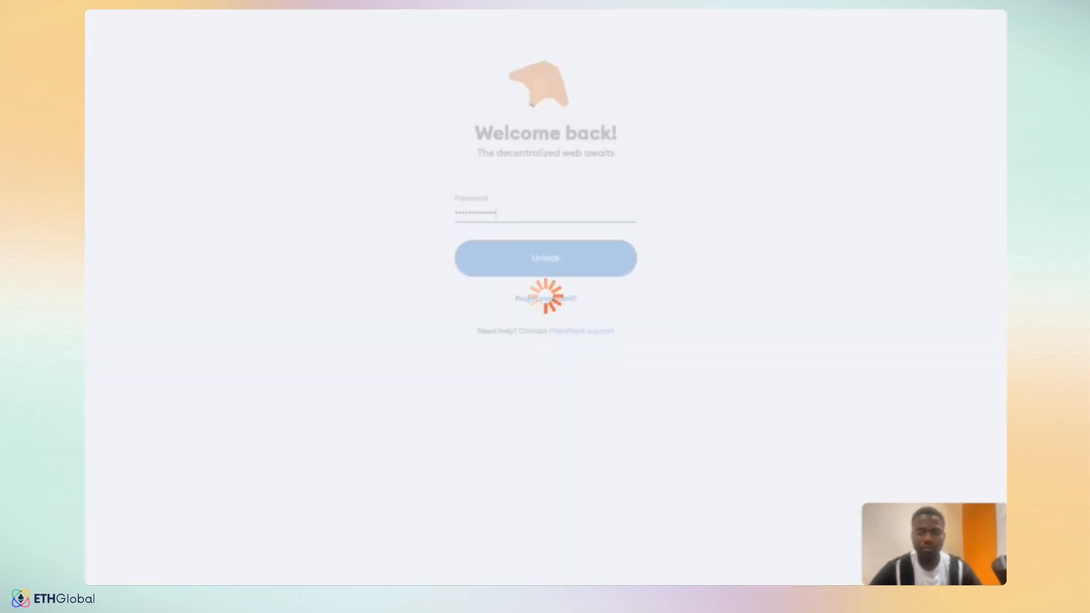
pyautogui.click(545, 258)
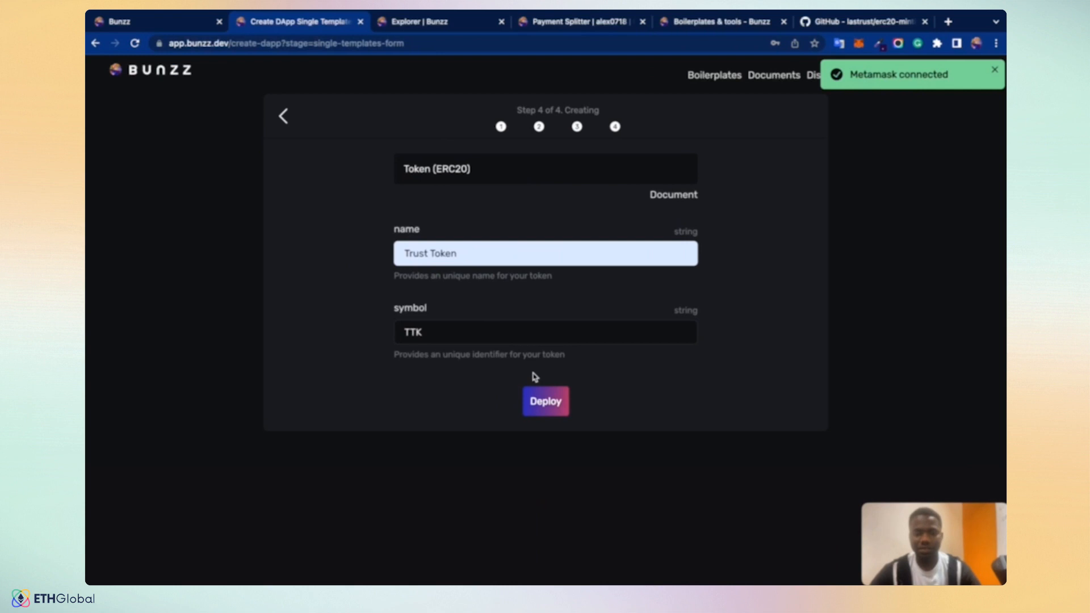
pyautogui.click(545, 400)
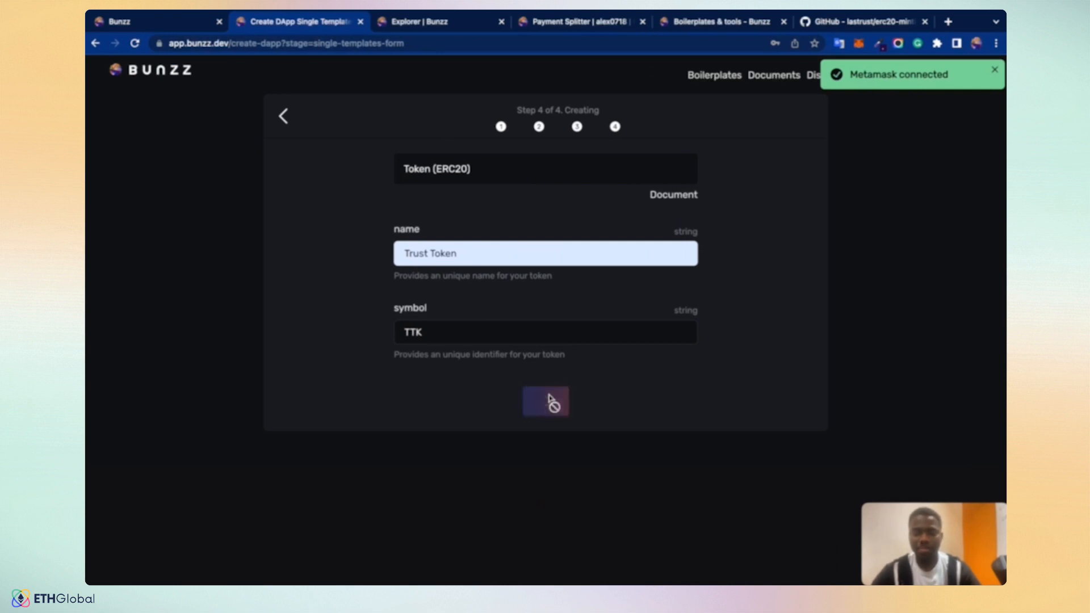
pyautogui.click(545, 401)
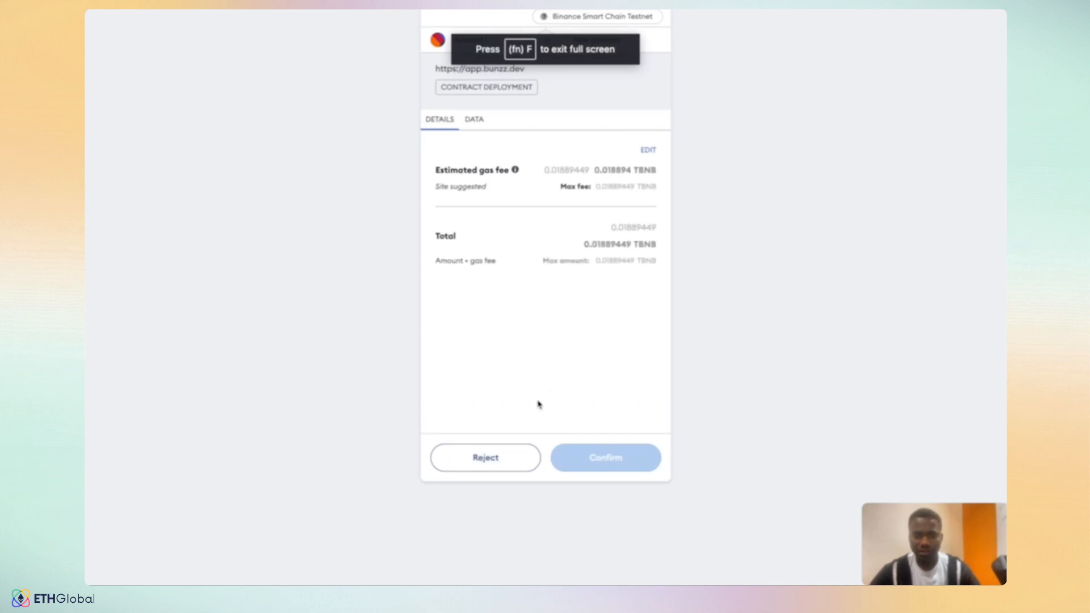
pyautogui.click(604, 457)
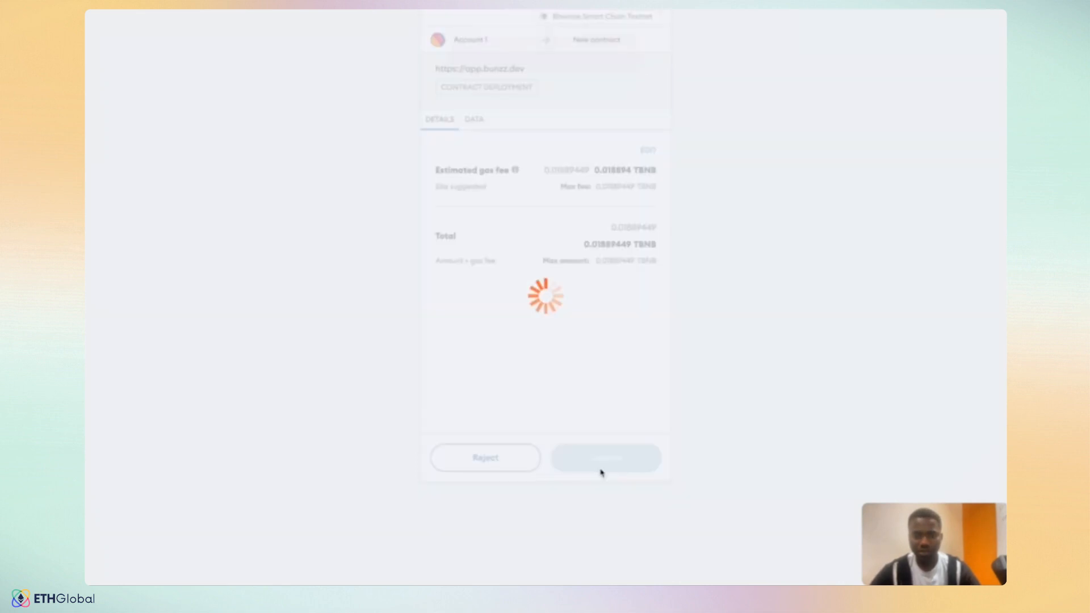
pyautogui.click(605, 457)
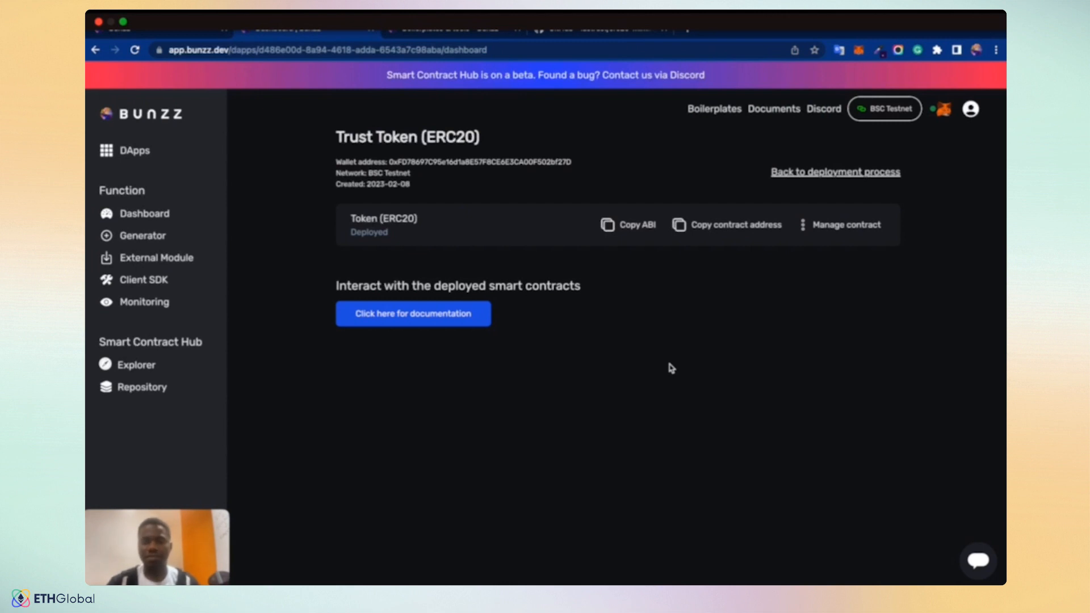
pyautogui.moveTo(711, 229)
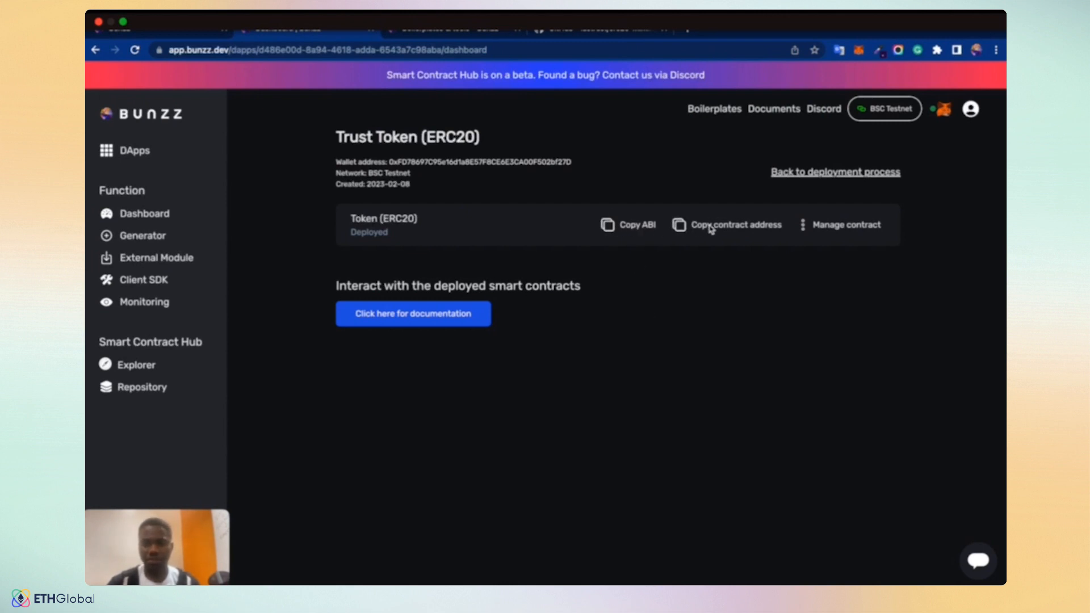
pyautogui.moveTo(726, 231)
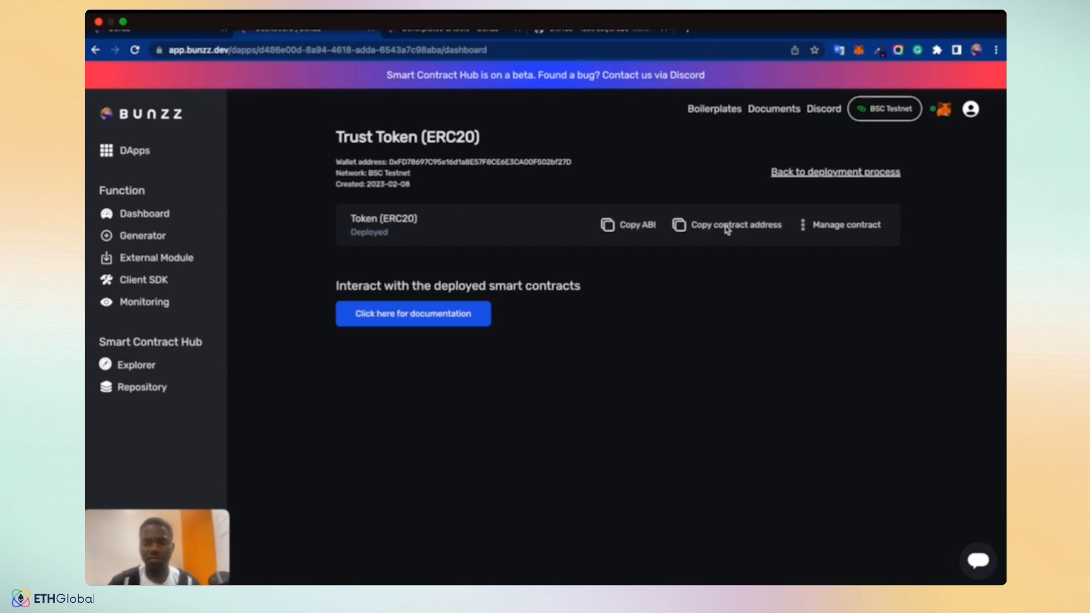
pyautogui.moveTo(837, 230)
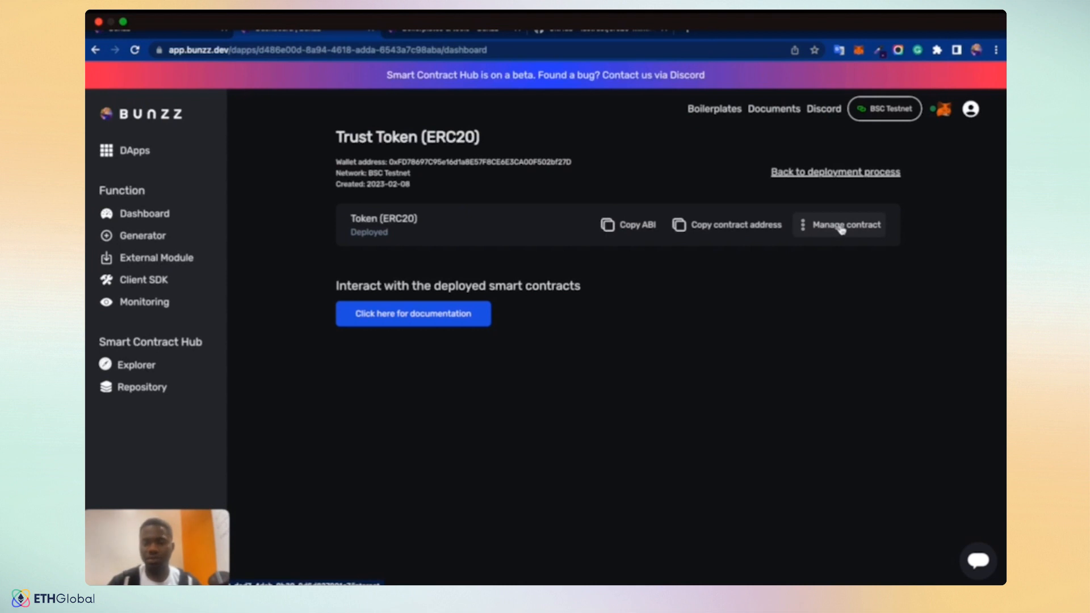
pyautogui.click(845, 224)
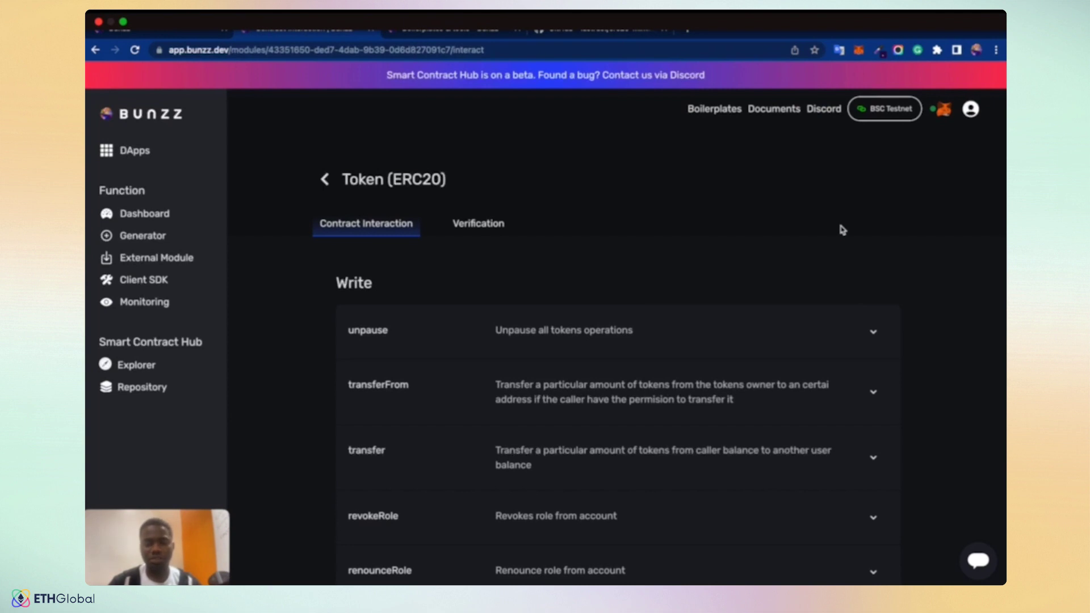
pyautogui.moveTo(311, 342)
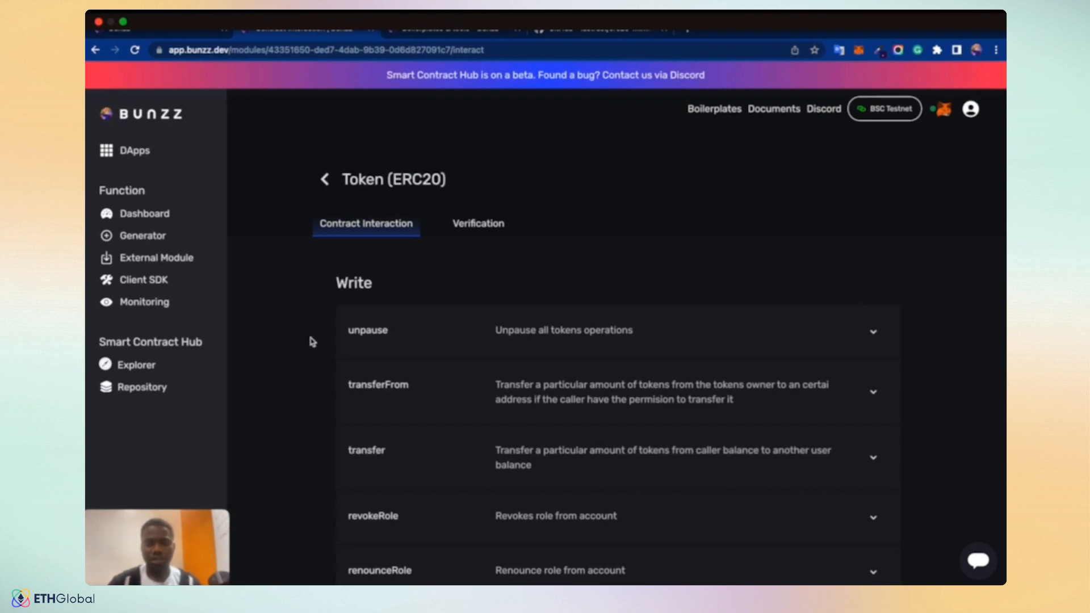
# - Browse the Write and Read functions, expanding transfer, then go to the Verification details
pyautogui.scroll(-3)
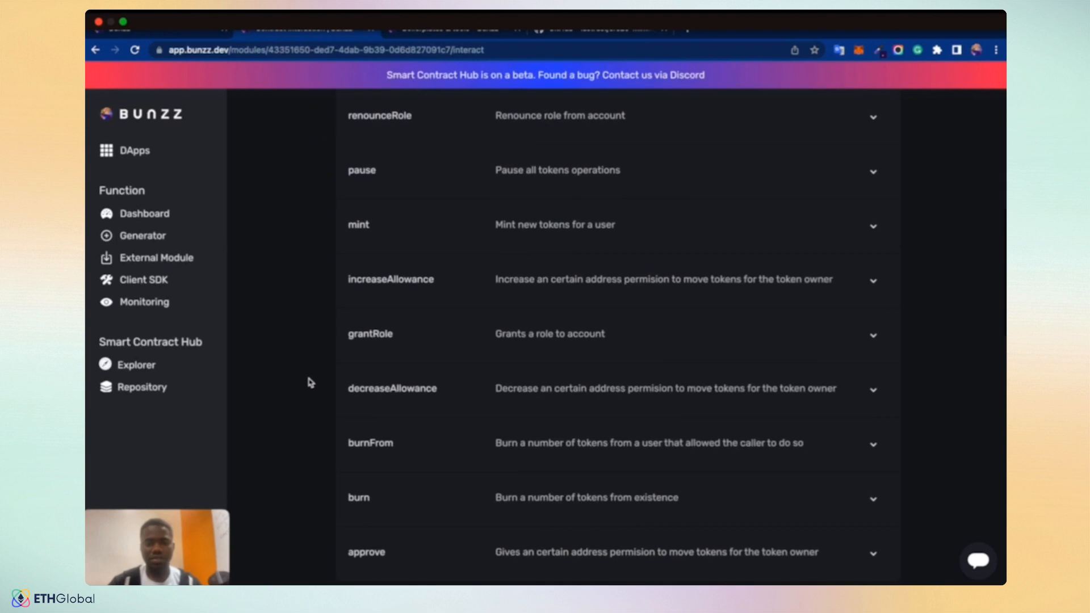
pyautogui.scroll(3)
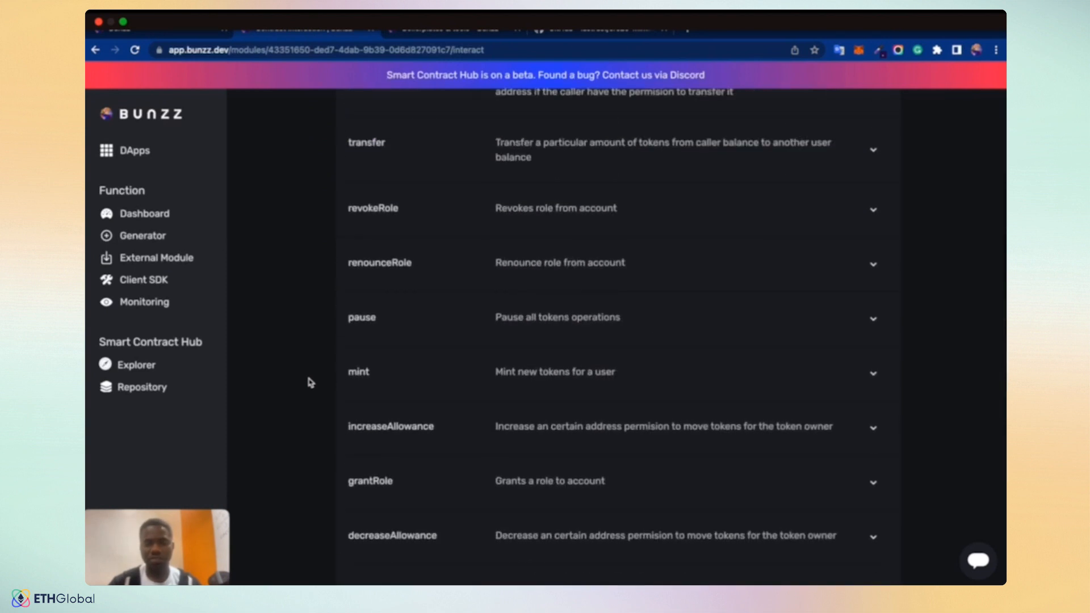
pyautogui.scroll(3)
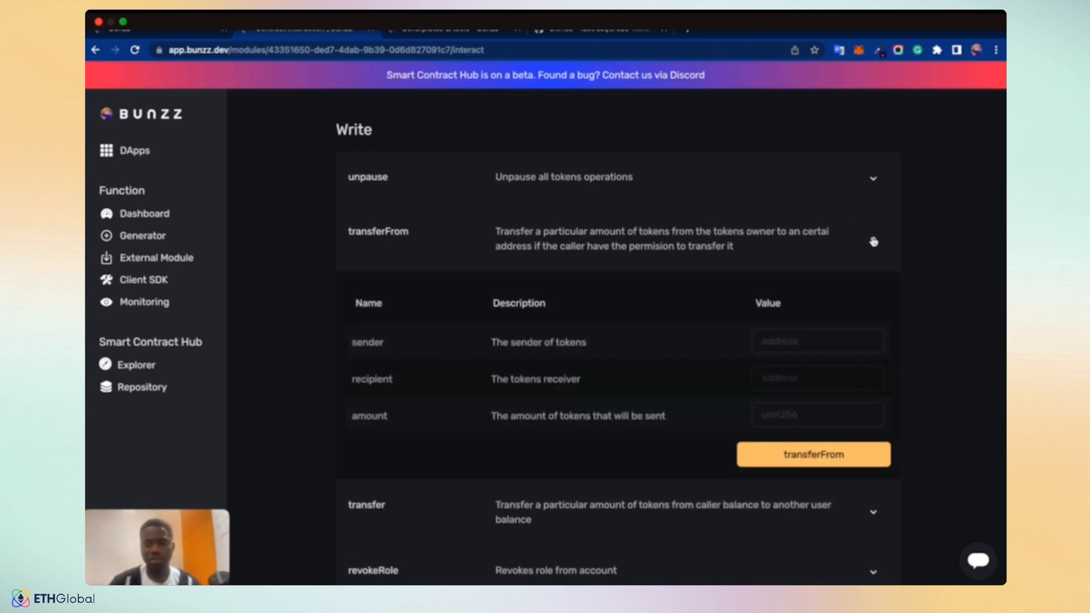
pyautogui.scroll(-3)
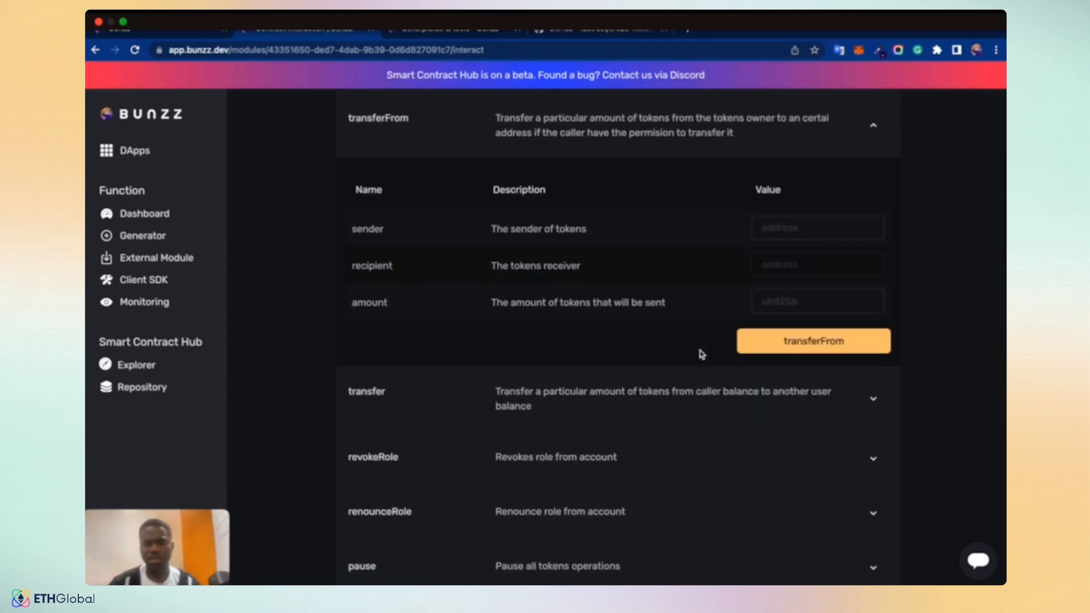
pyautogui.scroll(-3)
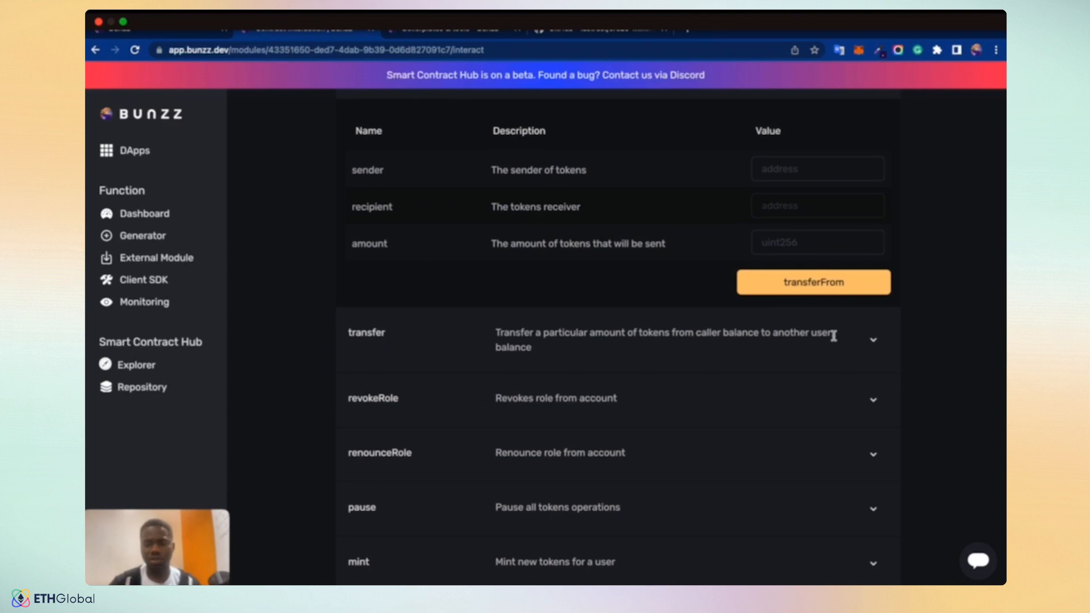
pyautogui.click(873, 340)
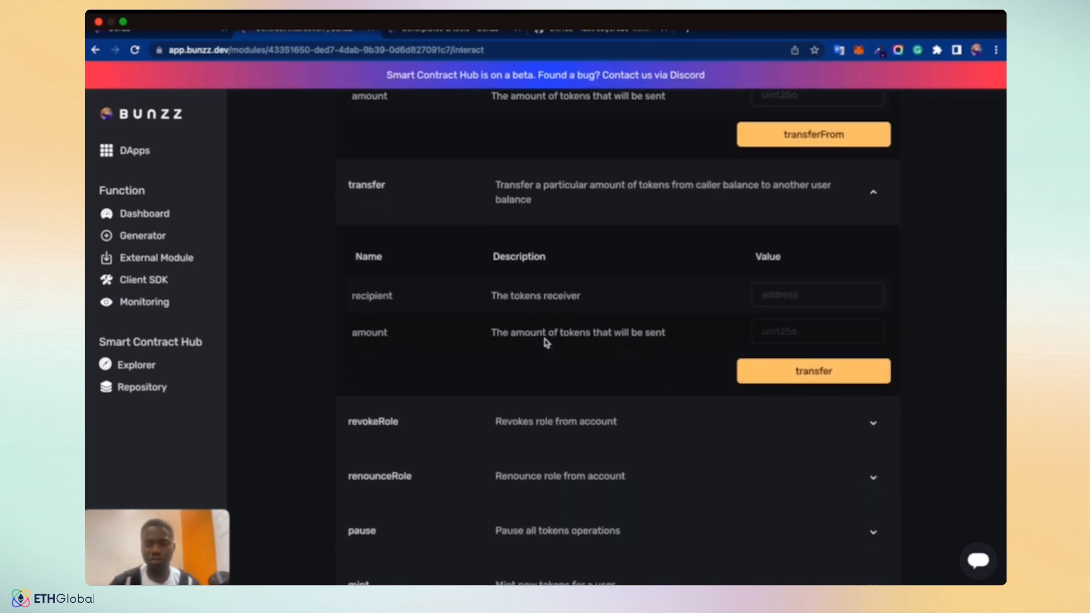
pyautogui.scroll(-3)
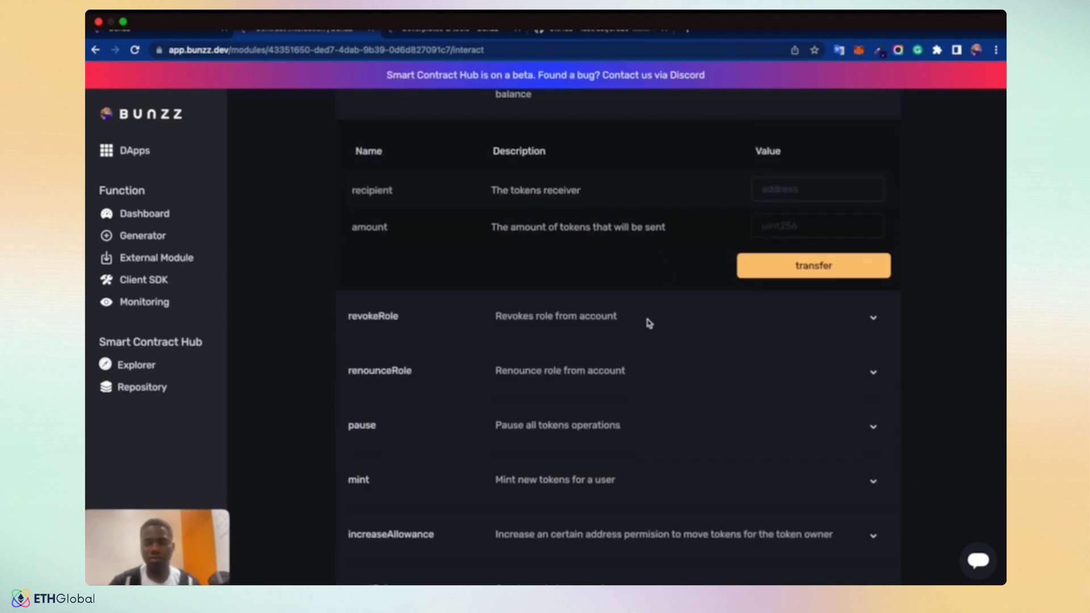
pyautogui.scroll(-3)
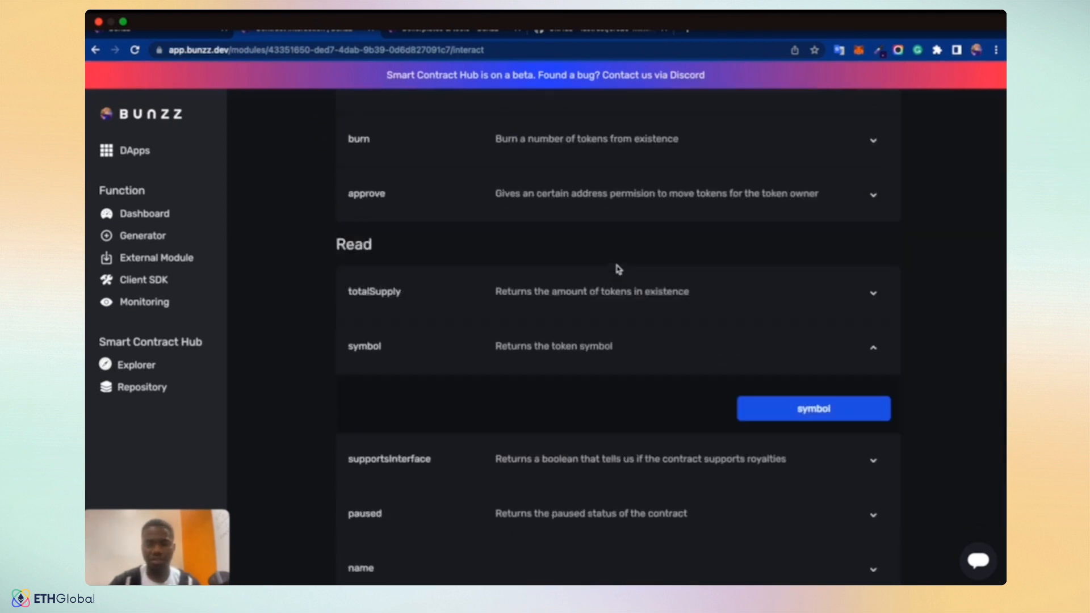
pyautogui.click(478, 224)
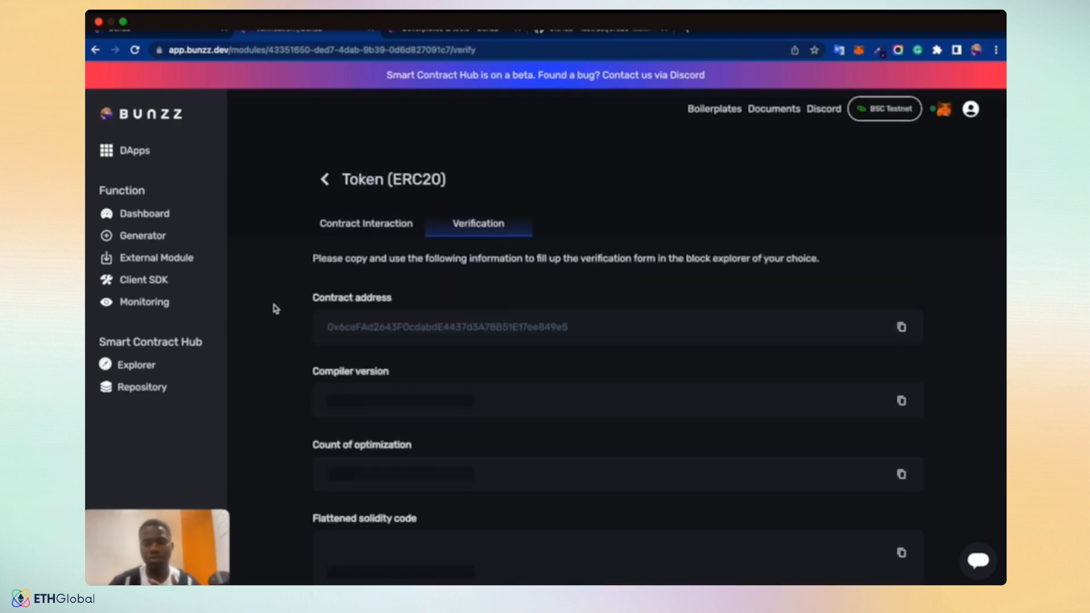
pyautogui.moveTo(270, 330)
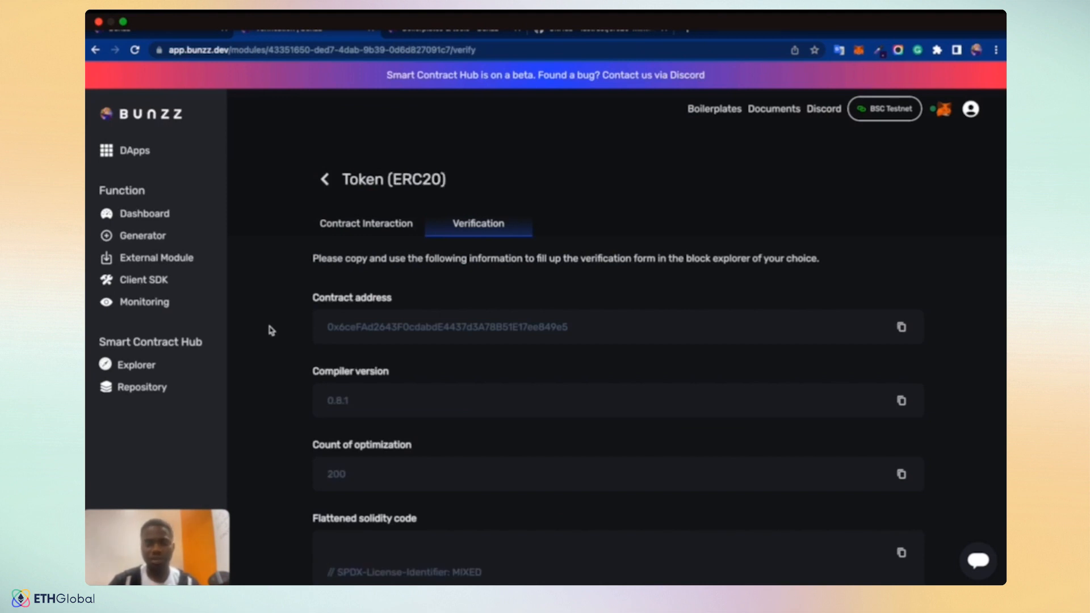
pyautogui.moveTo(324, 179)
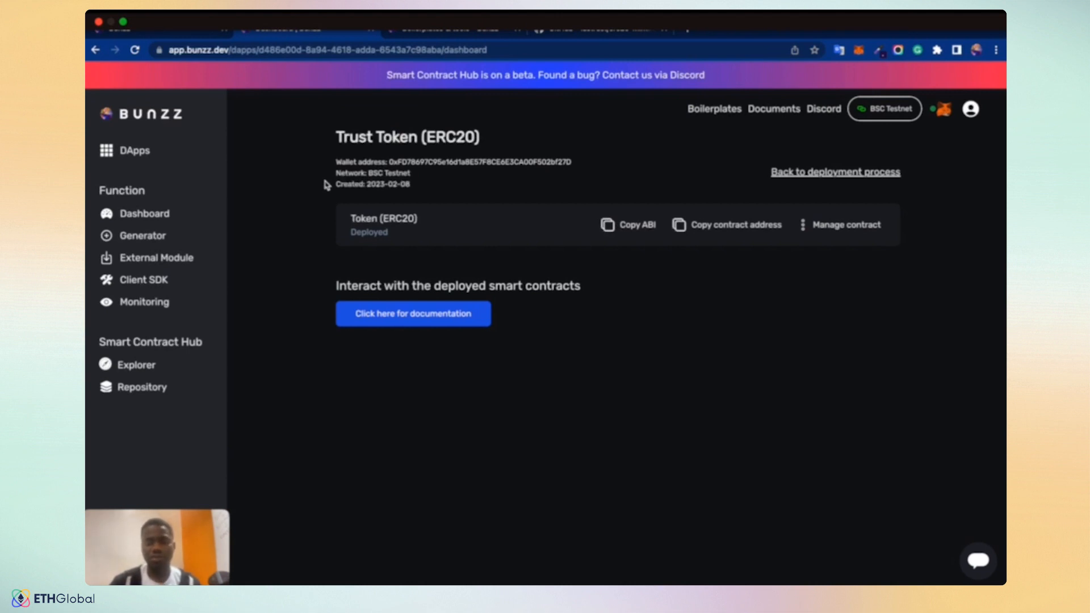
pyautogui.moveTo(409, 92)
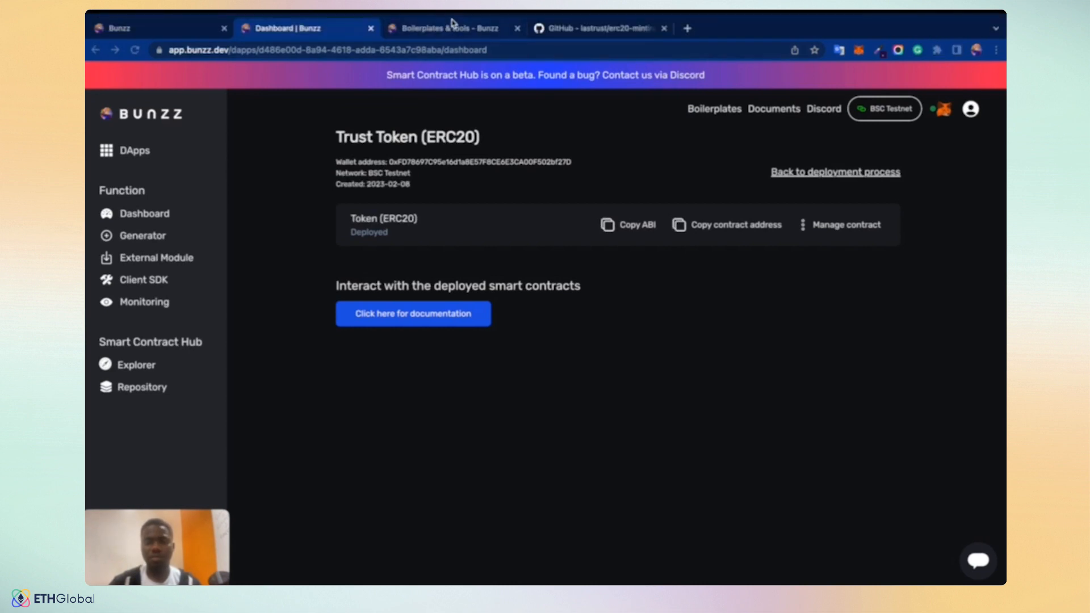
# - From the Boilerplates & tools docs page, follow the Token (ERC20) frontend boilerplate link
pyautogui.click(445, 29)
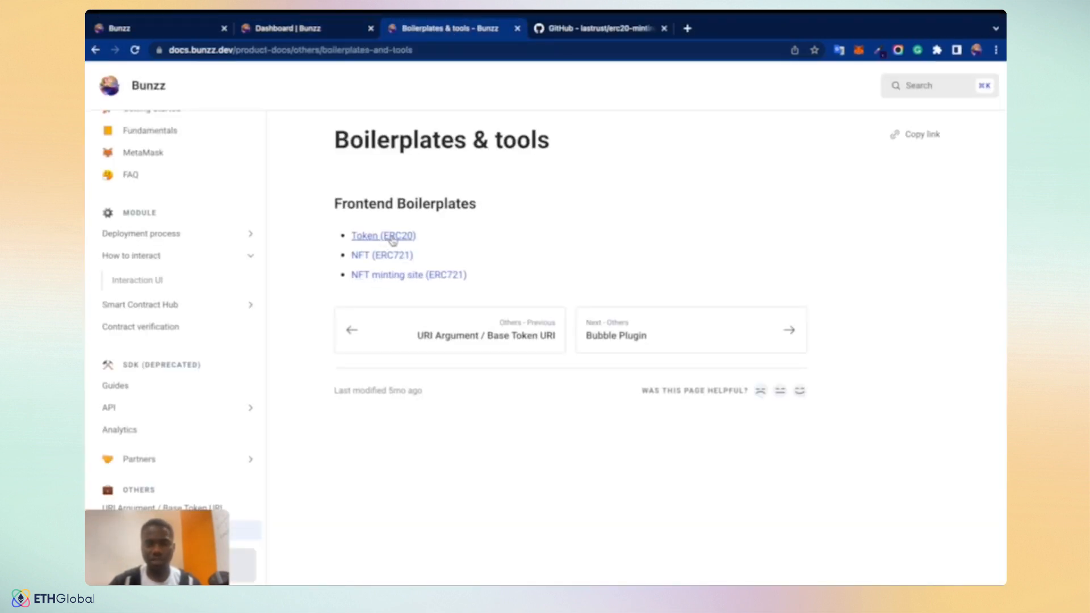
pyautogui.moveTo(382, 255)
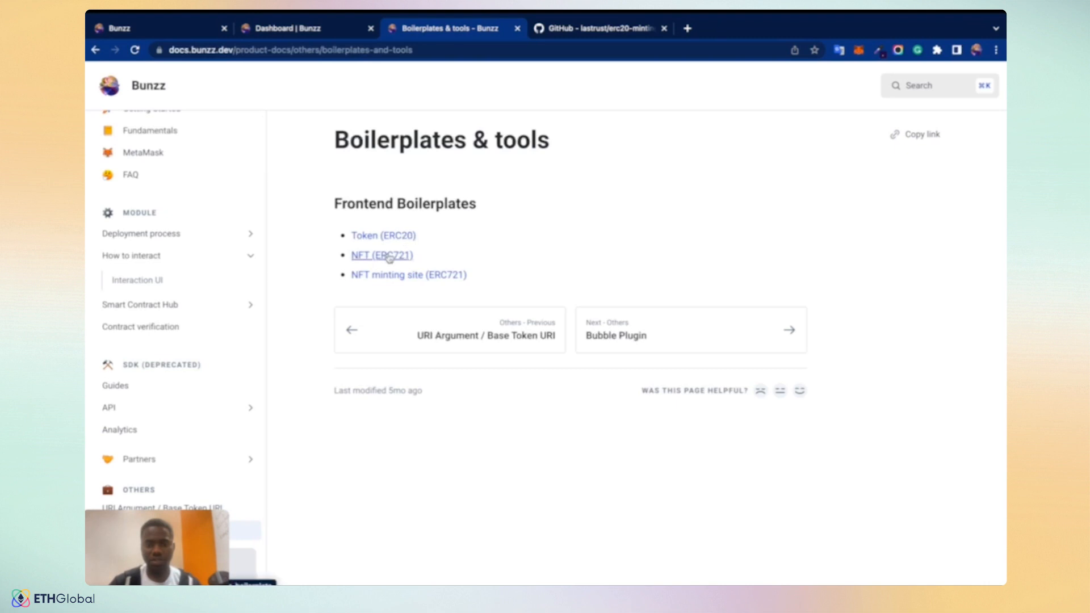
pyautogui.moveTo(457, 287)
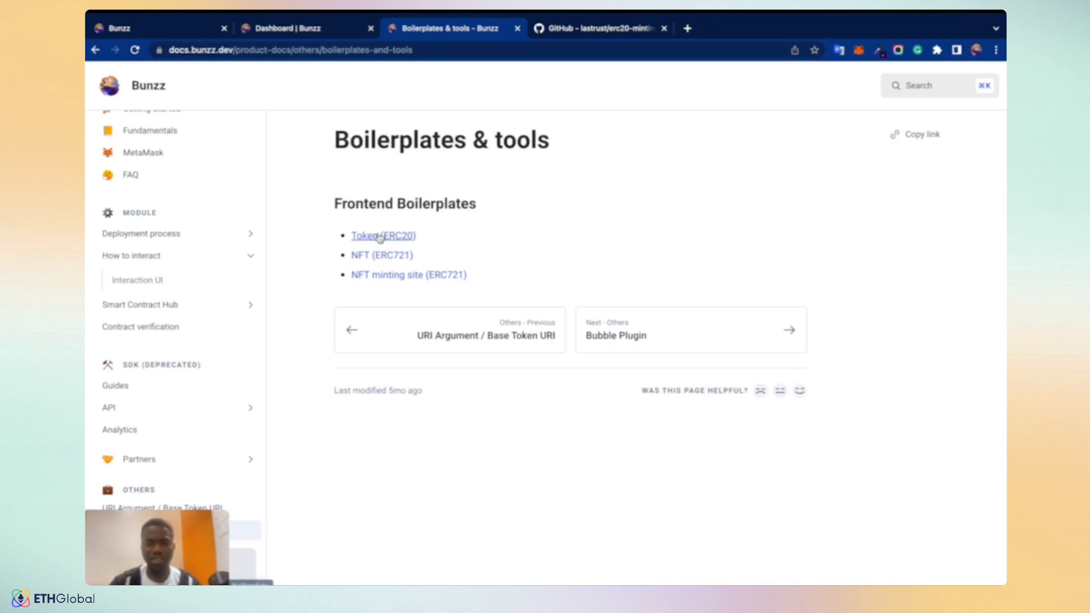
pyautogui.click(383, 235)
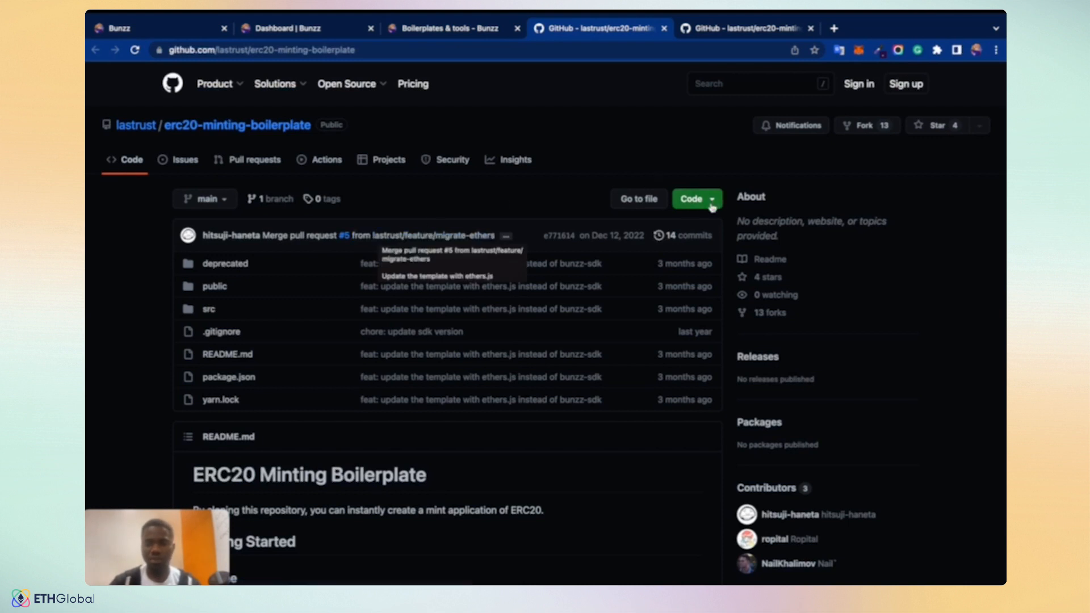
# - Download the erc20-minting-boilerplate repository as a ZIP from the Code dropdown
pyautogui.click(691, 199)
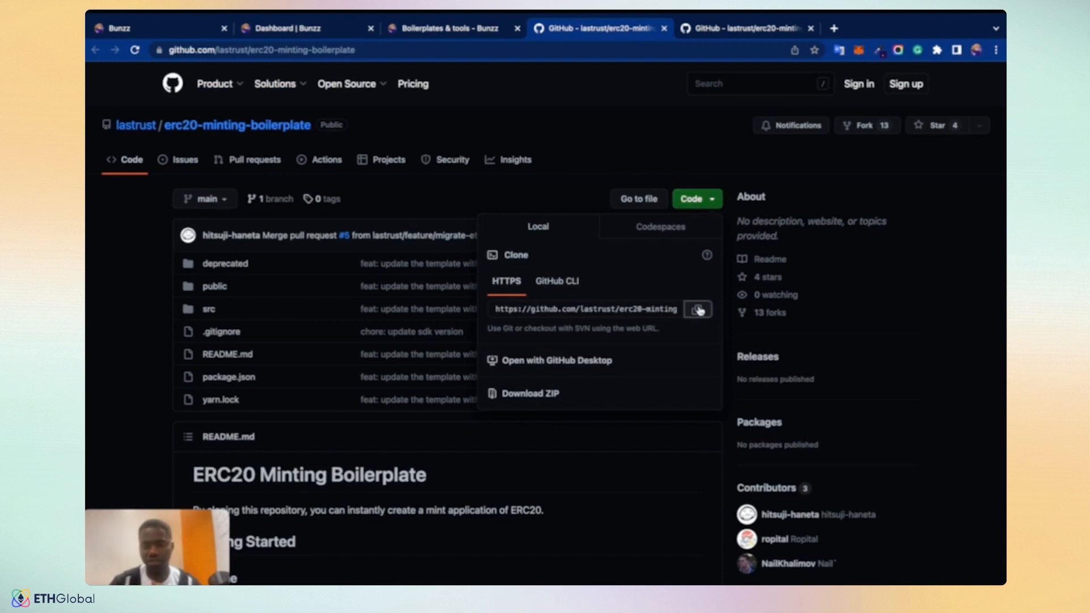
pyautogui.moveTo(607, 368)
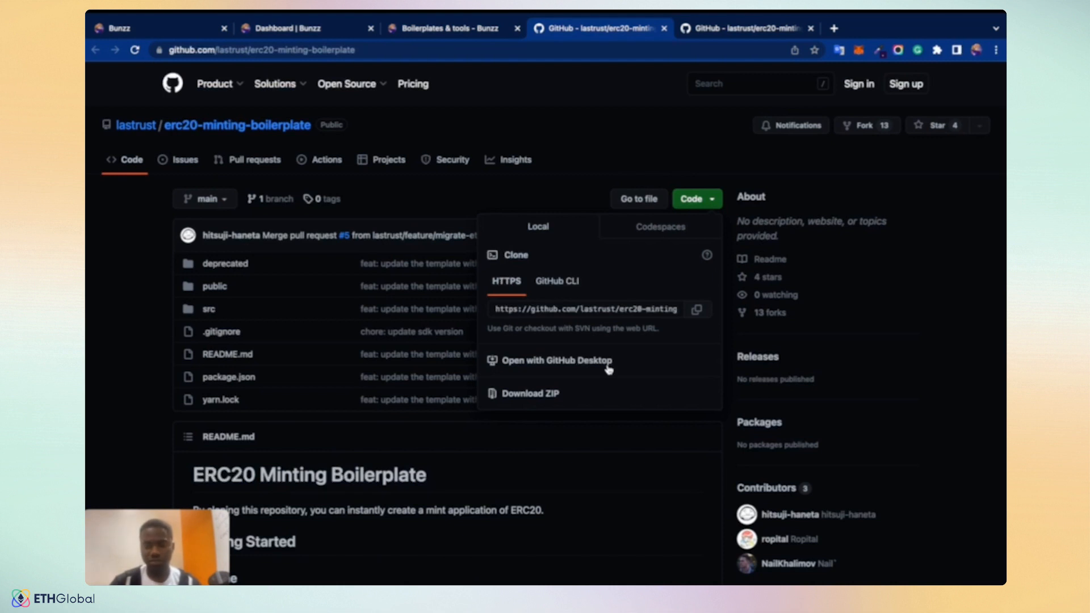
pyautogui.click(529, 394)
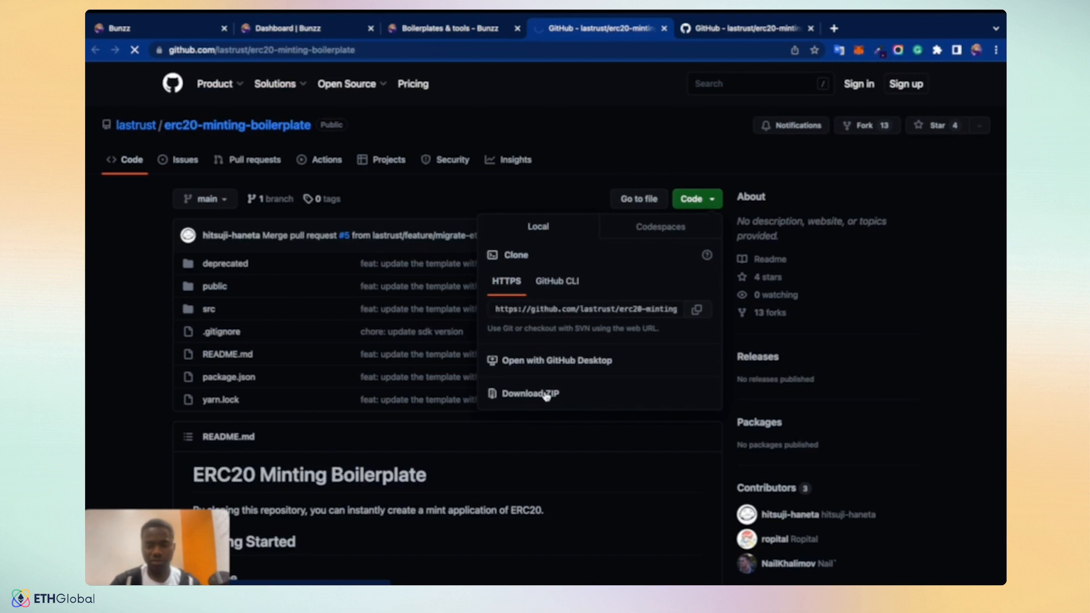
pyautogui.click(529, 394)
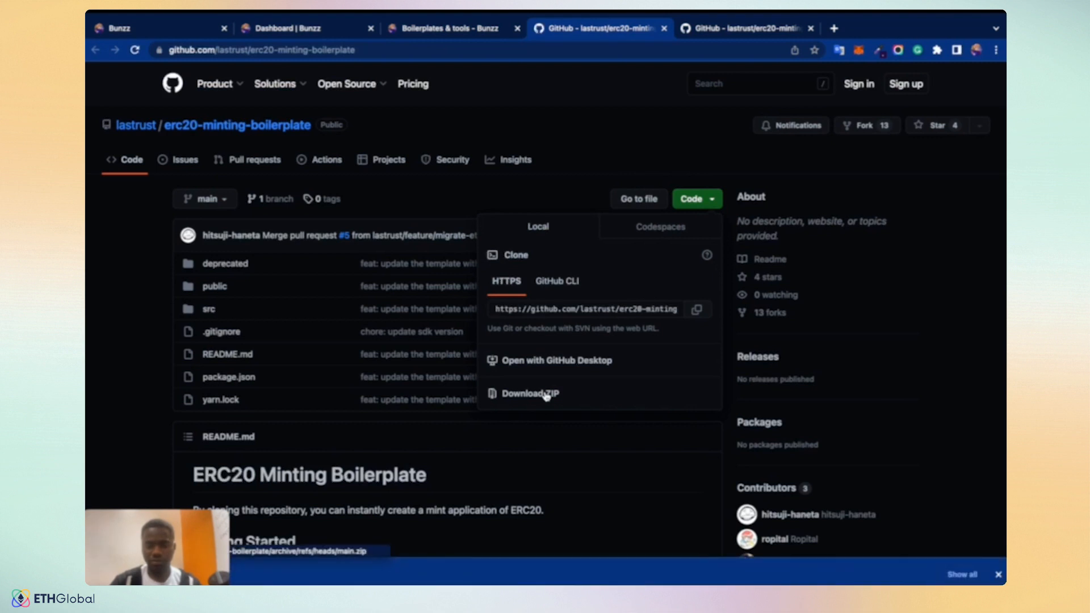
pyautogui.click(530, 394)
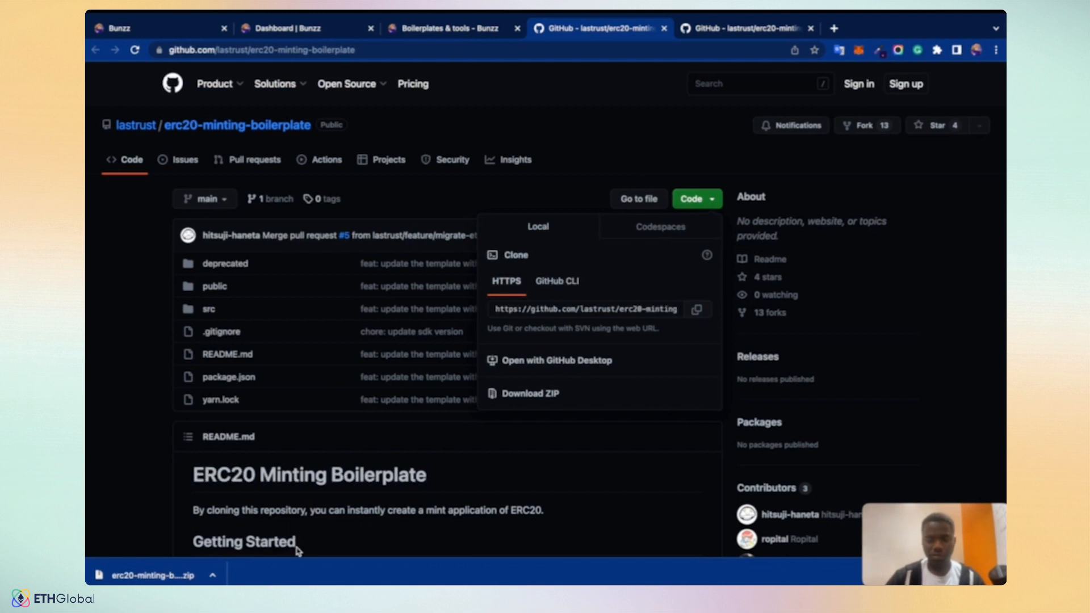
pyautogui.click(634, 573)
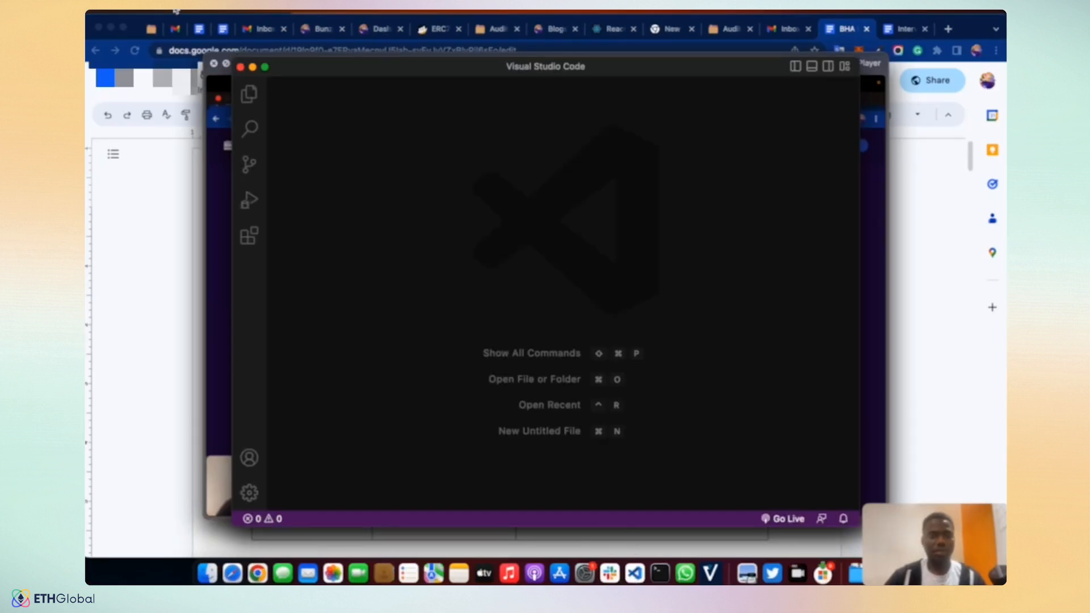
# - Open the erc20-minting-boilerplate folder as the VS Code project
pyautogui.click(167, 13)
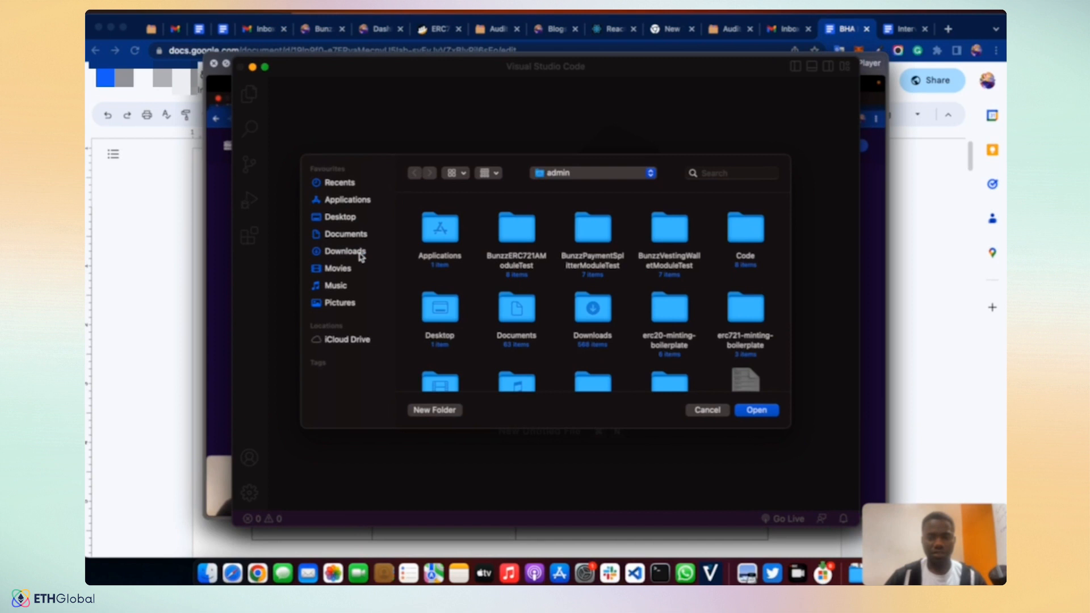
pyautogui.moveTo(632, 309)
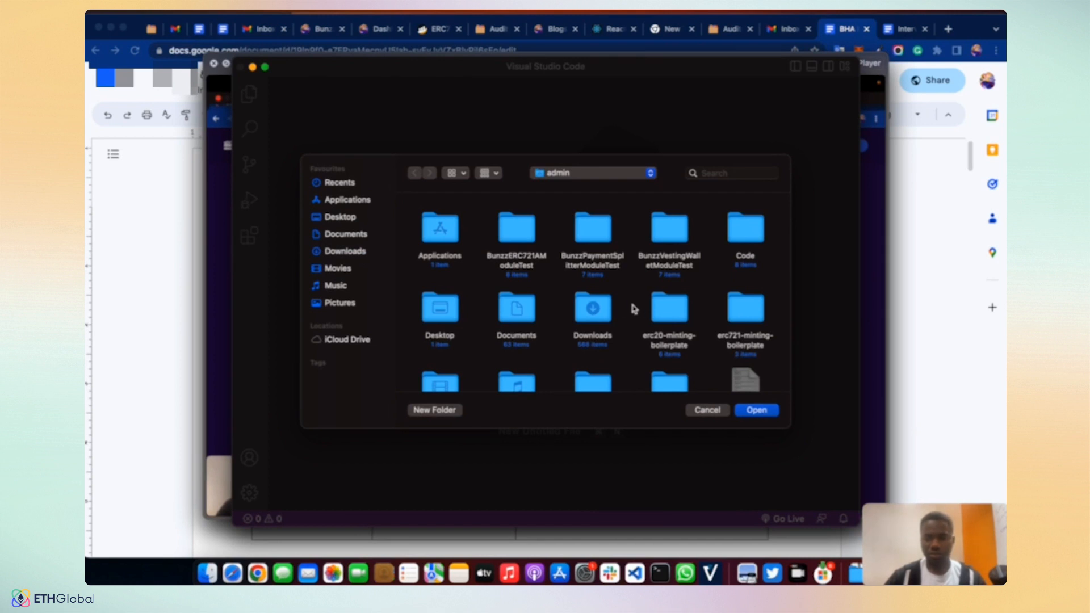
pyautogui.moveTo(667, 311)
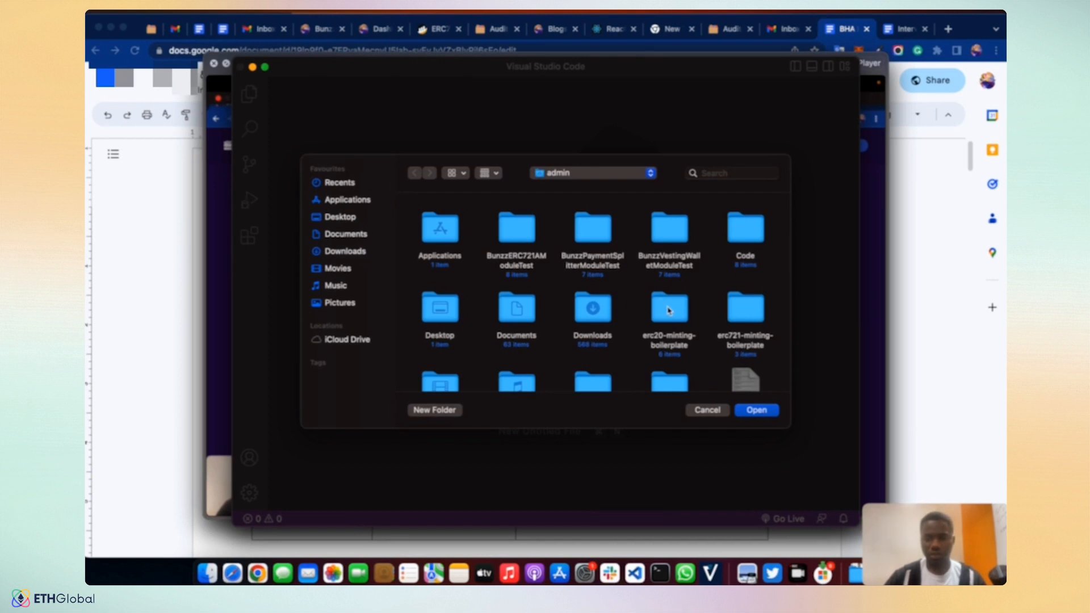
pyautogui.click(668, 308)
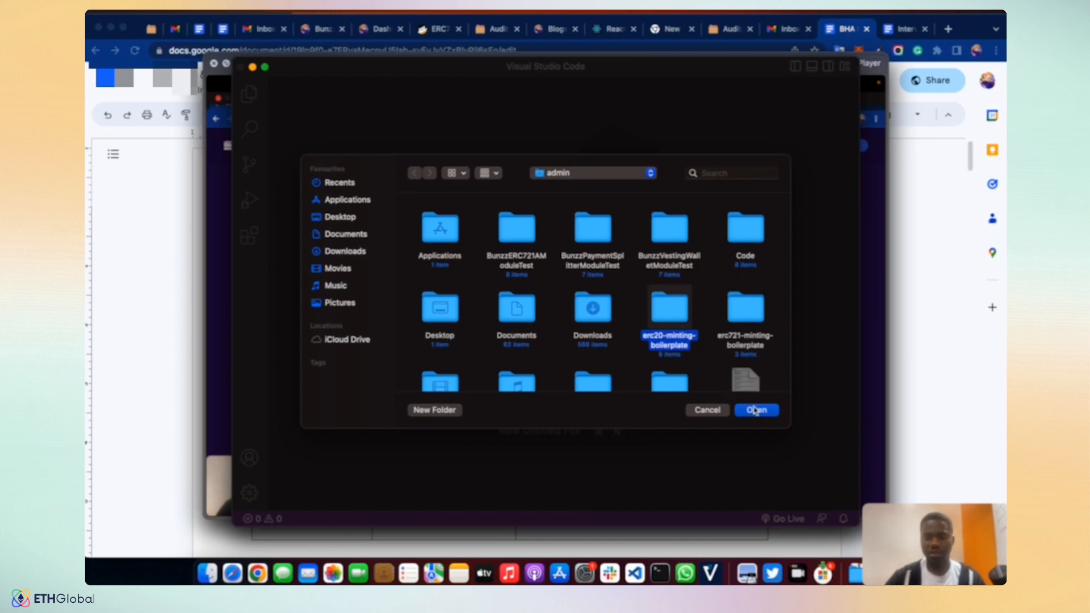
pyautogui.click(756, 410)
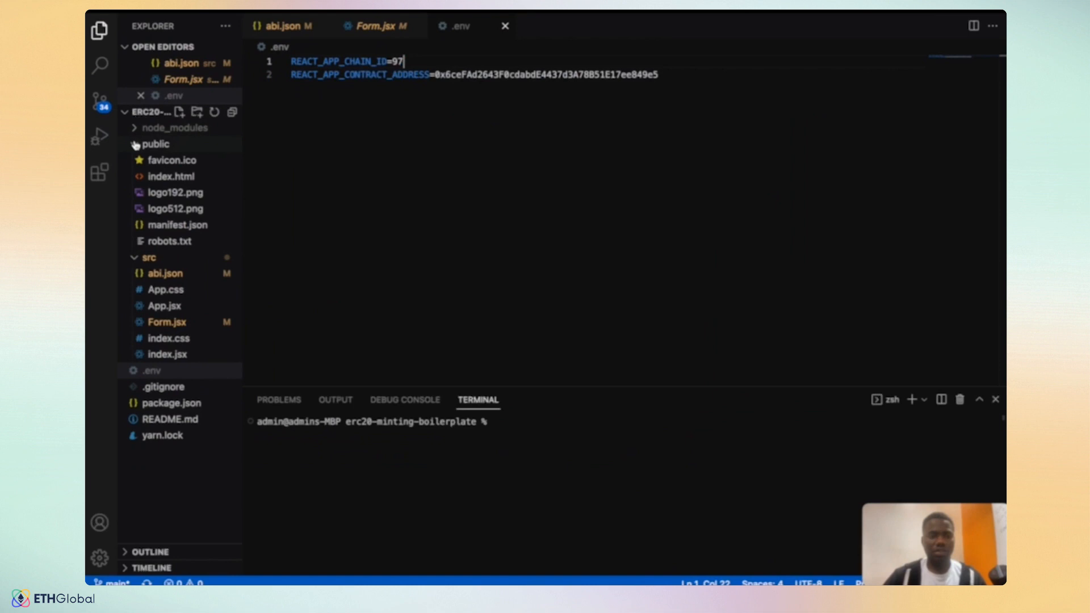
# - Collapse the public folder and close the abi.json editor tab
pyautogui.click(156, 144)
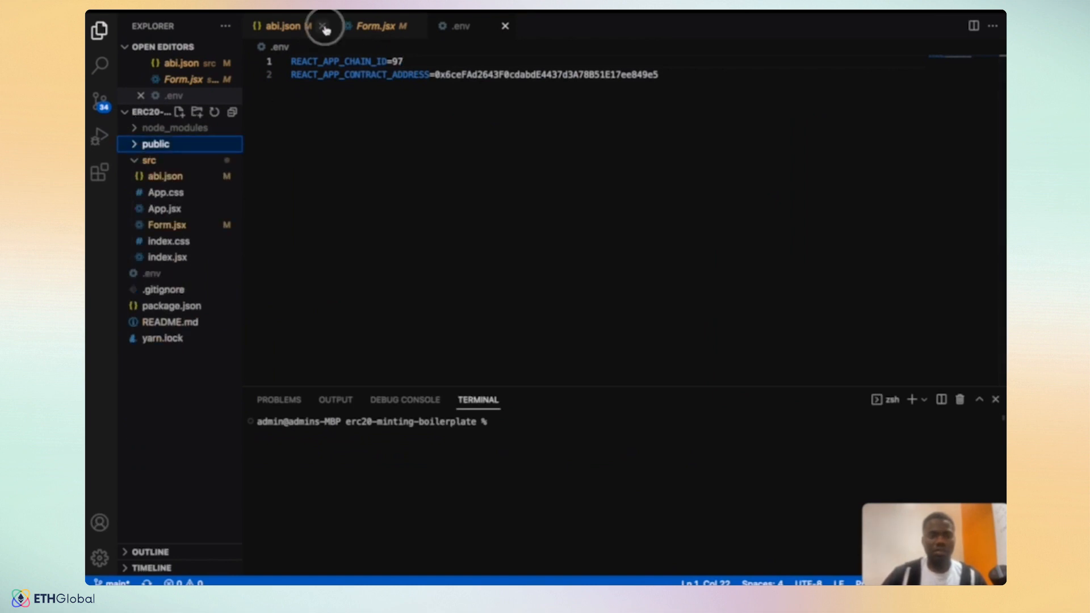
pyautogui.click(322, 26)
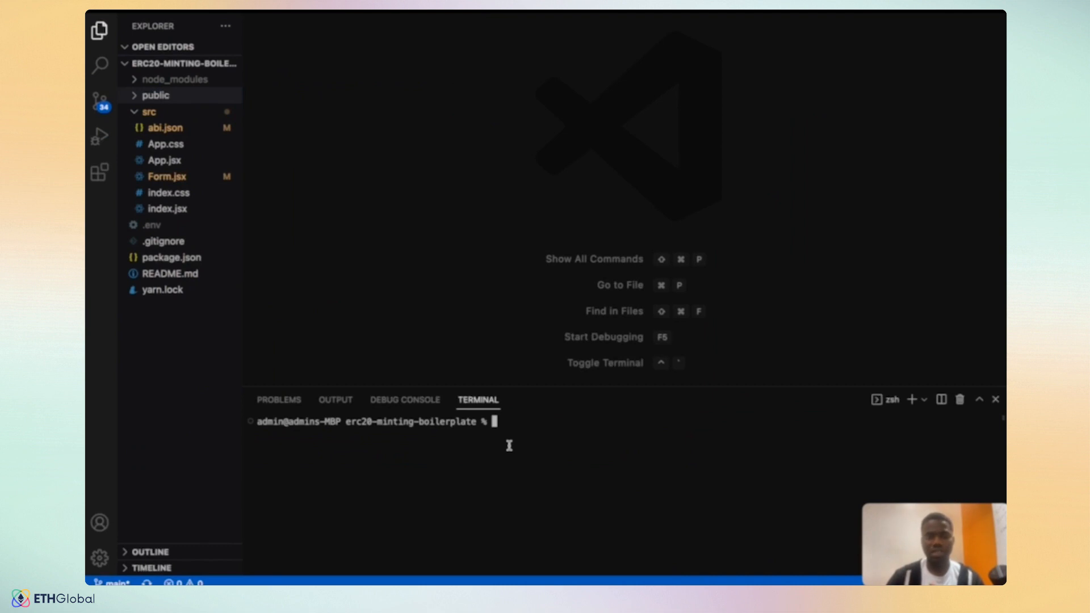
pyautogui.moveTo(476, 439)
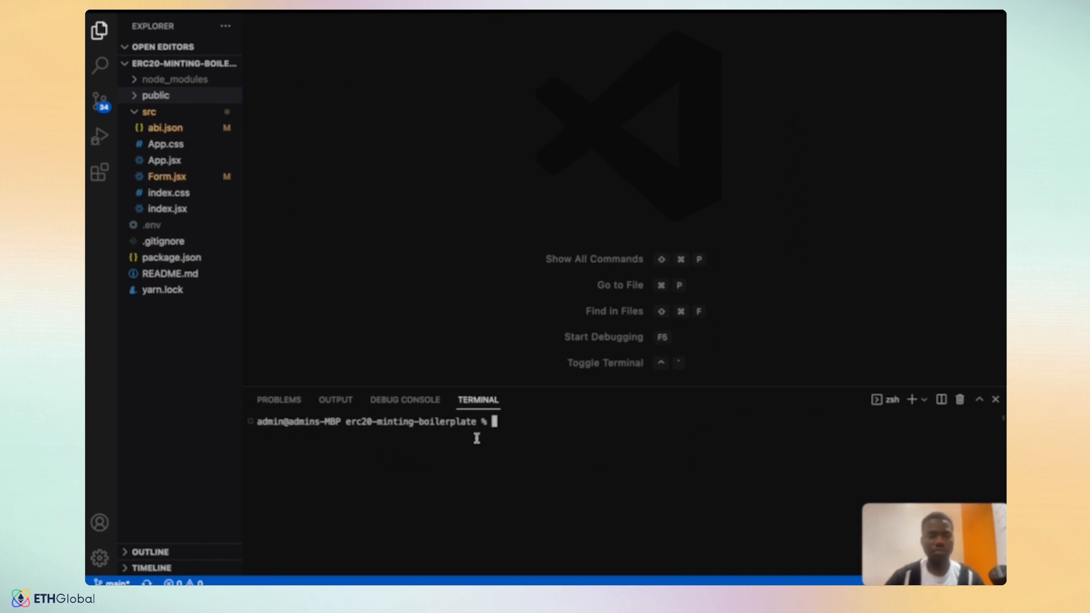
pyautogui.moveTo(420, 453)
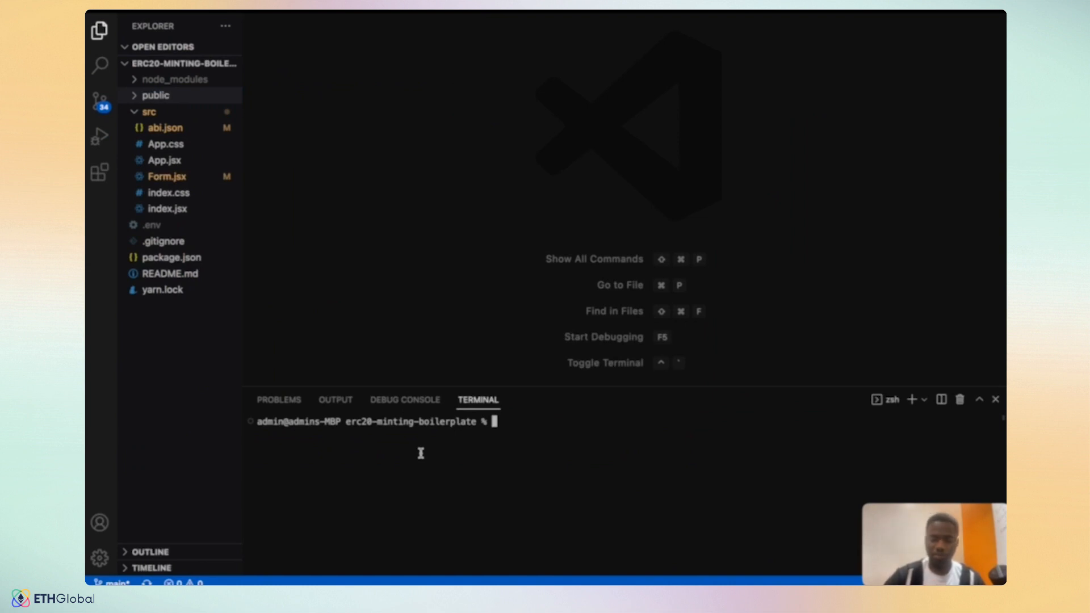
# - Run yarn install in the terminal, then return to the Bunzz Trust Token dashboard
pyautogui.write('yarn')
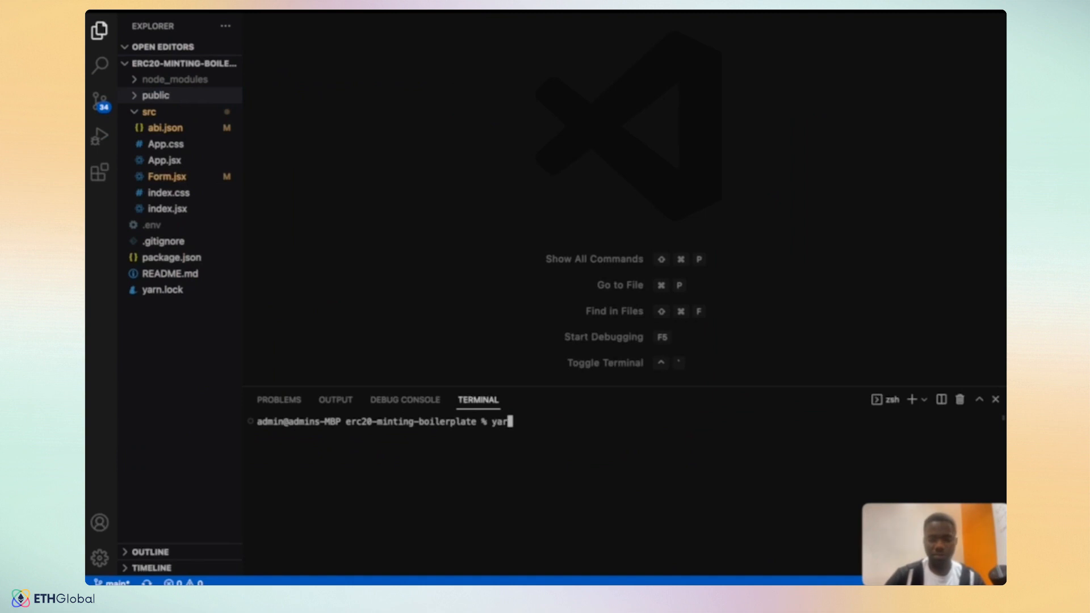
pyautogui.write('n')
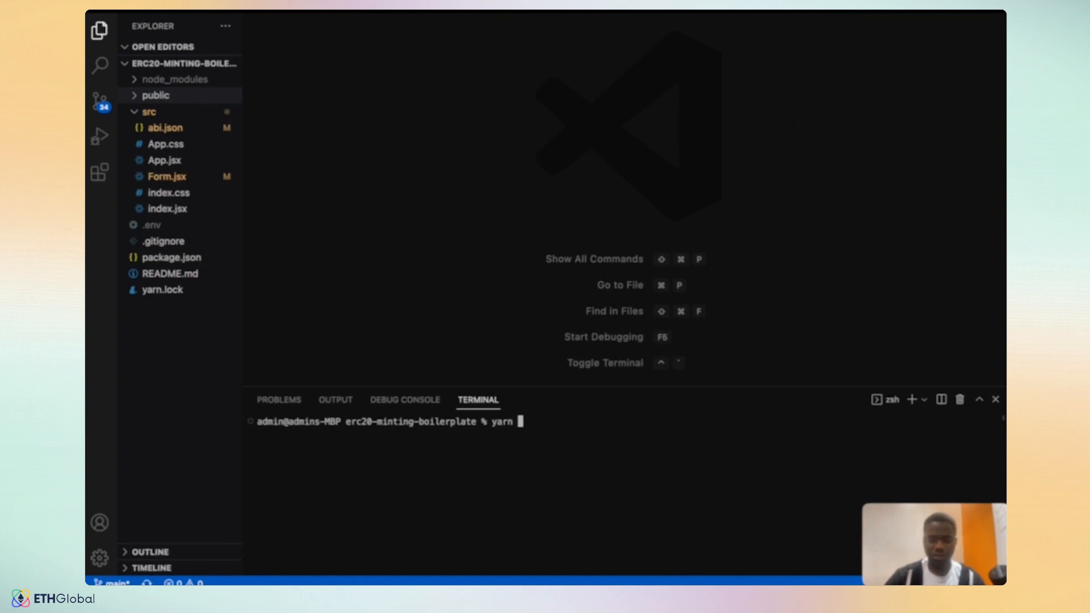
pyautogui.write('install')
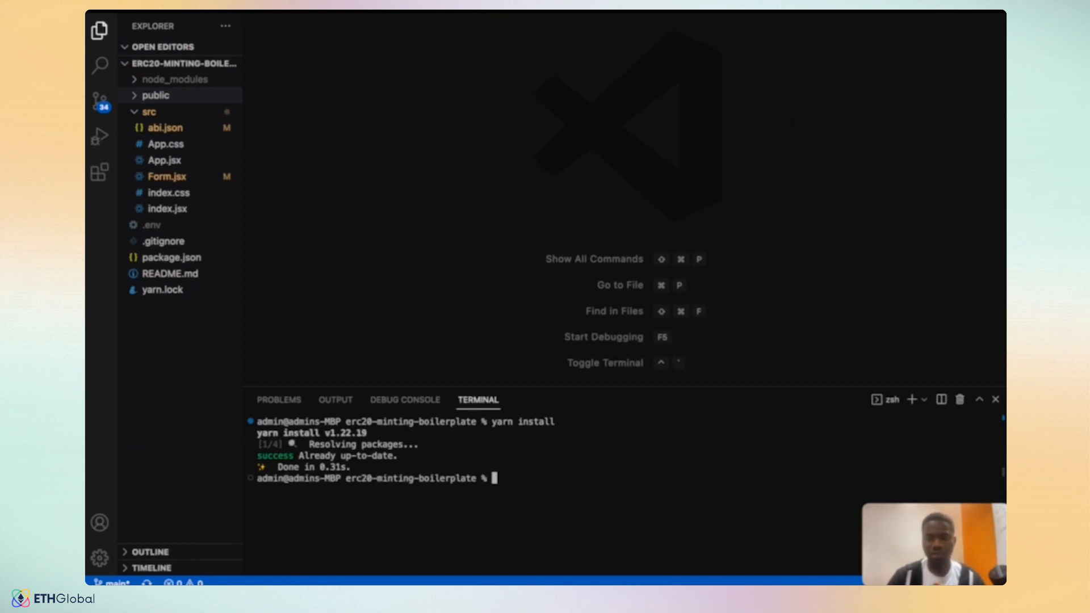
pyautogui.moveTo(415, 449)
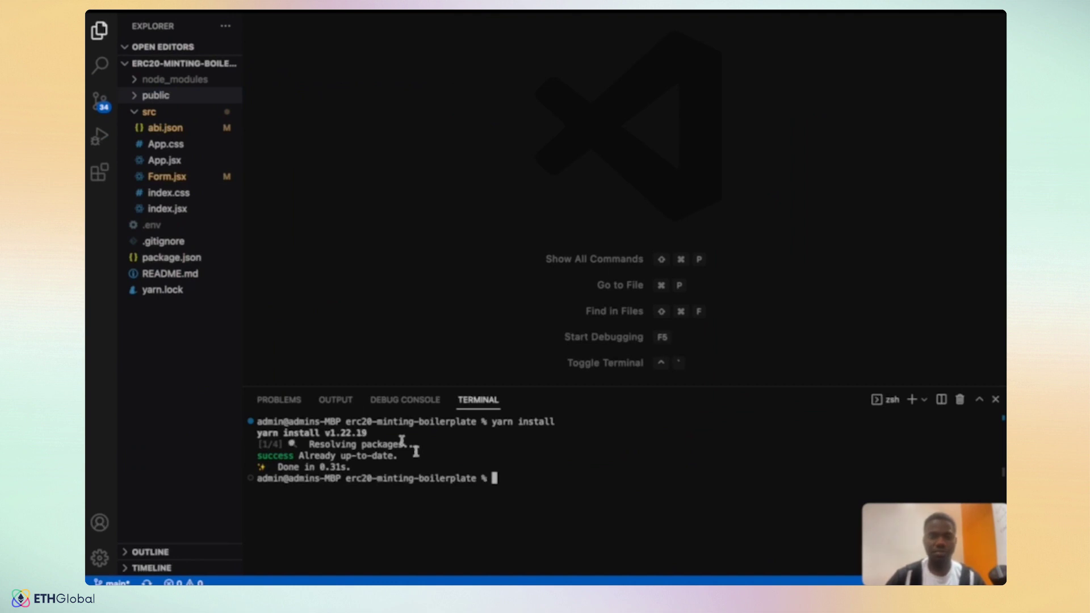
pyautogui.moveTo(178, 139)
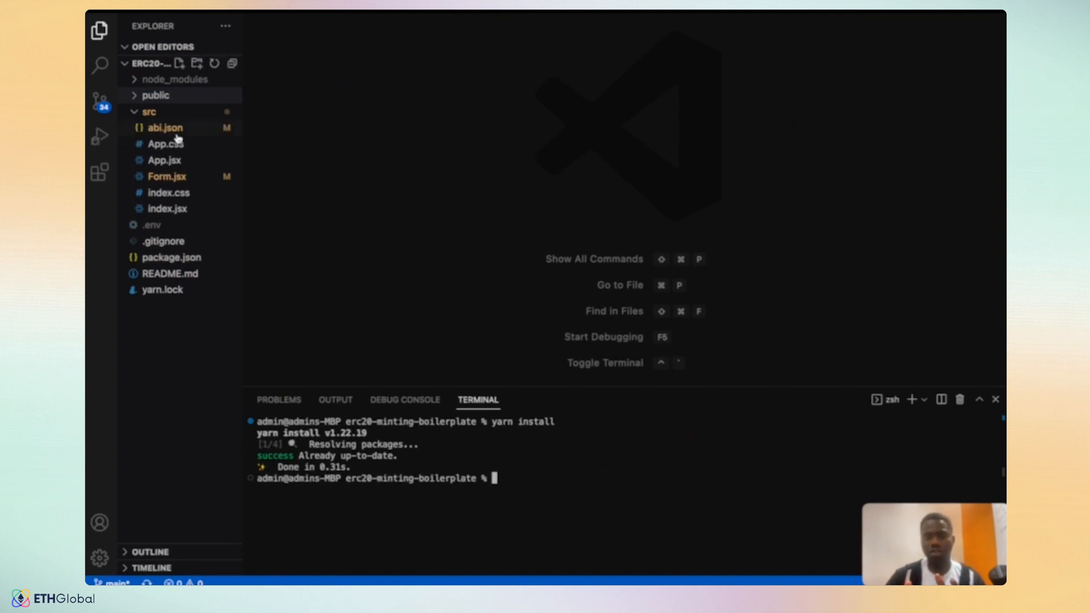
pyautogui.moveTo(166, 129)
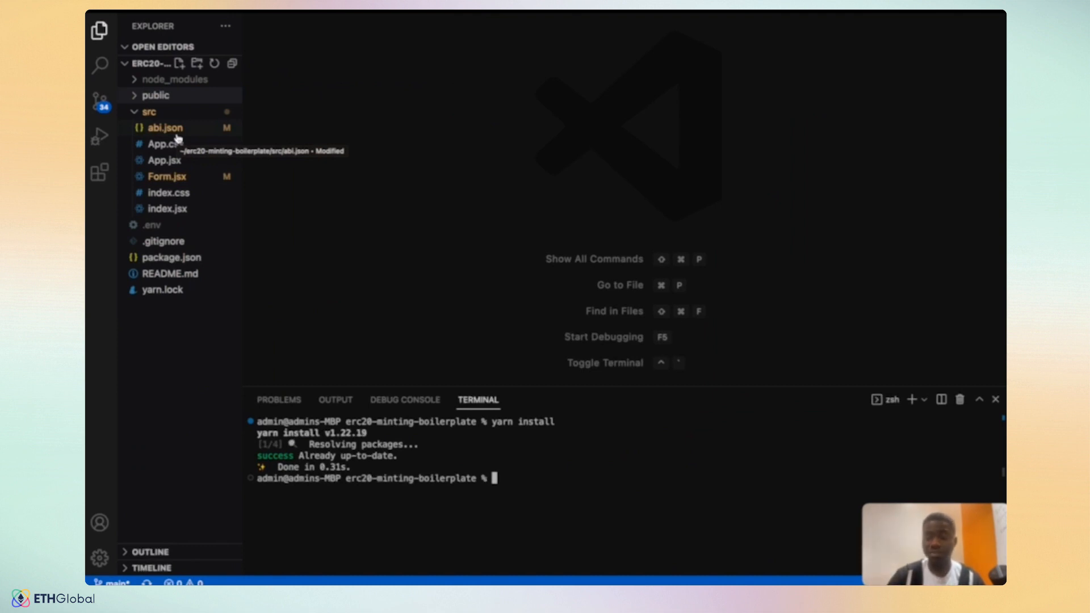
pyautogui.moveTo(165, 176)
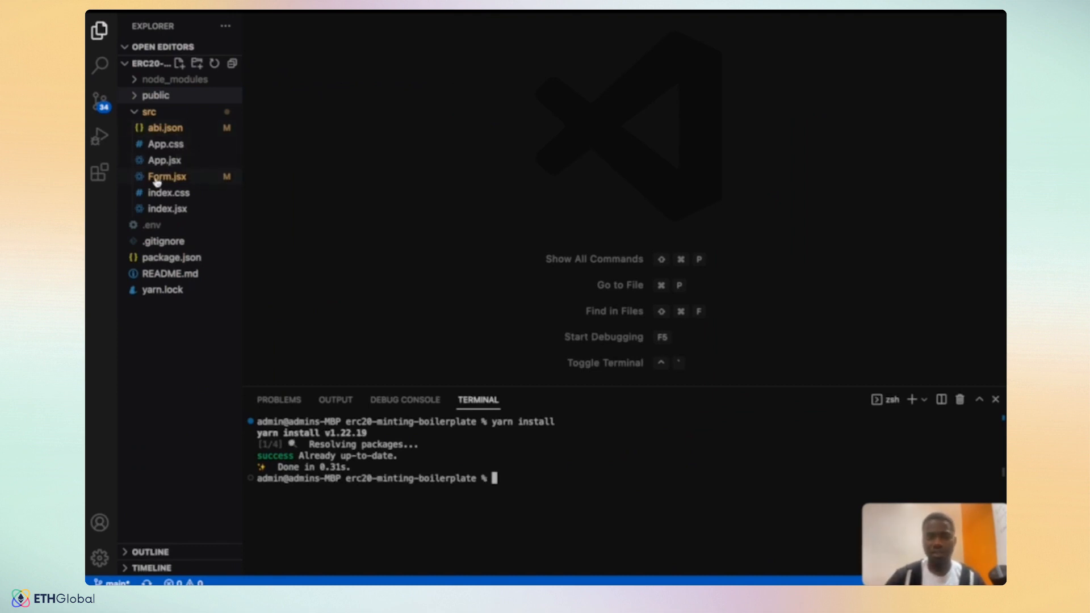
pyautogui.click(164, 128)
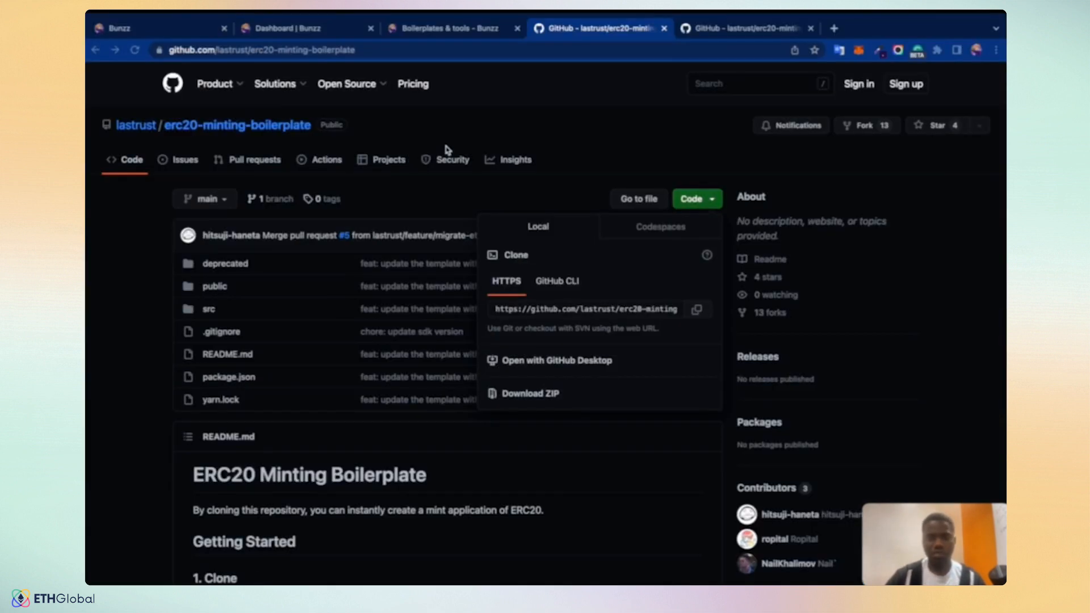
pyautogui.click(299, 27)
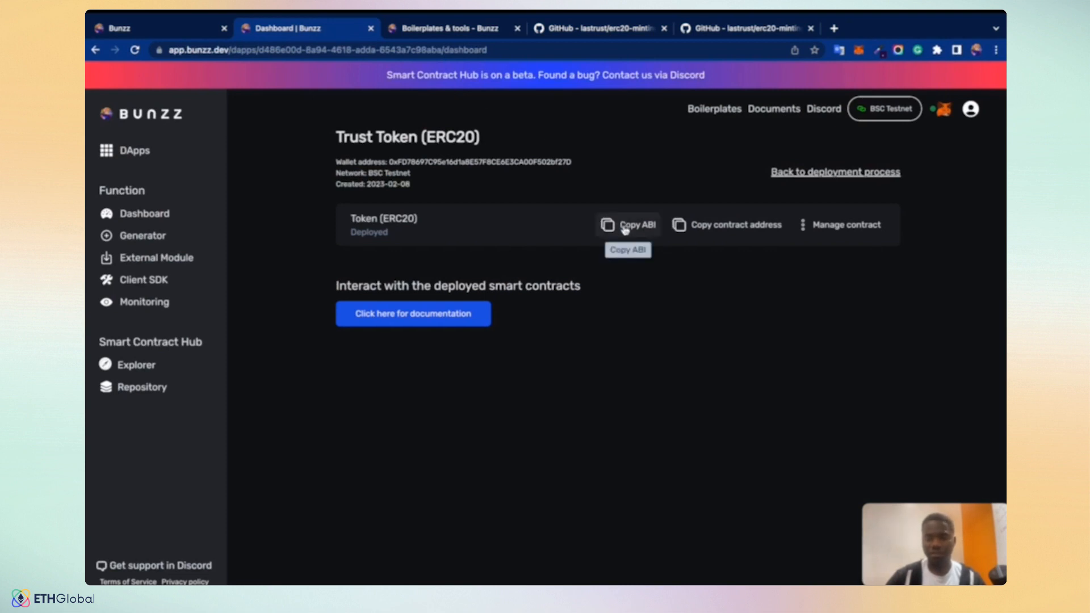
# - Copy the Trust Token ABI from Bunzz and paste it into src/abi.json
pyautogui.click(626, 225)
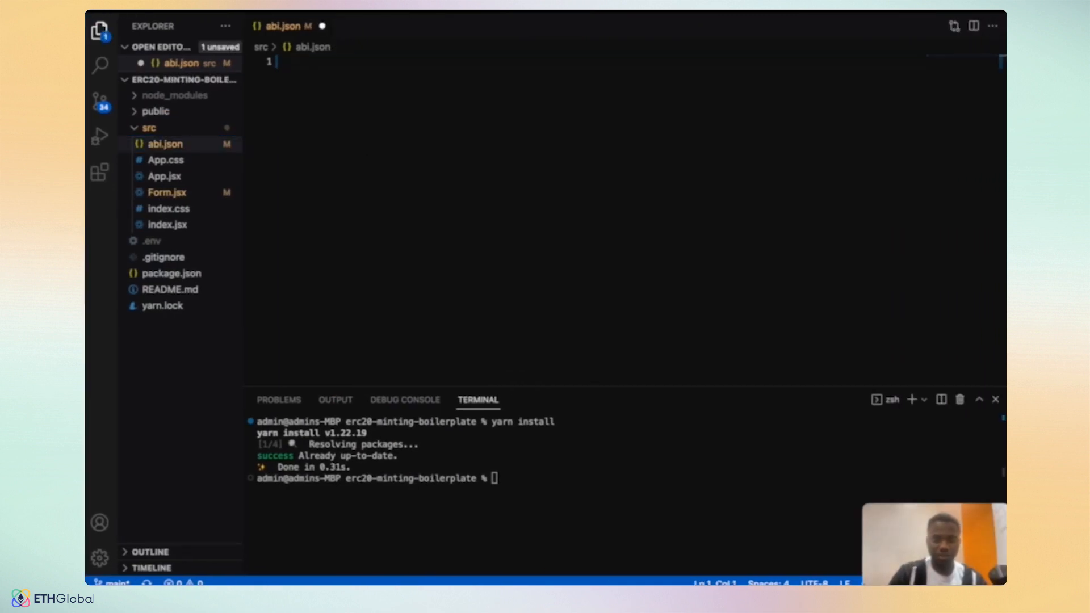
pyautogui.write('{"type":"function","stateMutability":"nonpayable"},{"name":"unpause","type":"function","stateMutability":"nonpayable"}]')
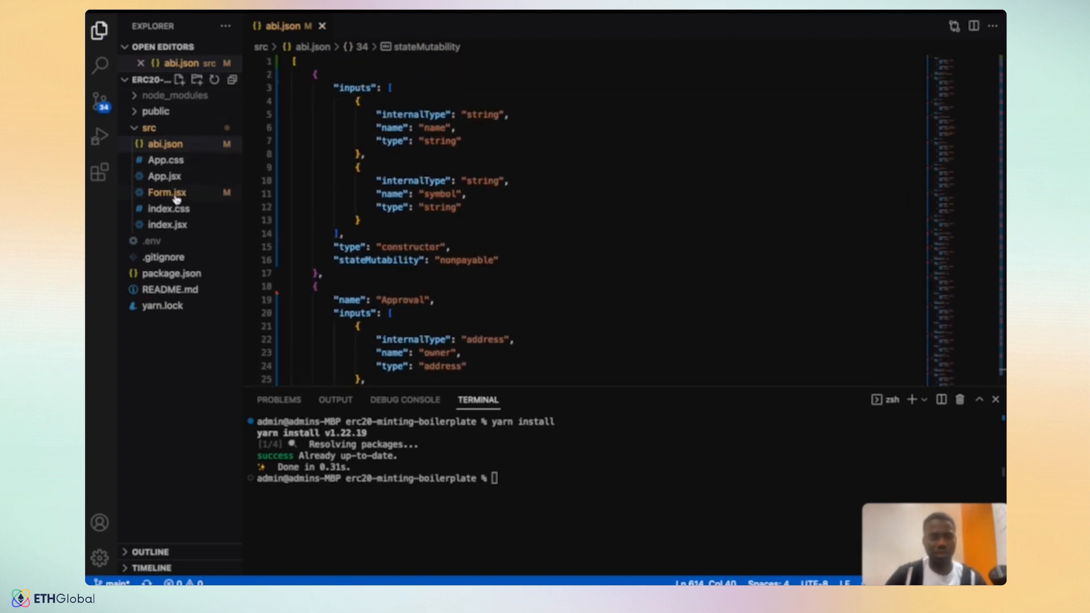
pyautogui.moveTo(587, 207)
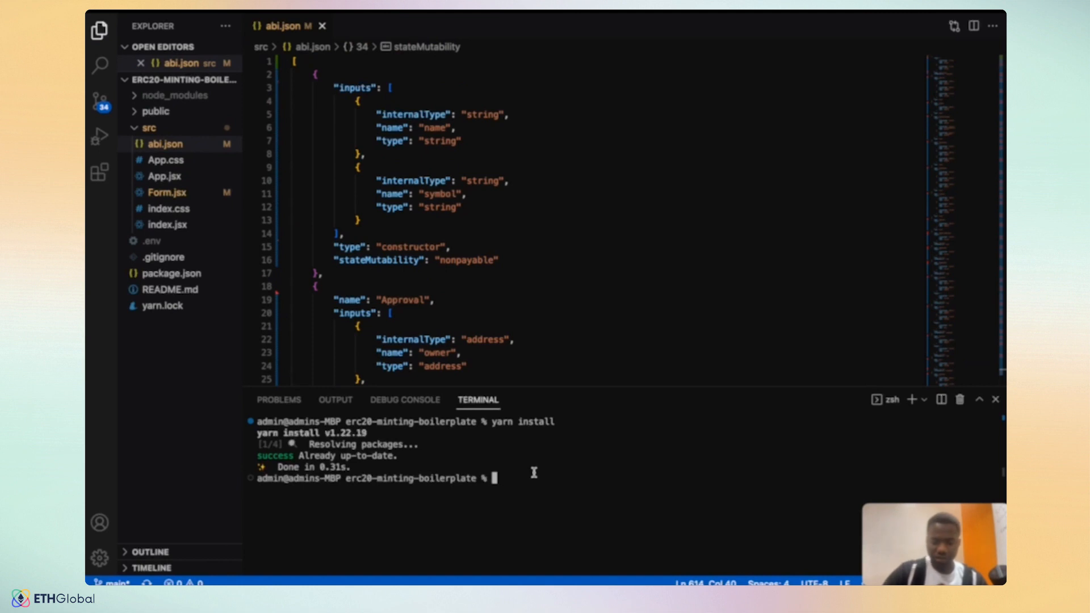
# - Create a .env file with touch and open it to add REACT_APP_CHAIN_ID=97 and the contract address
pyautogui.write('touch')
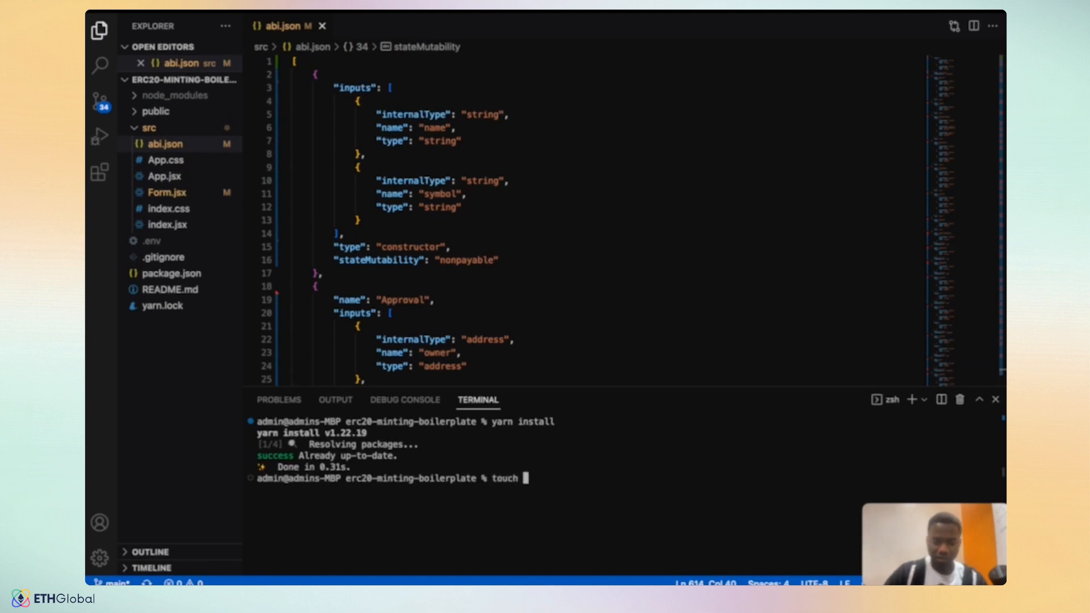
pyautogui.write('.env')
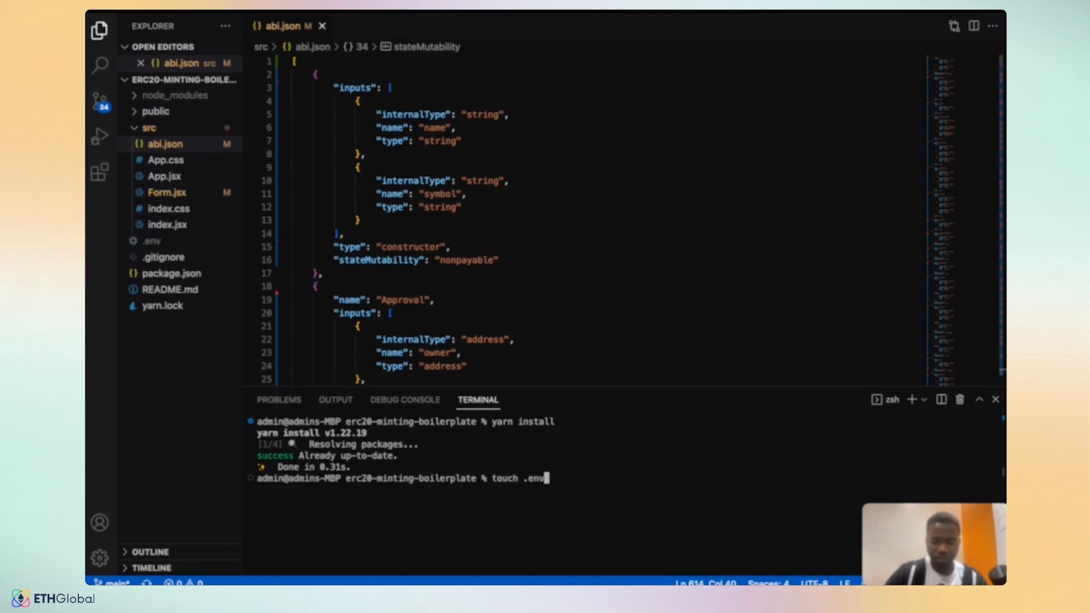
pyautogui.press('Return')
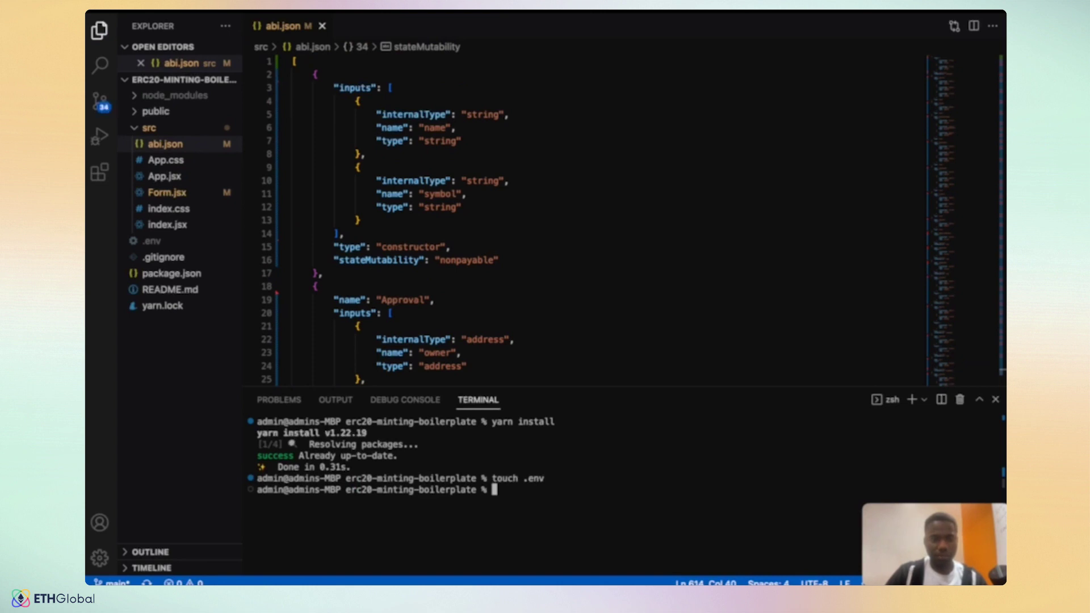
pyautogui.moveTo(165, 243)
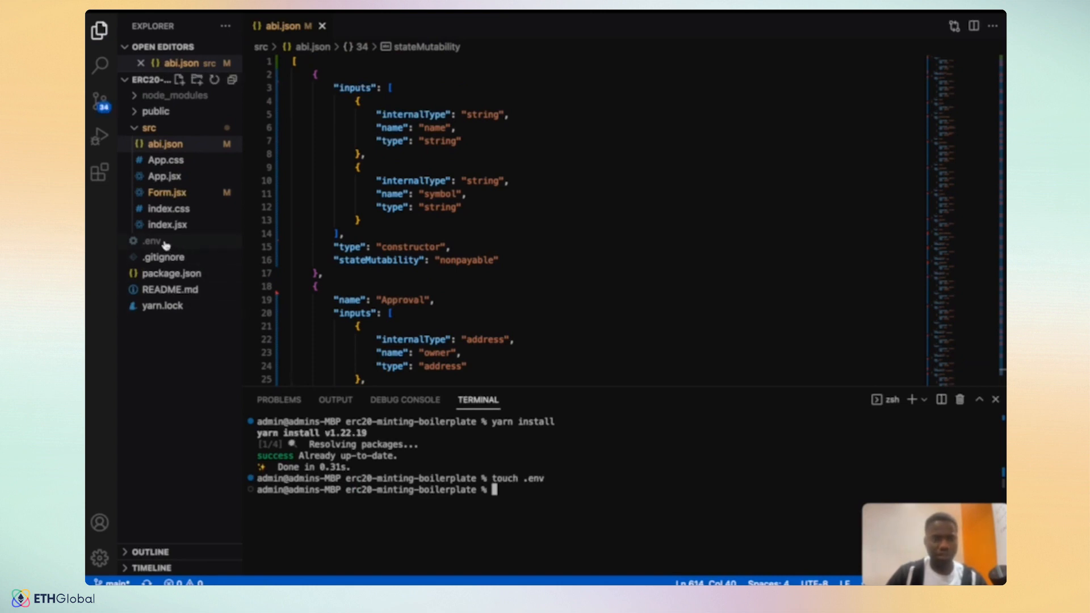
pyautogui.click(151, 240)
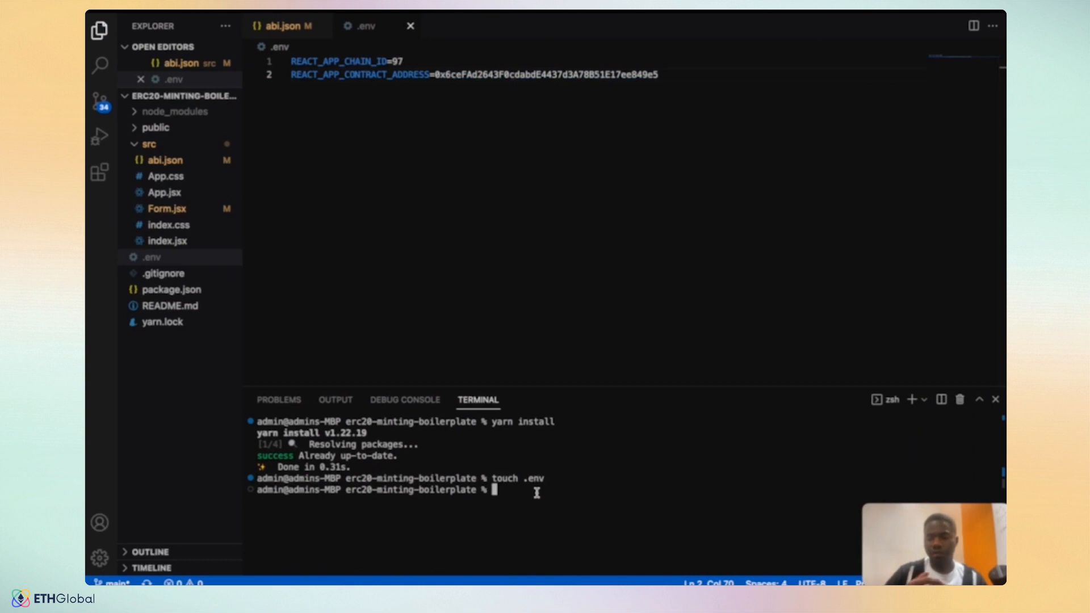
# - Review Form.jsx's minting code by scrolling through it
pyautogui.click(166, 225)
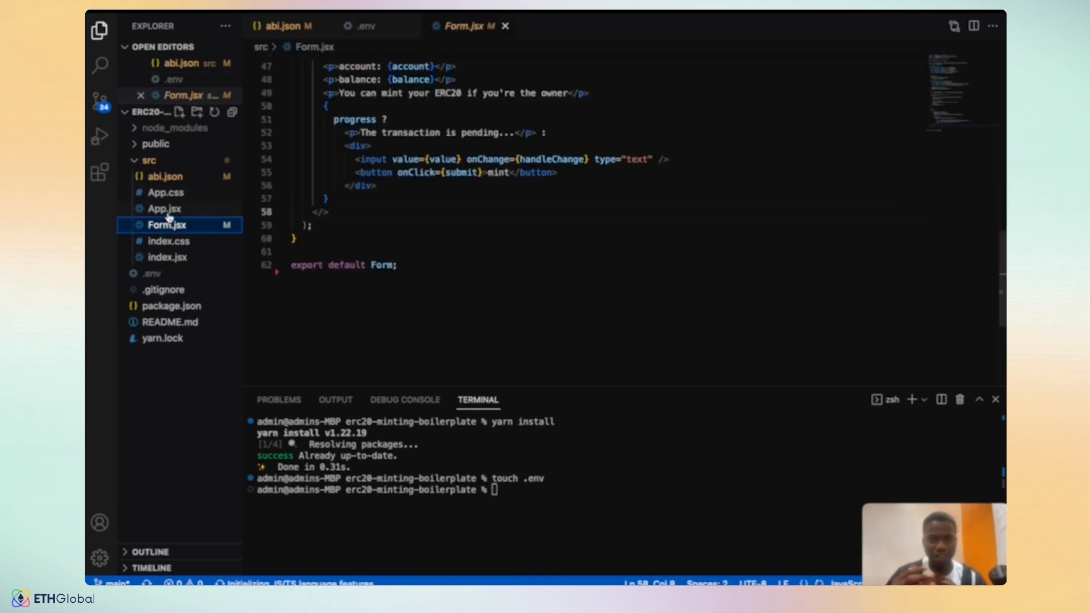
pyautogui.moveTo(166, 223)
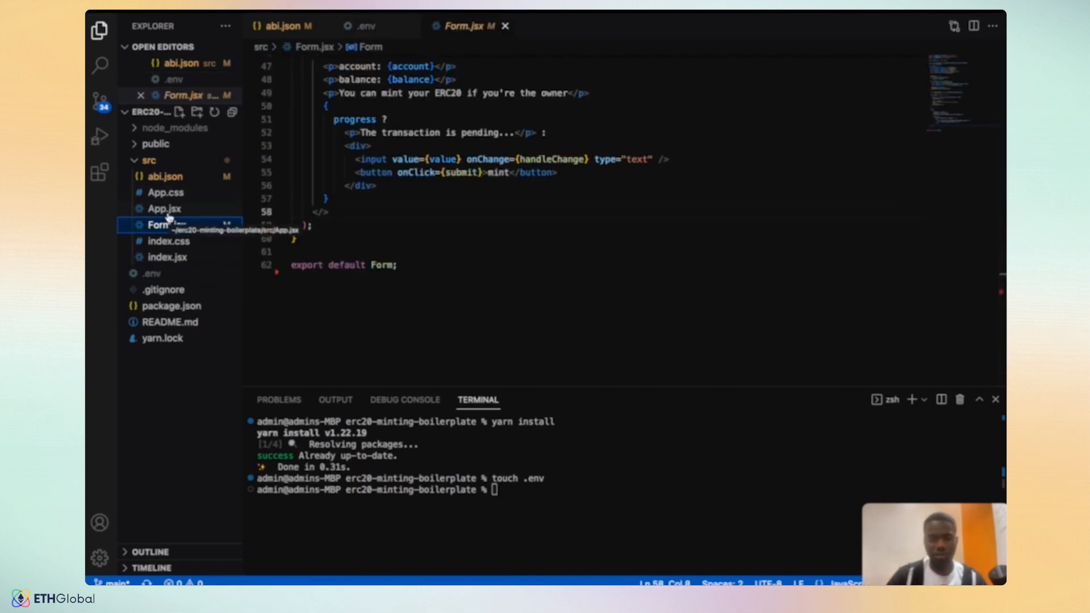
pyautogui.scroll(3)
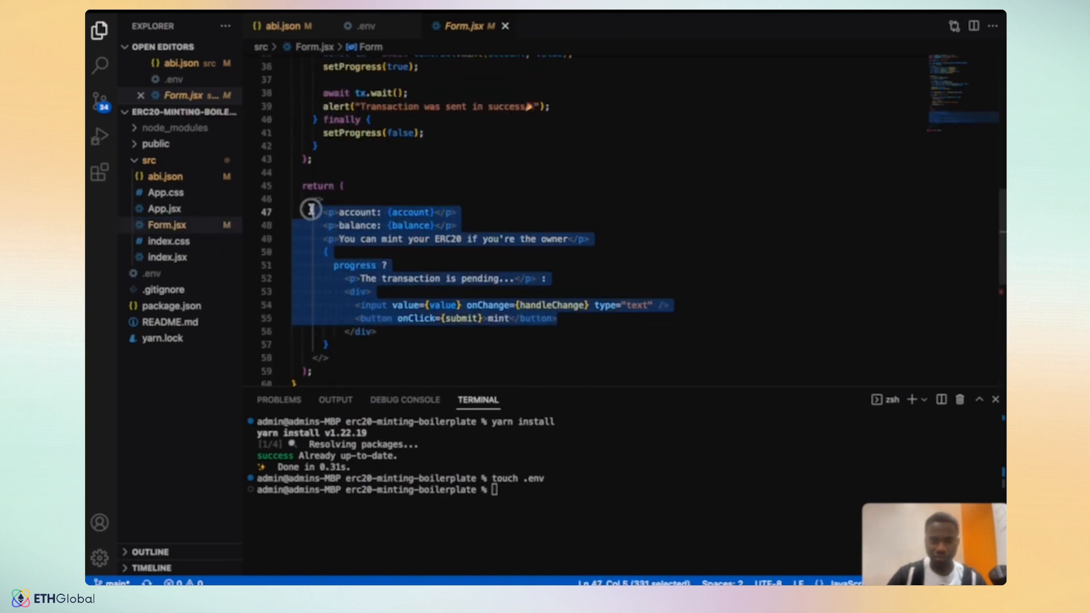
pyautogui.scroll(3)
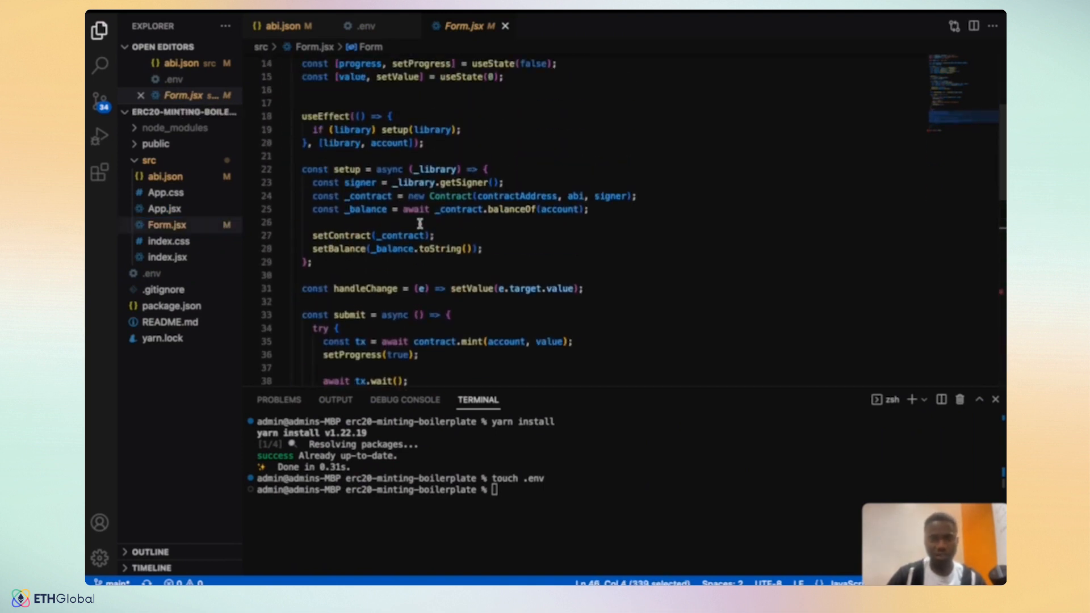
pyautogui.scroll(-3)
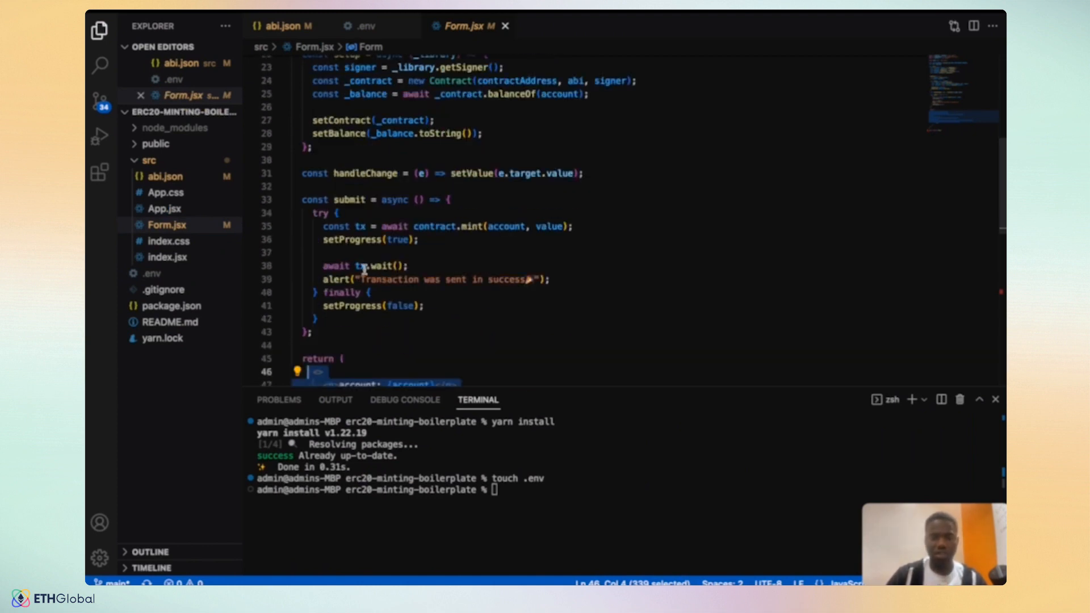
# - Switch to App.jsx to show its wallet connector reading REACT_APP_CHAIN_ID
pyautogui.click(166, 208)
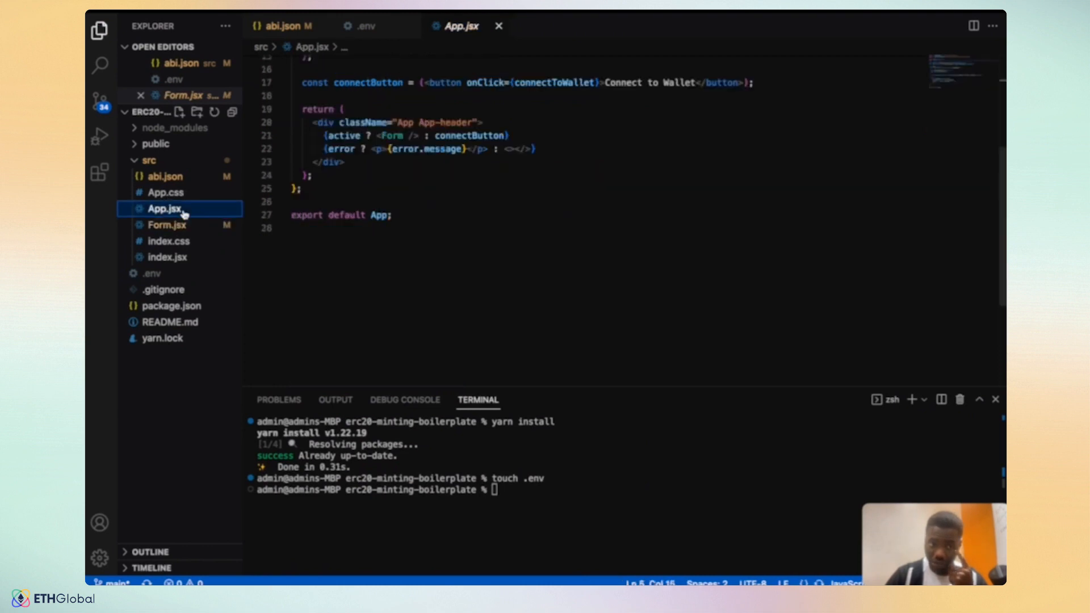
pyautogui.scroll(3)
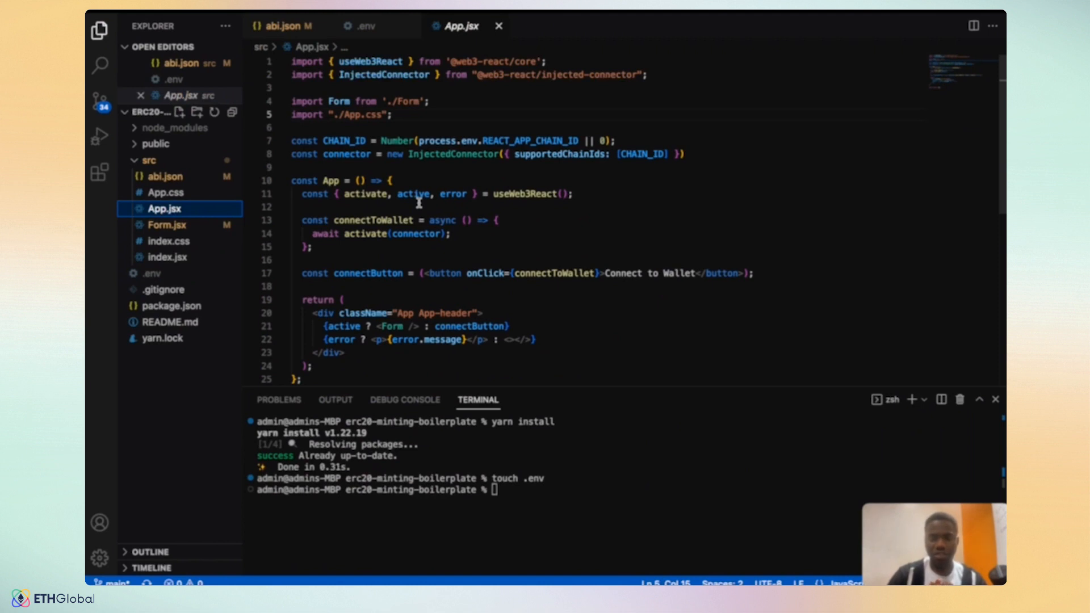
pyautogui.moveTo(169, 195)
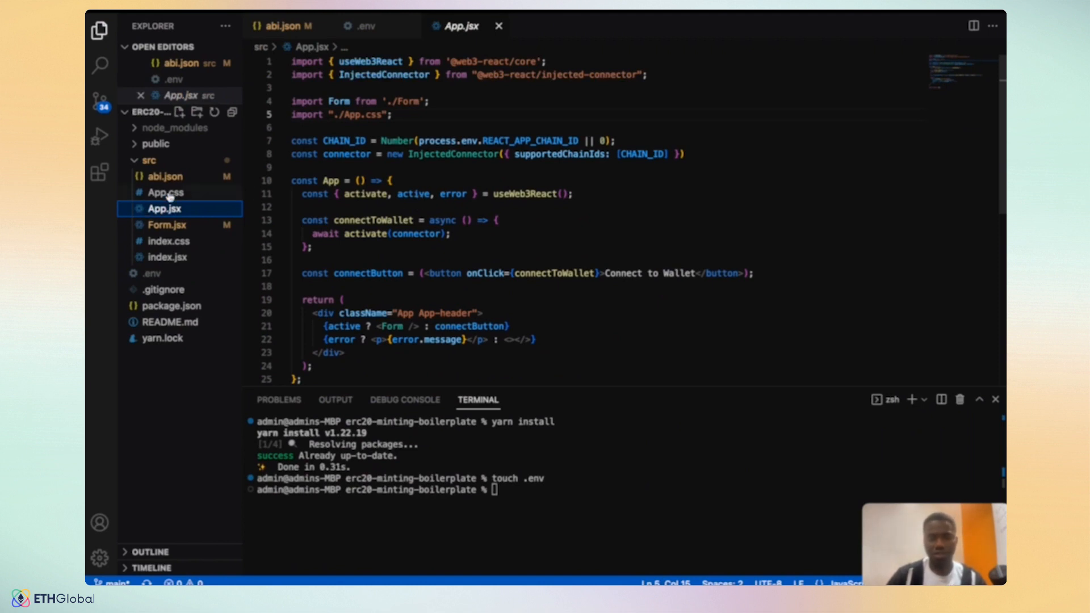
pyautogui.moveTo(165, 209)
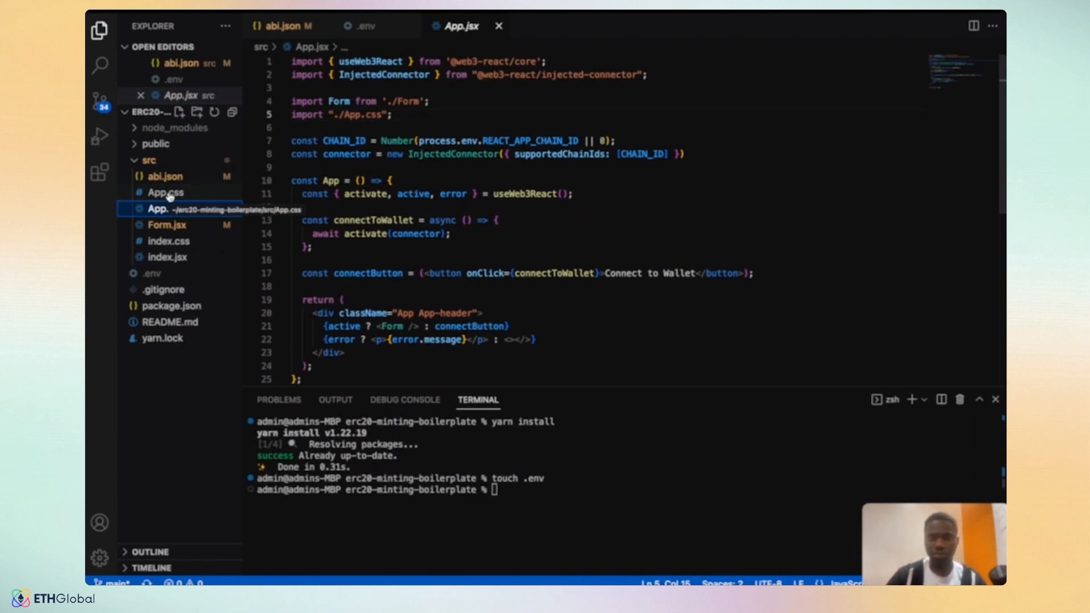
pyautogui.moveTo(532, 490)
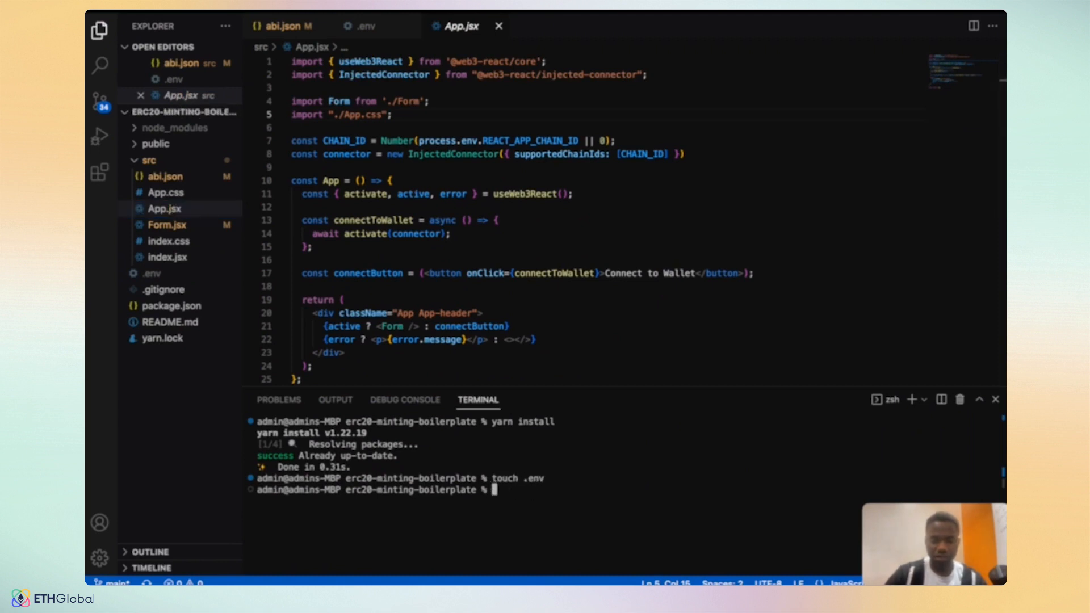
# - Launch the React development server with yarn run start, serving the app at localhost:3000
pyautogui.write('yarn run')
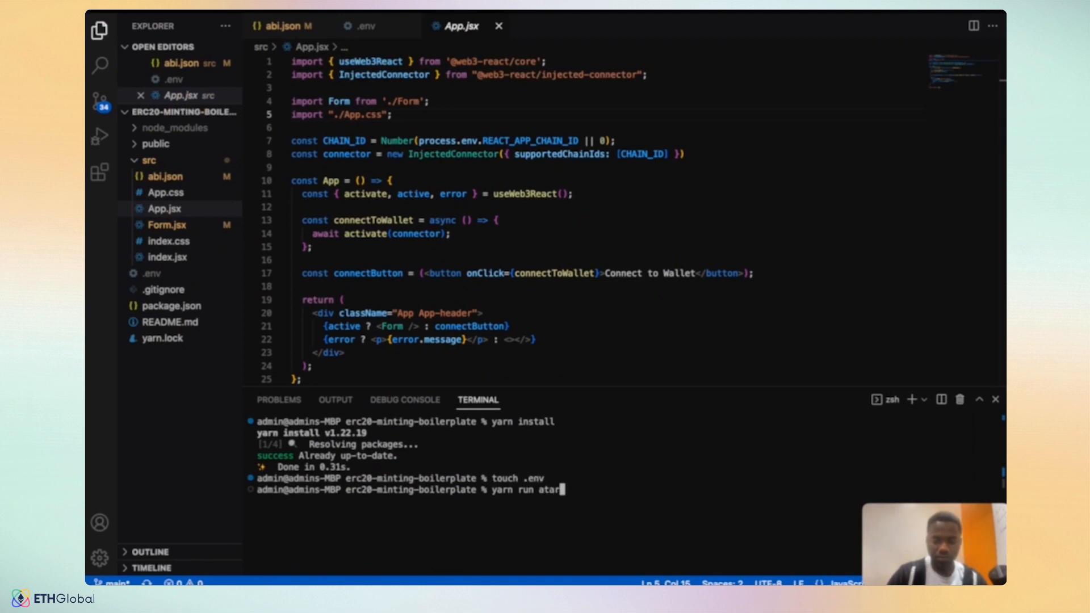
pyautogui.write('start')
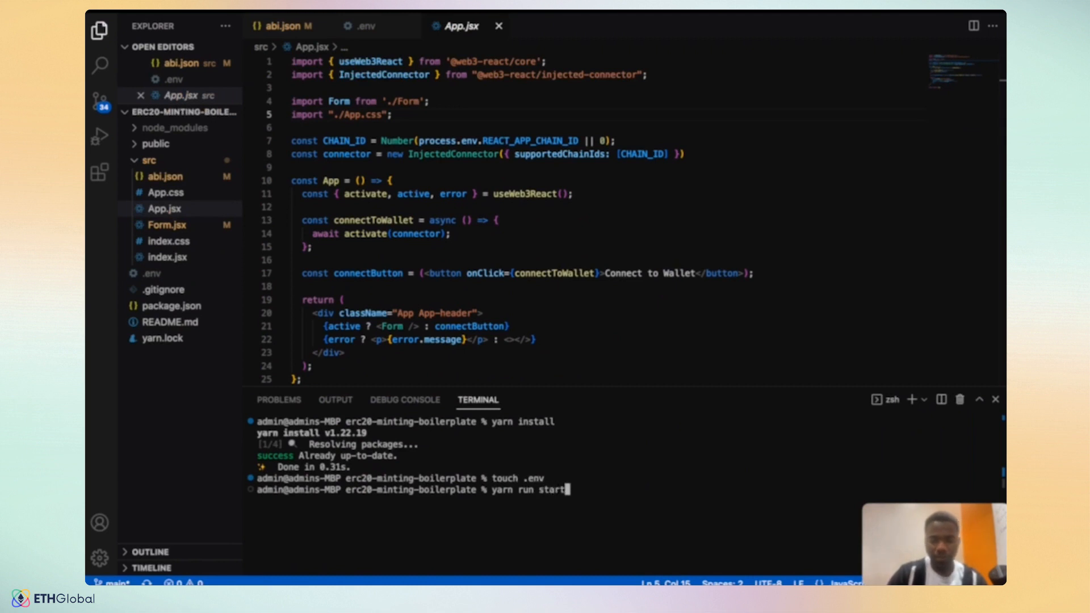
pyautogui.press('Return')
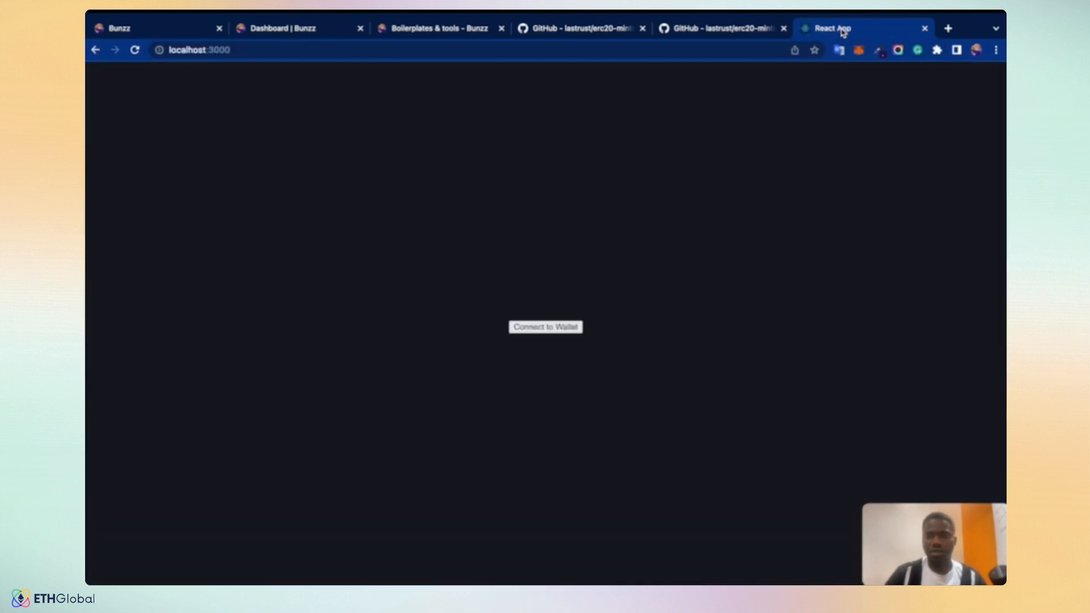
pyautogui.moveTo(557, 342)
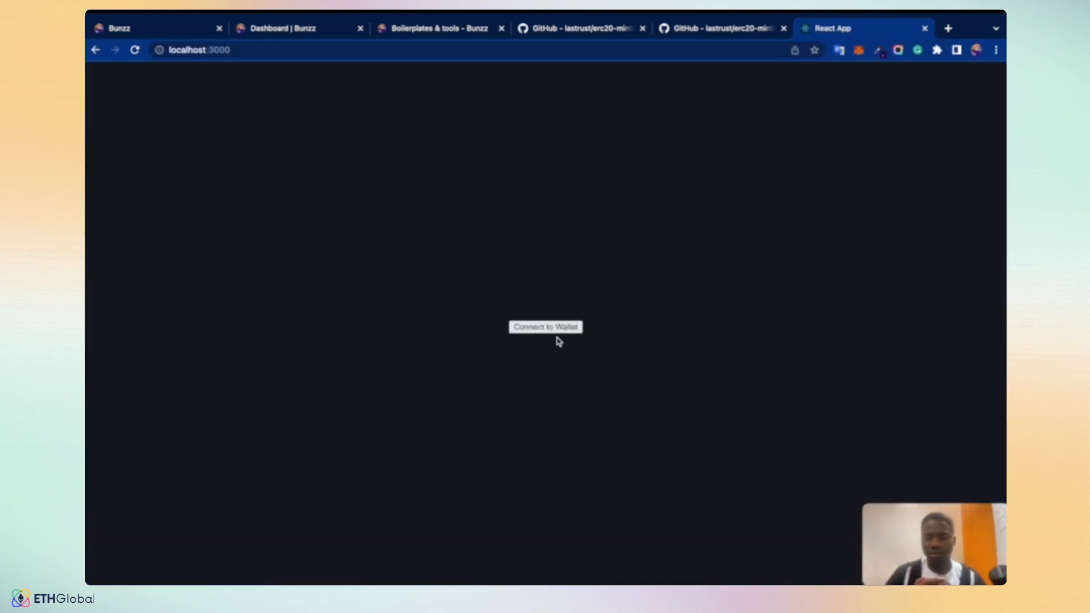
# - Connect the wallet in the localhost app, then bring the Bunzz Boilerplates & tools docs forward
pyautogui.click(544, 327)
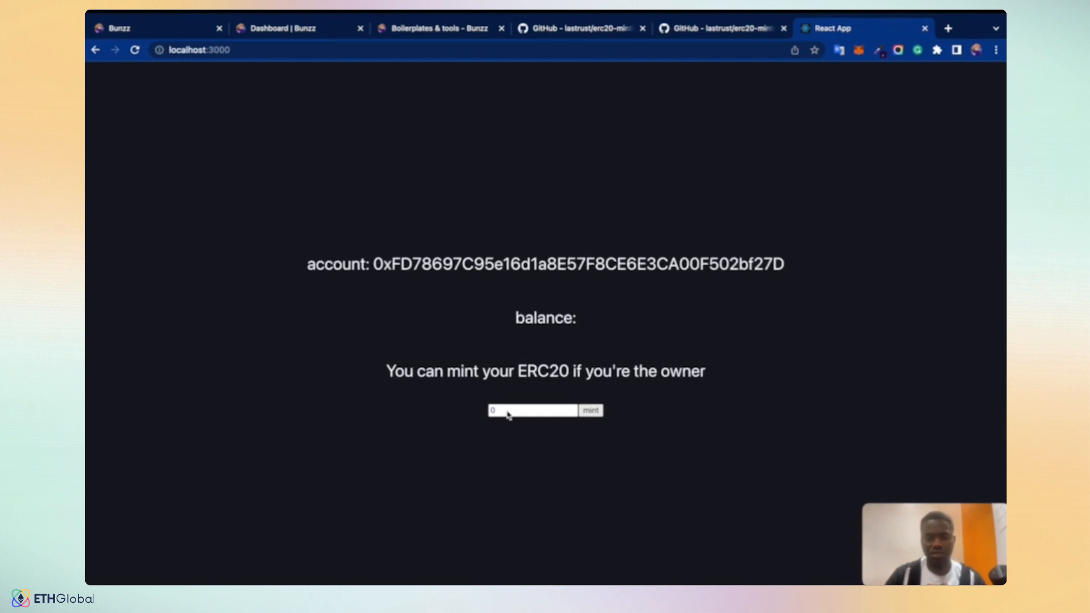
pyautogui.moveTo(599, 203)
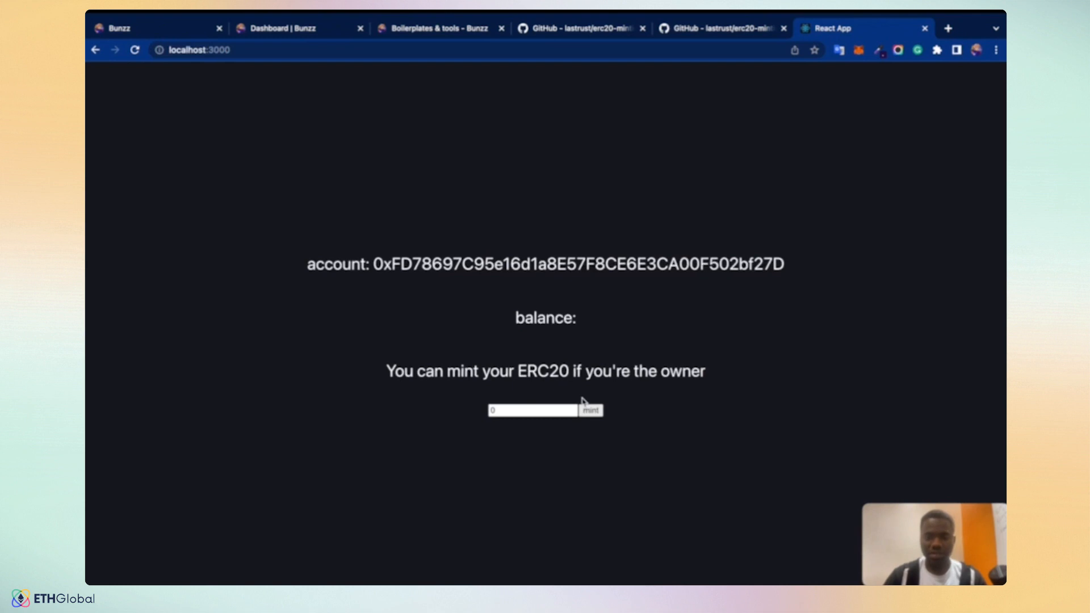
pyautogui.moveTo(593, 415)
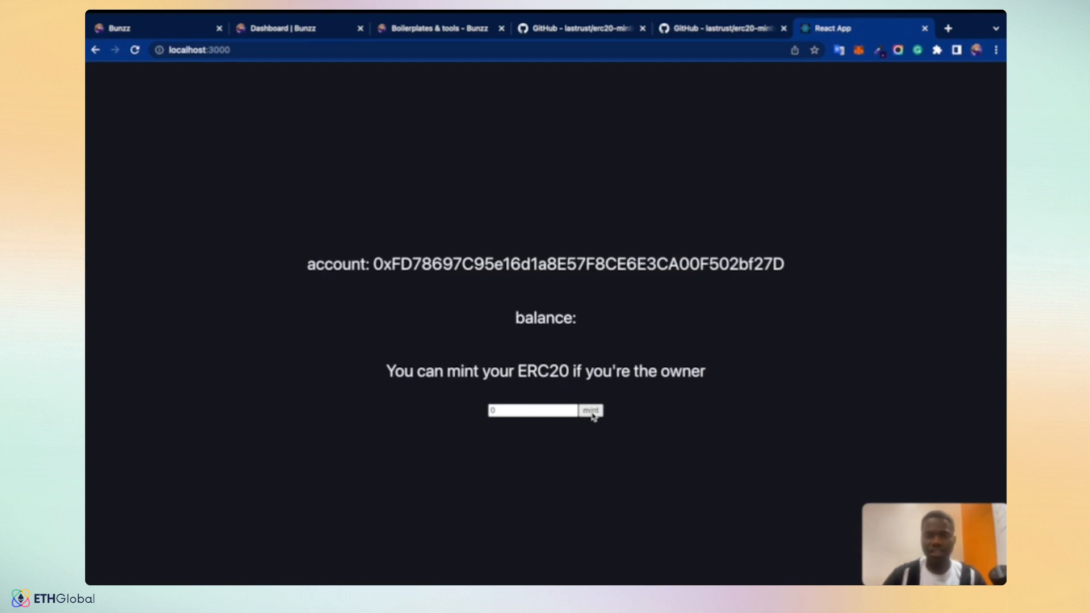
pyautogui.click(434, 27)
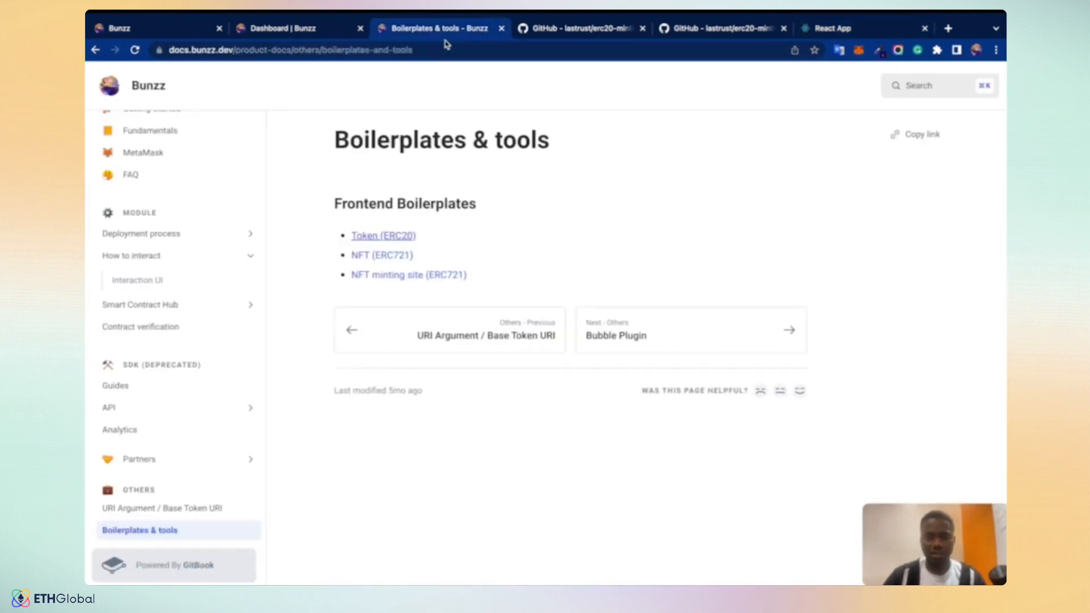
# - Copy the deployed token's contract address from the Bunzz dashboard and move to a new tab
pyautogui.click(298, 27)
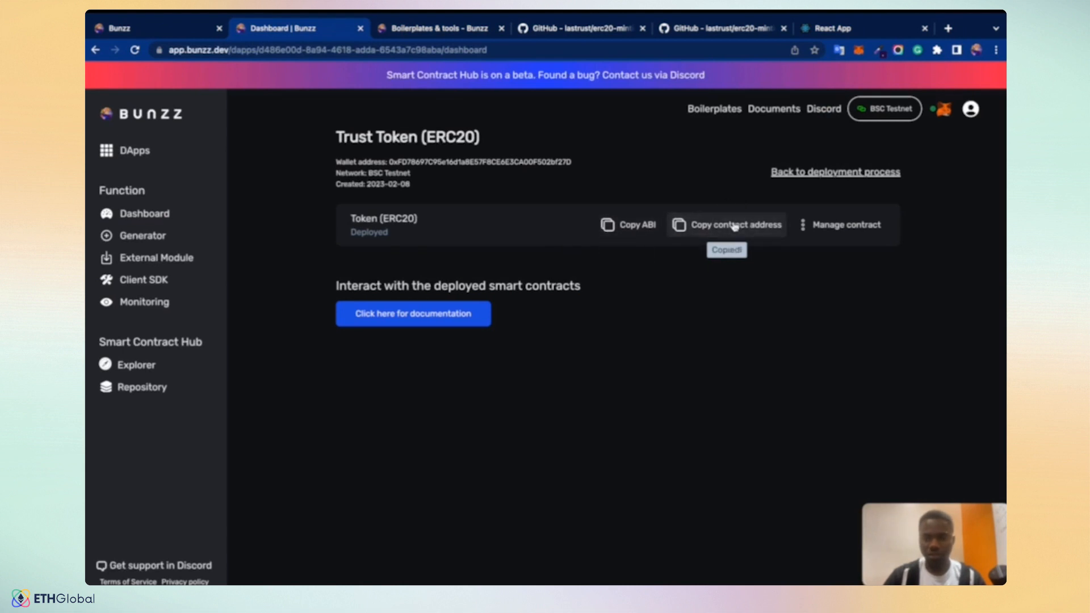
pyautogui.click(947, 27)
pyautogui.write('bsc')
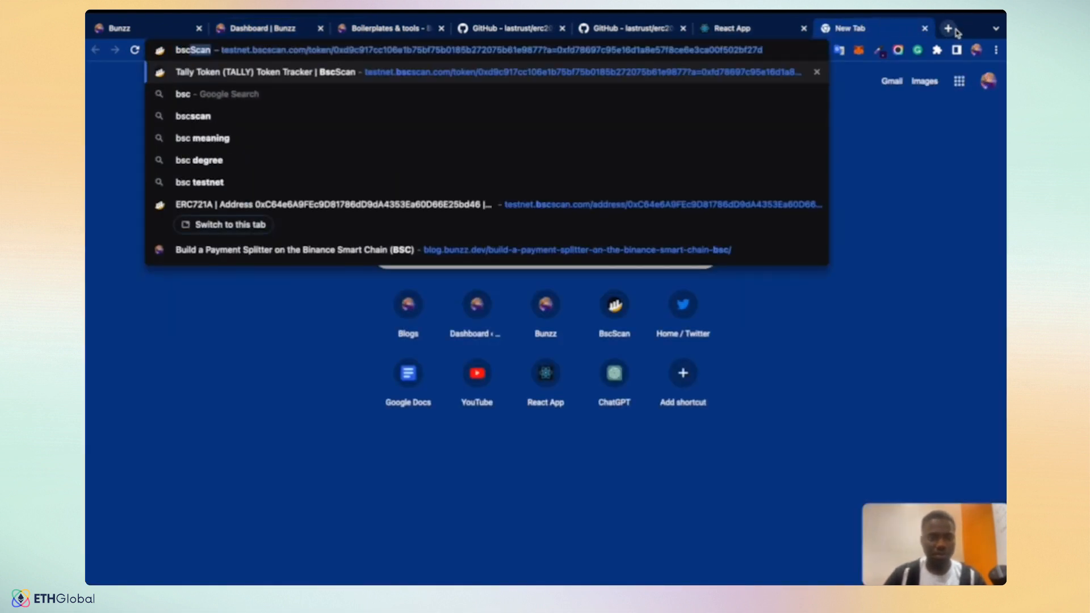
pyautogui.moveTo(311, 54)
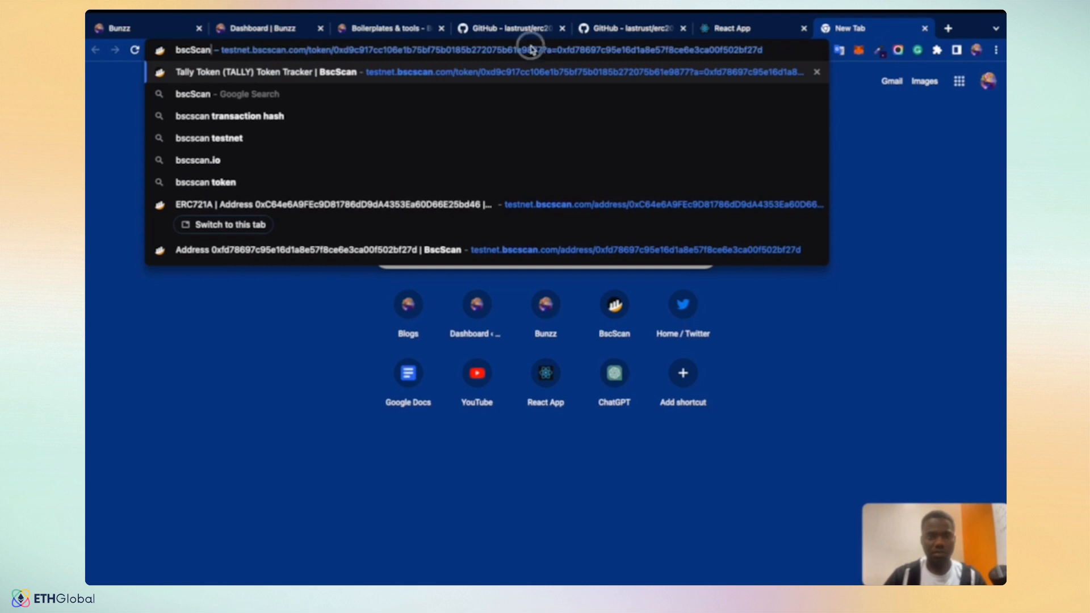
pyautogui.click(628, 27)
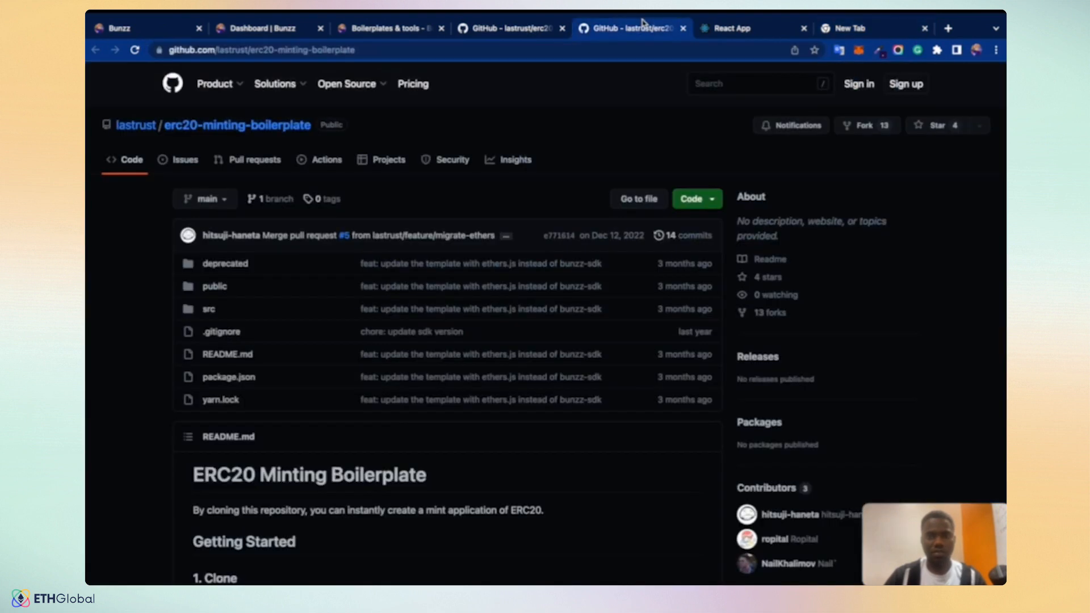
pyautogui.click(873, 28)
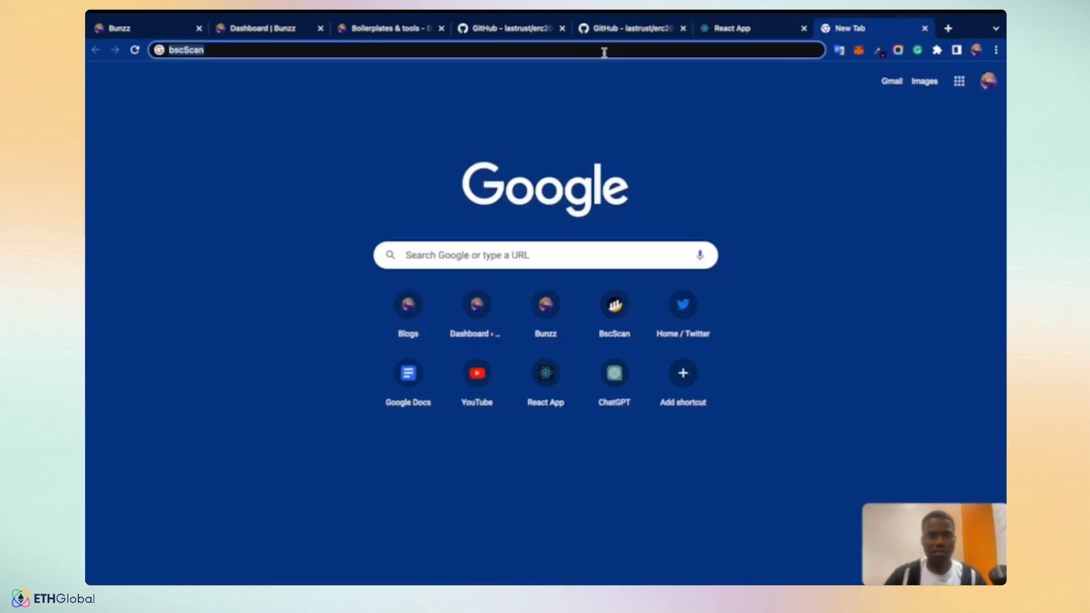
# - Search for bscscan and reach the BNB Smart Chain Testnet explorer at testnet.bscscan.com
pyautogui.press('Return')
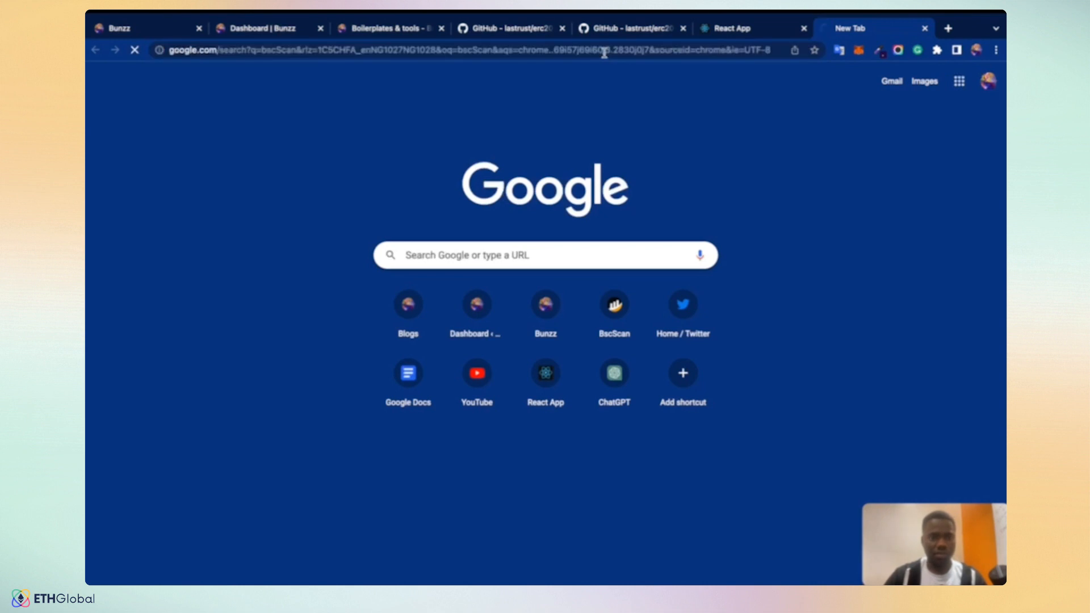
pyautogui.click(612, 304)
pyautogui.write('bsc')
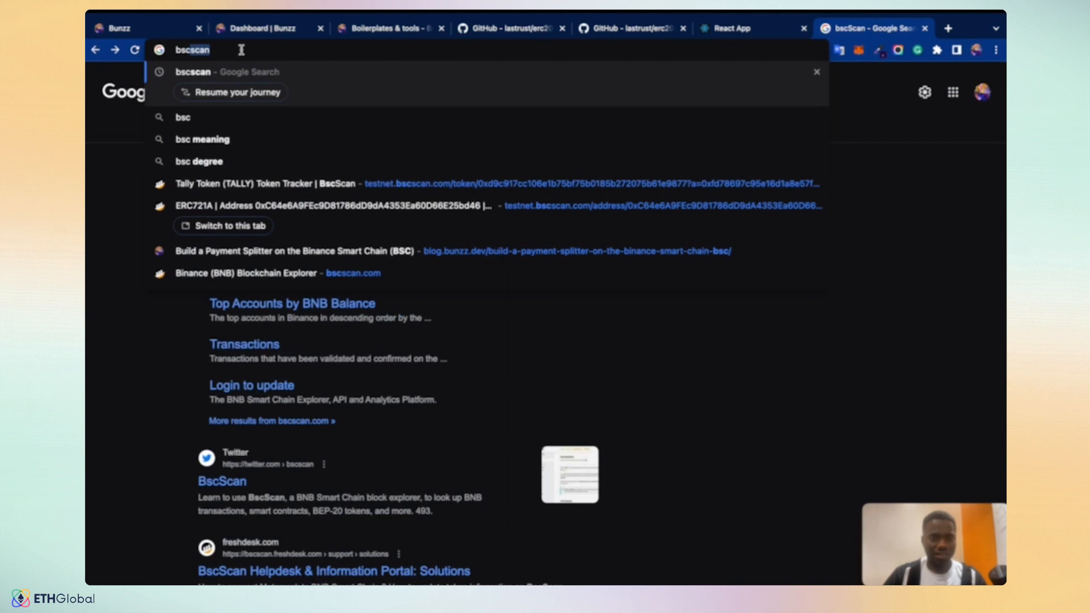
pyautogui.write('.com')
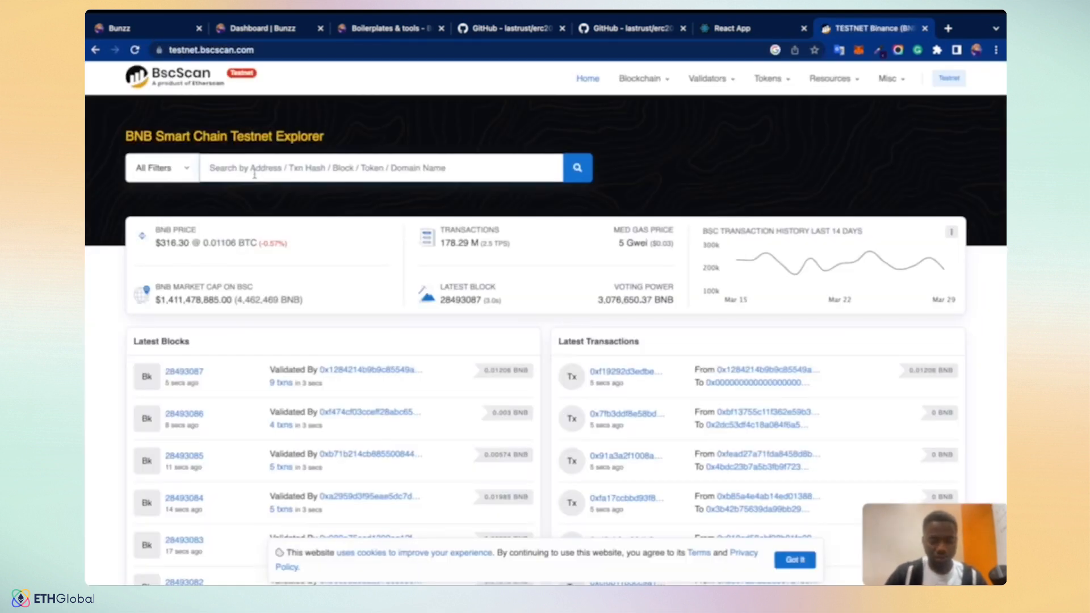
# - Look up contract 0x6ceFAd2643F0cdabdE4437d3A78B51E17ee849e5 on BscScan
pyautogui.write('0x6ceFAd2643F0cdabdE4437d3A78B51E17ee849e5')
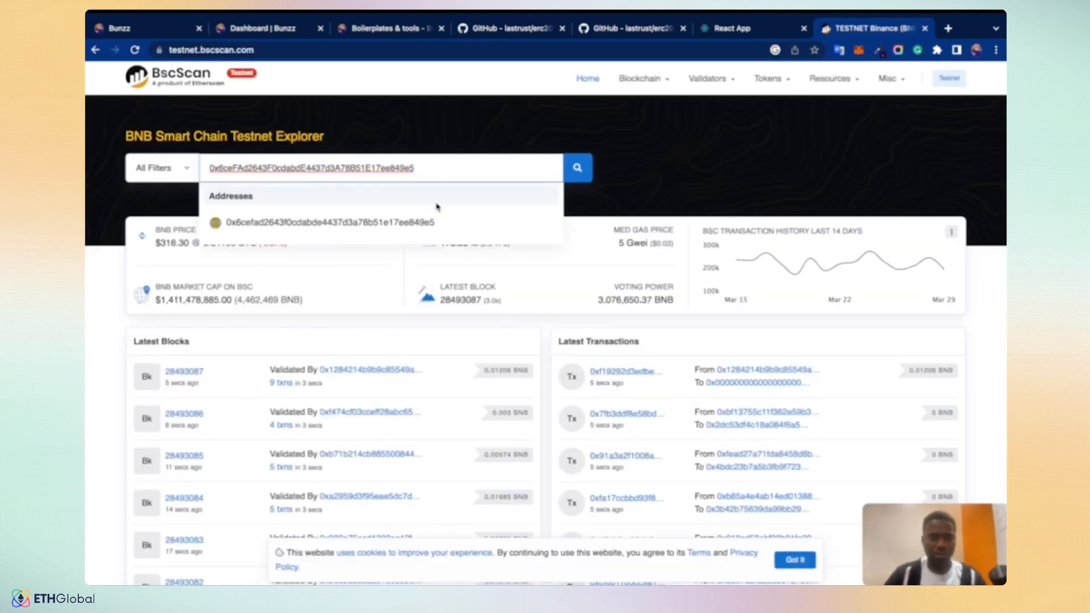
pyautogui.click(331, 222)
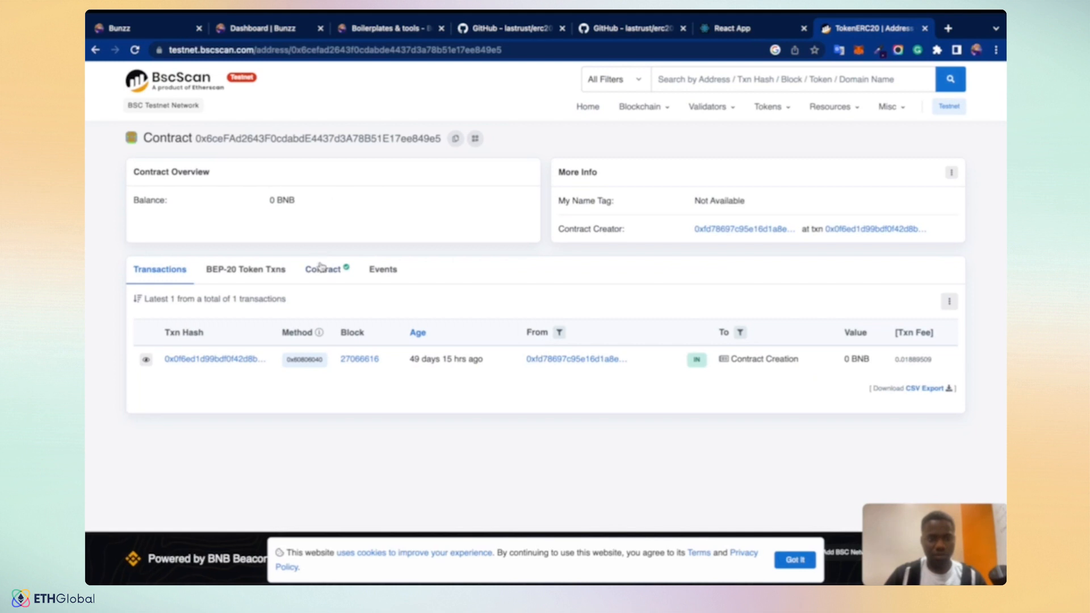
pyautogui.moveTo(425, 279)
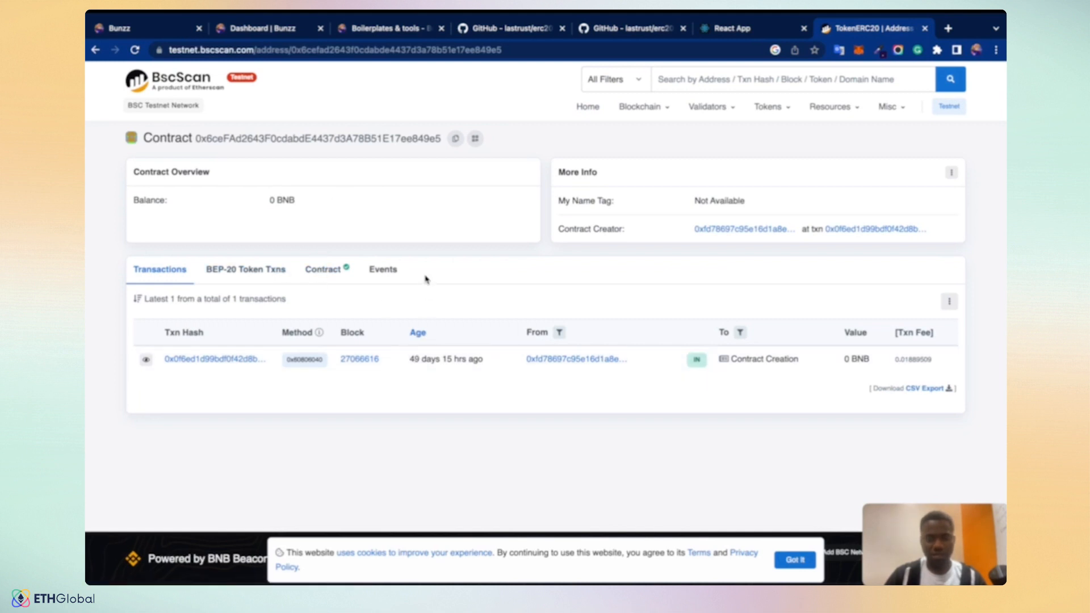
# - Review the contract's BEP-20 token transactions, source code and Events log of RoleGranted entries
pyautogui.click(246, 268)
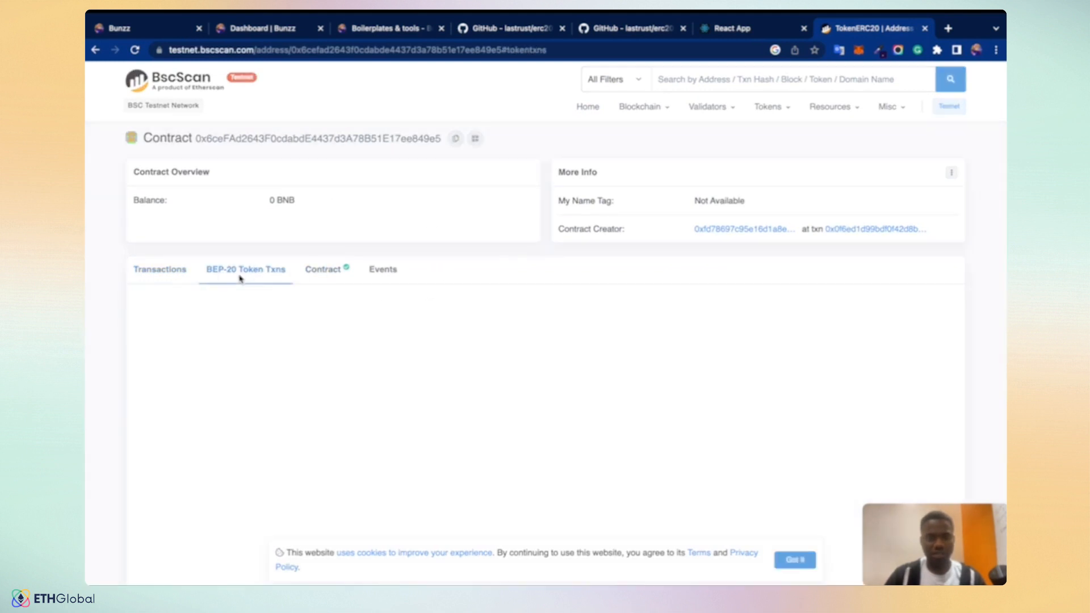
pyautogui.click(322, 269)
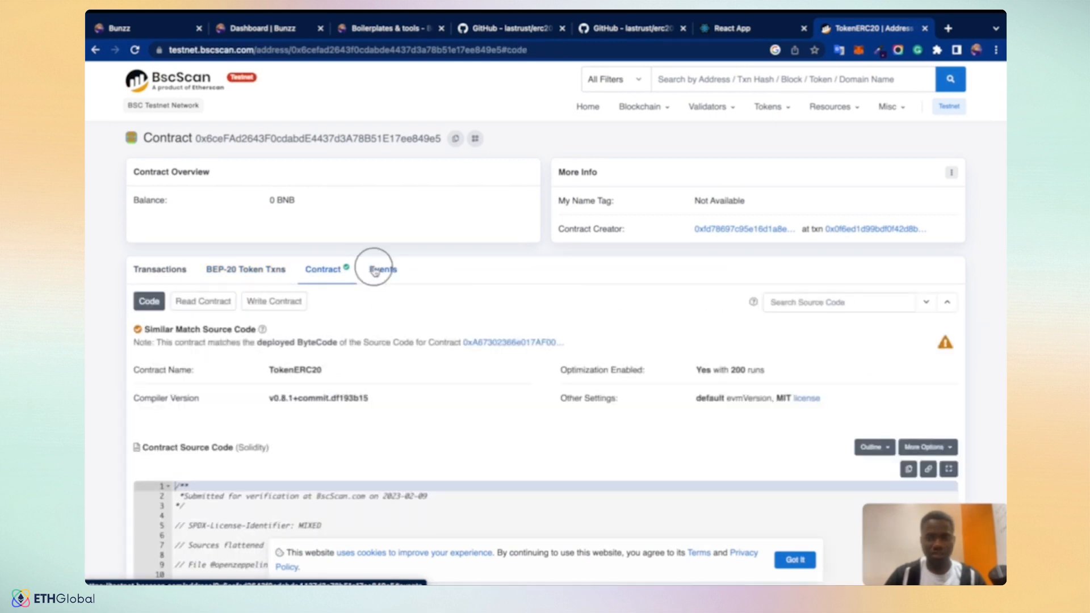
pyautogui.click(383, 269)
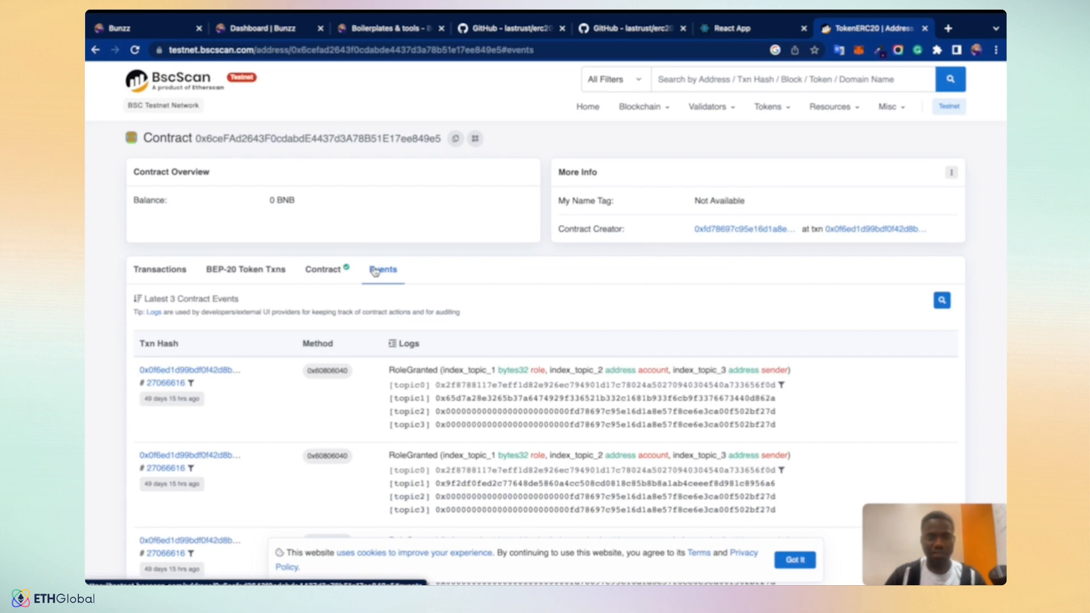
pyautogui.moveTo(829, 237)
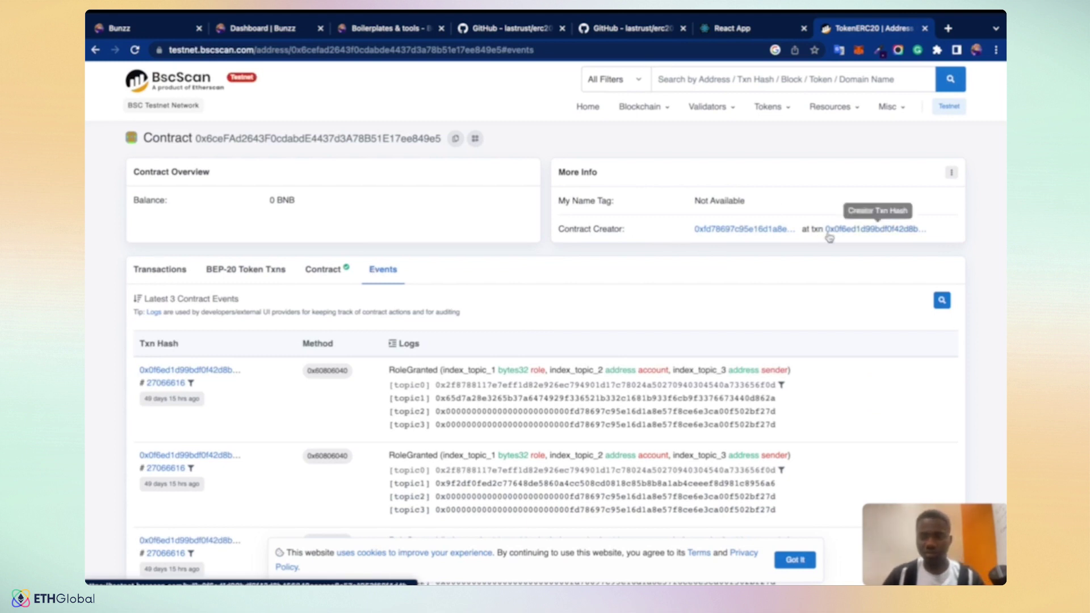
pyautogui.moveTo(410, 209)
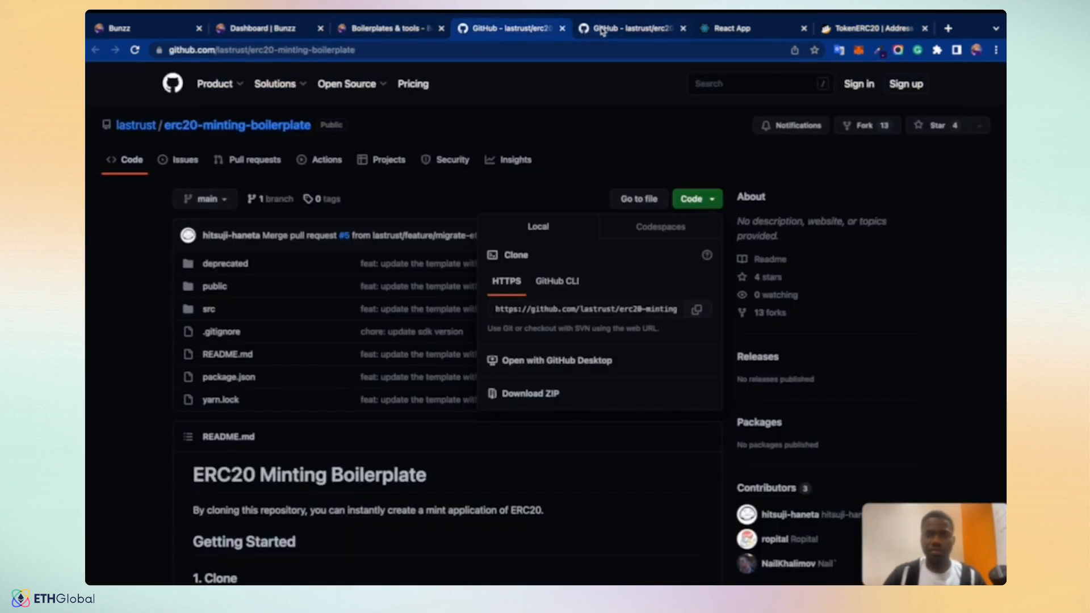
# - Reach the deployed token's contract interaction page from the Bunzz DApp dashboard
pyautogui.click(750, 27)
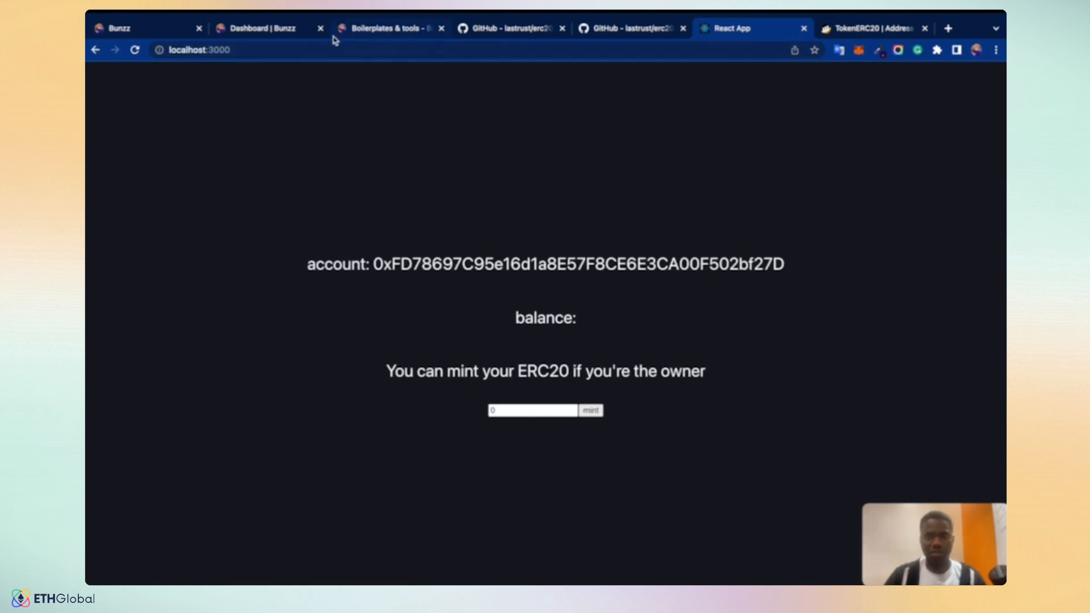
pyautogui.click(268, 27)
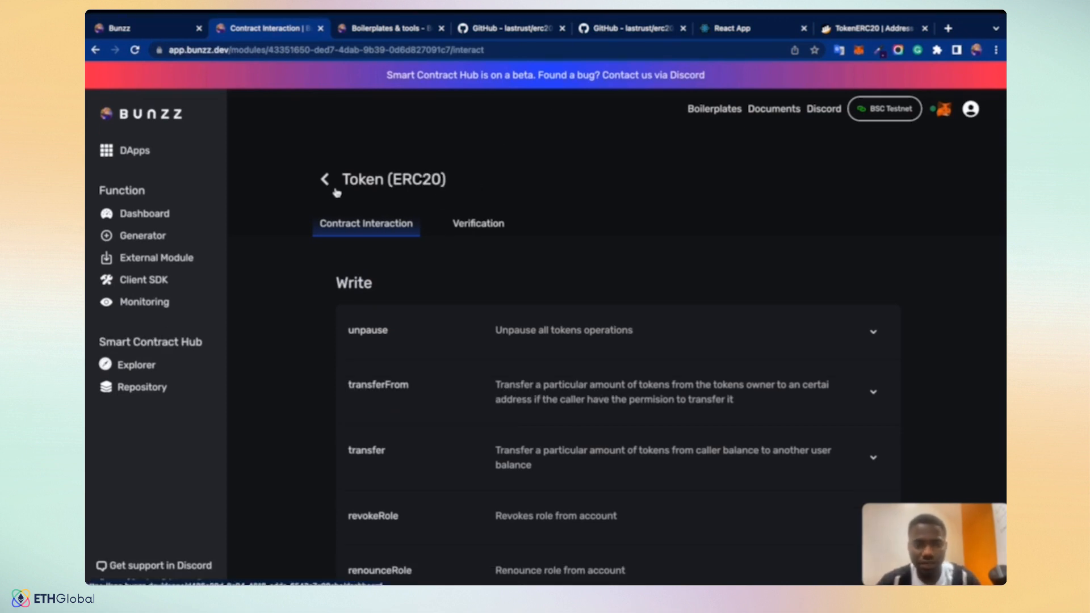
pyautogui.moveTo(448, 214)
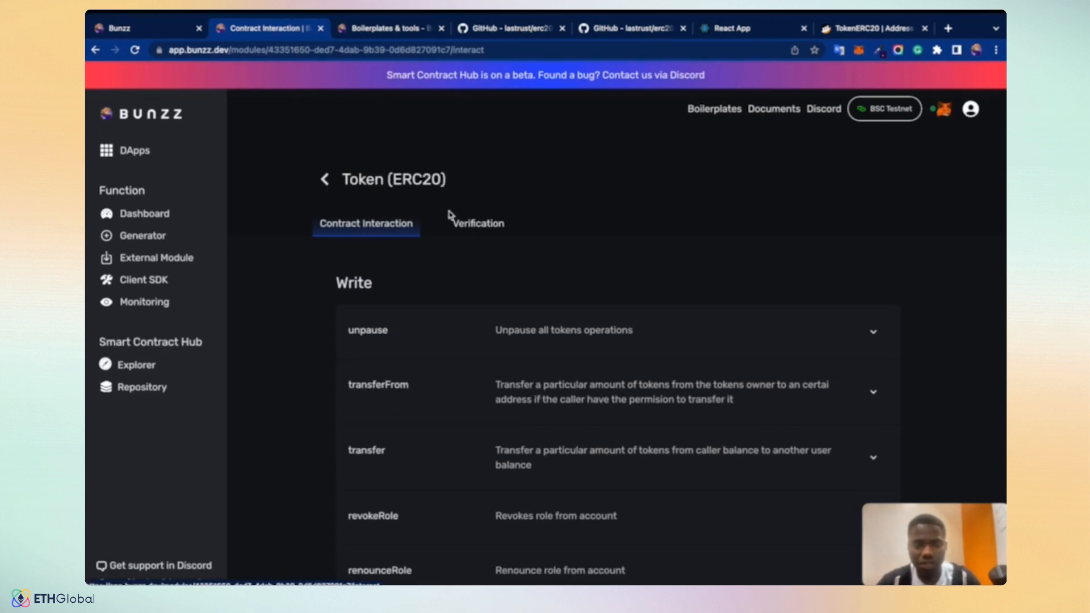
pyautogui.click(143, 213)
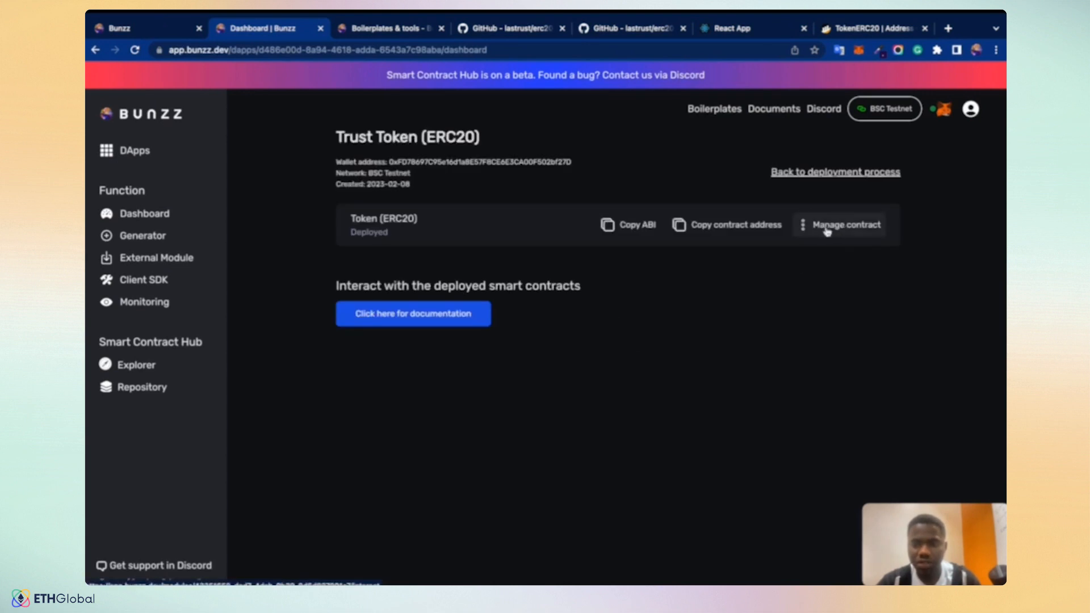
pyautogui.click(846, 225)
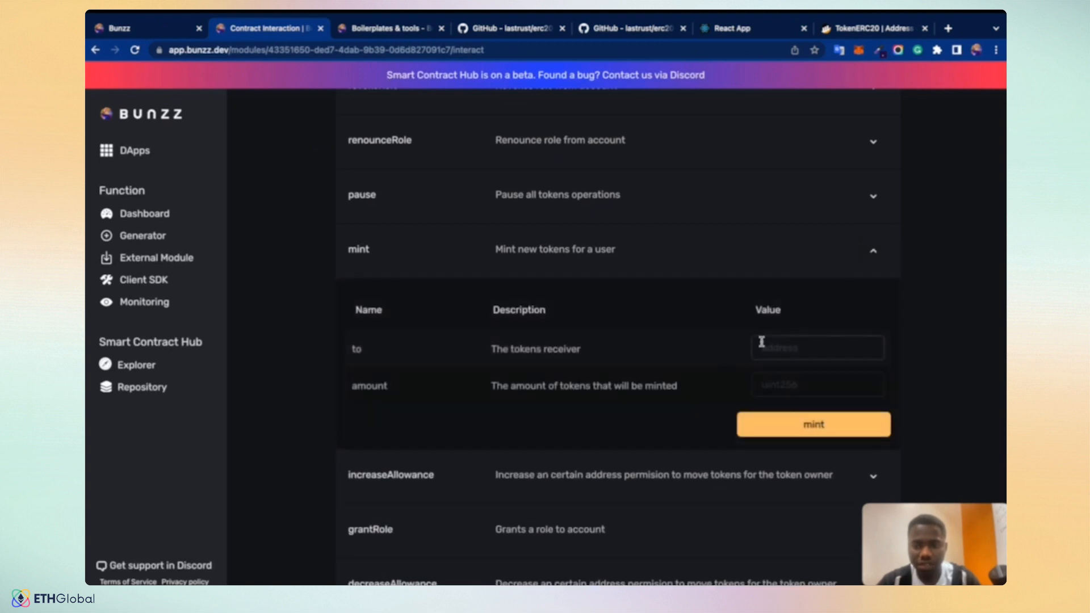
# - Fill the mint function's amount with the suggested value 500000
pyautogui.click(817, 347)
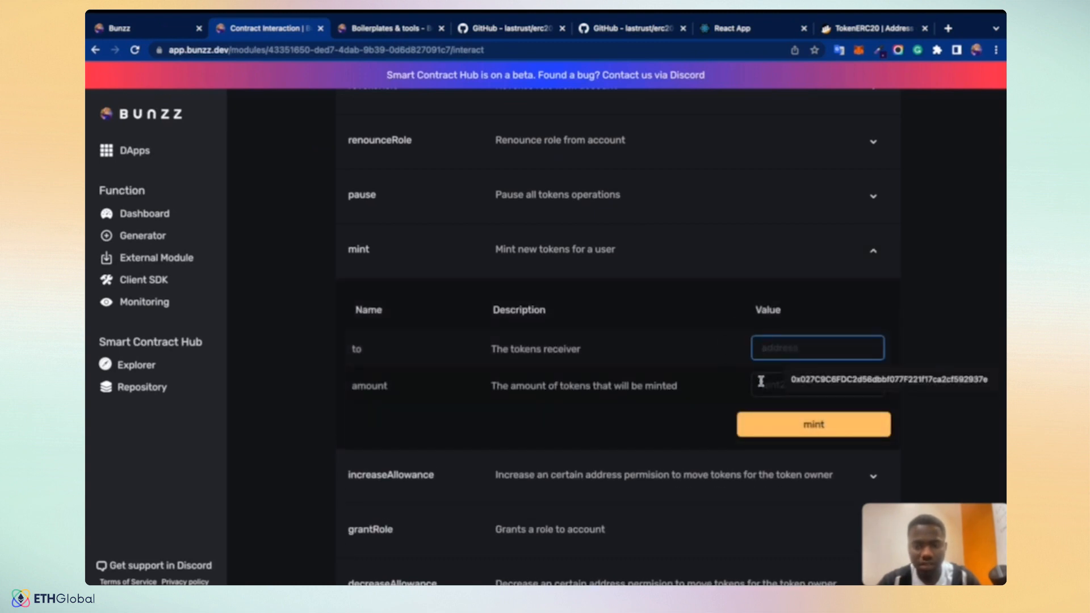
pyautogui.click(817, 385)
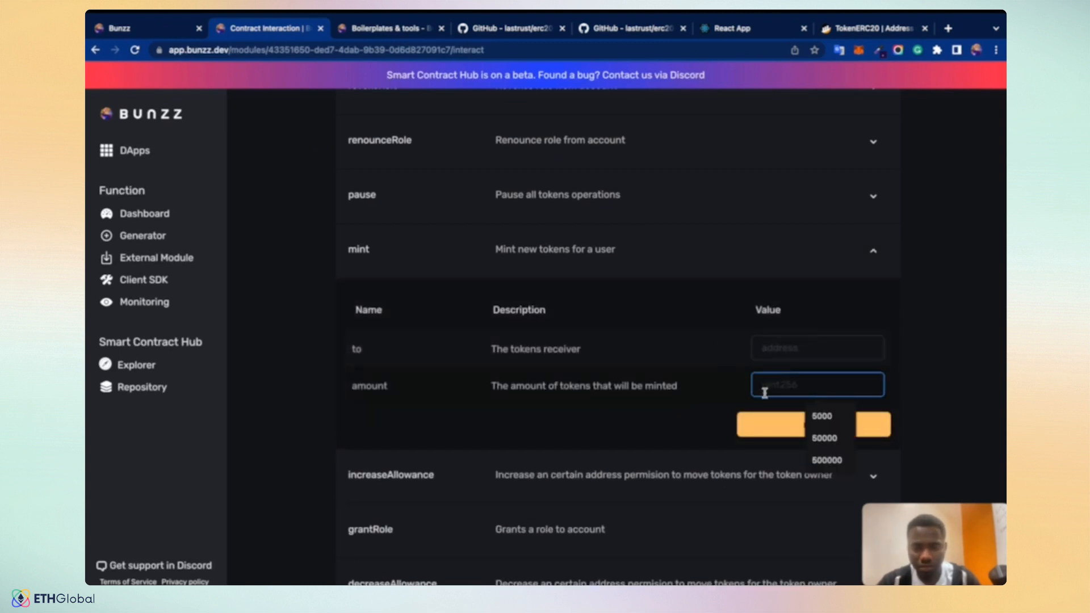
pyautogui.click(818, 348)
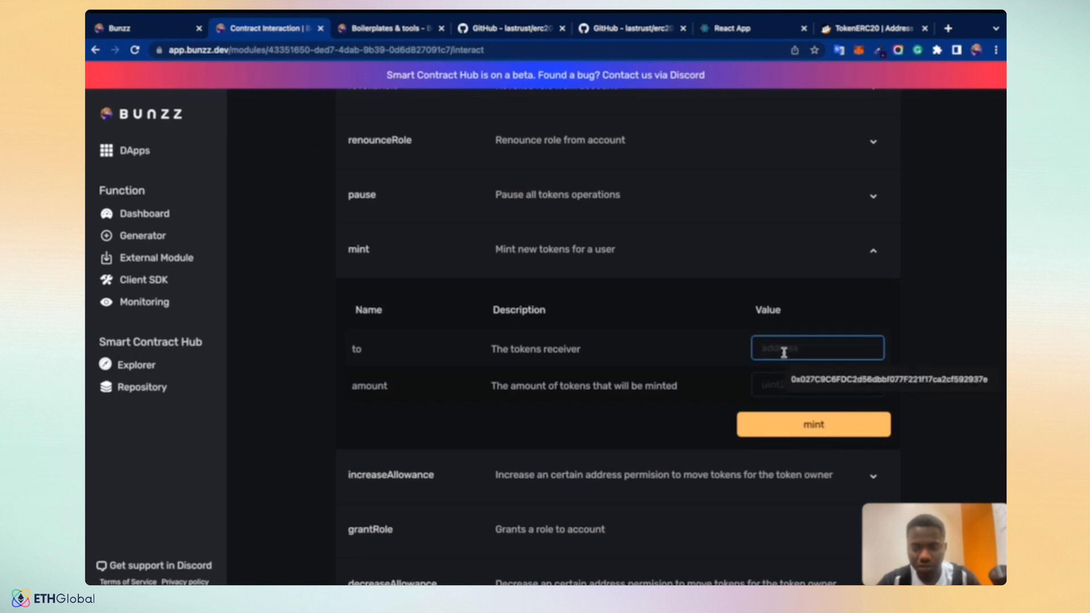
pyautogui.click(817, 385)
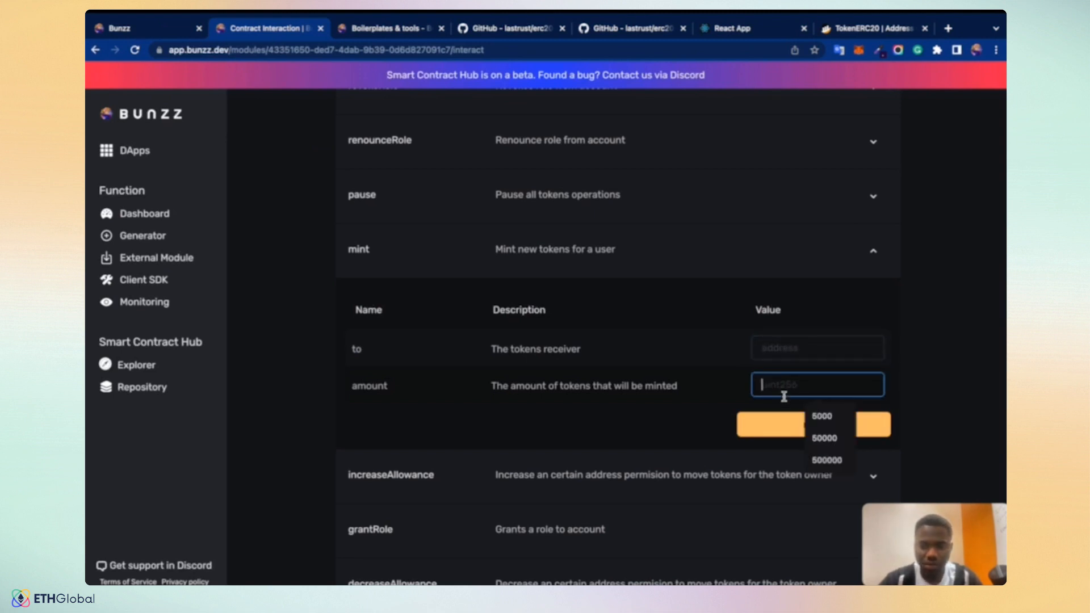
pyautogui.click(827, 460)
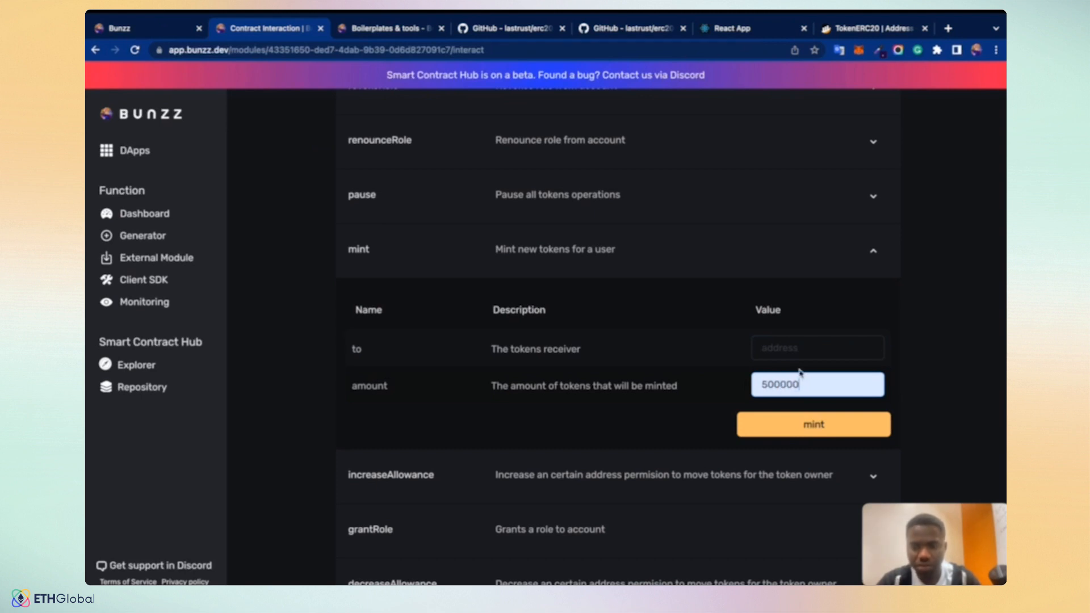
pyautogui.scroll(3)
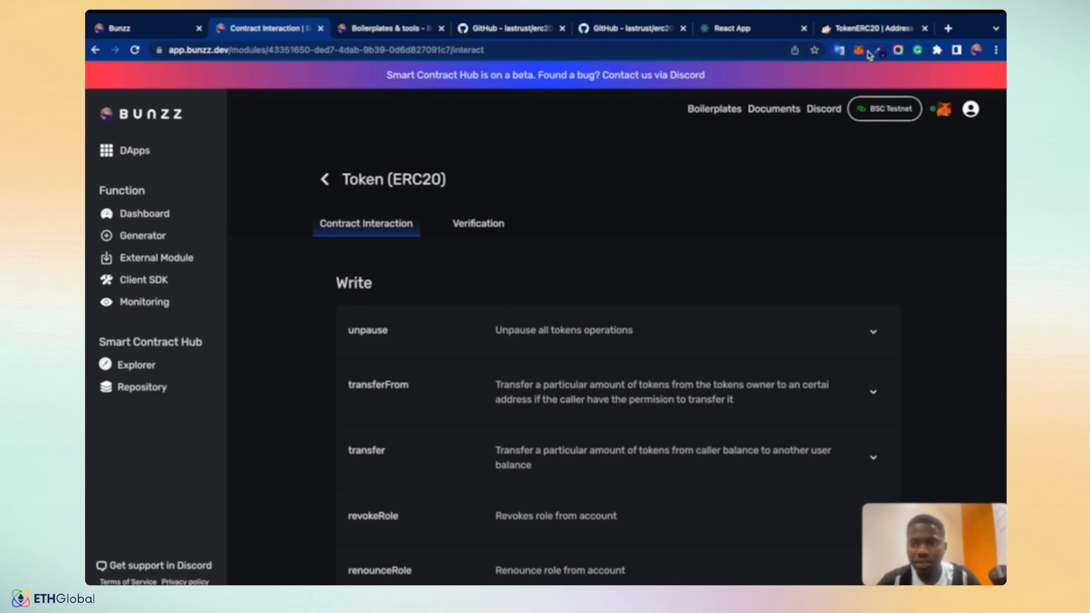
pyautogui.click(859, 50)
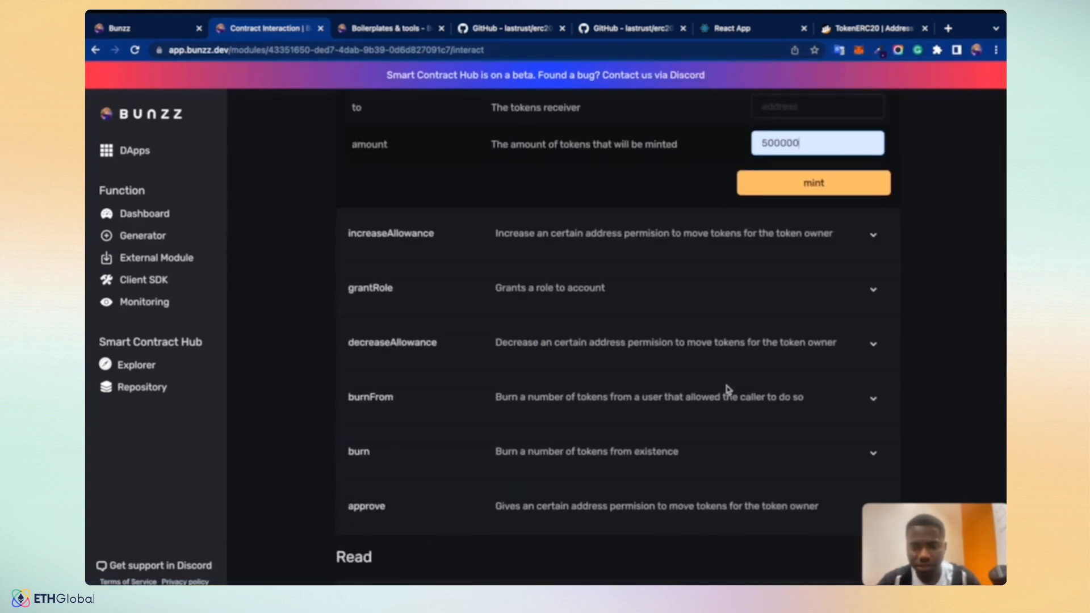
# - Set the receiver to the connected account, submit the mint and confirm it in MetaMask
pyautogui.click(816, 107)
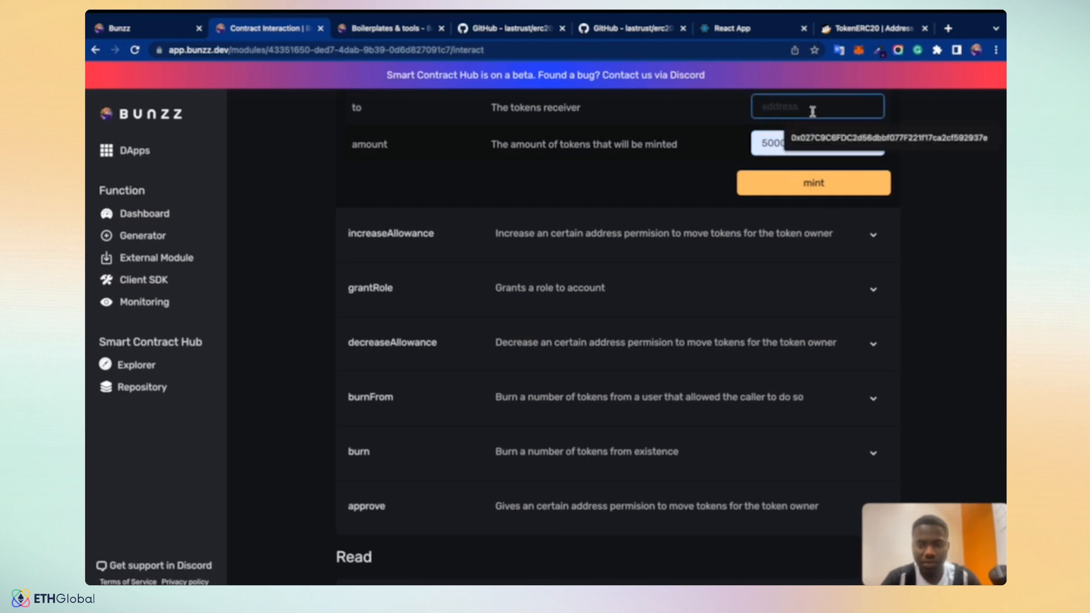
pyautogui.click(812, 182)
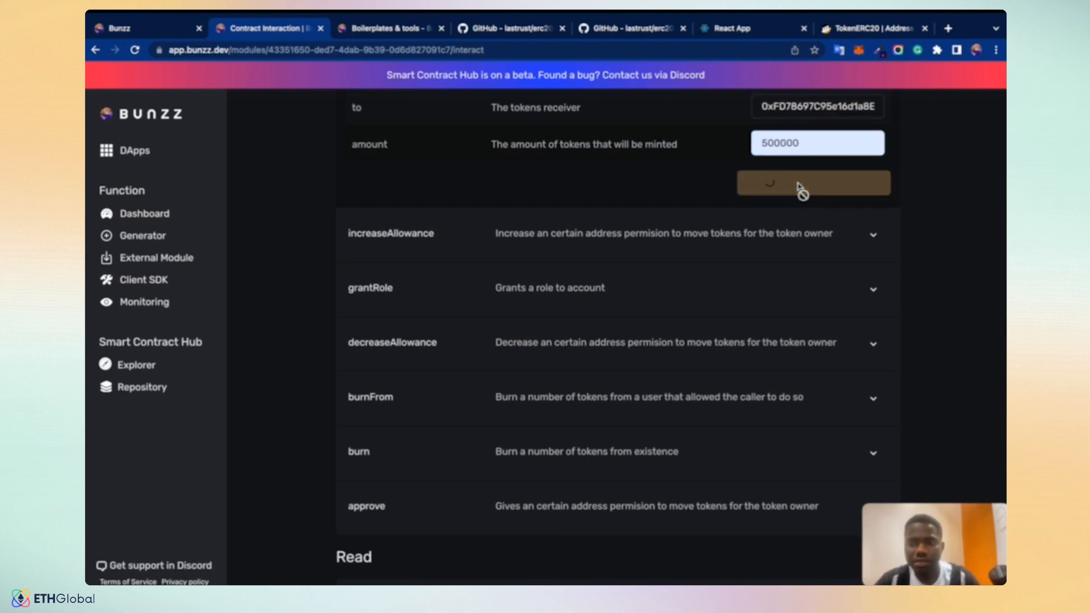
pyautogui.click(811, 181)
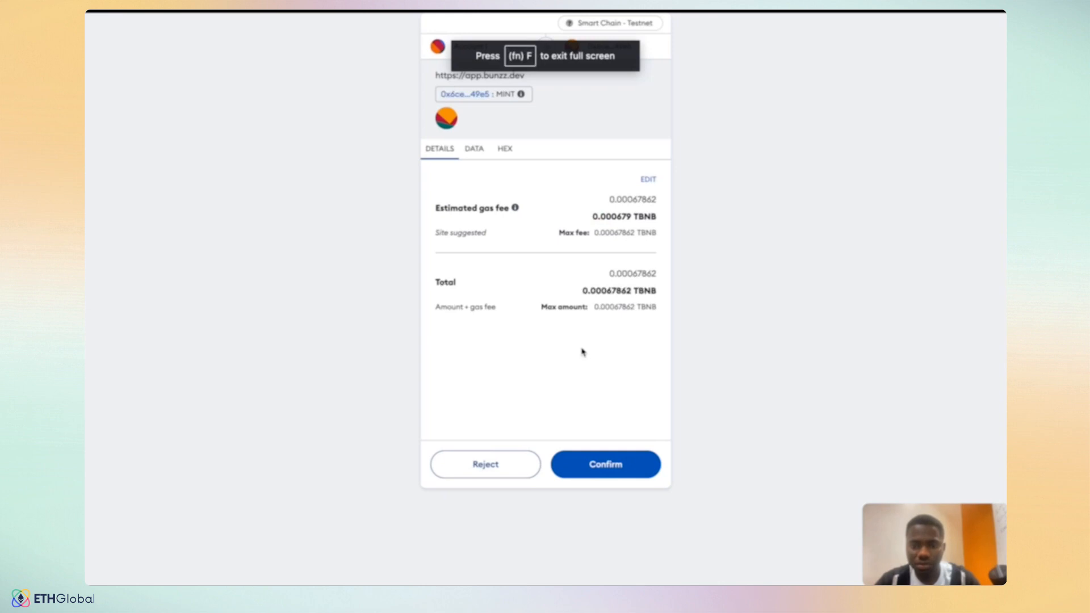
pyautogui.click(604, 464)
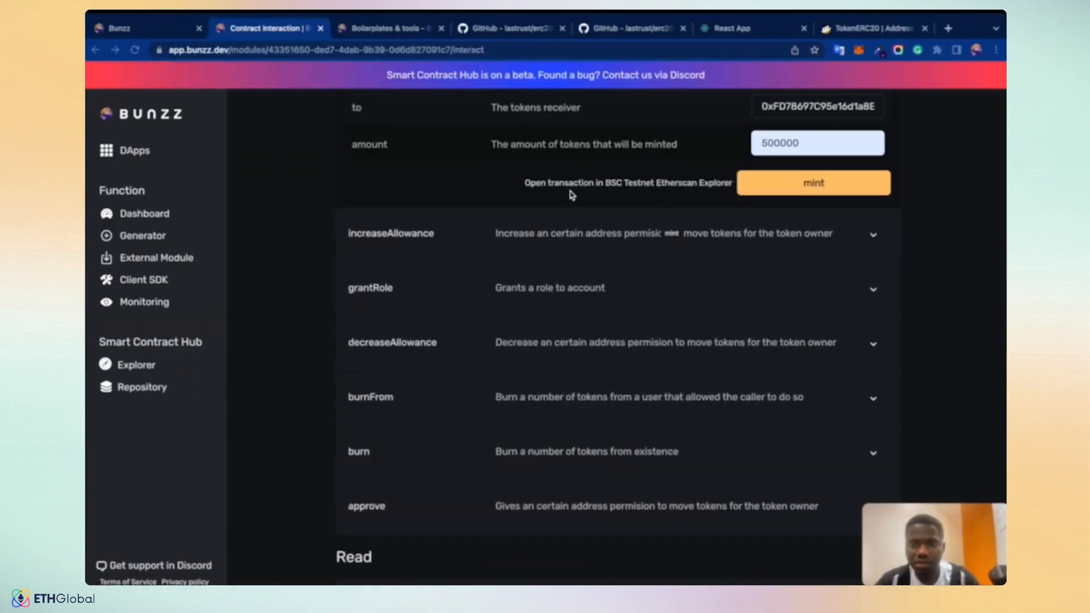
pyautogui.scroll(3)
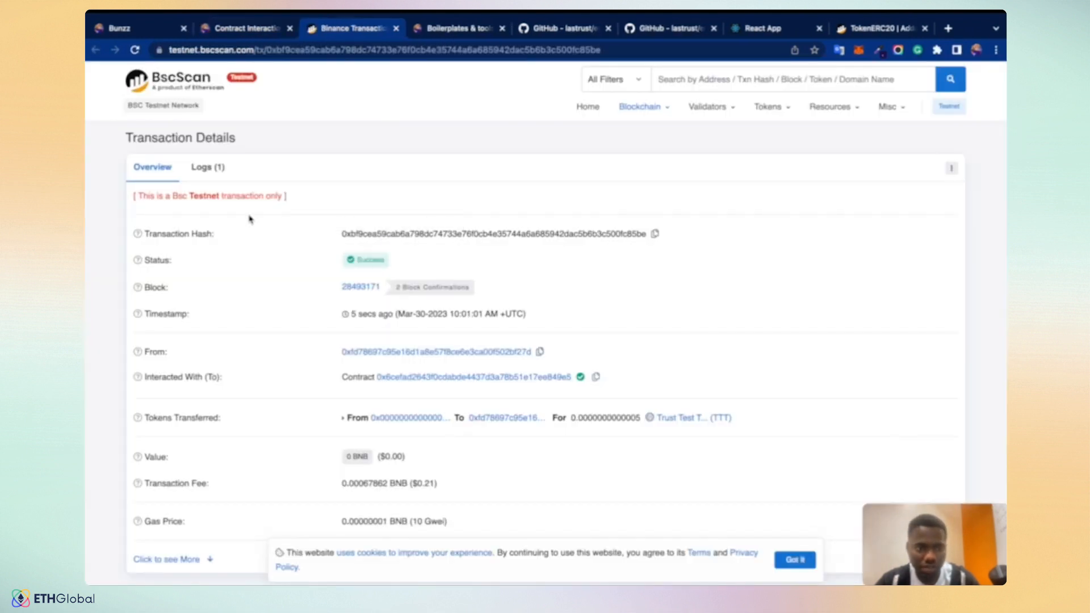
pyautogui.moveTo(683, 418)
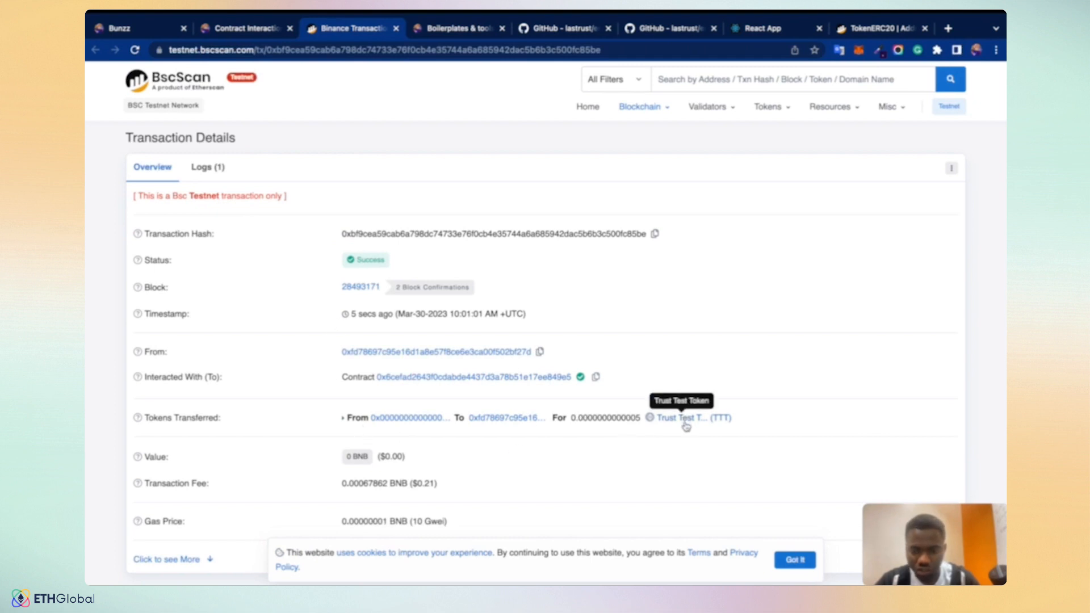
pyautogui.moveTo(652, 444)
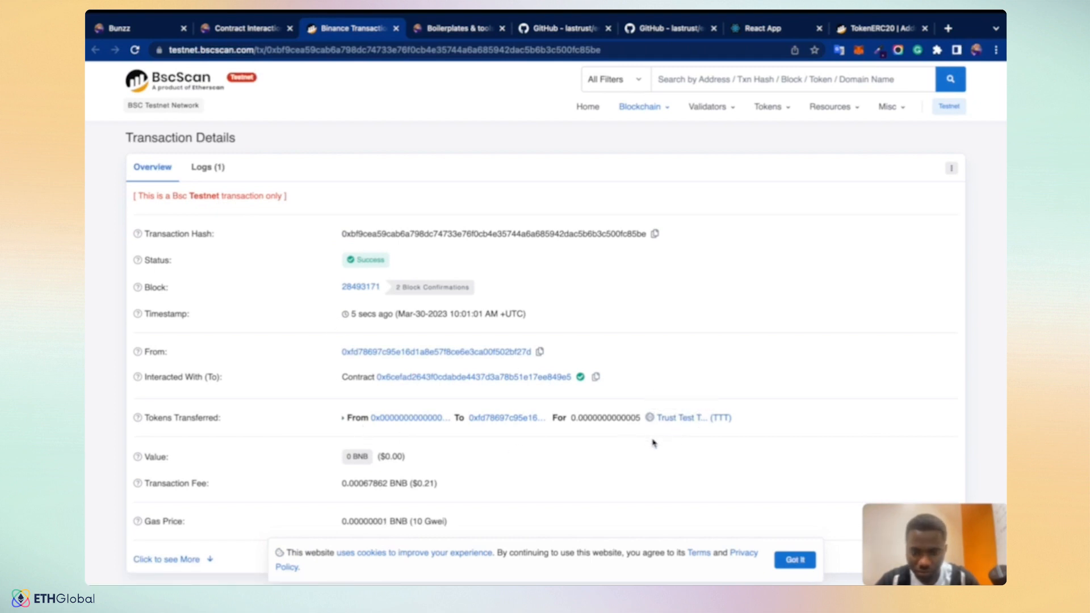
pyautogui.moveTo(508, 416)
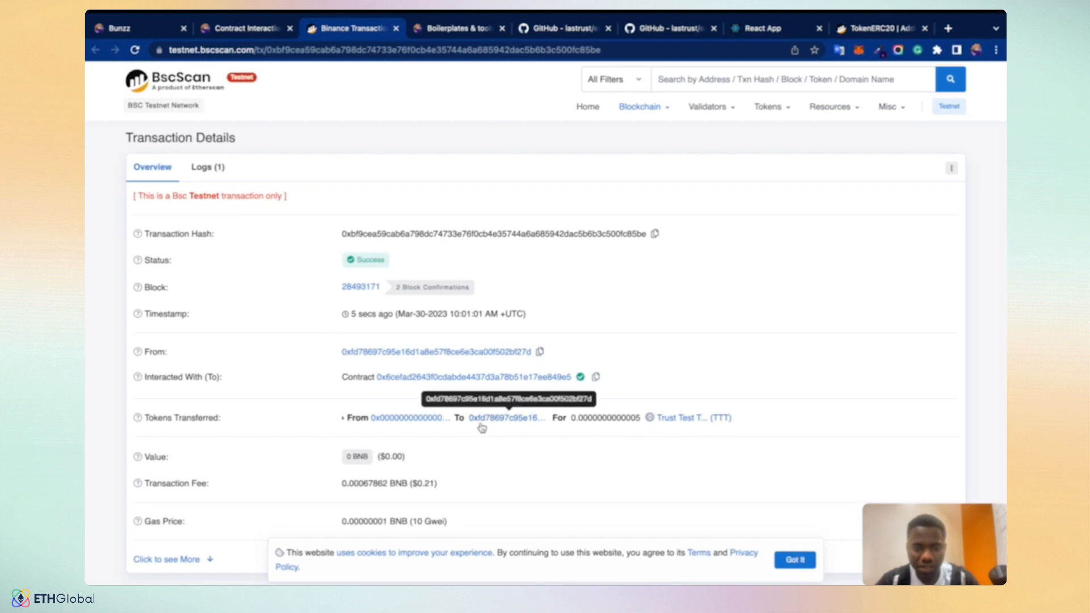
pyautogui.moveTo(508, 401)
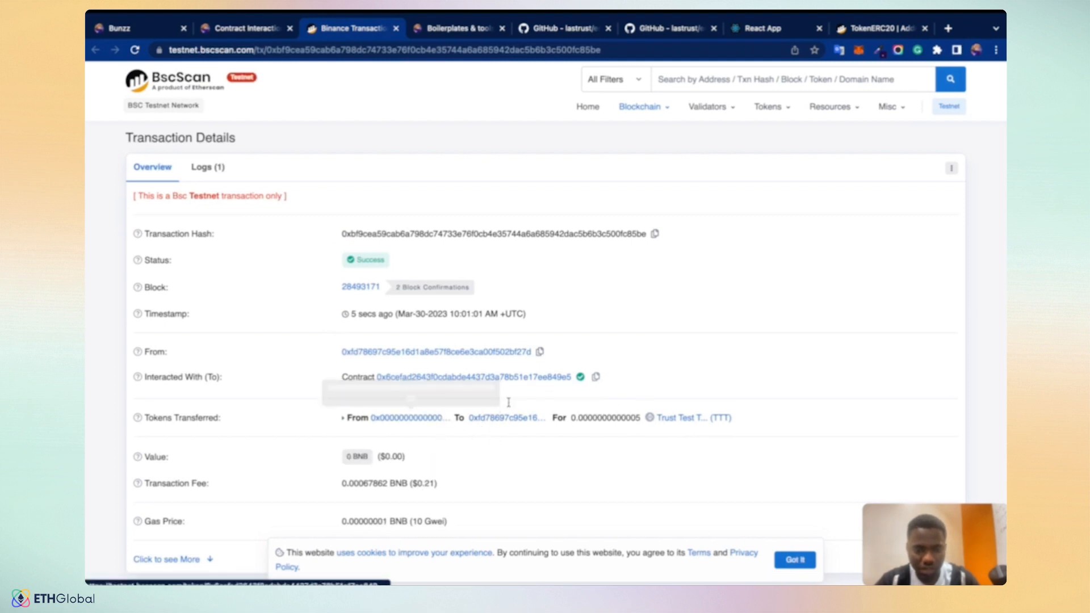
# - Check the Trust Test Token's Mint transfer on BscScan, copy the contract address and return to the React app
pyautogui.scroll(-3)
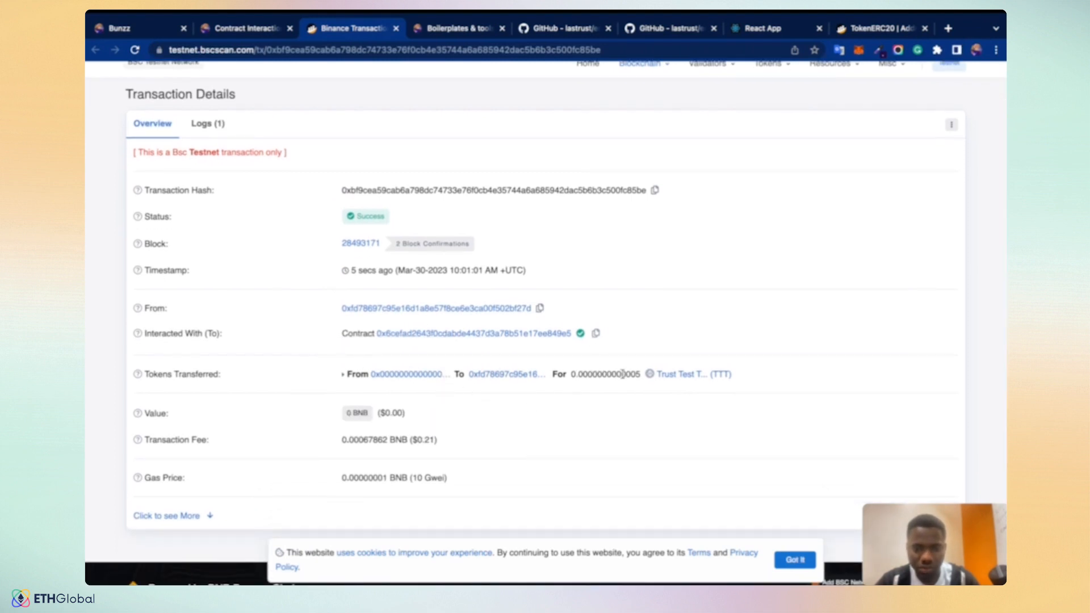
pyautogui.scroll(3)
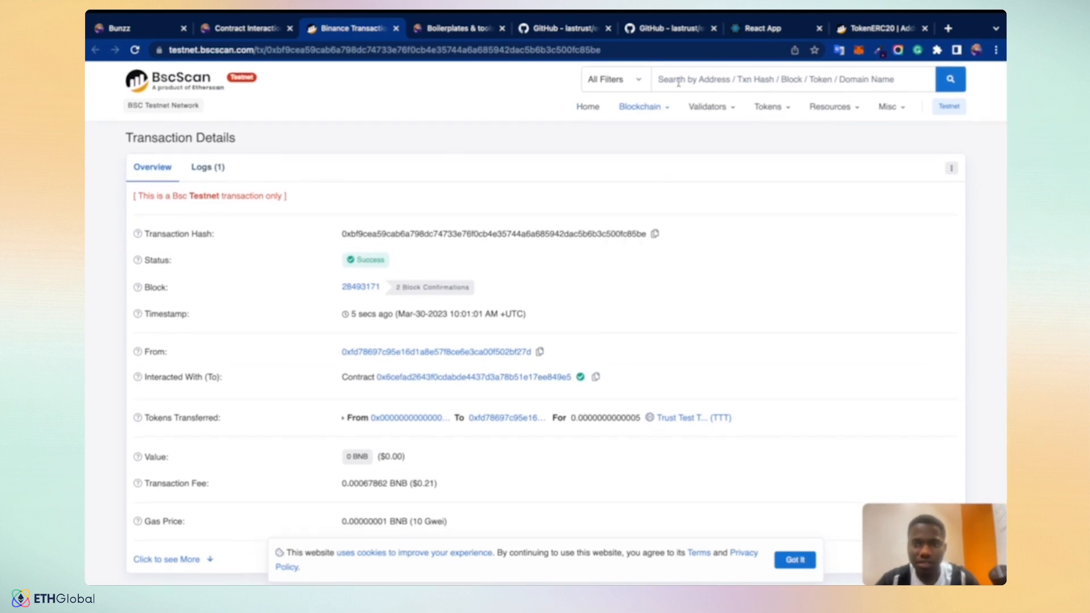
pyautogui.moveTo(596, 377)
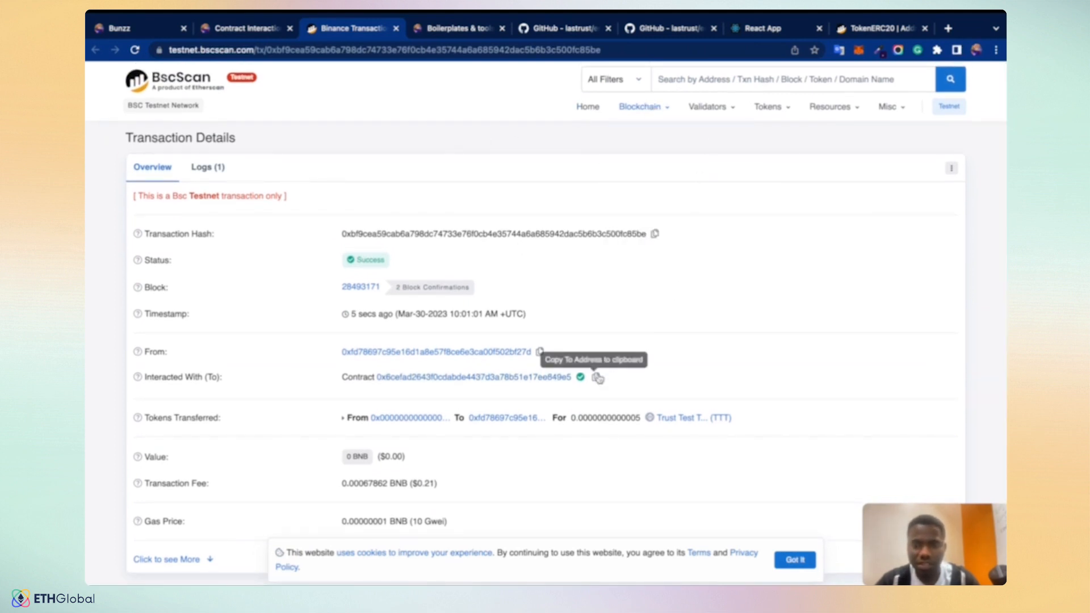
pyautogui.click(683, 418)
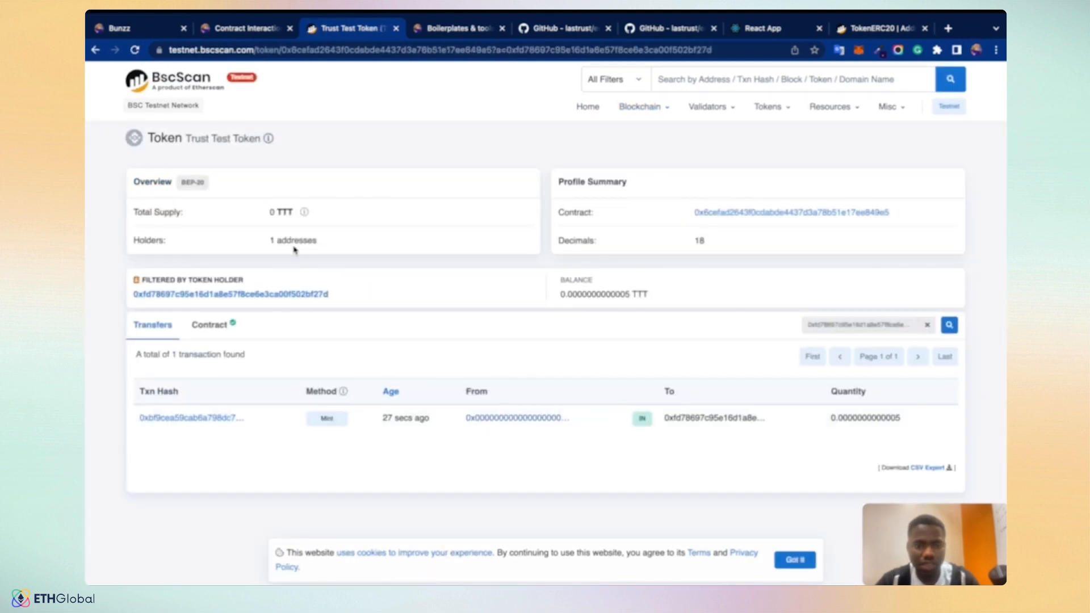
pyautogui.moveTo(406, 418)
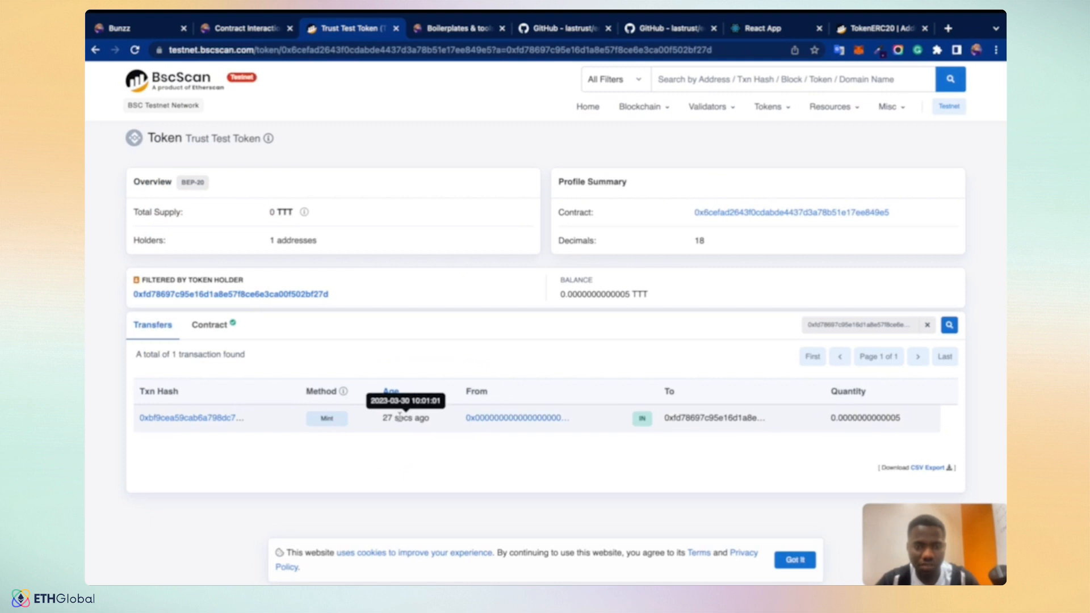
pyautogui.moveTo(639, 288)
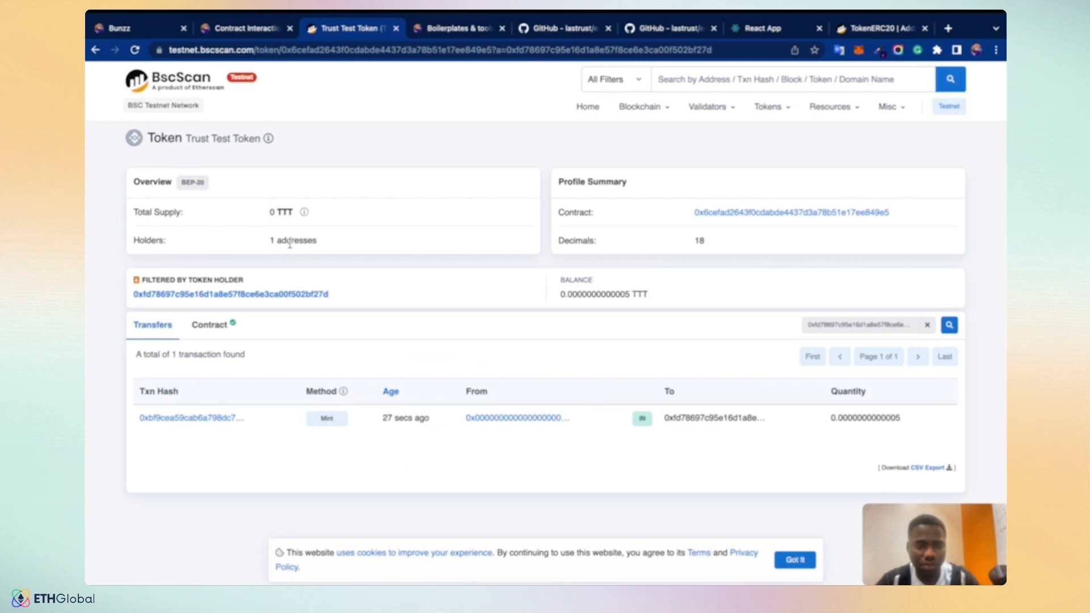
pyautogui.moveTo(404, 223)
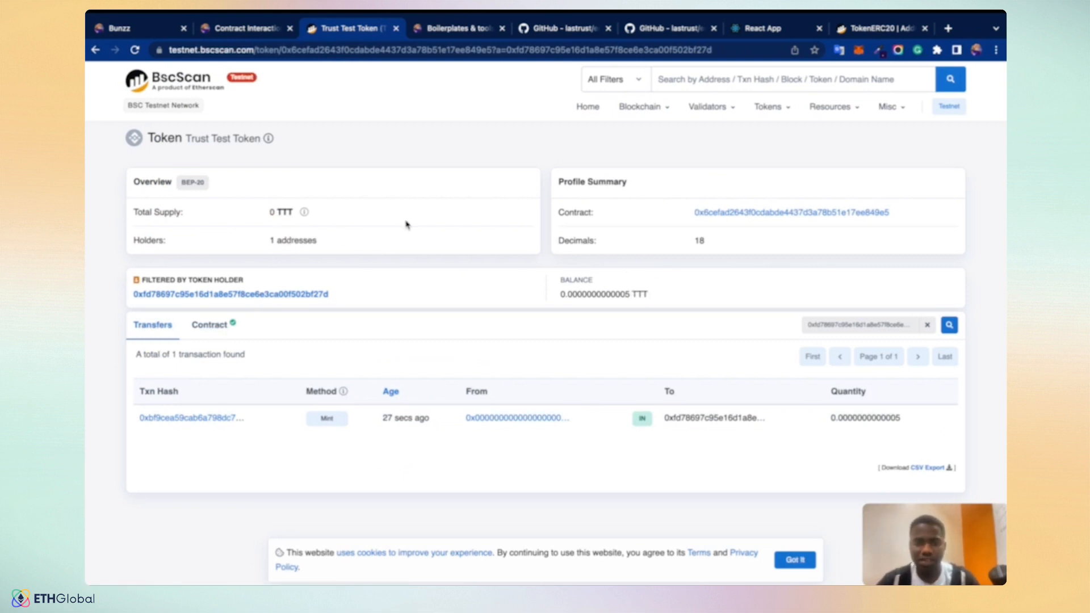
pyautogui.click(455, 29)
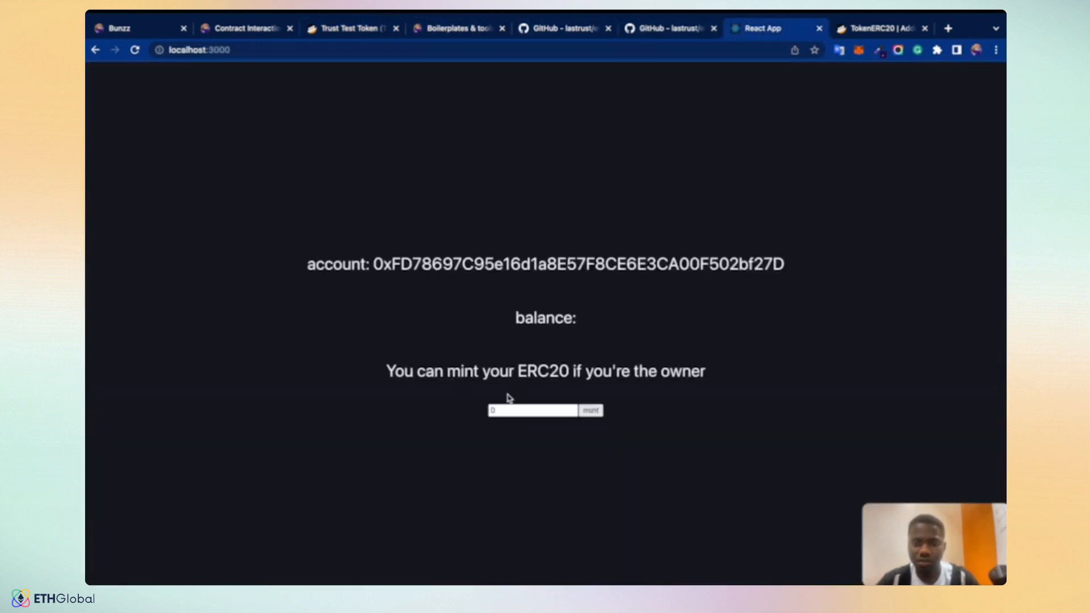
pyautogui.moveTo(488, 314)
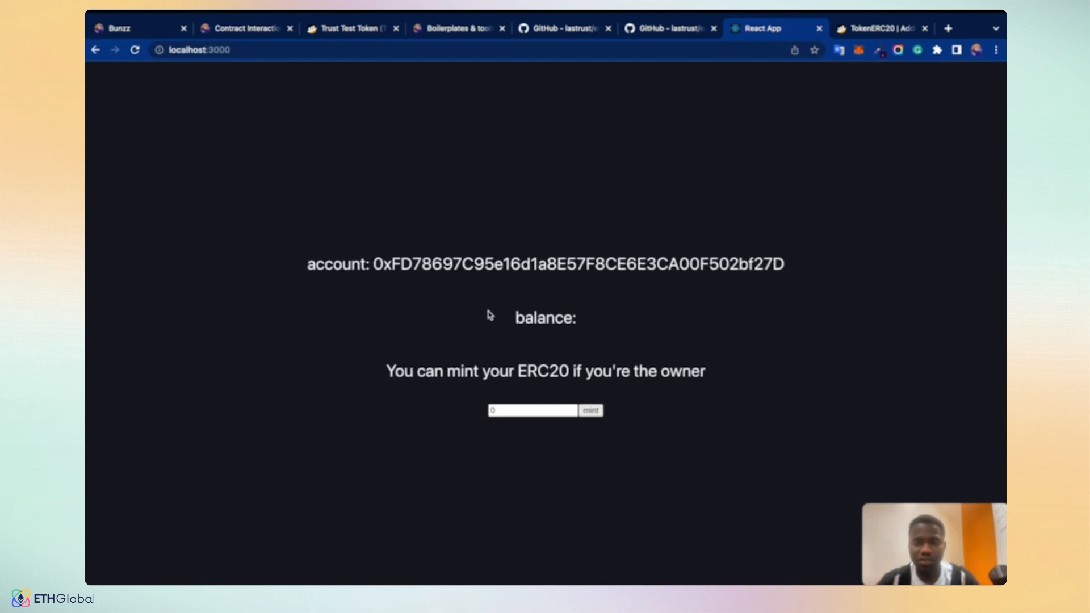
# - Return to the Bunzz interaction page and scroll through the read functions to the mint form holding 500000
pyautogui.click(455, 29)
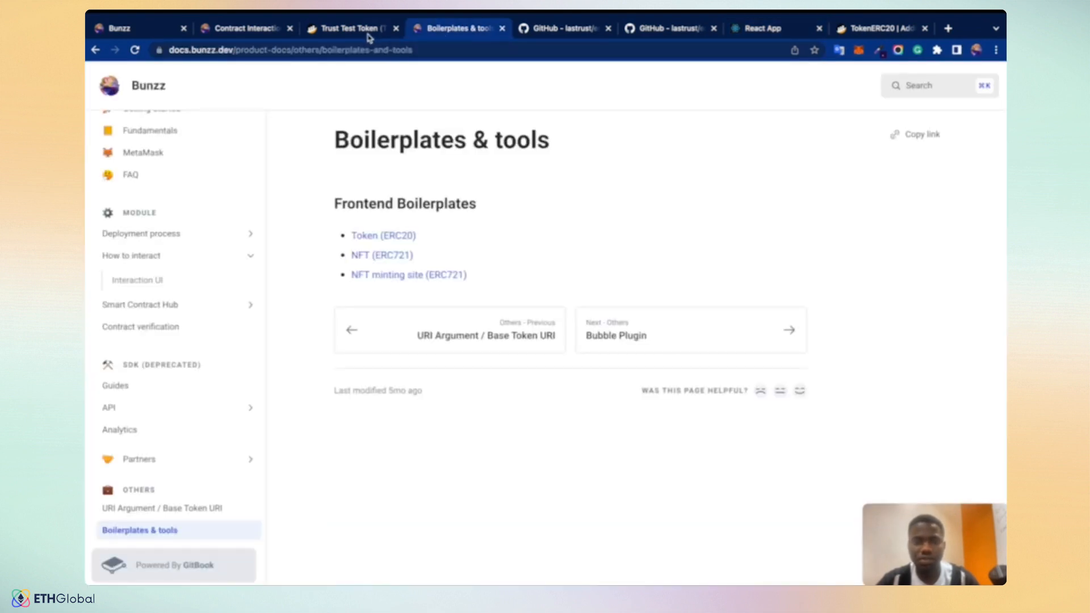
pyautogui.click(243, 27)
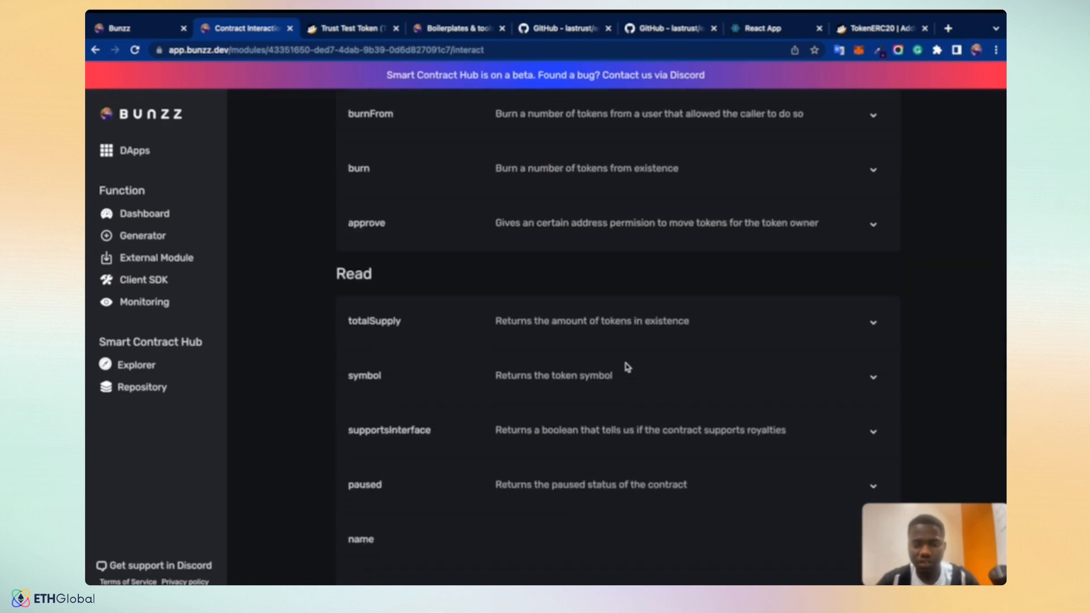
pyautogui.scroll(-3)
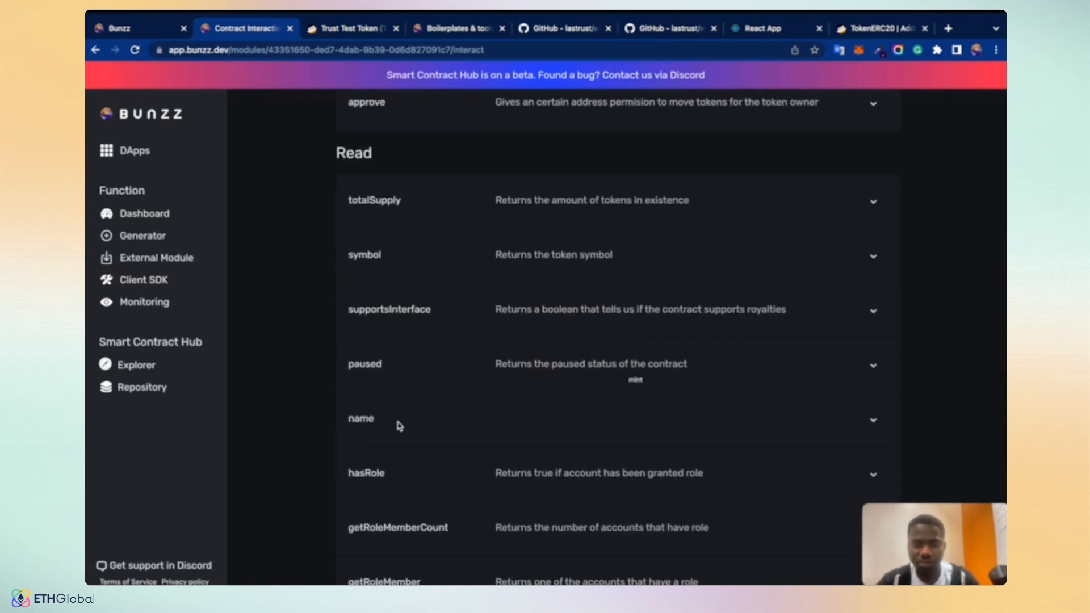
pyautogui.scroll(-3)
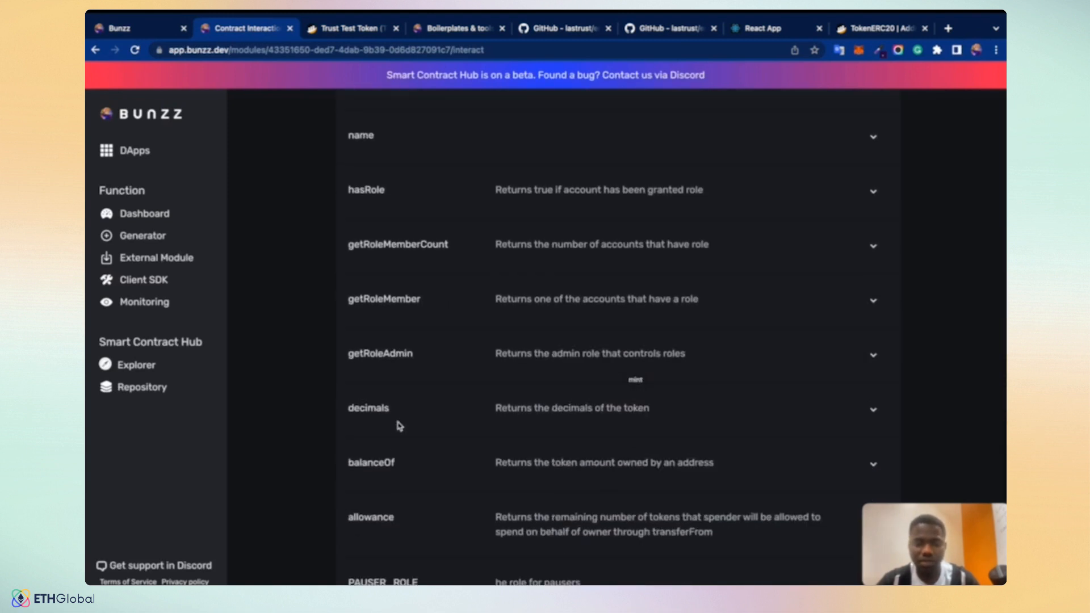
pyautogui.scroll(3)
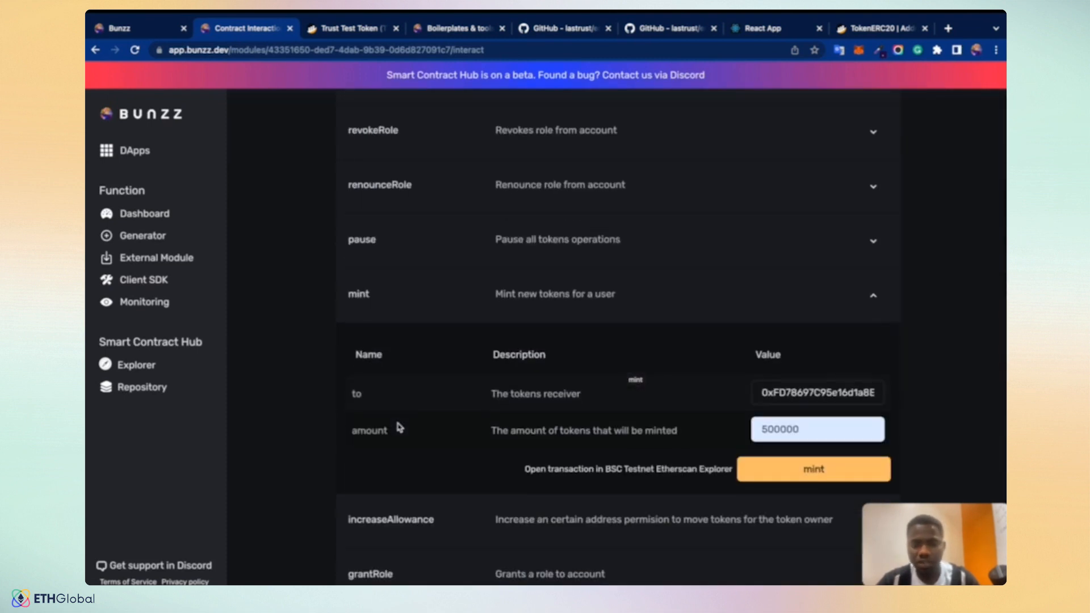
pyautogui.moveTo(398, 360)
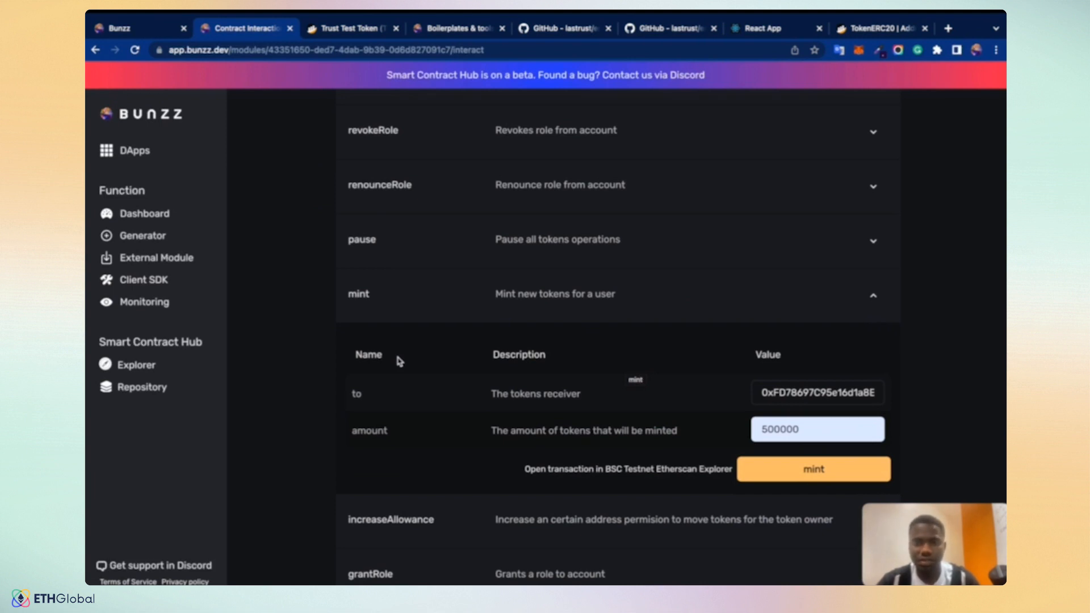
# - Glance at the Boilerplates & tools docs and come back to the contract interaction page
pyautogui.click(455, 45)
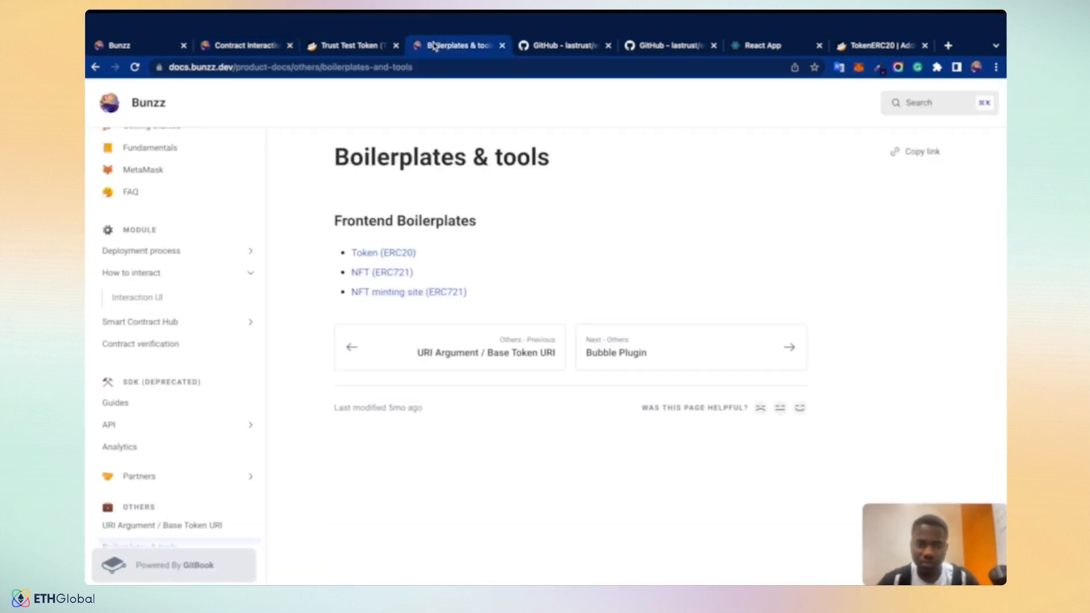
pyautogui.scroll(3)
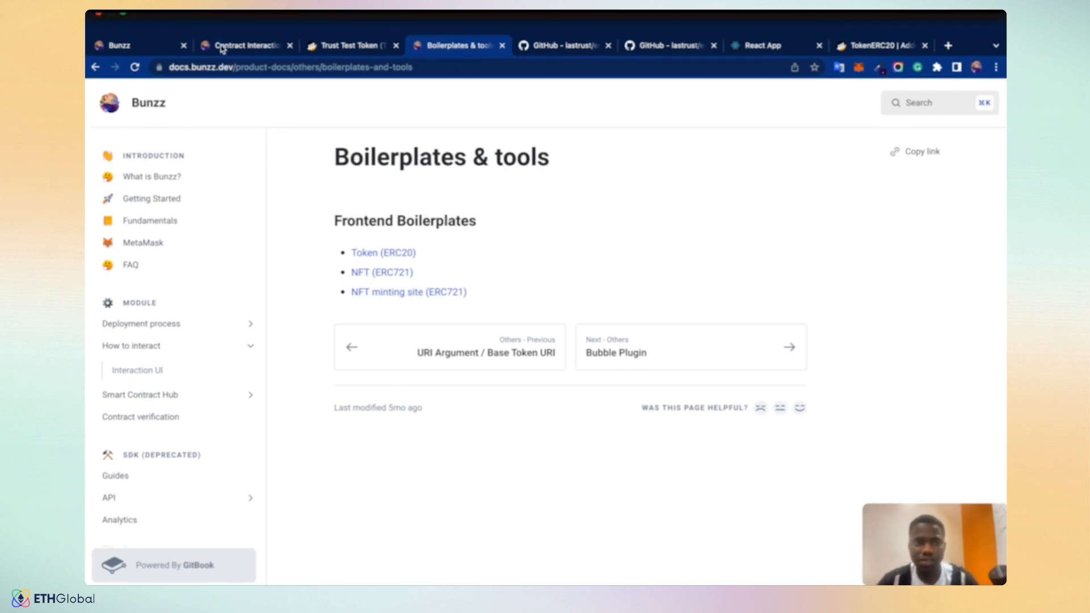
pyautogui.click(242, 46)
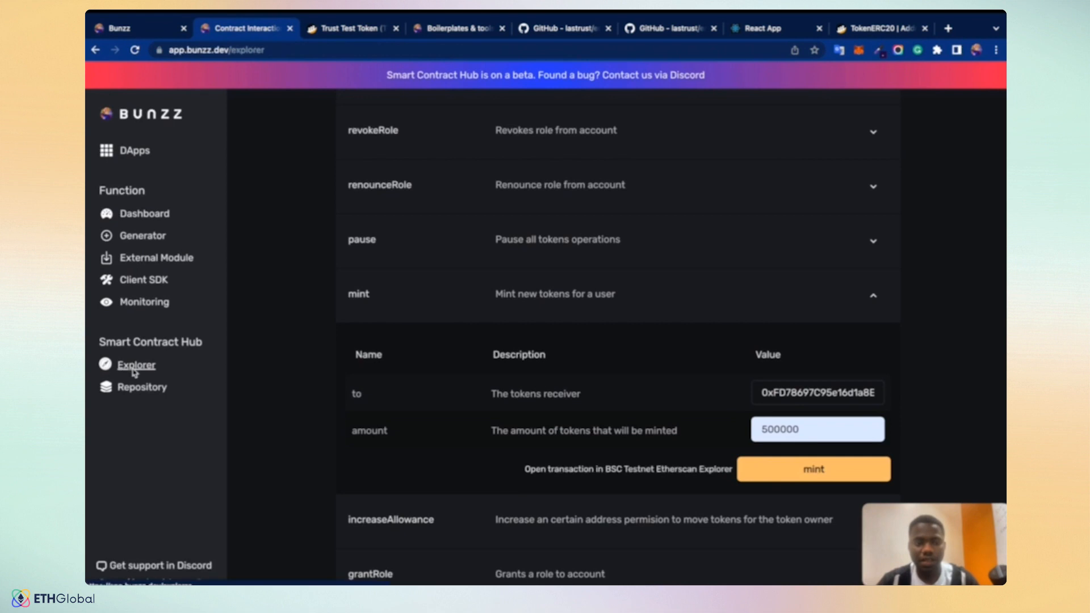
# - Browse the Bunzz Explorer's module templates, scrolling down through the list
pyautogui.click(136, 365)
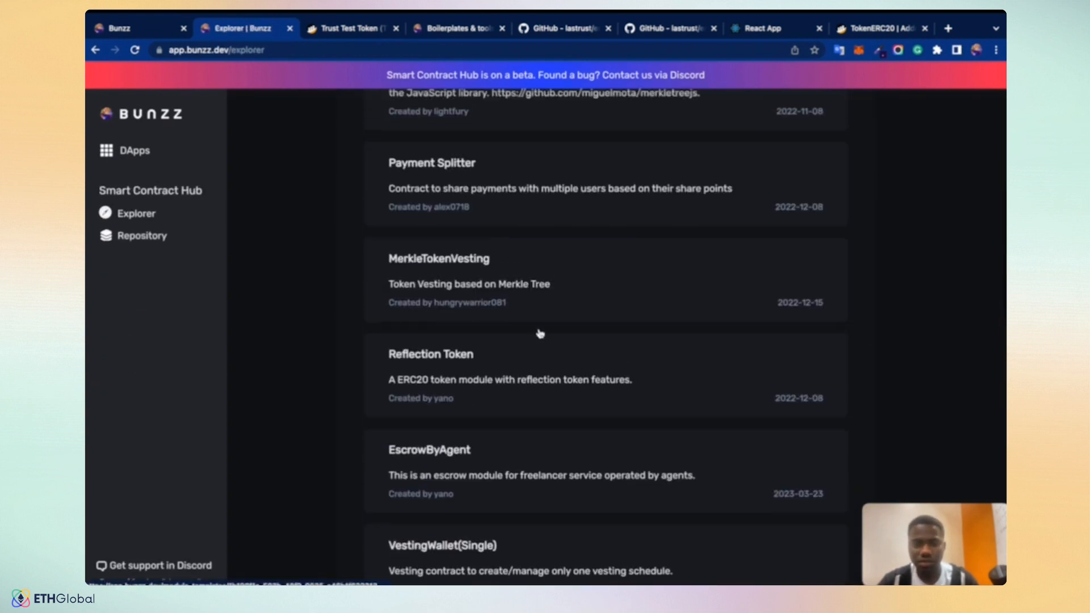
pyautogui.scroll(-3)
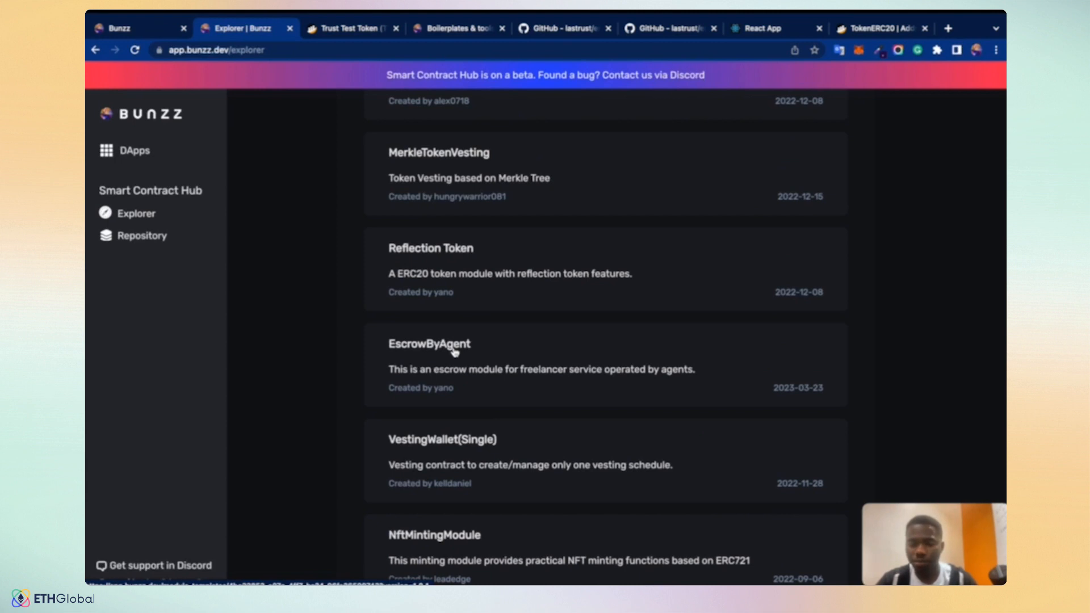
pyautogui.scroll(-3)
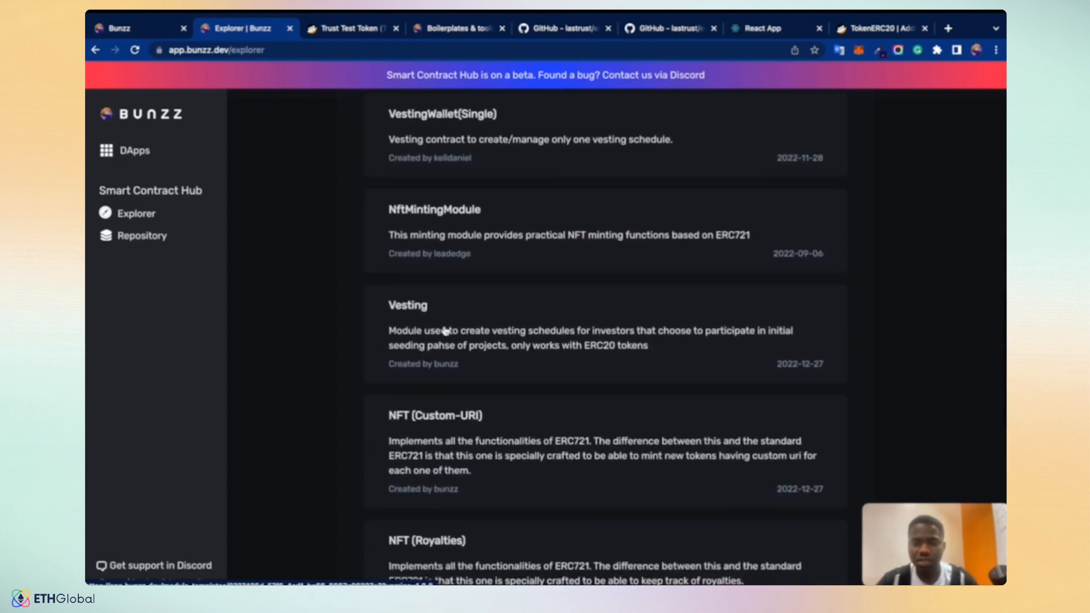
pyautogui.scroll(-3)
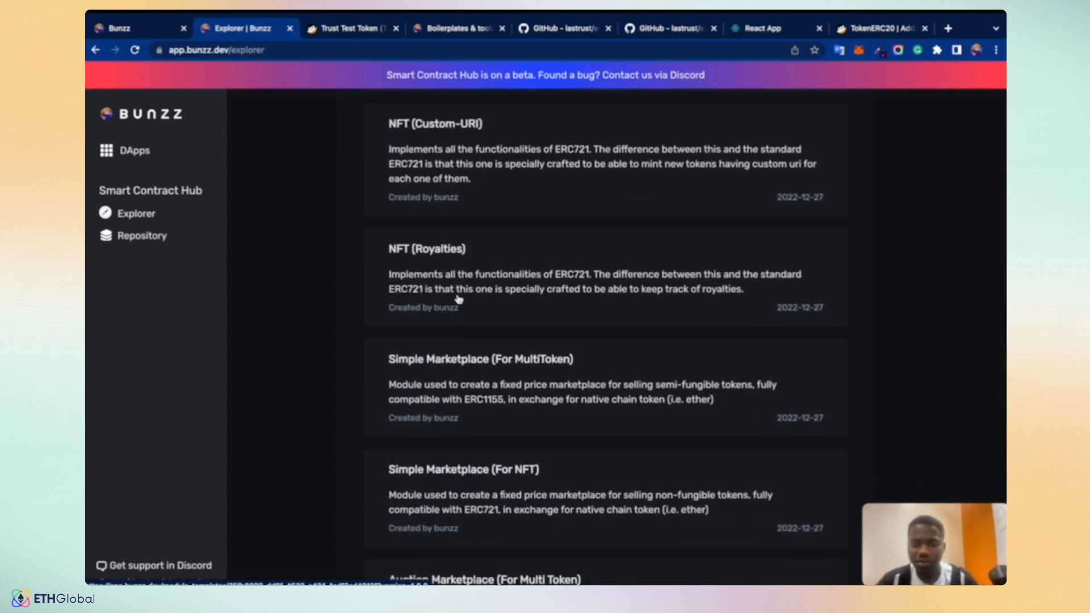
pyautogui.scroll(-3)
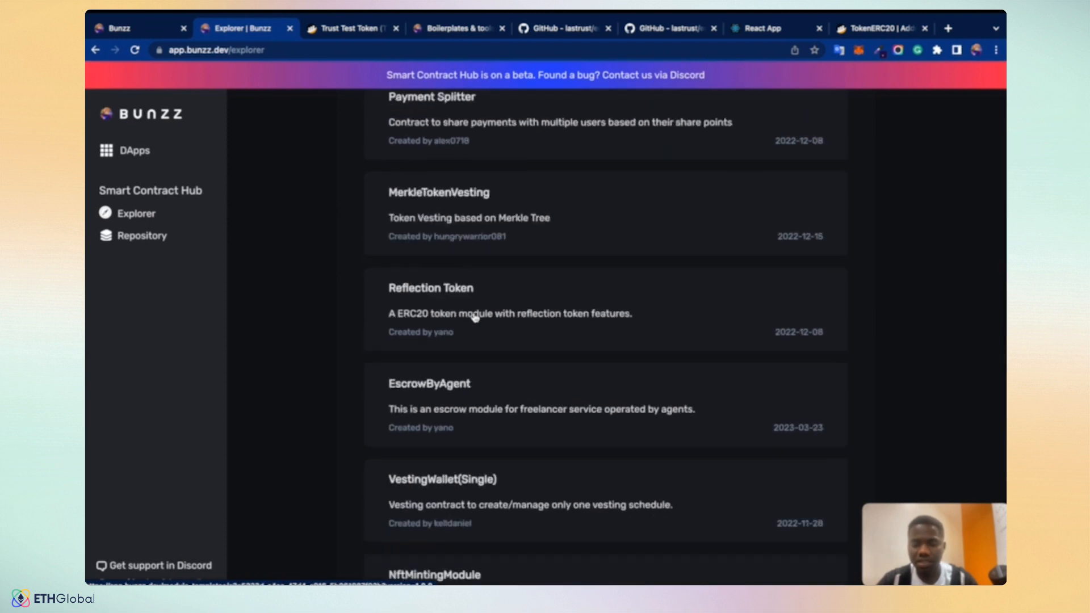
pyautogui.scroll(-3)
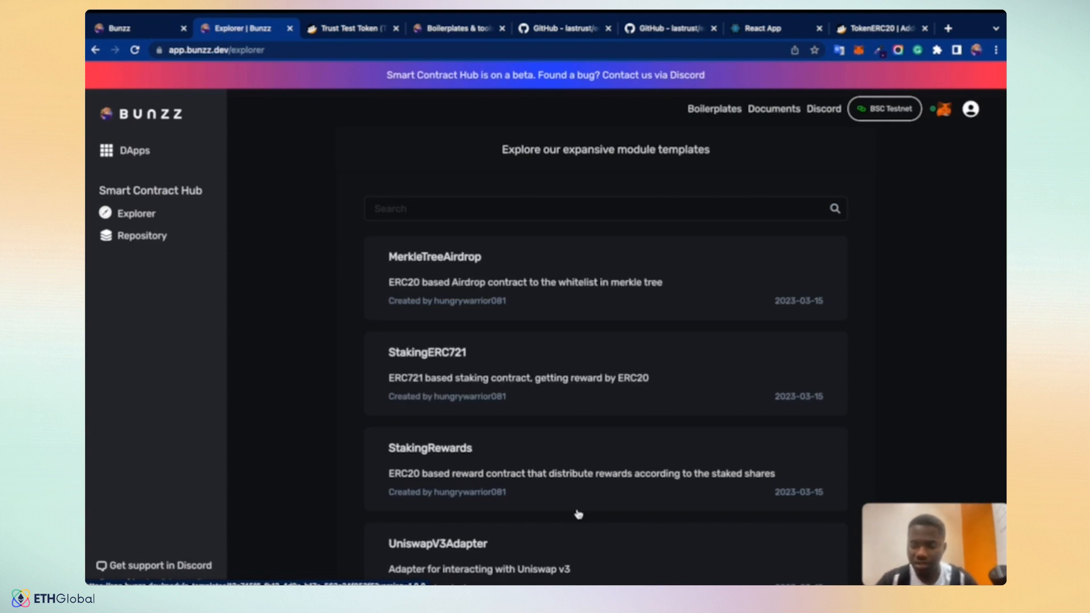
pyautogui.scroll(-3)
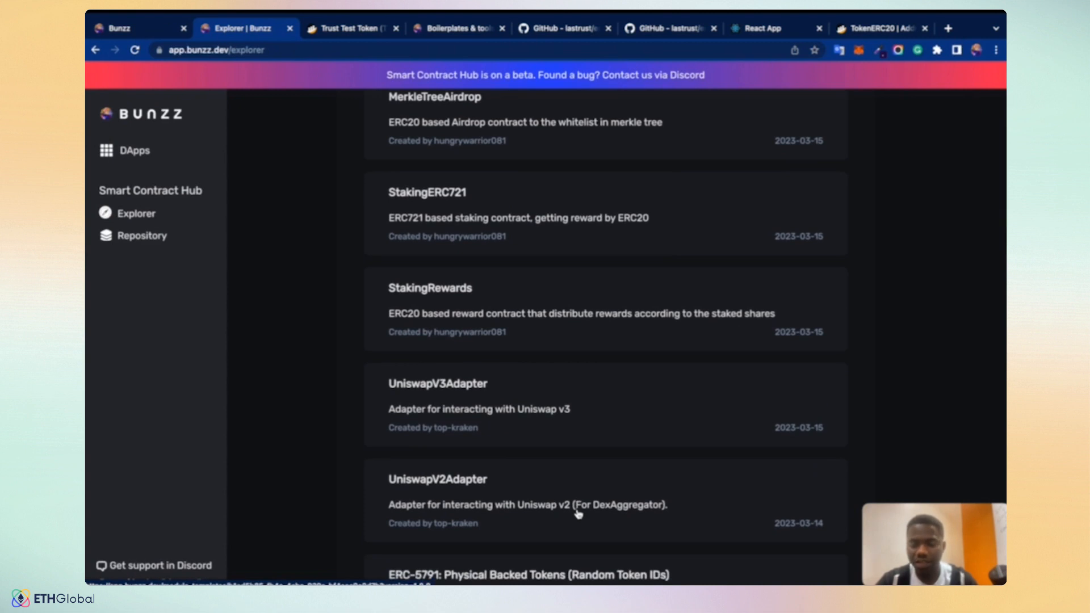
pyautogui.scroll(-3)
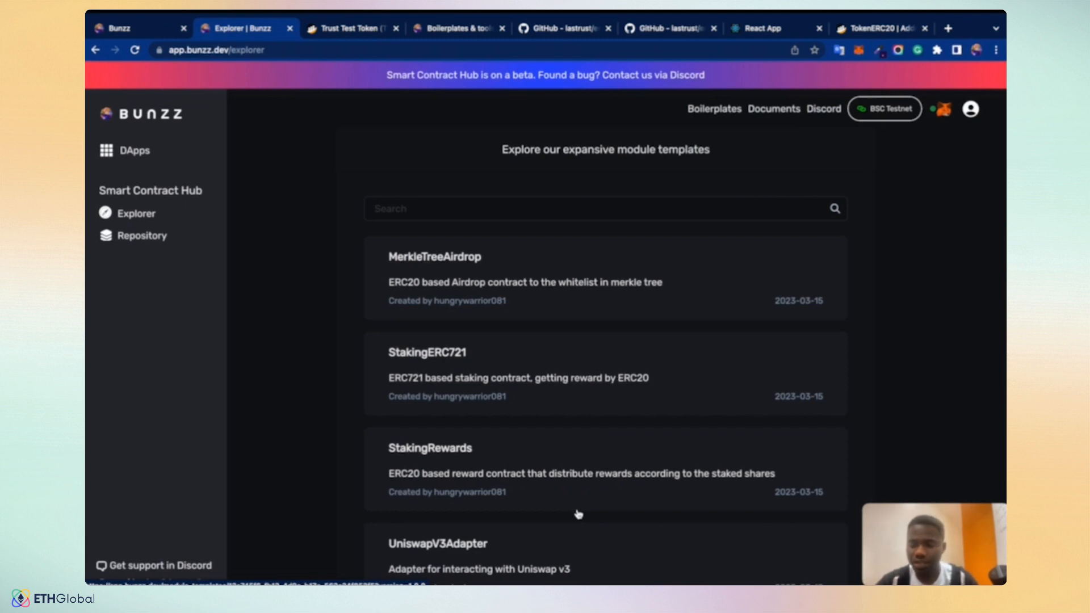
pyautogui.moveTo(824, 109)
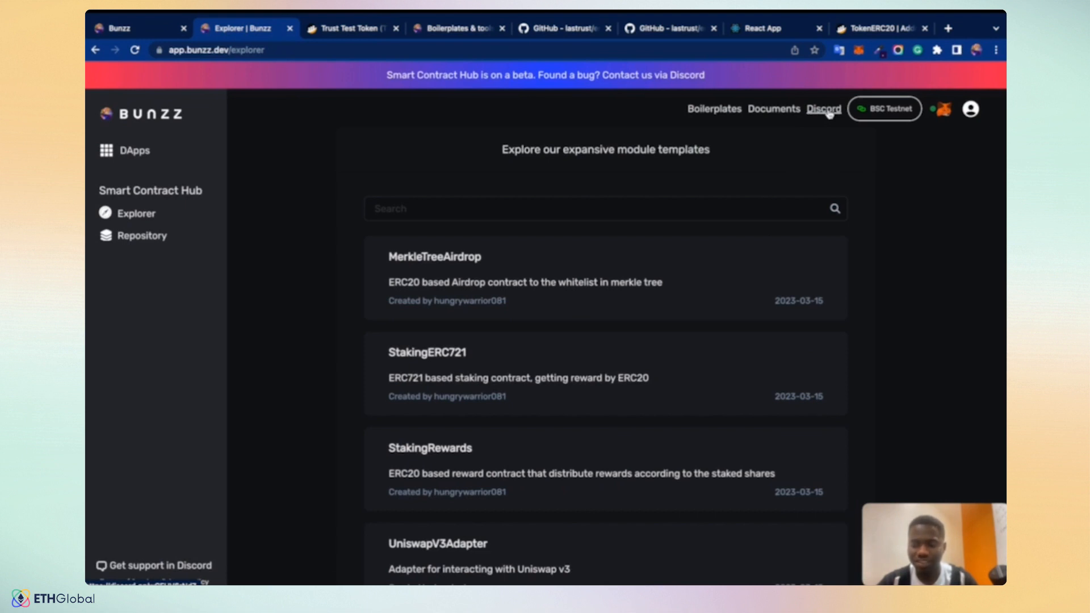
# - Bring up the bunzz.dev homepage, Smart Ecosystem For Your Smart Contracts
pyautogui.click(131, 27)
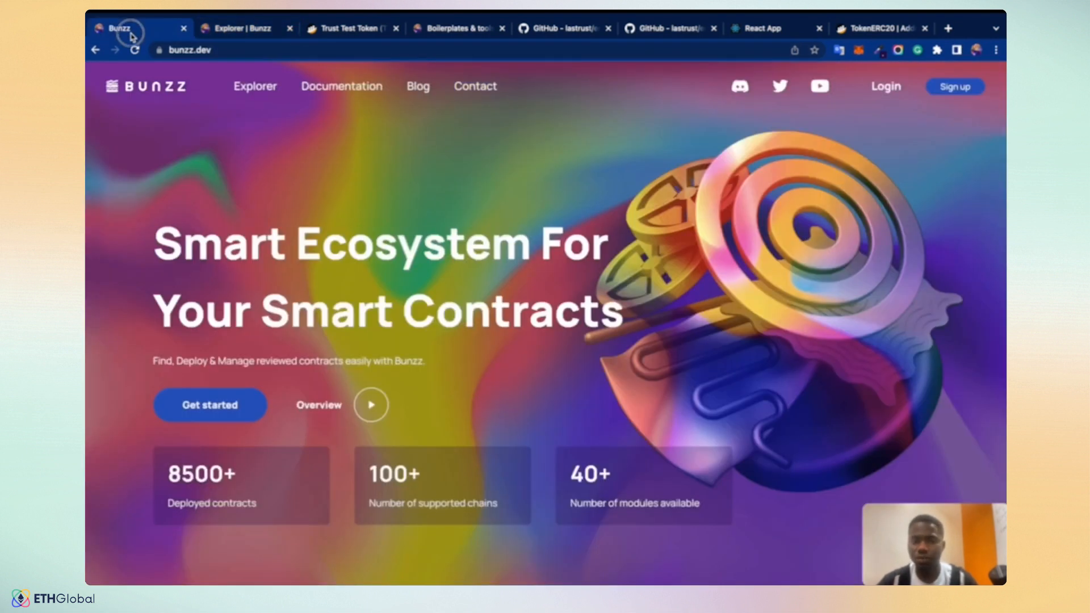